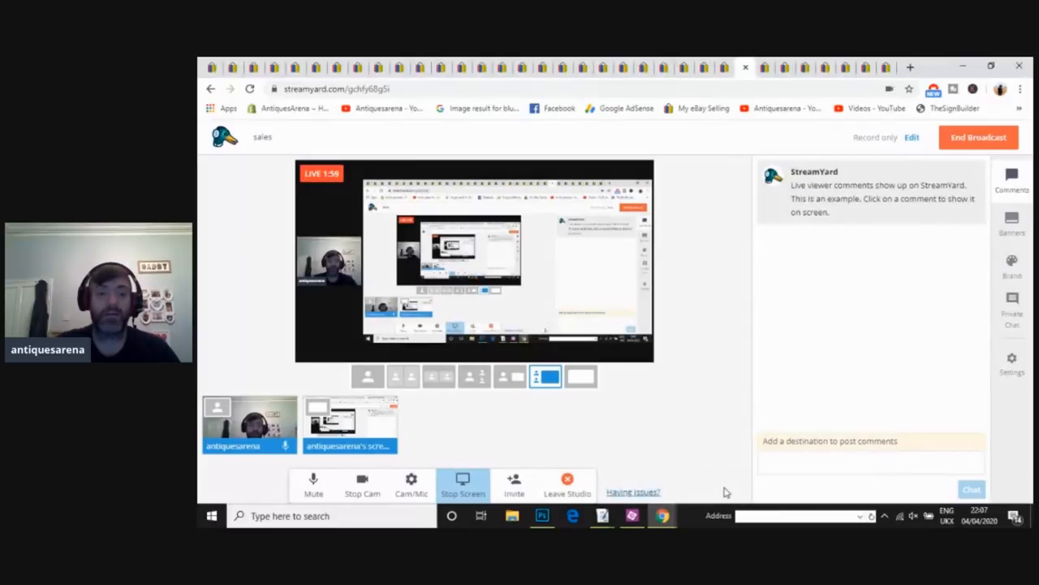
# Step: Switch from the StreamYard studio to the Whitefriars bark glass vase eBay listing
pyautogui.click(754, 68)
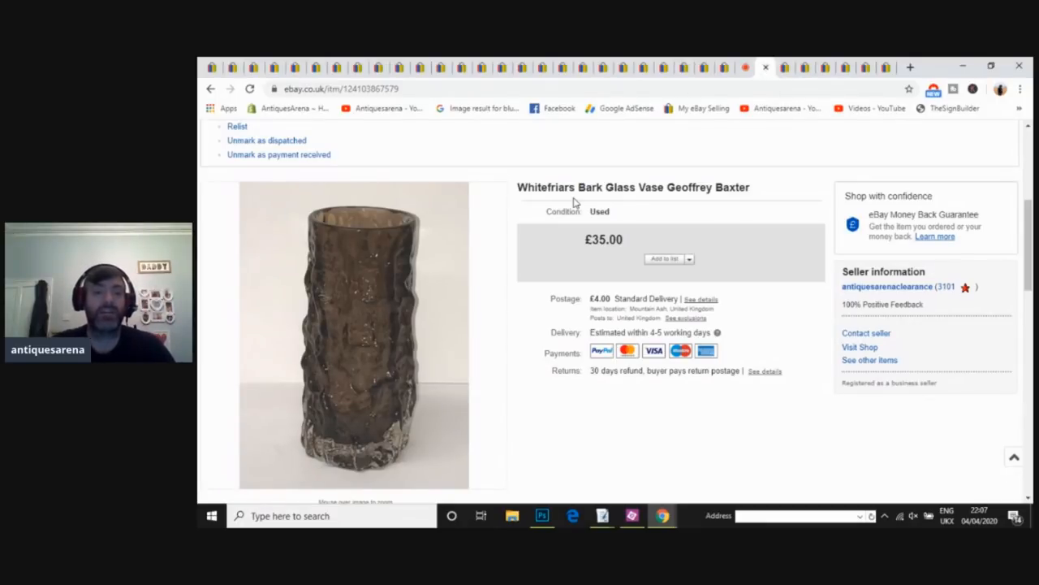
pyautogui.moveTo(555, 214)
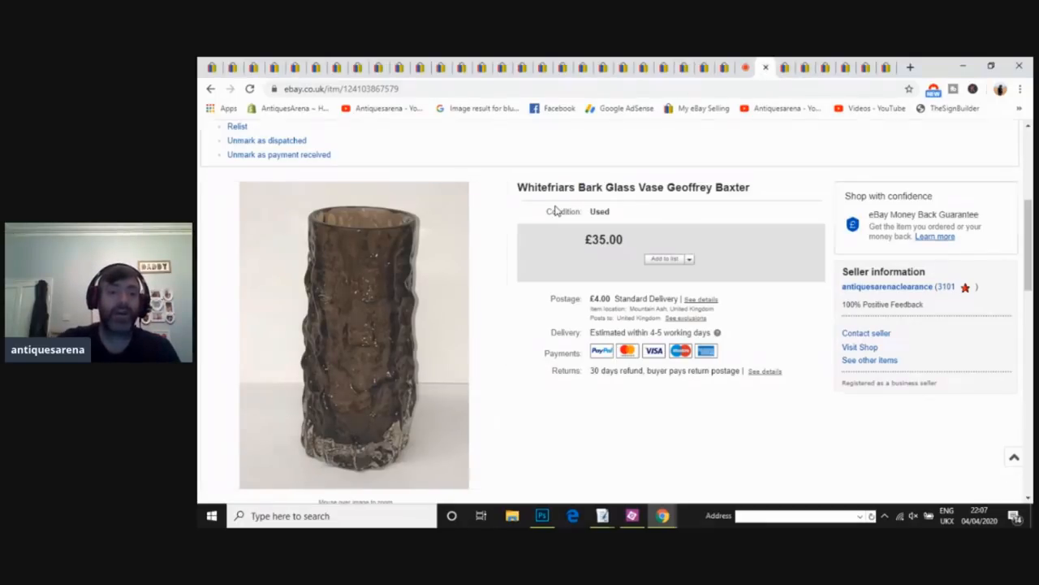
pyautogui.moveTo(364, 276)
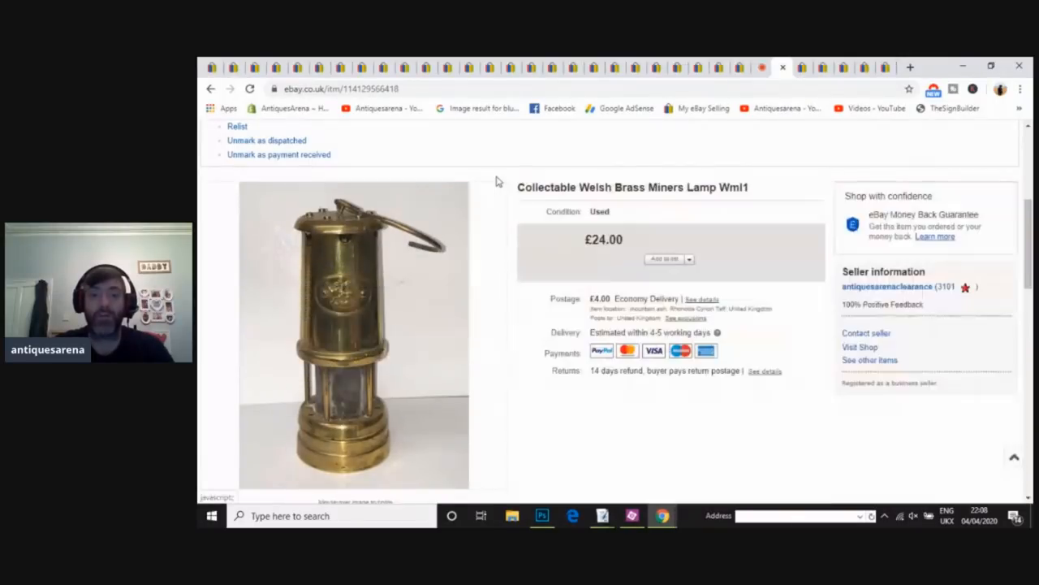
pyautogui.moveTo(636, 241)
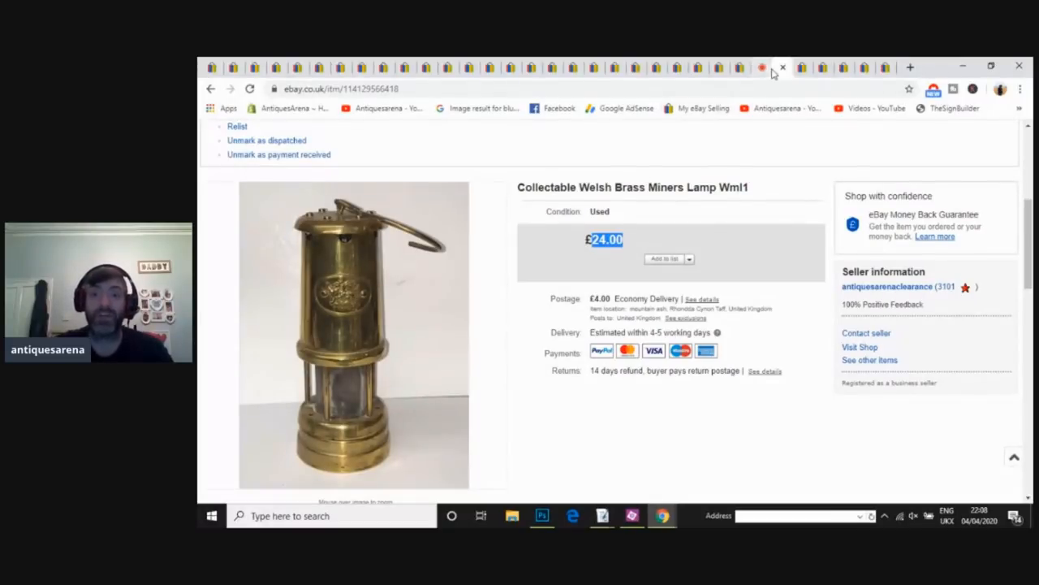
pyautogui.moveTo(776, 69)
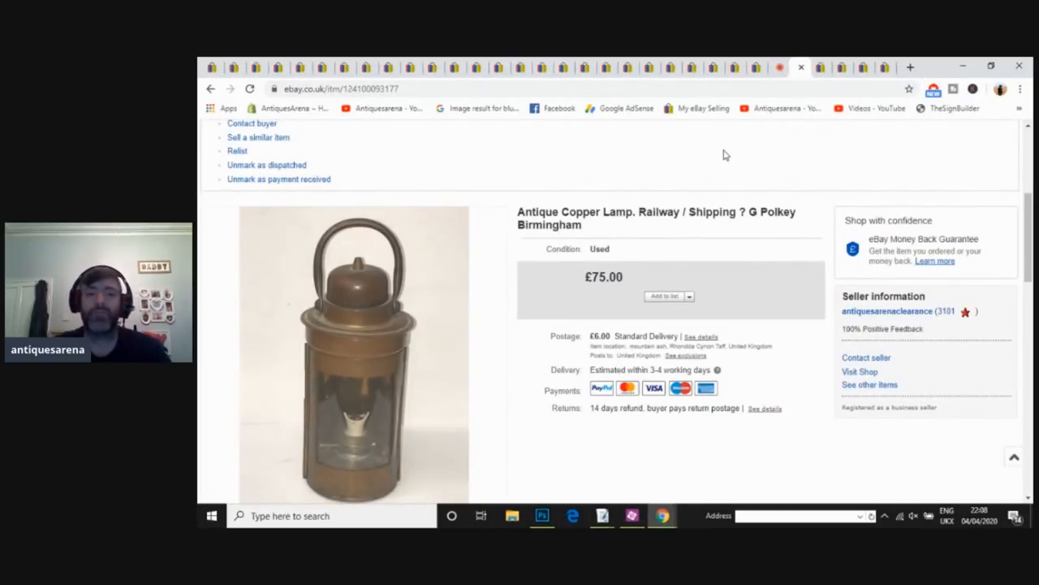
pyautogui.moveTo(624, 189)
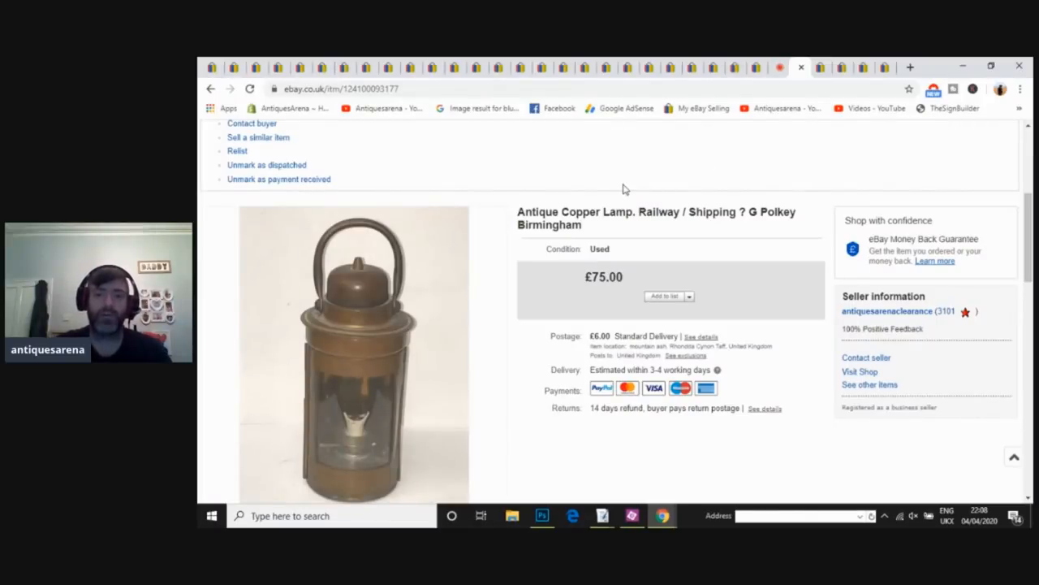
pyautogui.moveTo(614, 194)
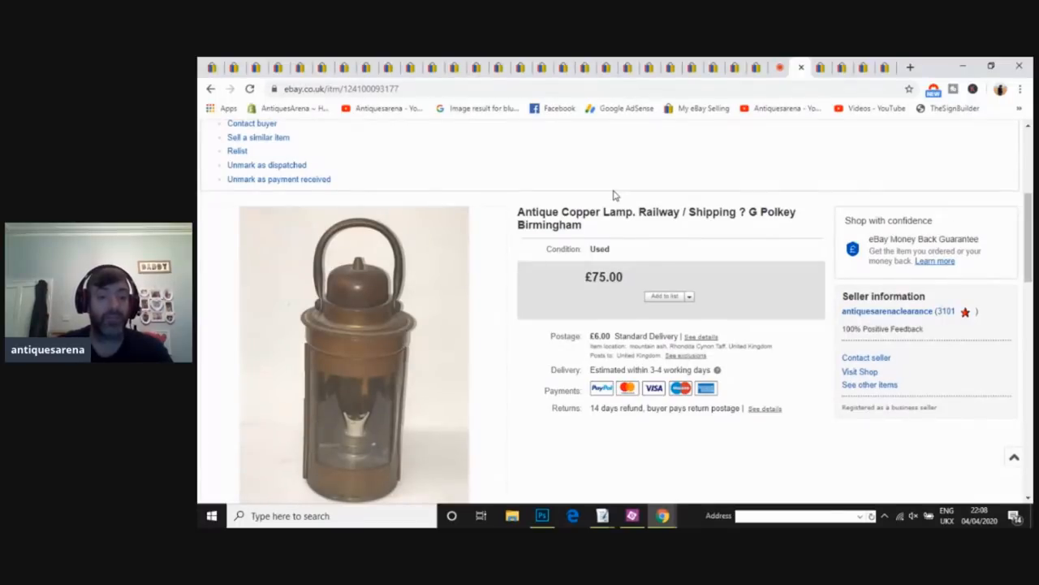
pyautogui.moveTo(354, 351)
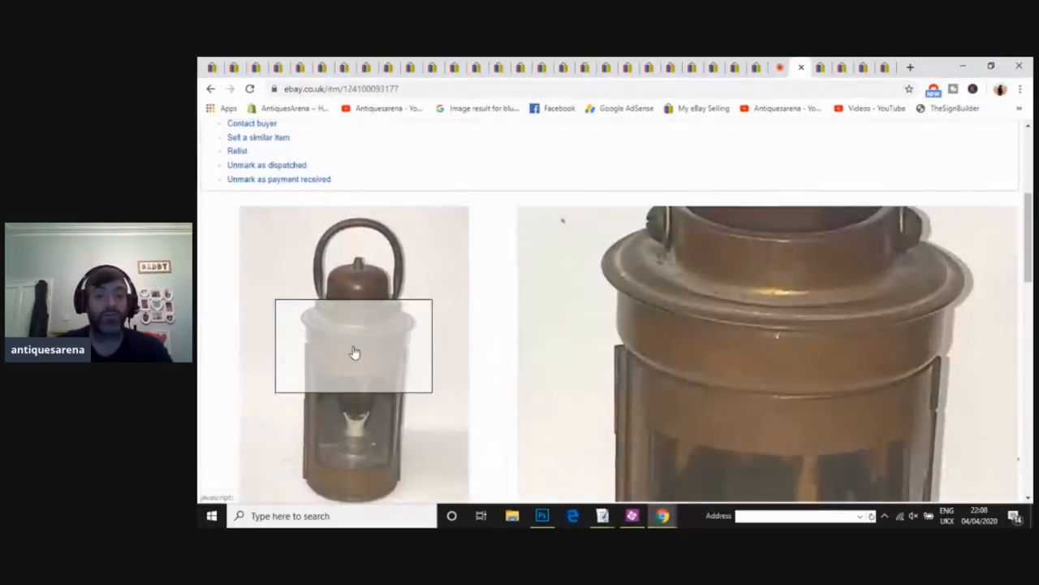
# Step: Enlarge the antique copper lamp photo and step through three further views
pyautogui.click(354, 351)
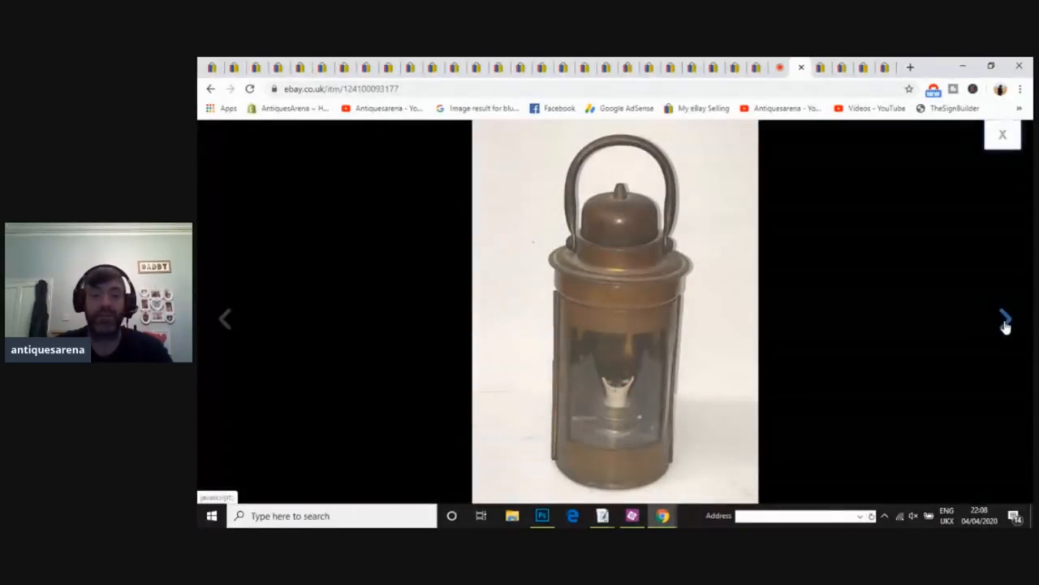
pyautogui.click(1003, 318)
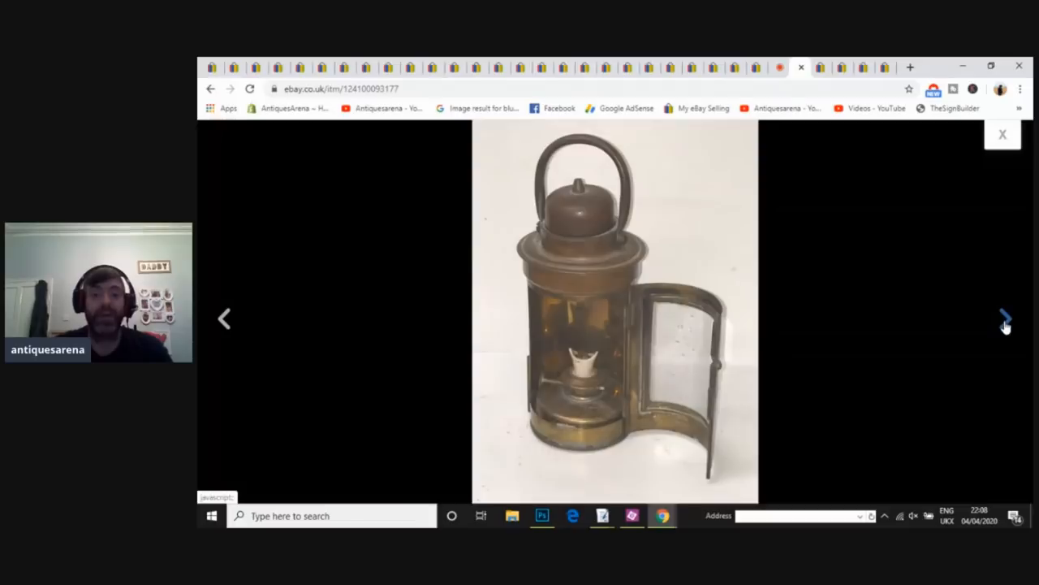
pyautogui.click(1003, 324)
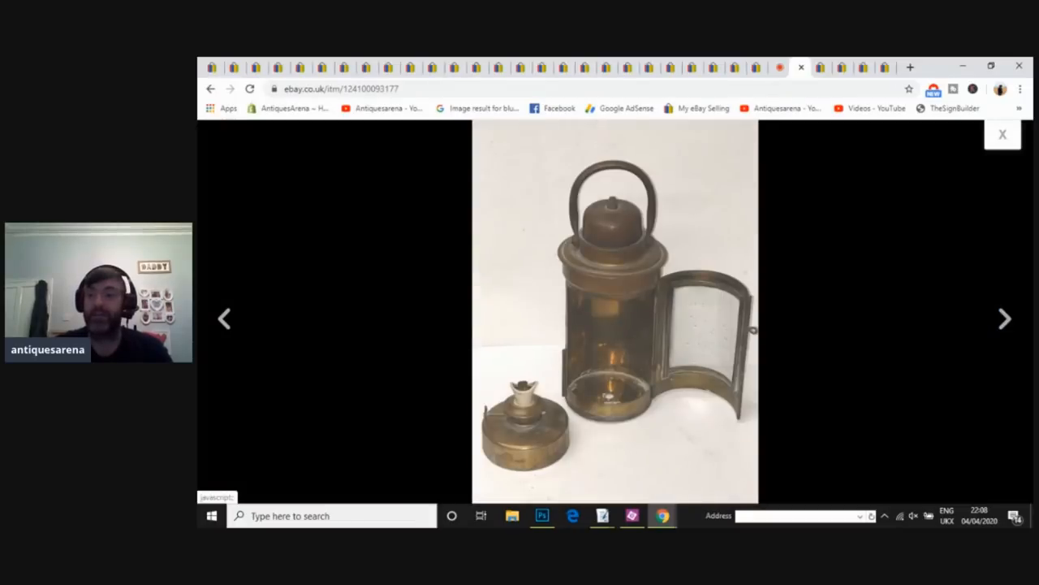
pyautogui.click(1002, 134)
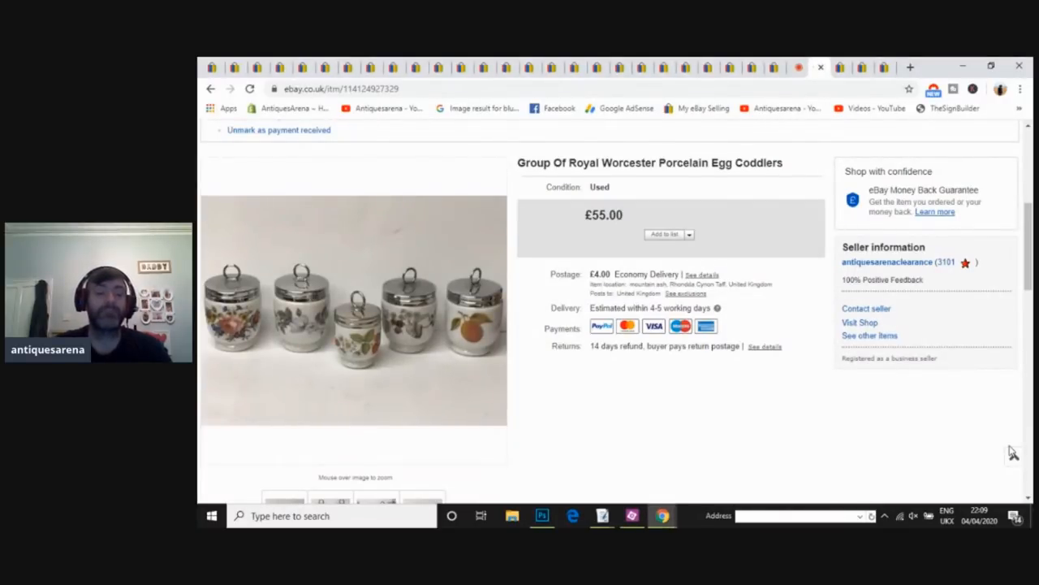
pyautogui.moveTo(580, 400)
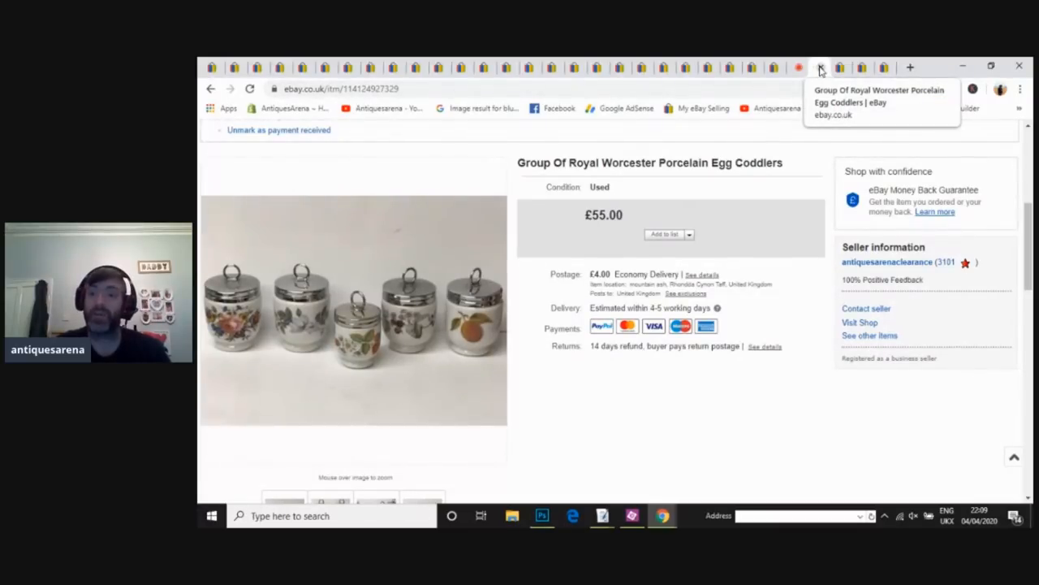
# Step: Close the £55.00 Royal Worcester egg coddlers listing tab
pyautogui.click(822, 66)
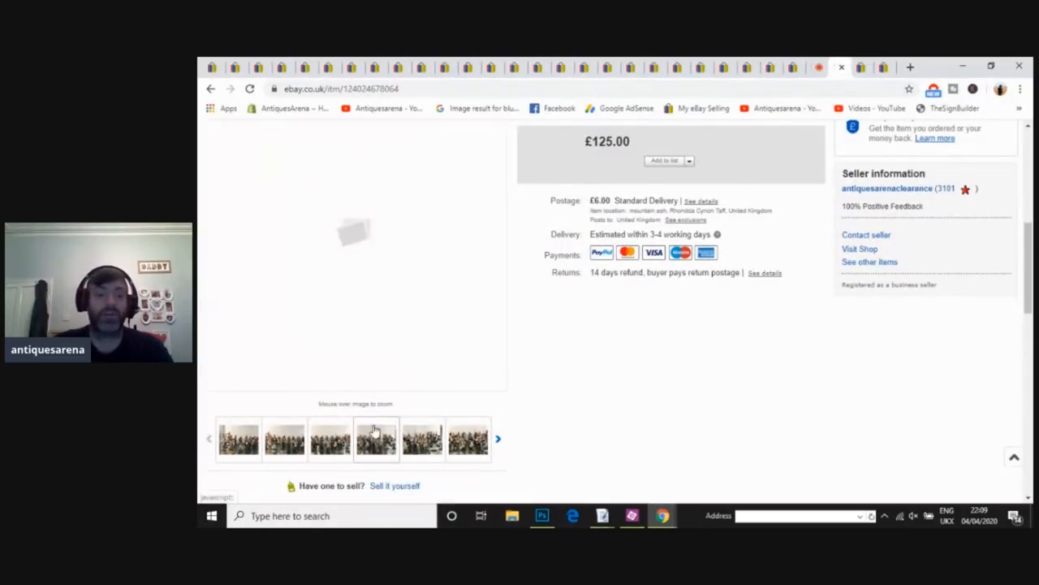
# Step: Enlarge the first soldier figures photo and browse through five more photos
pyautogui.click(238, 440)
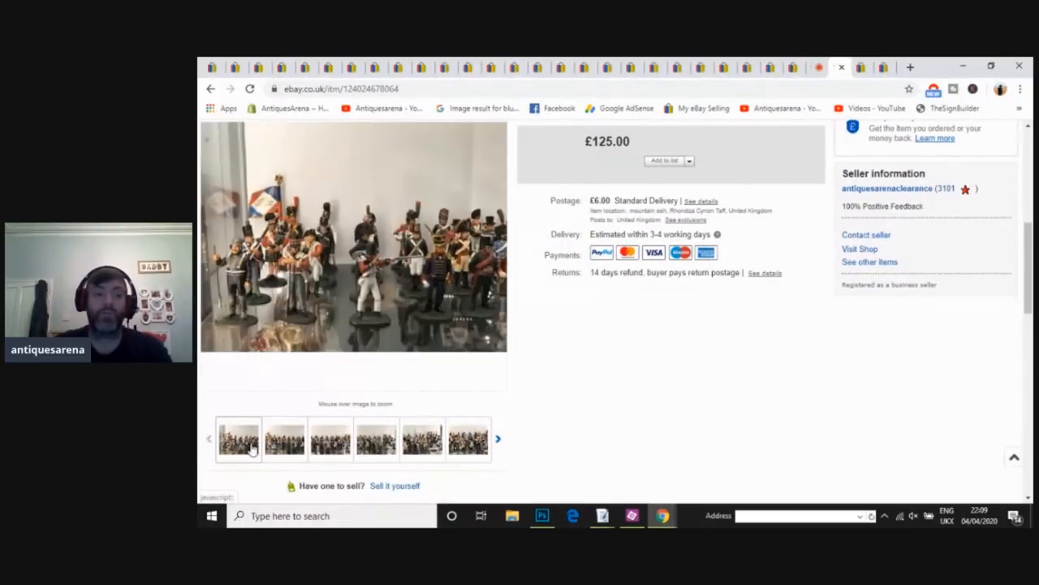
pyautogui.click(238, 442)
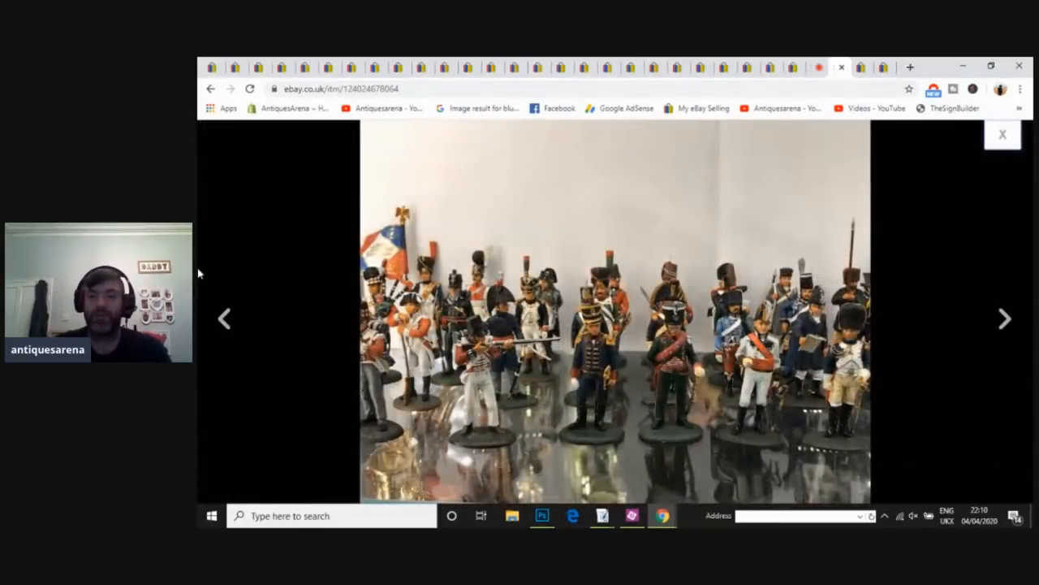
pyautogui.click(1004, 319)
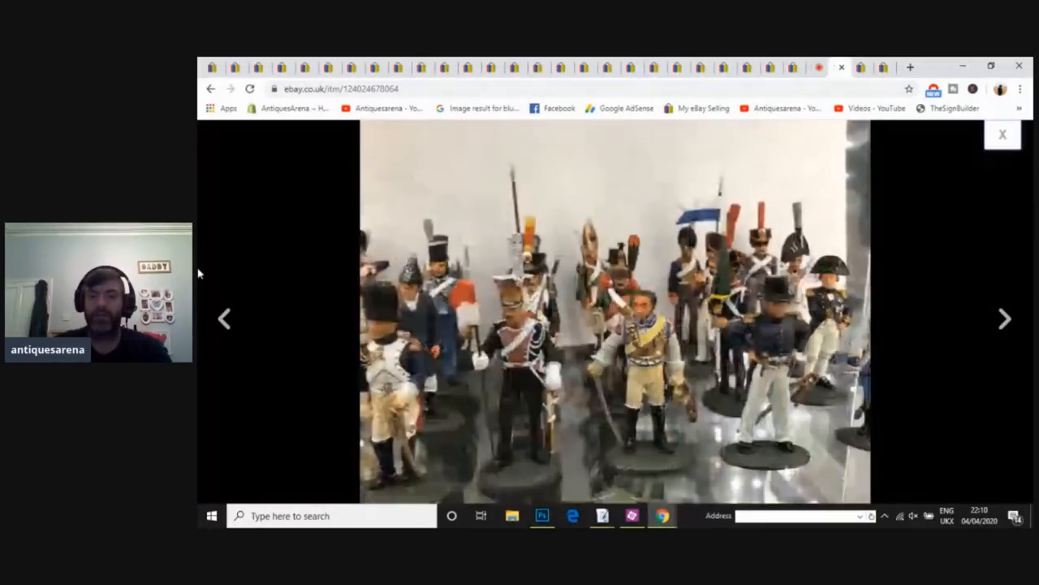
pyautogui.click(1005, 319)
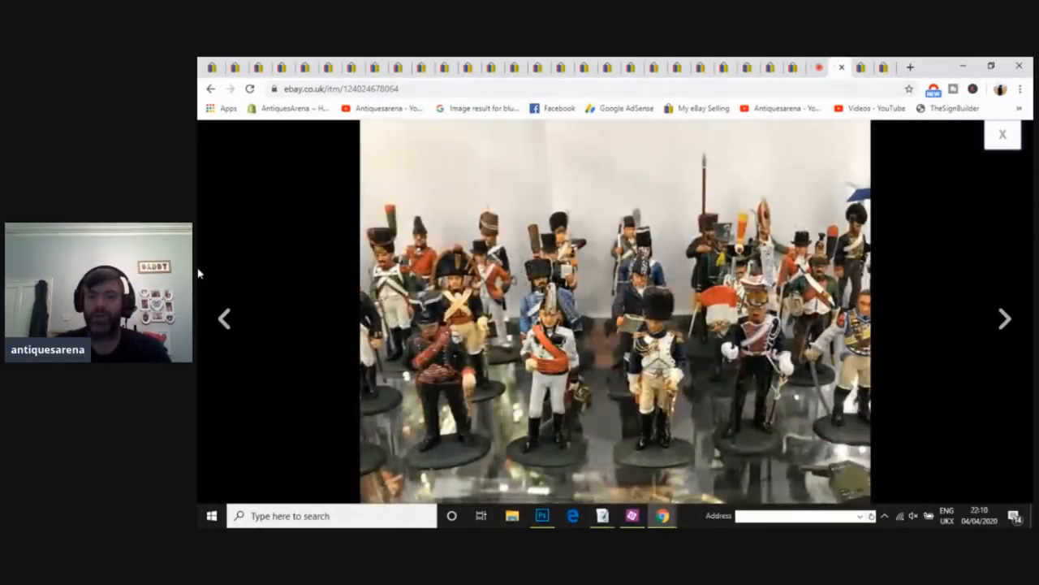
pyautogui.click(1006, 319)
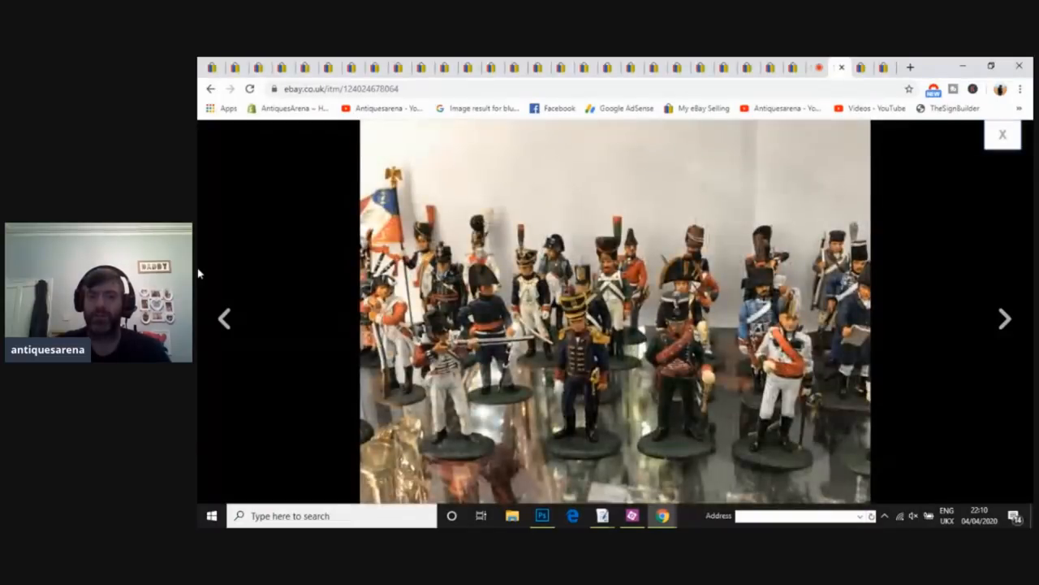
pyautogui.click(1006, 320)
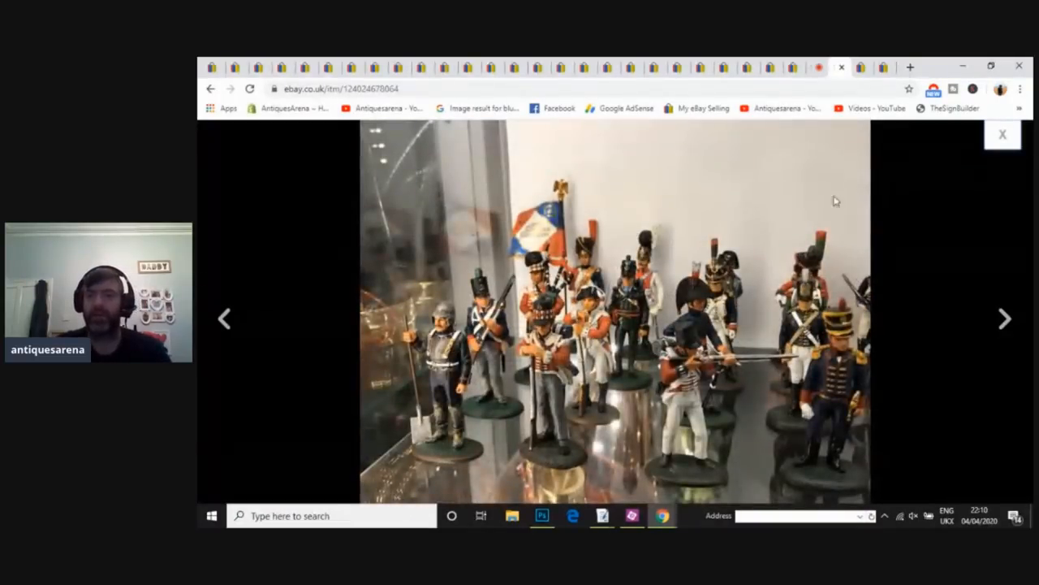
pyautogui.click(1003, 134)
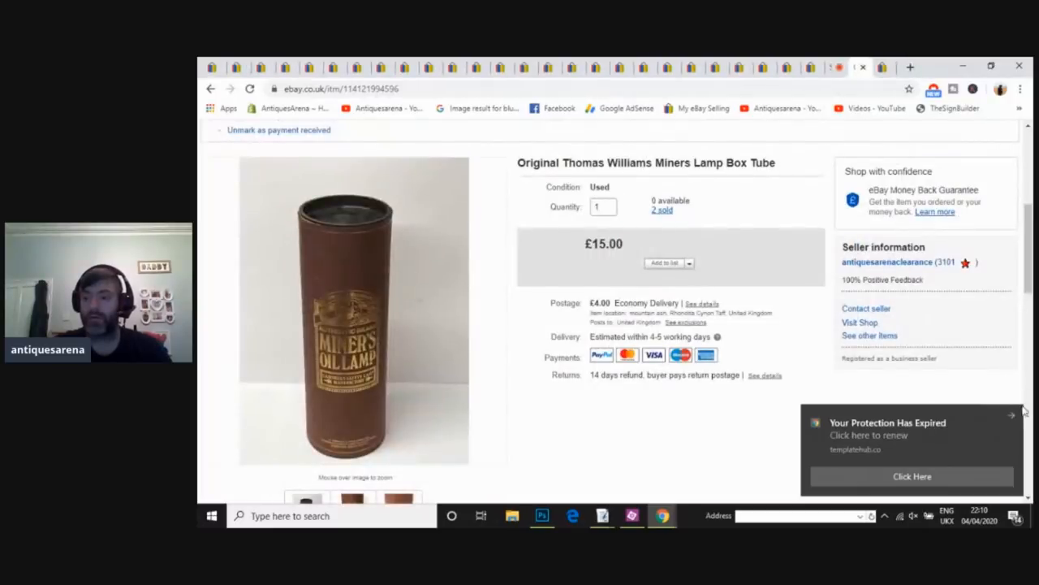
# Step: Dismiss the expired protection notification over the miners lamp box tube listing
pyautogui.click(1011, 412)
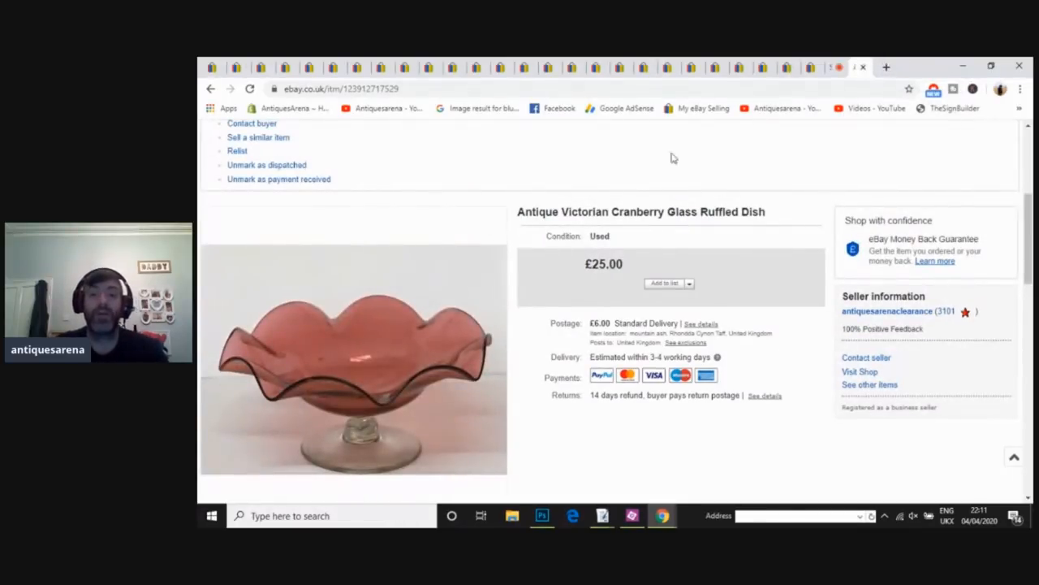
pyautogui.moveTo(567, 302)
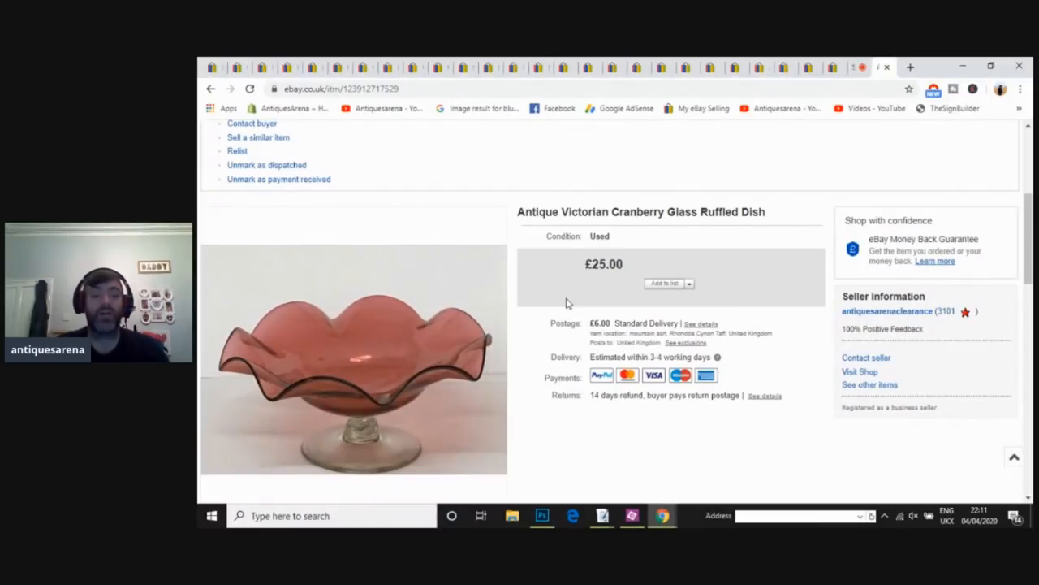
pyautogui.moveTo(371, 382)
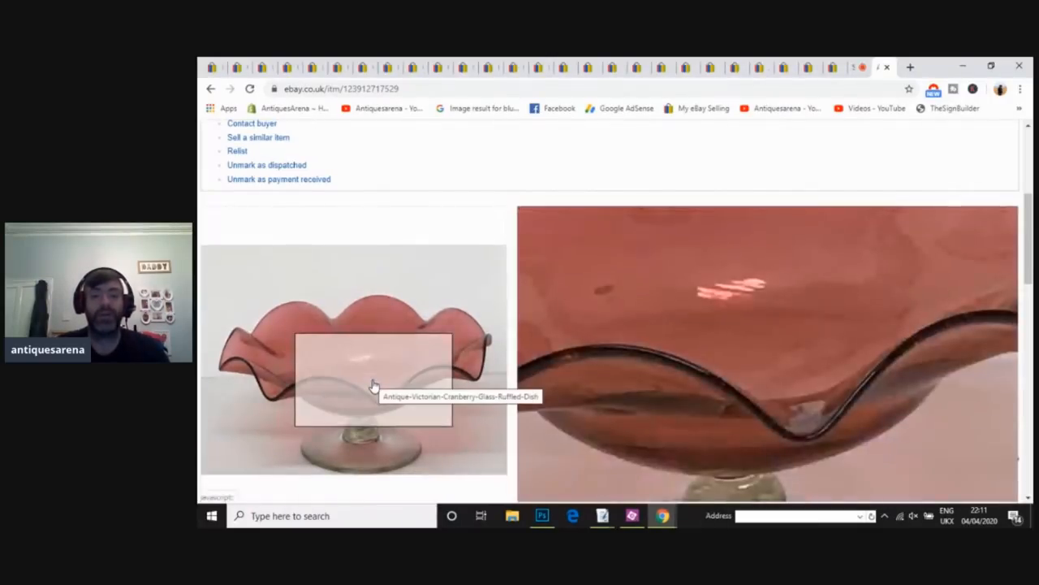
# Step: Open the cranberry glass ruffled dish photo in the full-size gallery
pyautogui.click(373, 384)
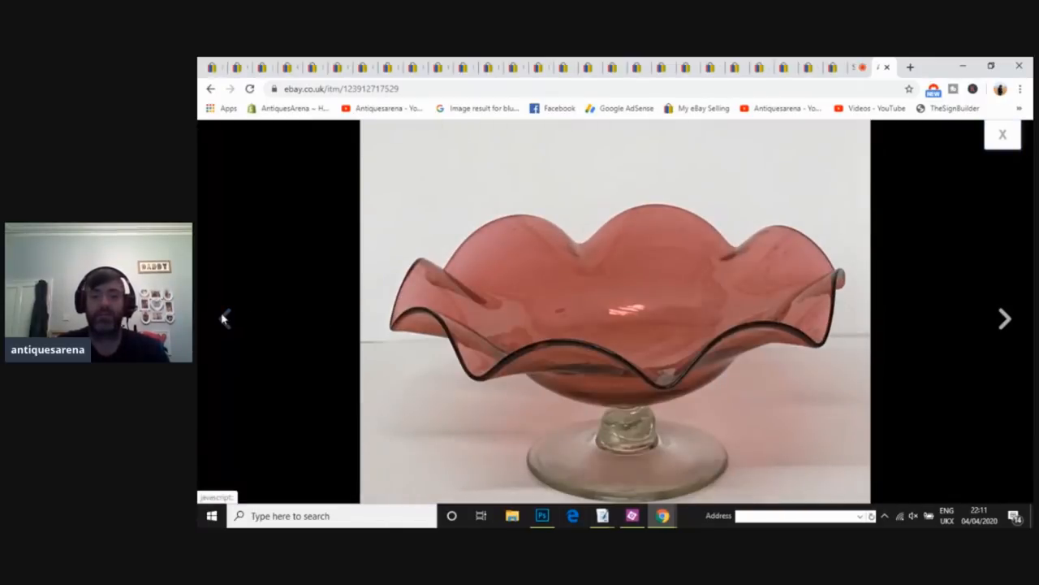
pyautogui.moveTo(1002, 135)
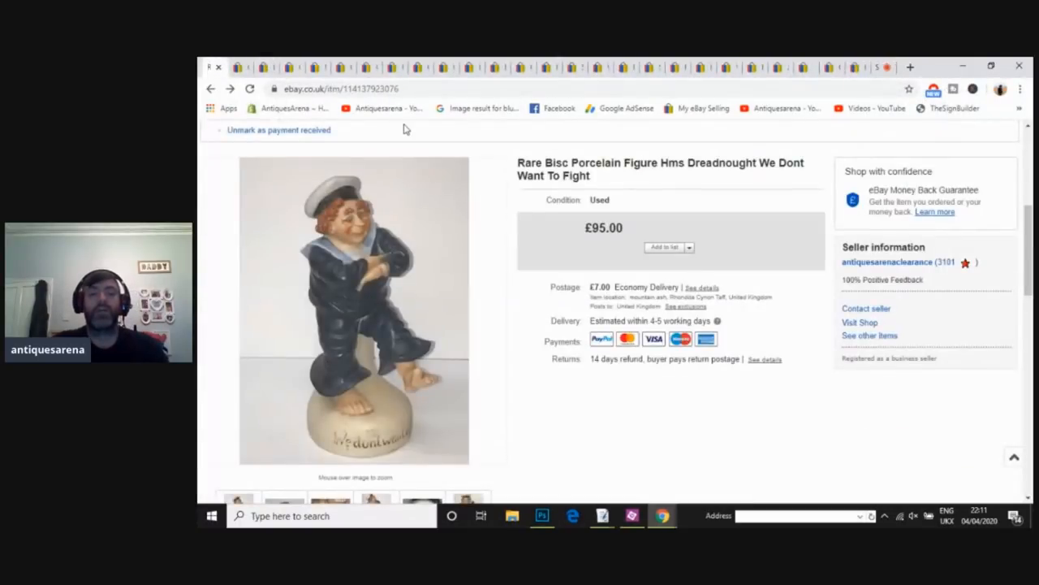
pyautogui.moveTo(349, 305)
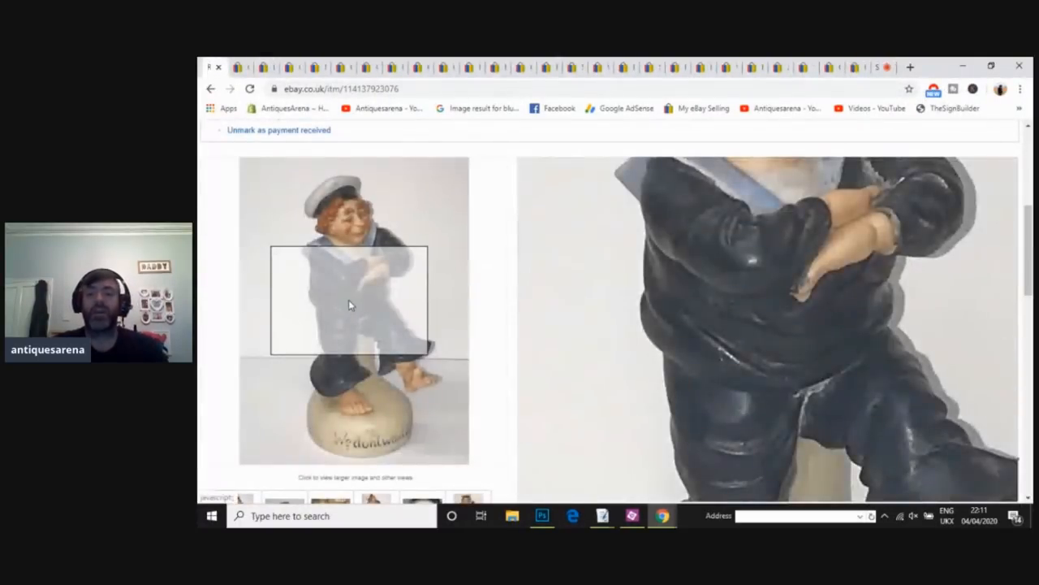
# Step: Enlarge the HMS Dreadnought sailor figure photo, then close the viewer
pyautogui.click(350, 304)
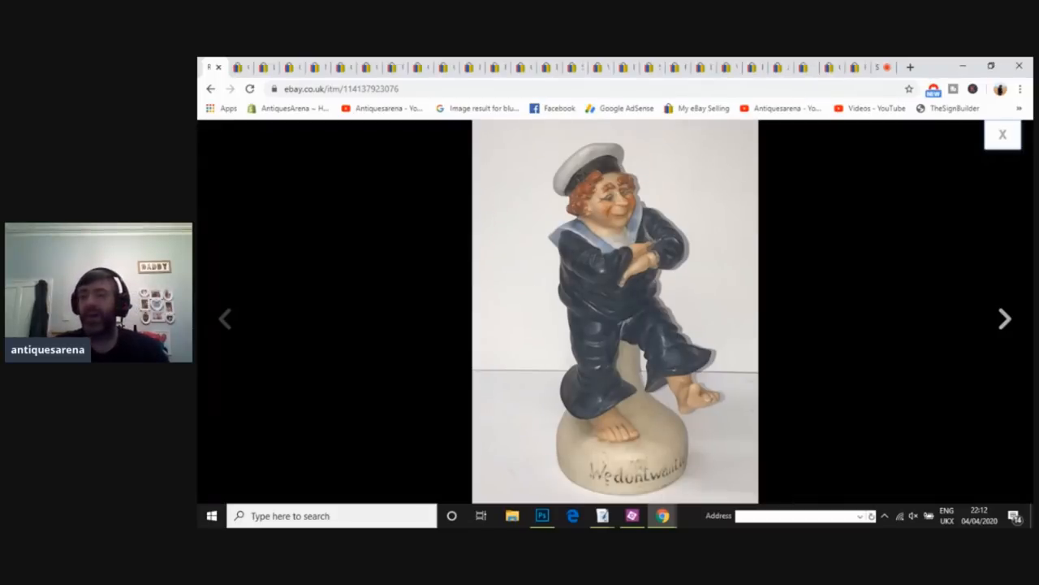
pyautogui.click(1003, 134)
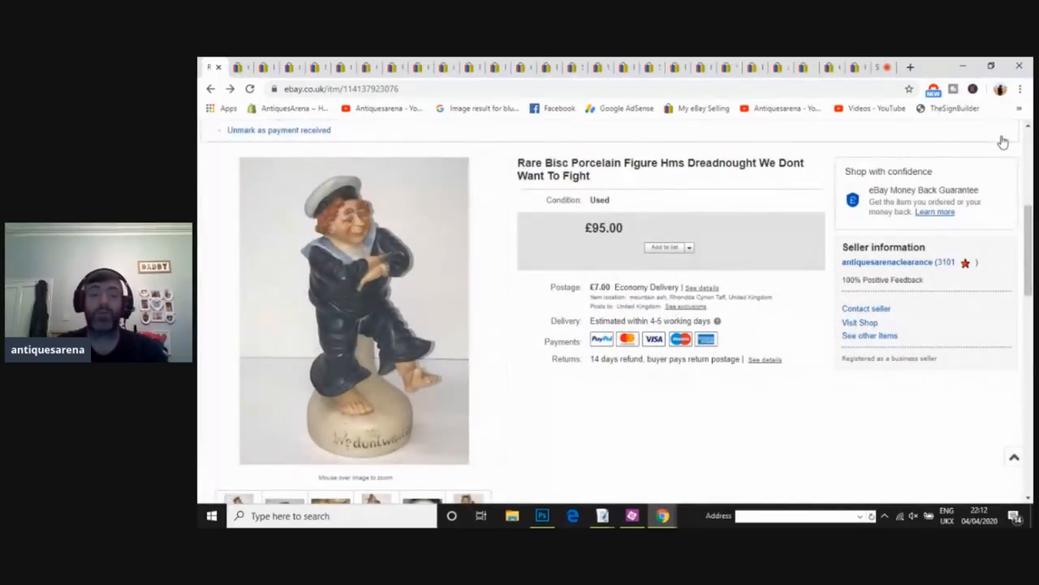
pyautogui.moveTo(789, 237)
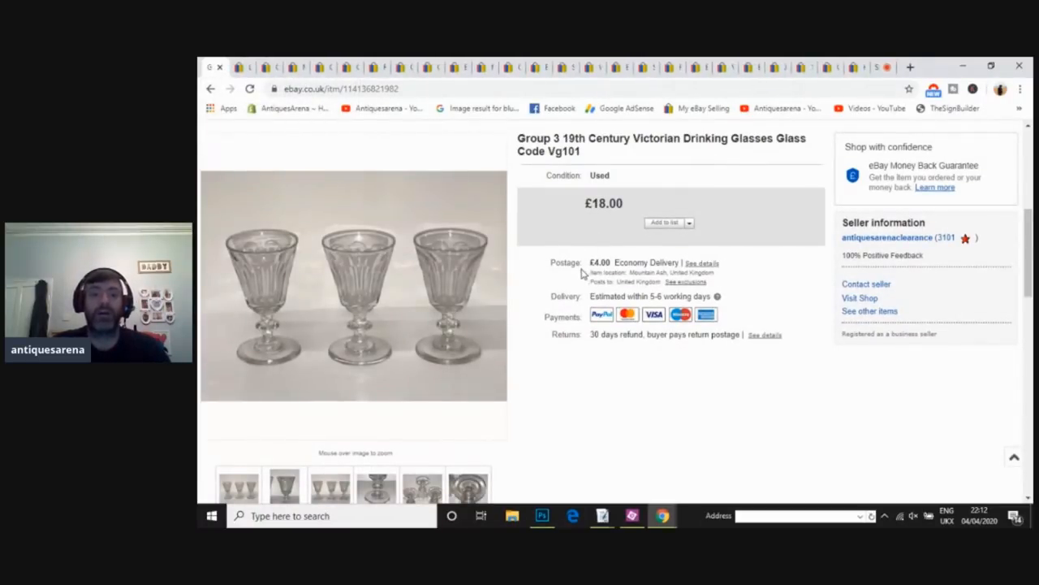
pyautogui.moveTo(548, 288)
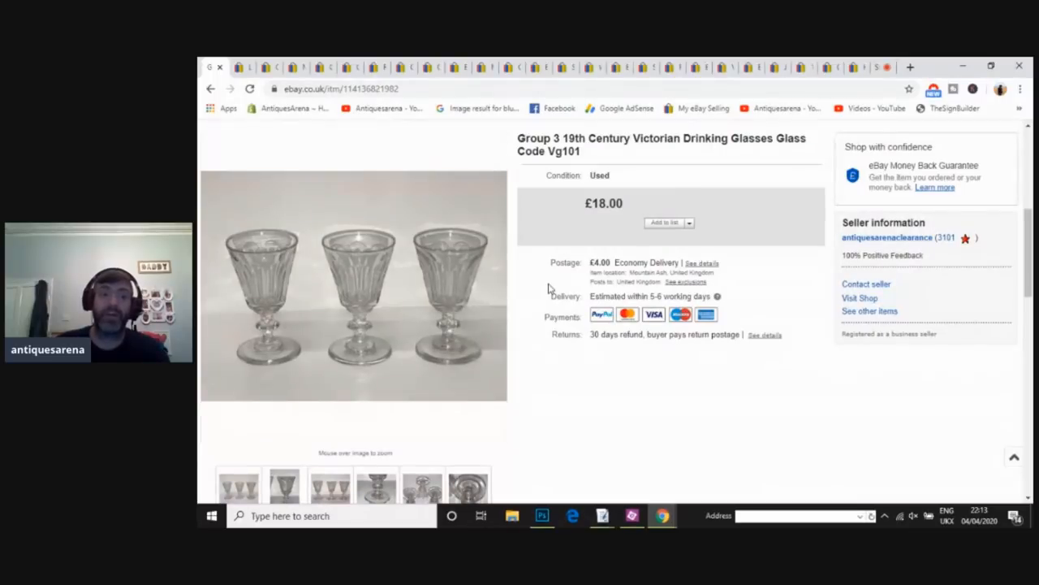
pyautogui.moveTo(357, 287)
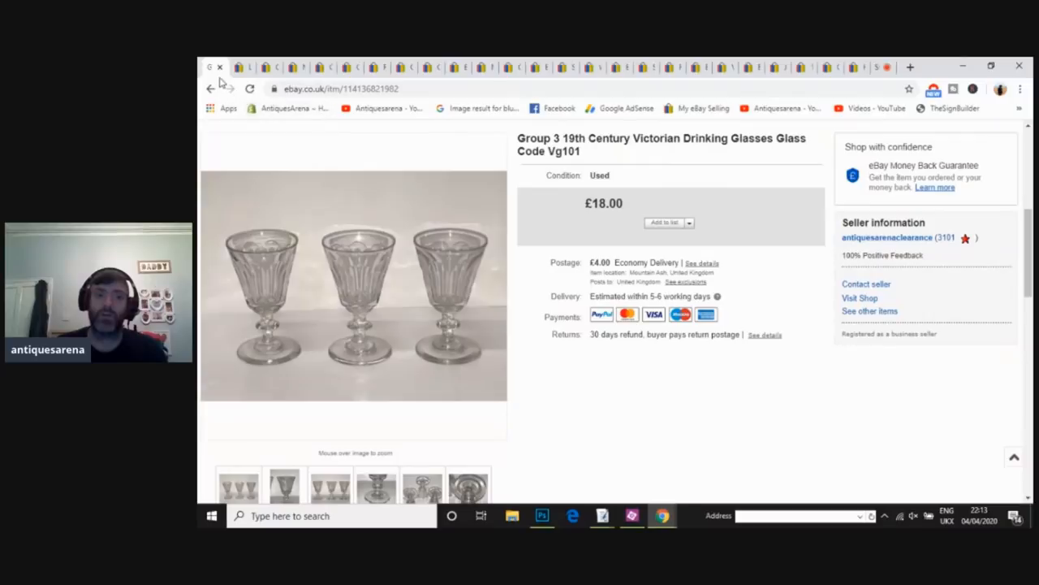
pyautogui.moveTo(222, 67)
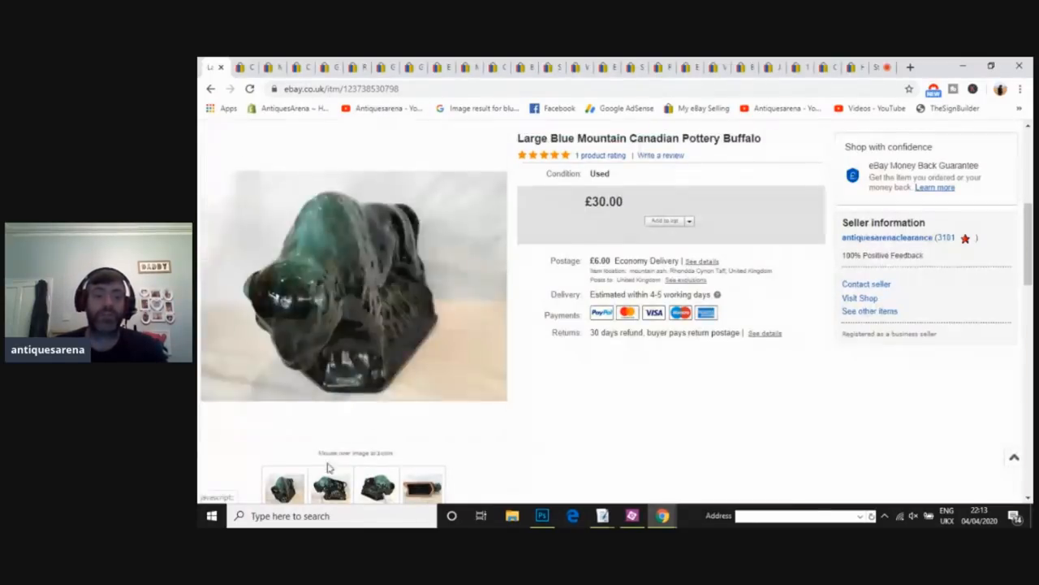
pyautogui.moveTo(351, 295)
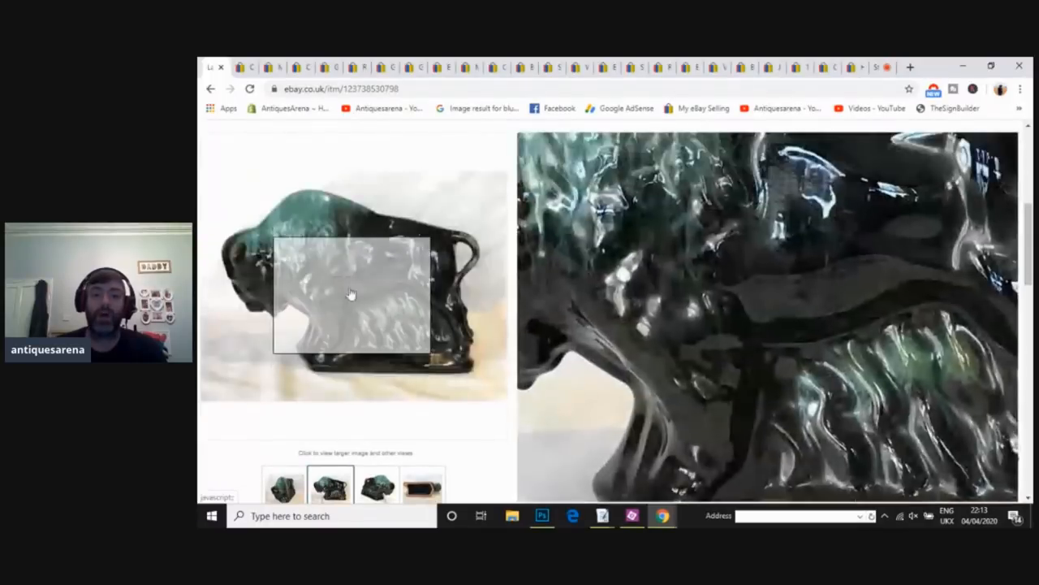
# Step: Enlarge the Blue Mountain pottery buffalo photo, close it, and highlight the £30.00 price
pyautogui.click(352, 294)
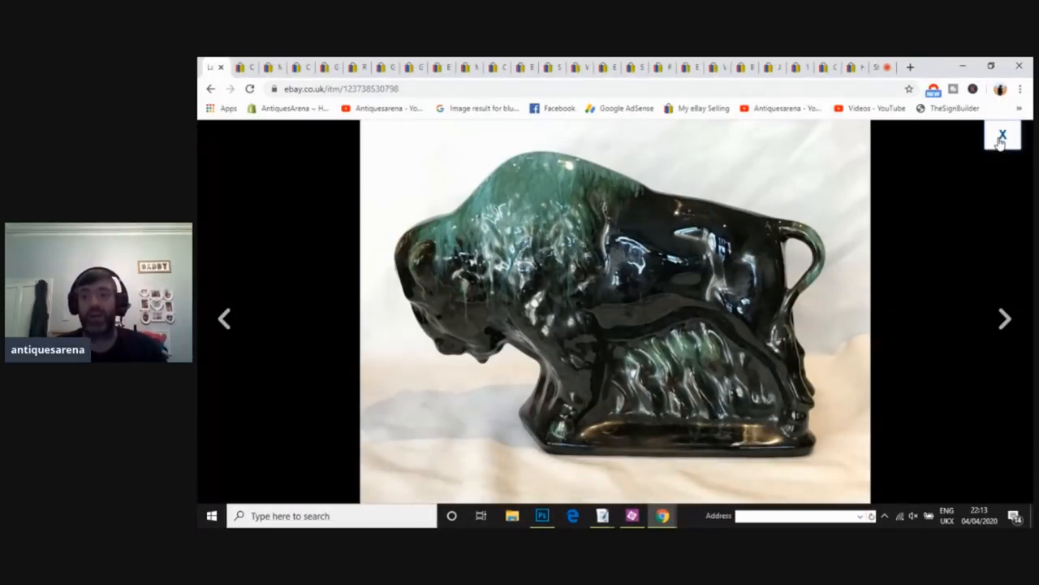
pyautogui.click(1001, 135)
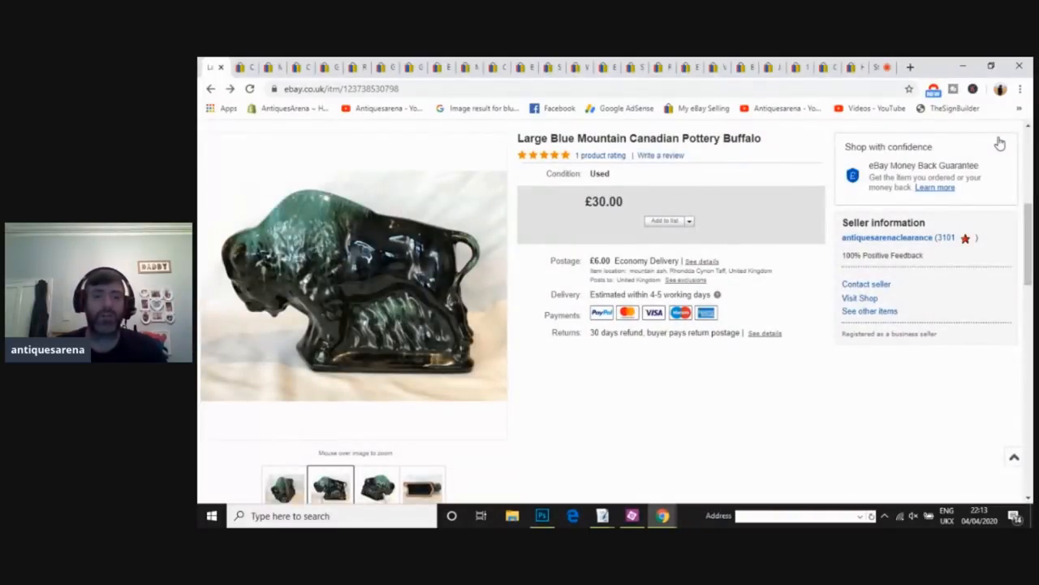
pyautogui.moveTo(627, 203)
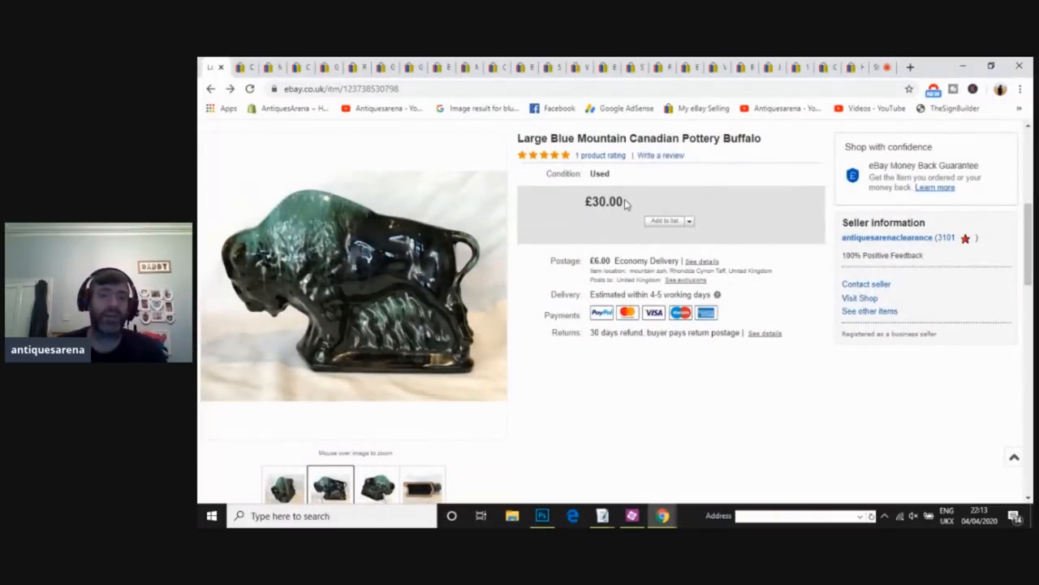
pyautogui.doubleClick(602, 201)
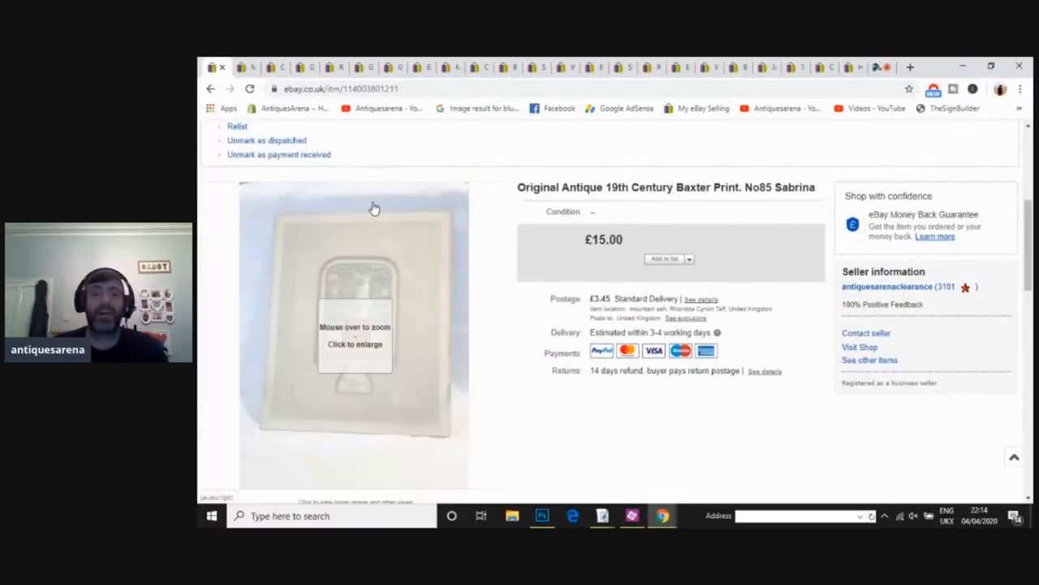
pyautogui.moveTo(353, 333)
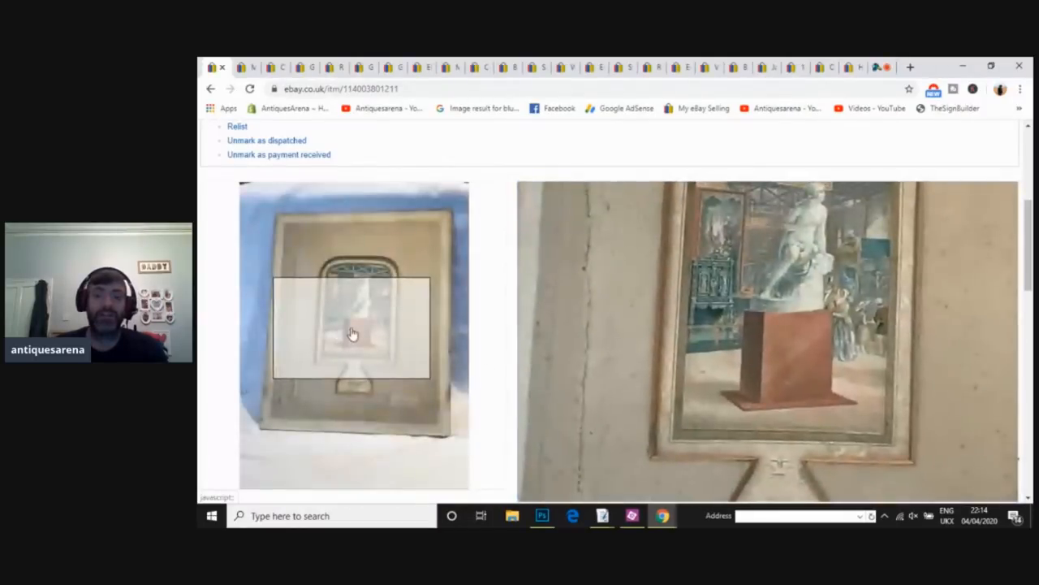
# Step: Enlarge the Baxter print photos, step to the Sabrina No 85 back stamp, and close
pyautogui.click(353, 333)
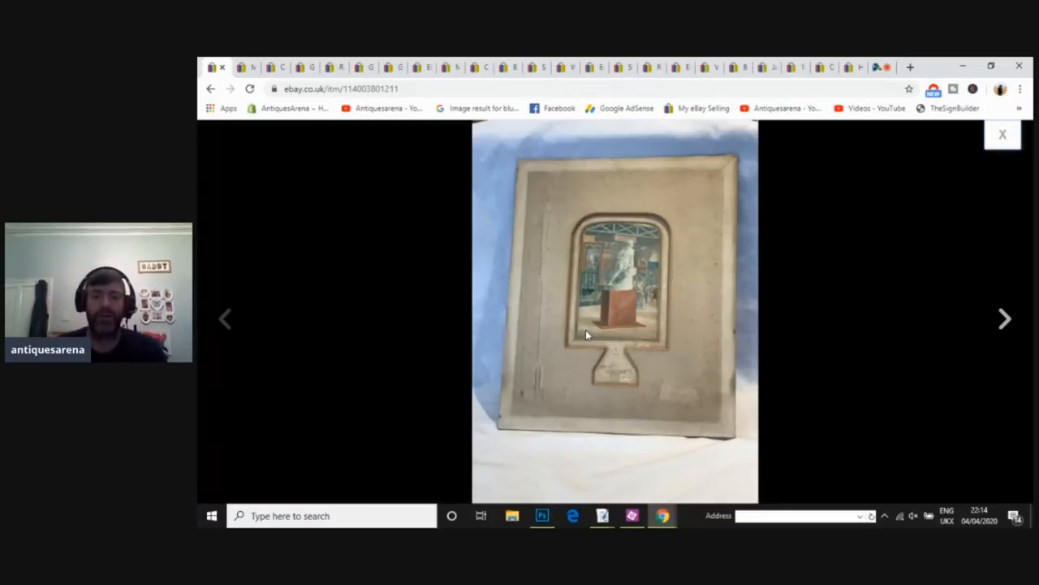
pyautogui.click(1004, 319)
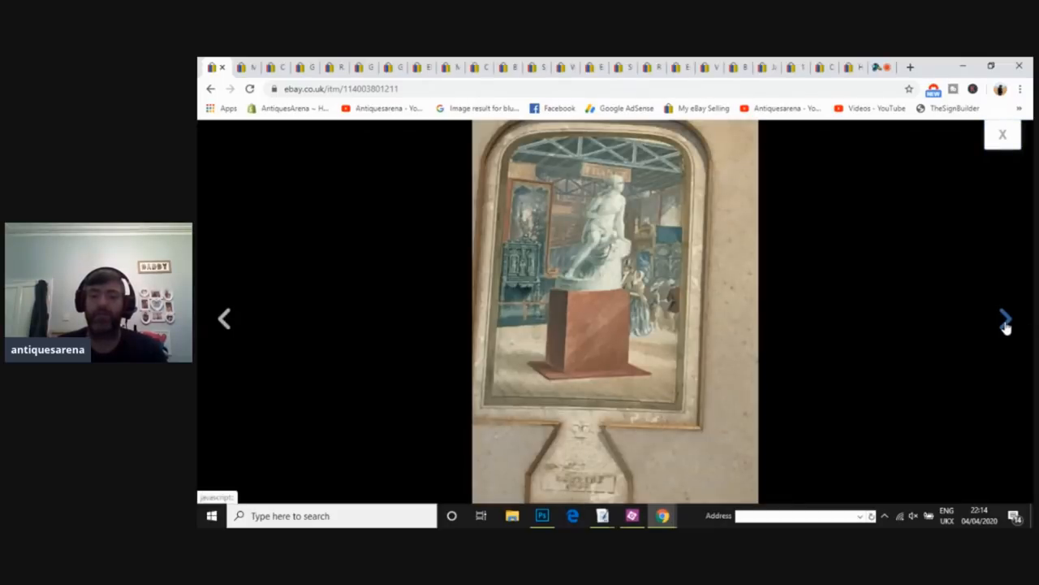
pyautogui.click(1002, 315)
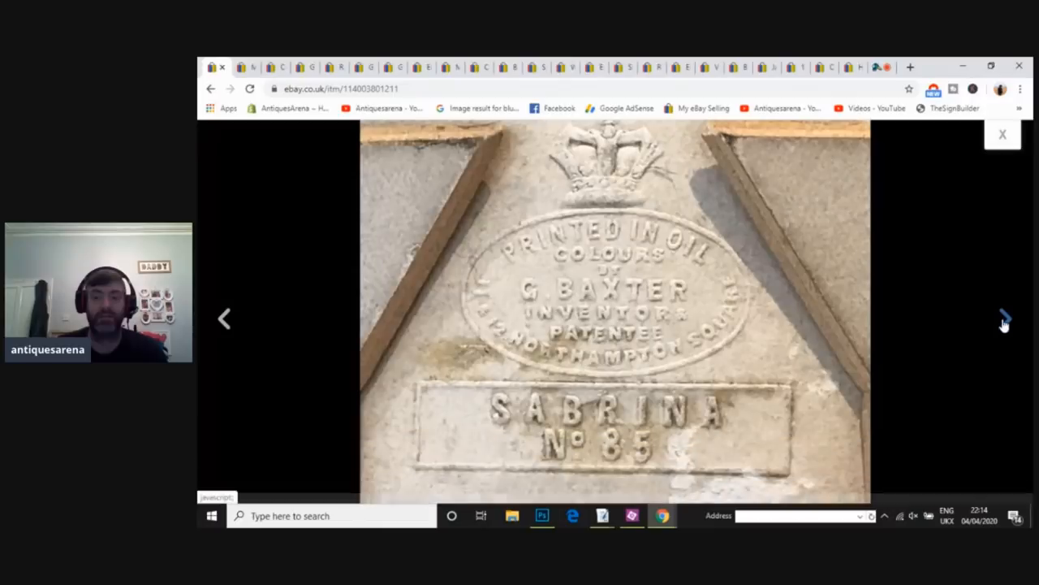
pyautogui.moveTo(1002, 137)
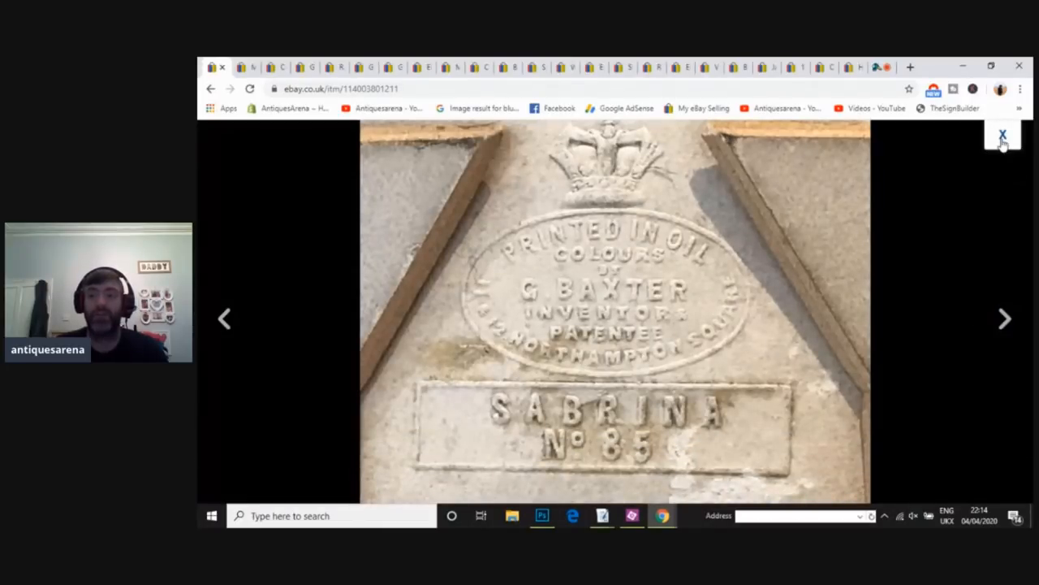
pyautogui.moveTo(1002, 140)
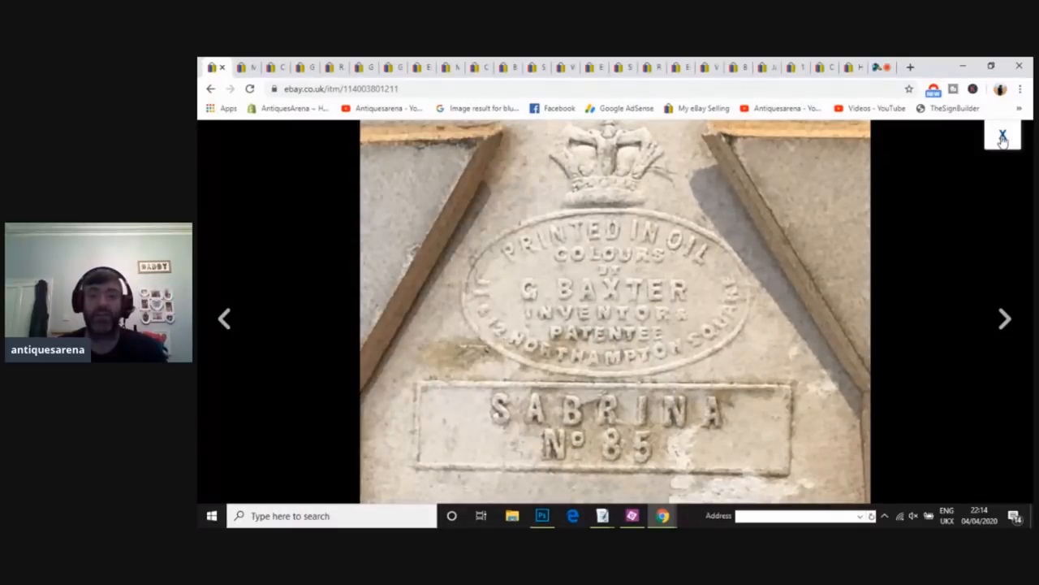
pyautogui.click(1001, 133)
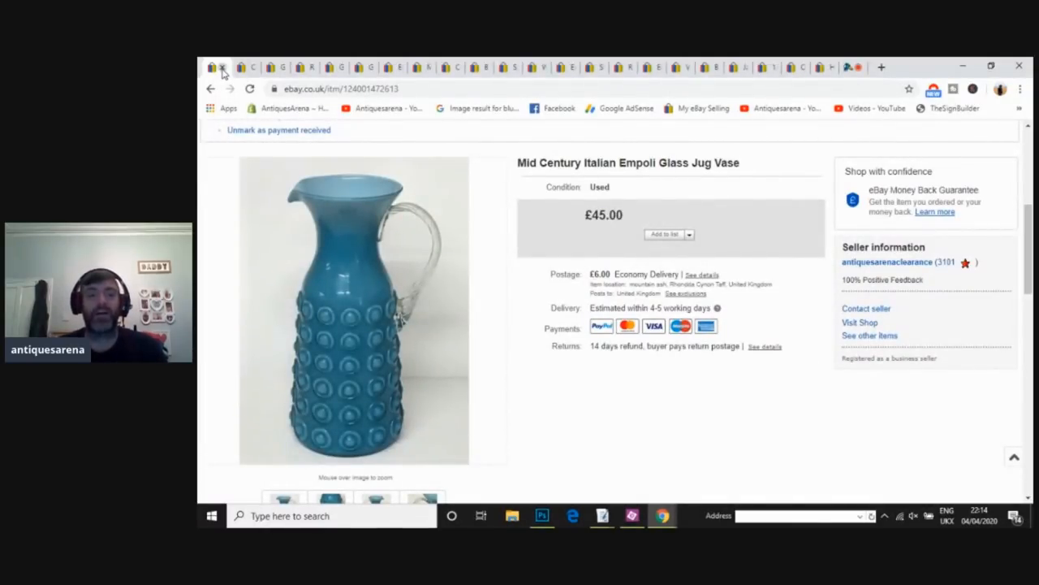
pyautogui.moveTo(295, 275)
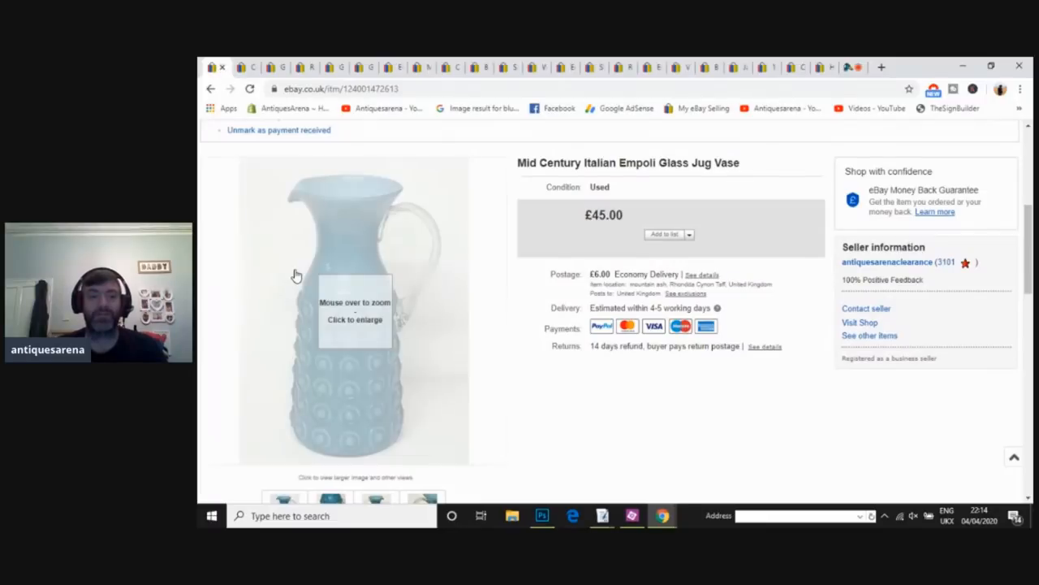
pyautogui.moveTo(346, 400)
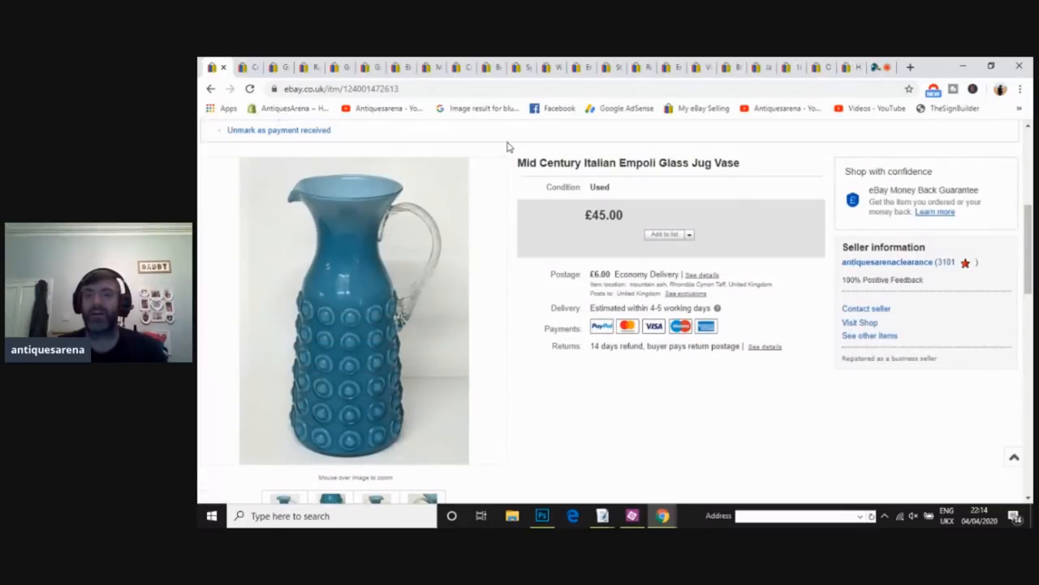
pyautogui.moveTo(518, 139)
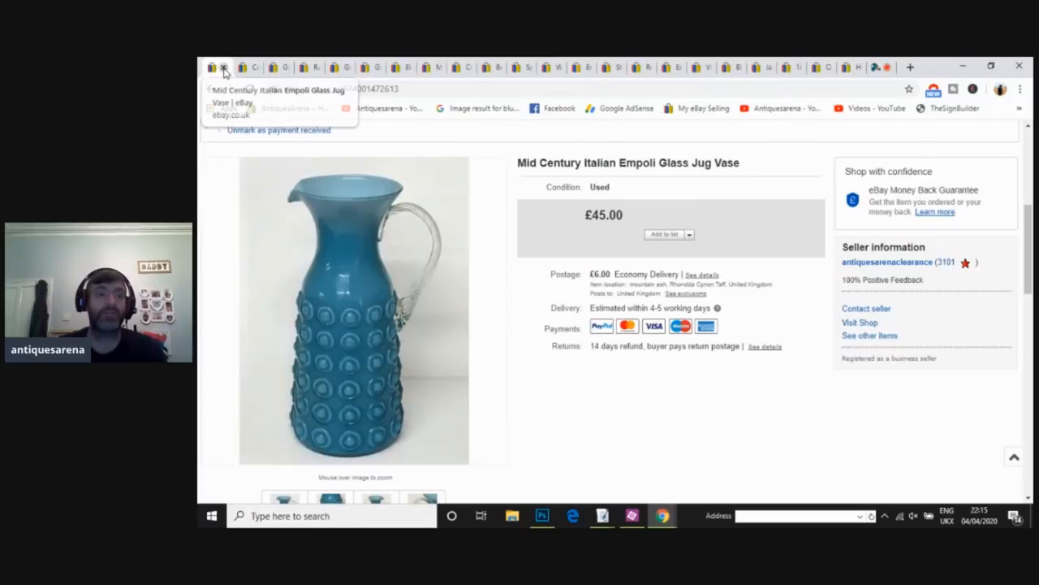
# Step: Close the £45.00 Empoli glass jug vase listing tab
pyautogui.click(223, 68)
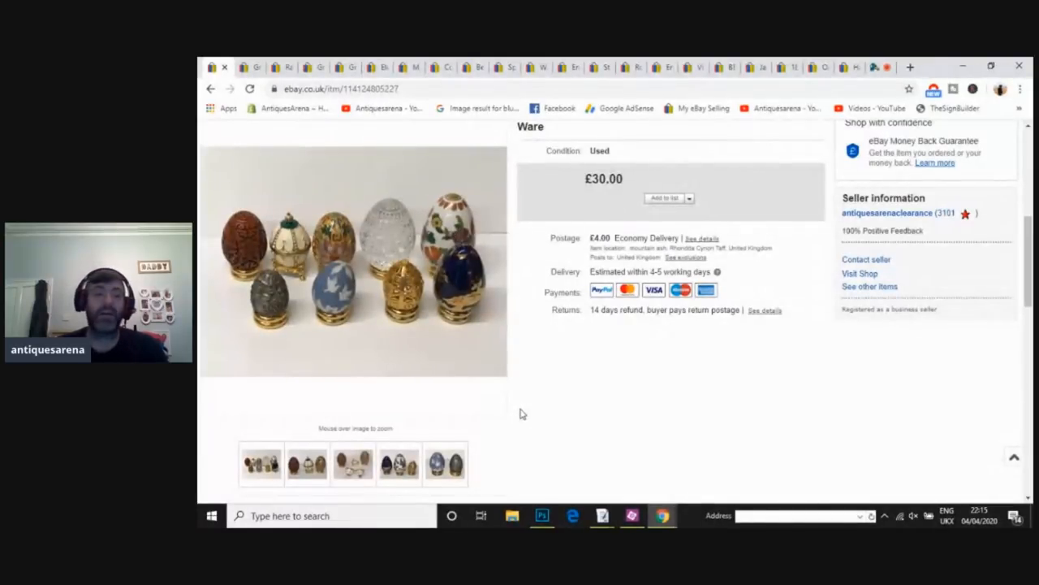
pyautogui.moveTo(349, 276)
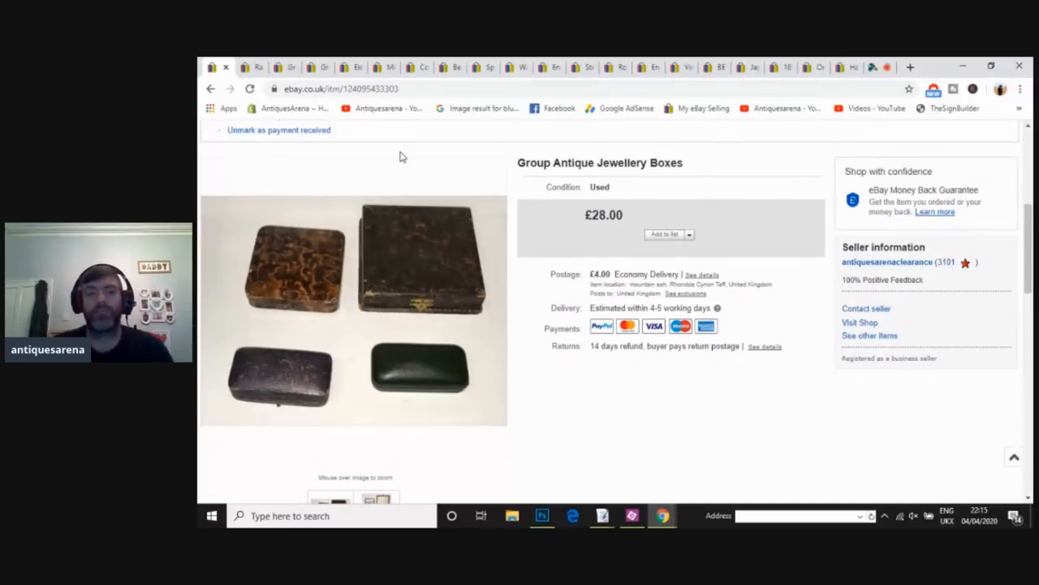
pyautogui.moveTo(392, 286)
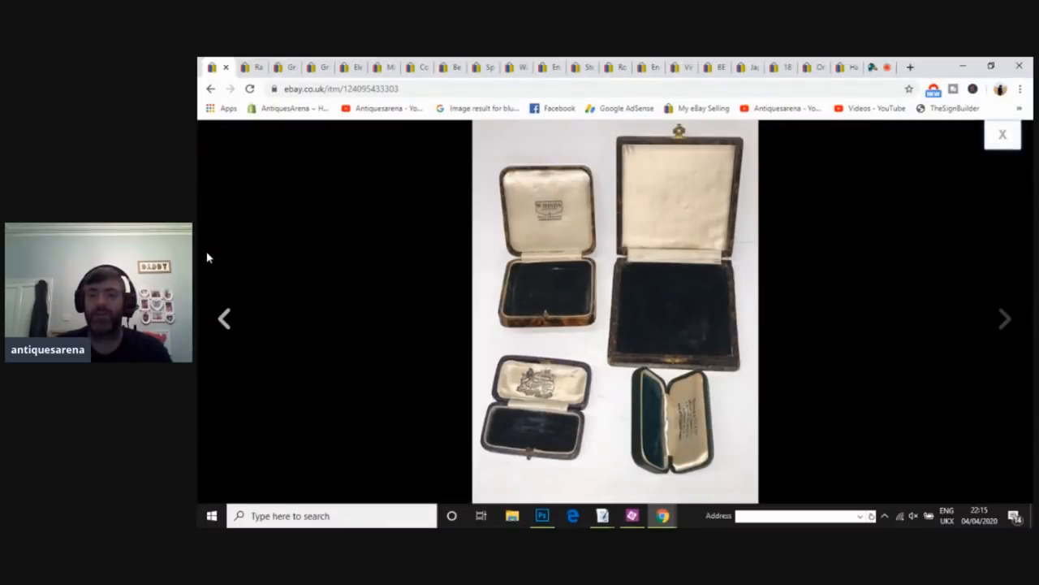
# Step: Go back to the closed-boxes photo, close the viewer, then close the £28.00 jewellery boxes listing
pyautogui.click(1005, 318)
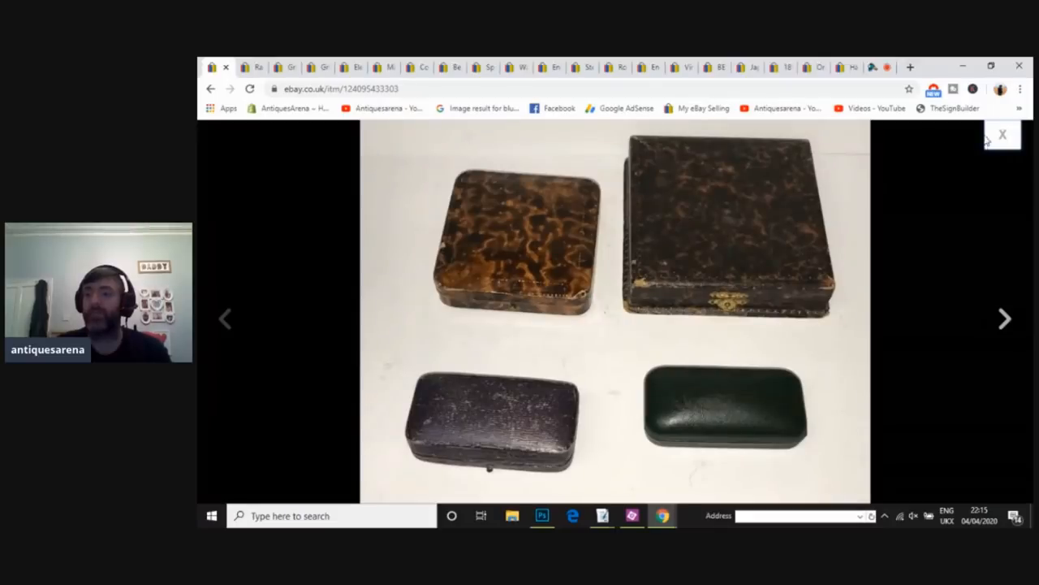
pyautogui.click(1002, 134)
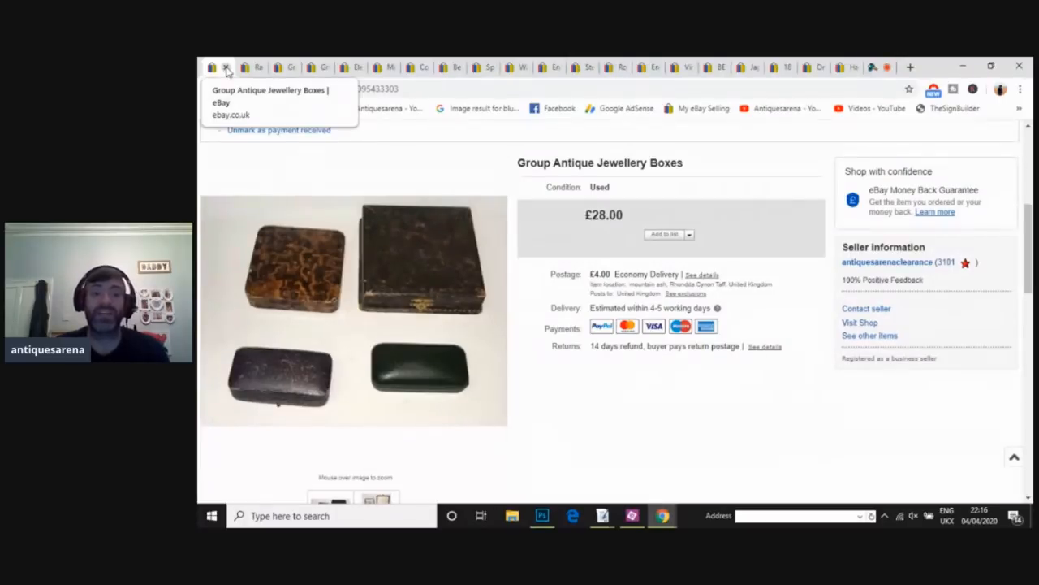
pyautogui.click(228, 67)
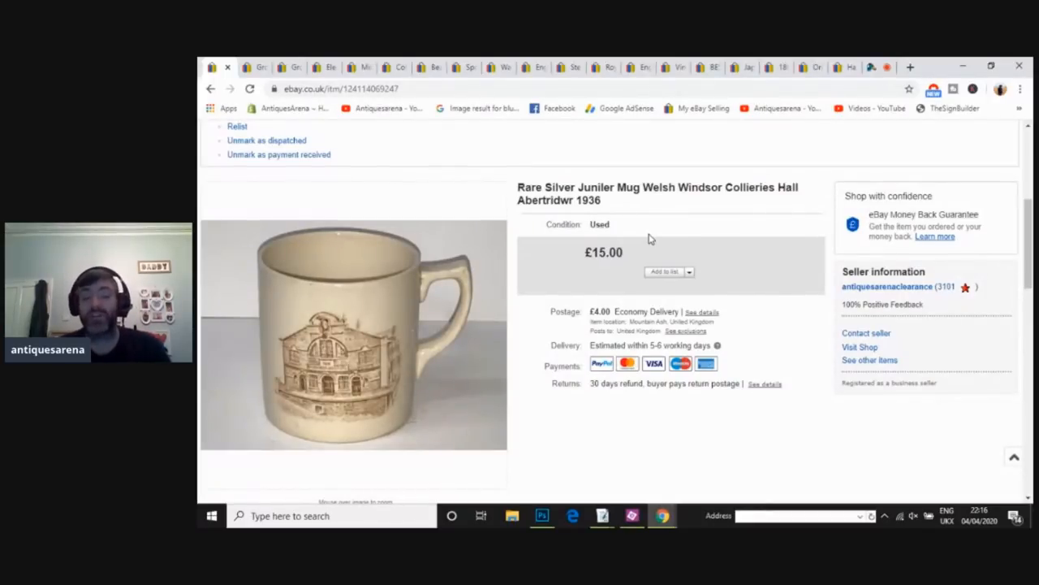
pyautogui.moveTo(640, 239)
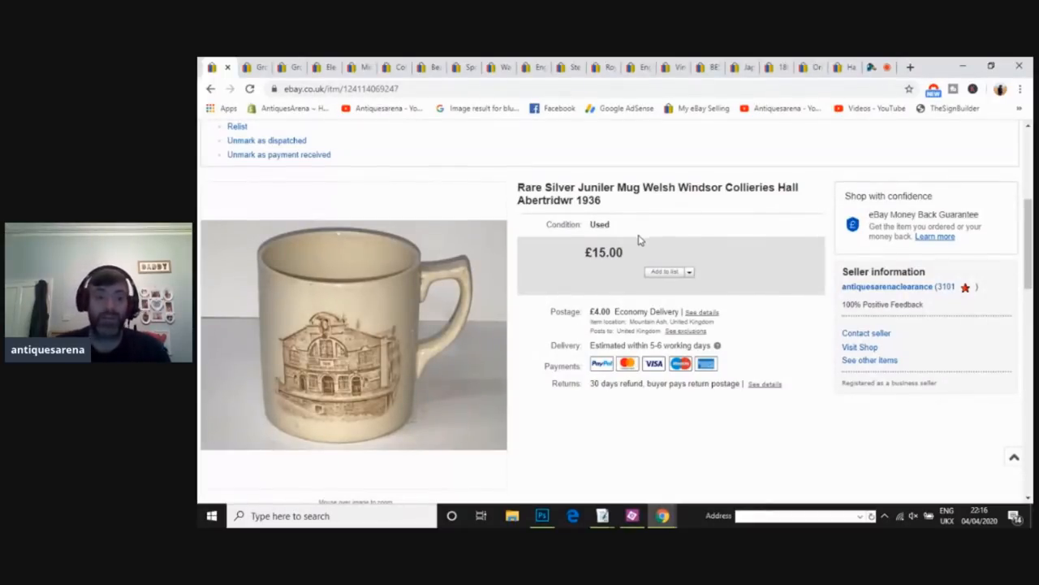
pyautogui.moveTo(326, 370)
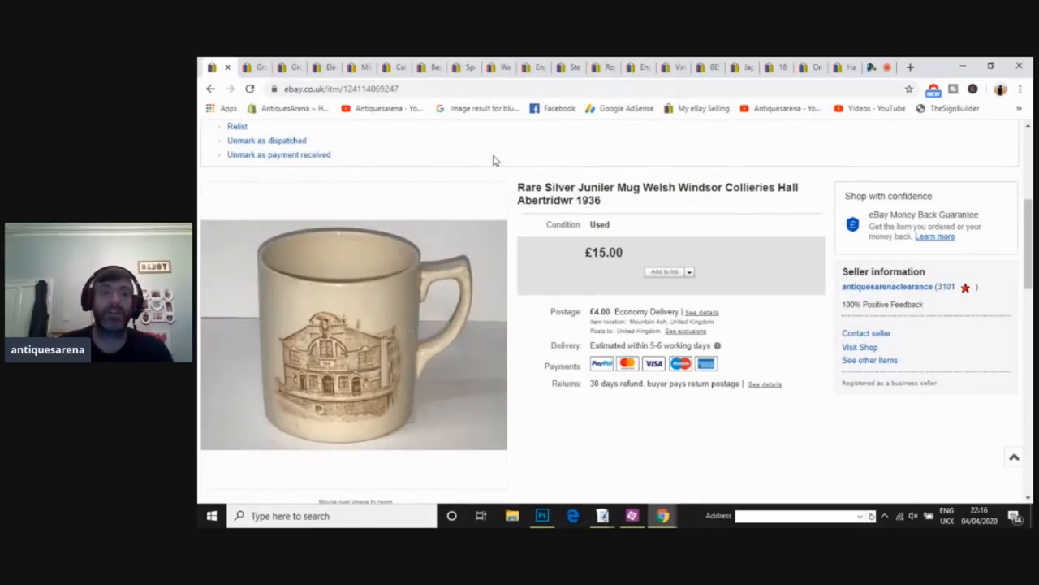
pyautogui.moveTo(229, 67)
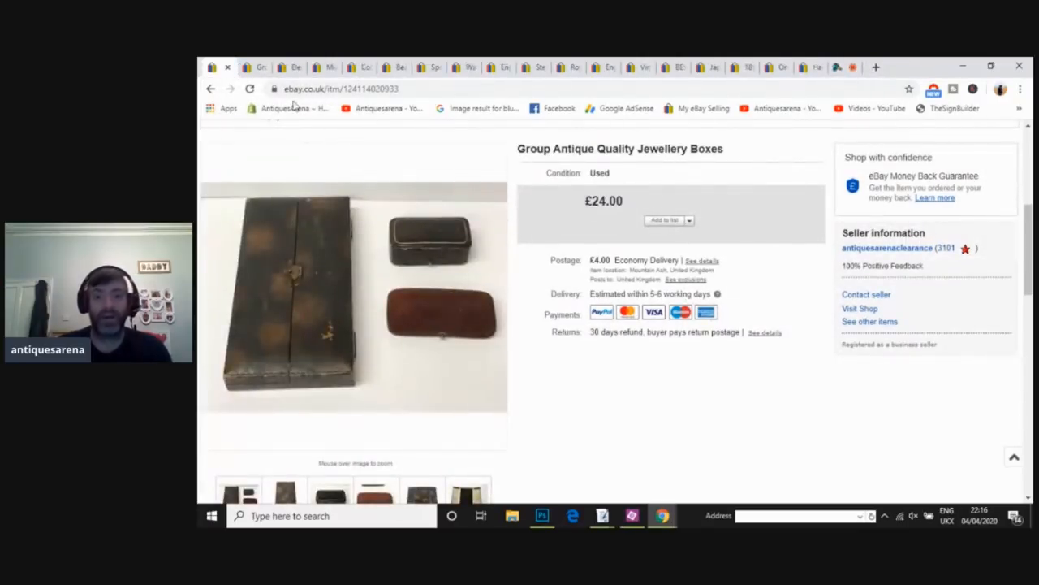
pyautogui.moveTo(299, 108)
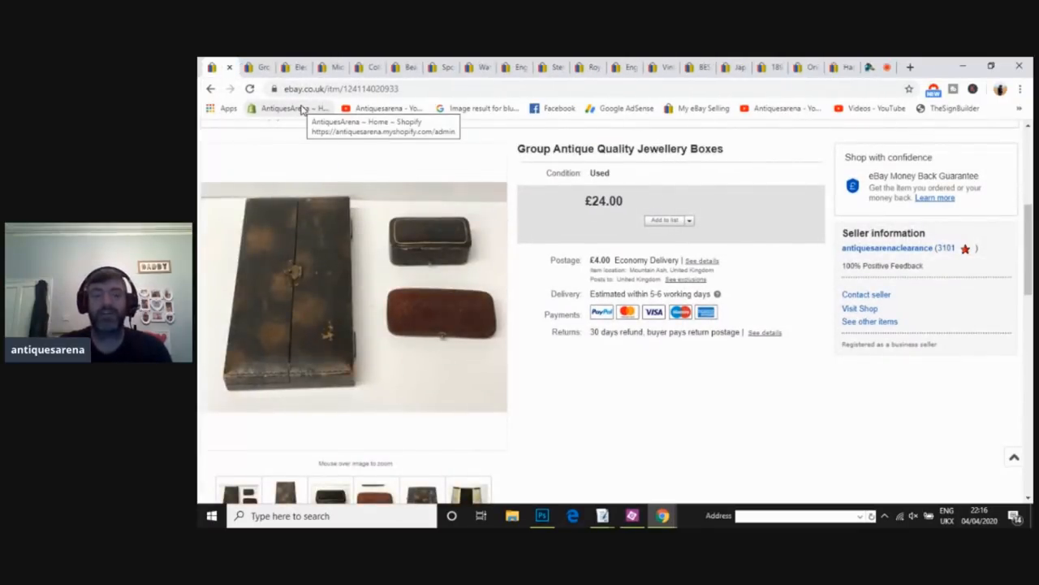
pyautogui.moveTo(304, 286)
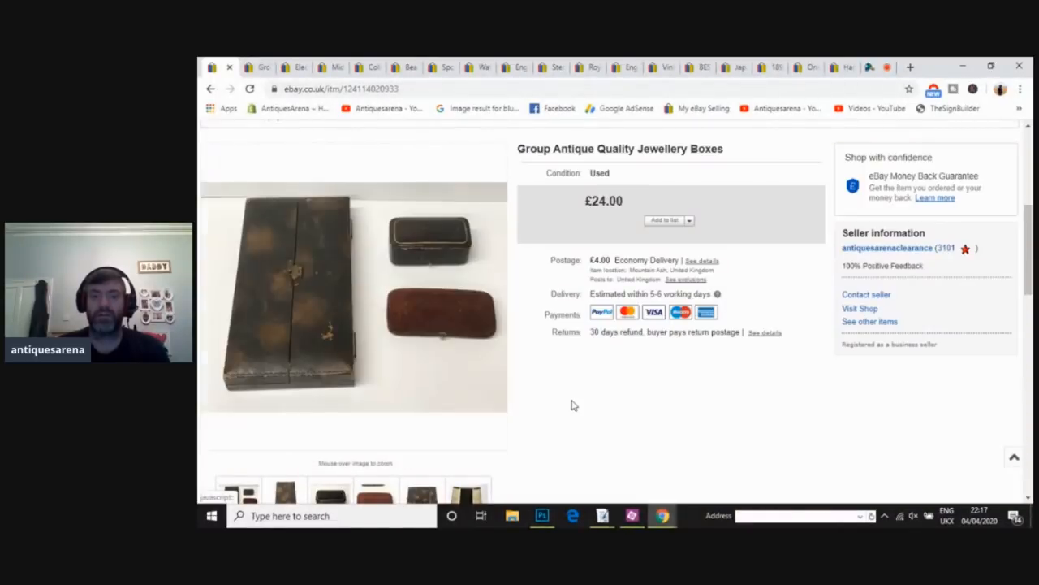
pyautogui.moveTo(585, 272)
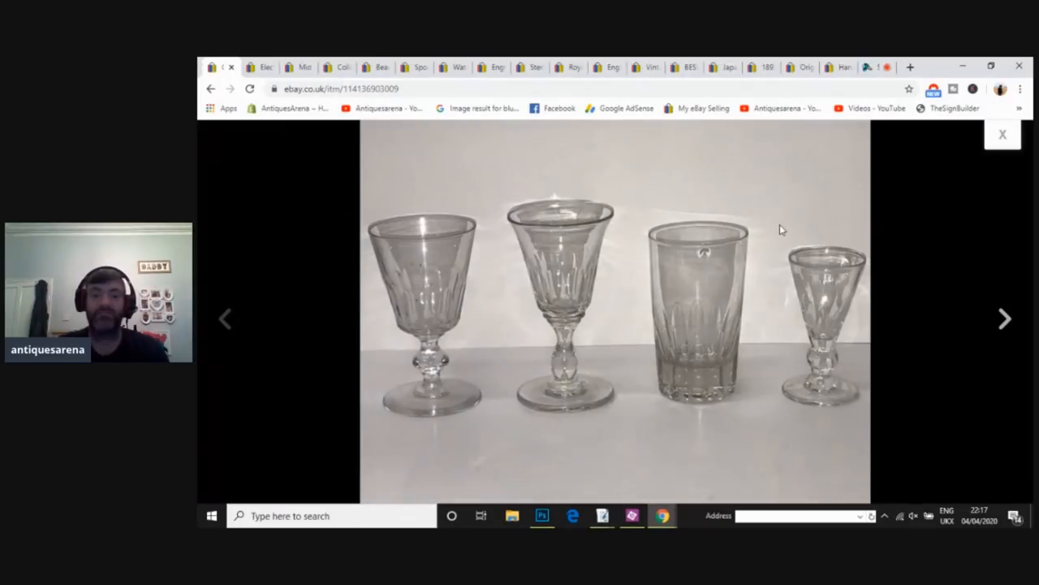
pyautogui.moveTo(1004, 136)
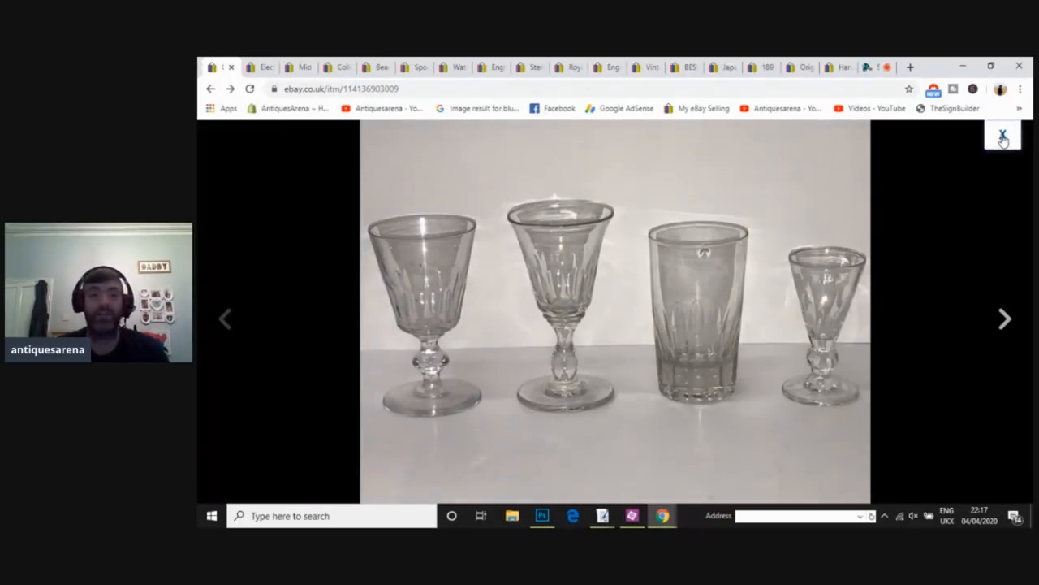
# Step: Close the enlarged Victorian drinking glasses photo to return to the £22.00 listing
pyautogui.click(1003, 133)
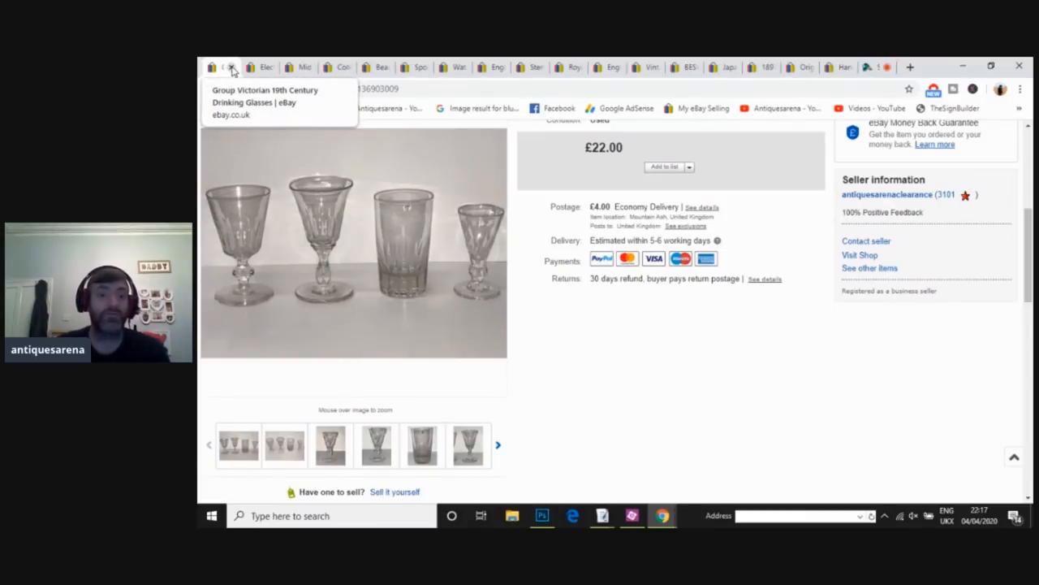
# Step: Close the glasses listing, view the next Murano vase photo, then close the £45 vase listing
pyautogui.click(234, 68)
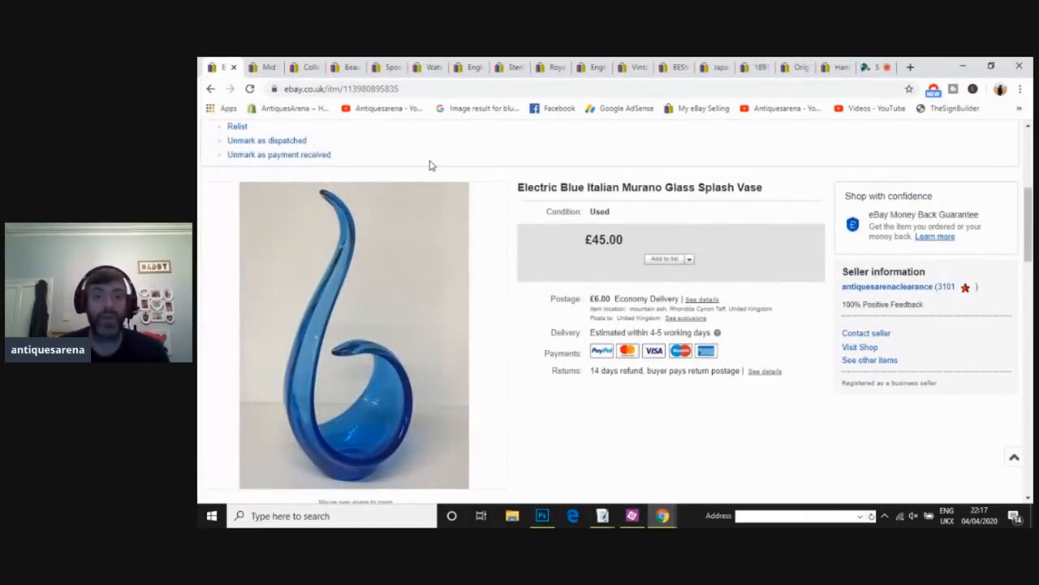
pyautogui.moveTo(534, 155)
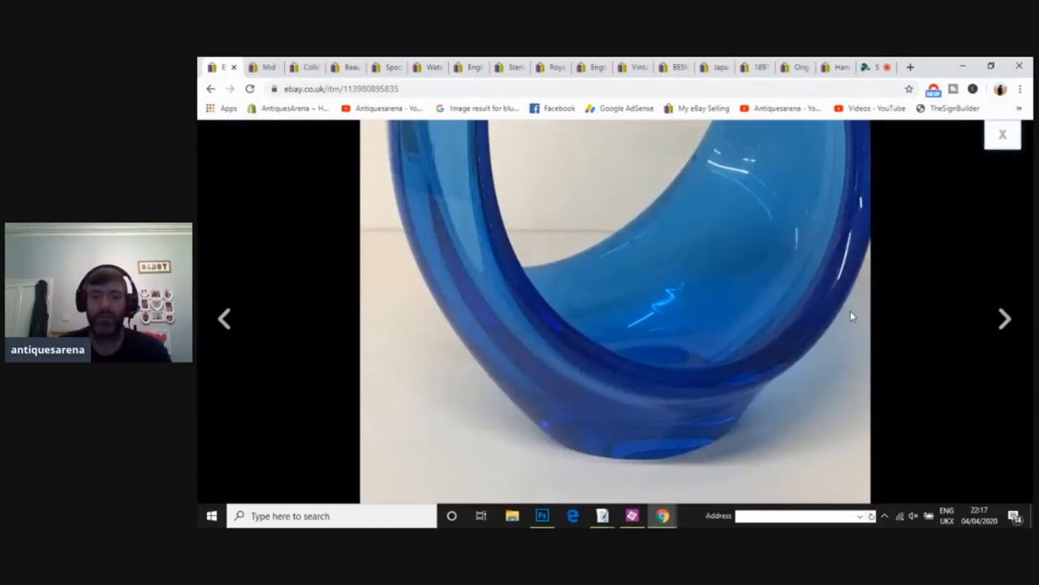
pyautogui.click(1005, 318)
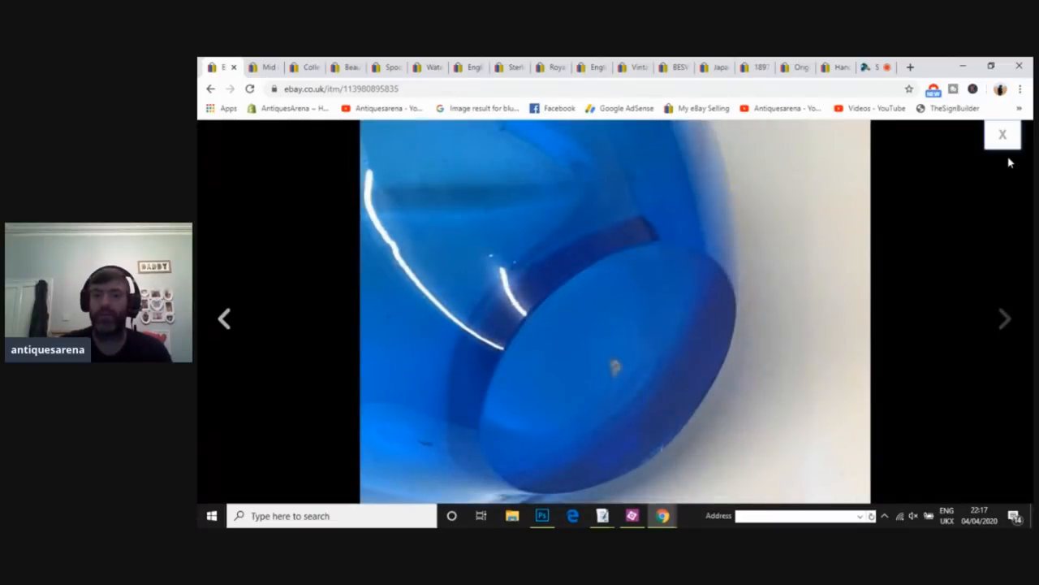
pyautogui.click(1003, 133)
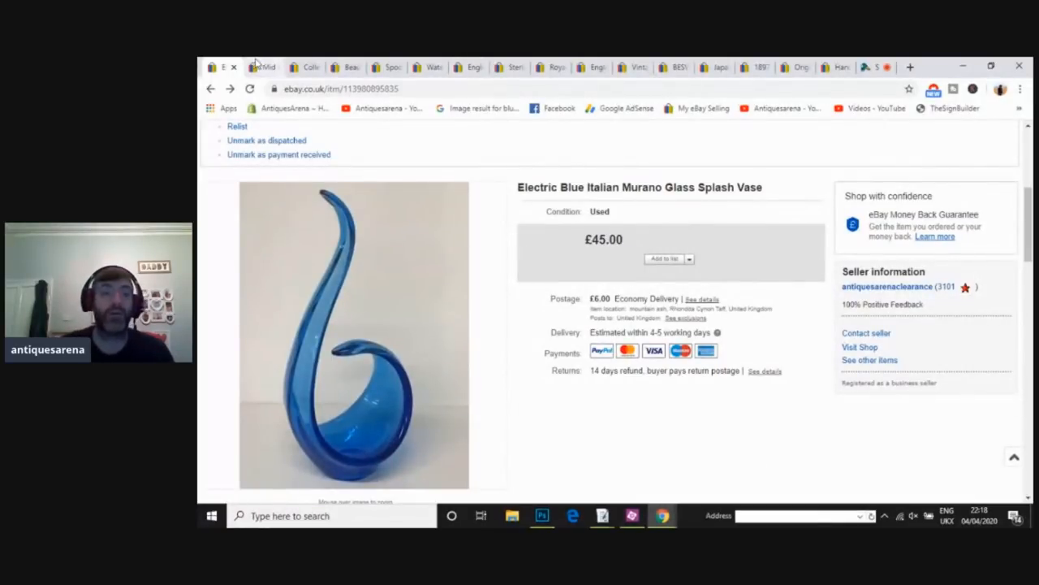
pyautogui.click(268, 66)
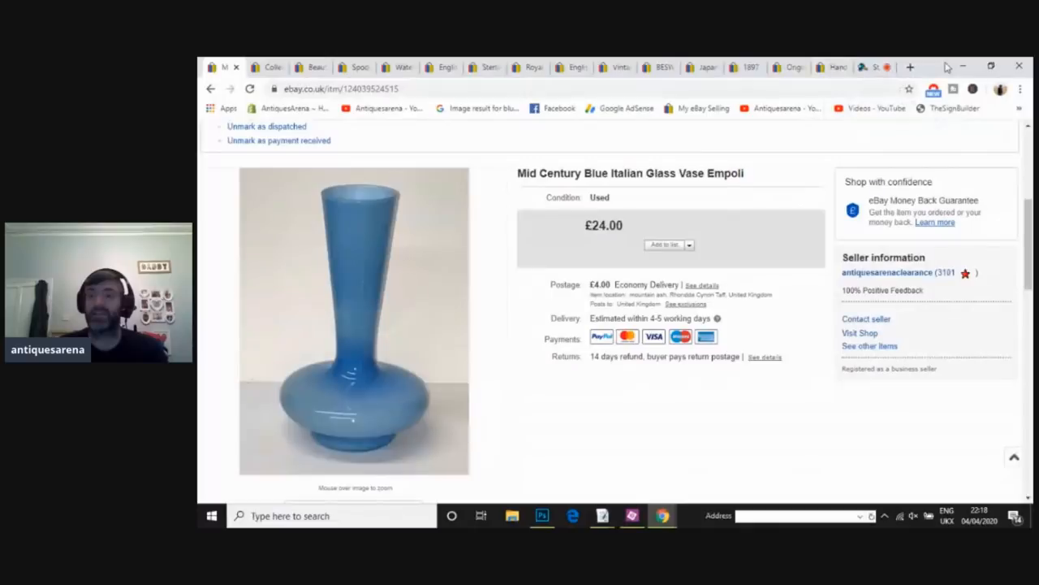
pyautogui.click(911, 67)
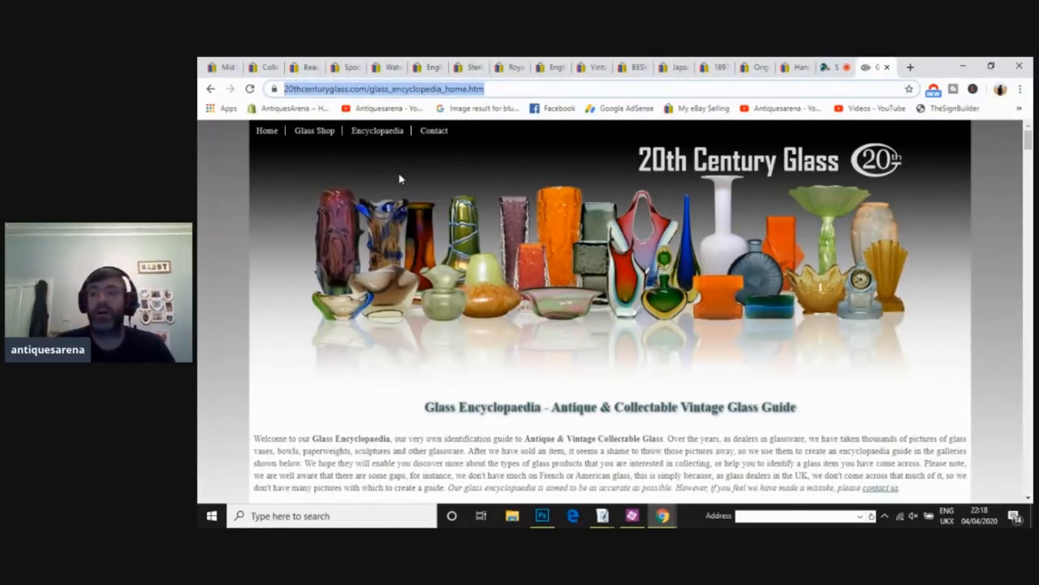
# Step: Open and browse the Murano Faceted Glass gallery, then close the 20th Century Glass page
pyautogui.scroll(-3)
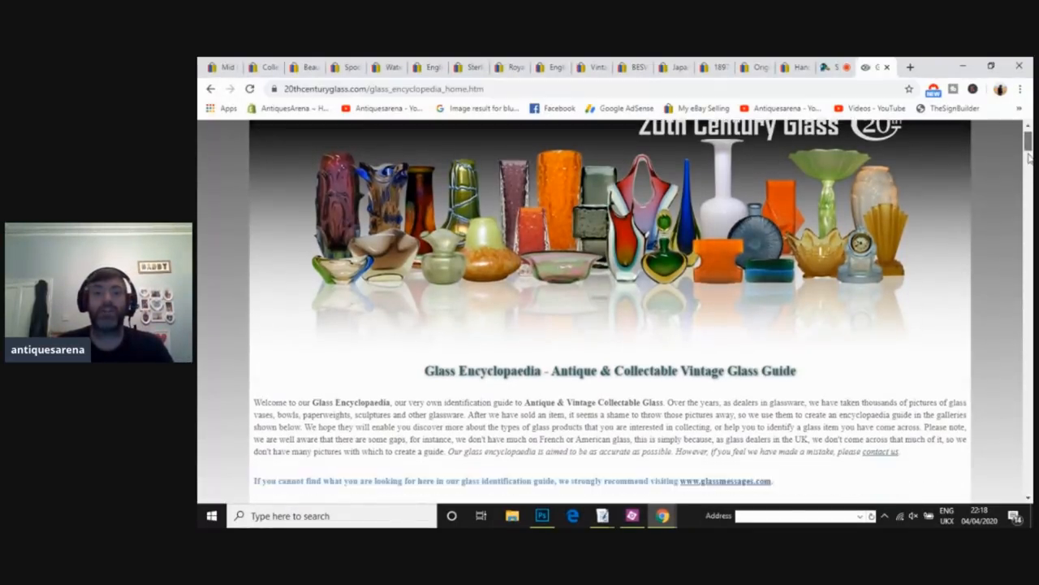
pyautogui.scroll(-3)
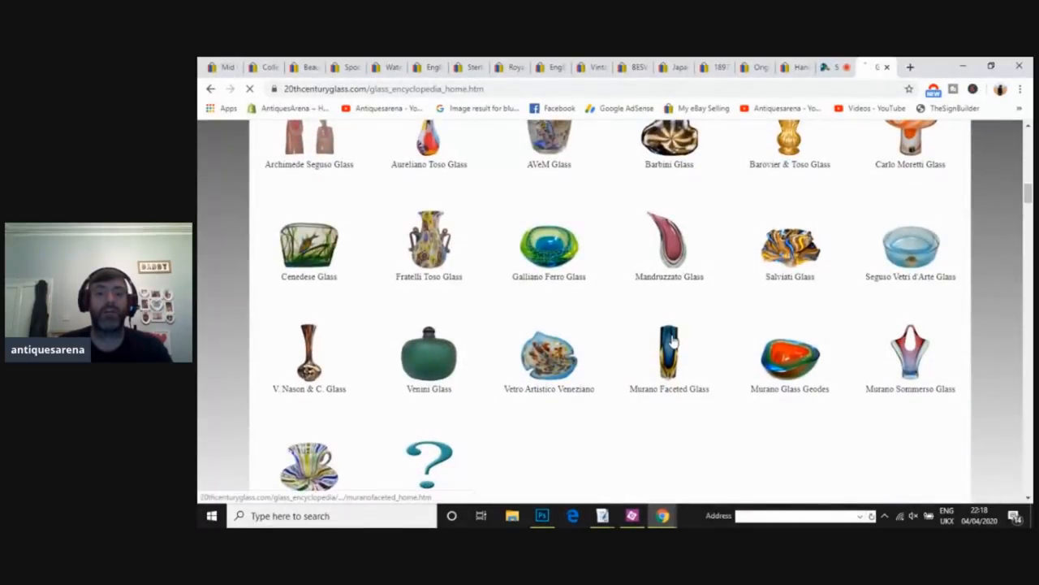
pyautogui.click(670, 353)
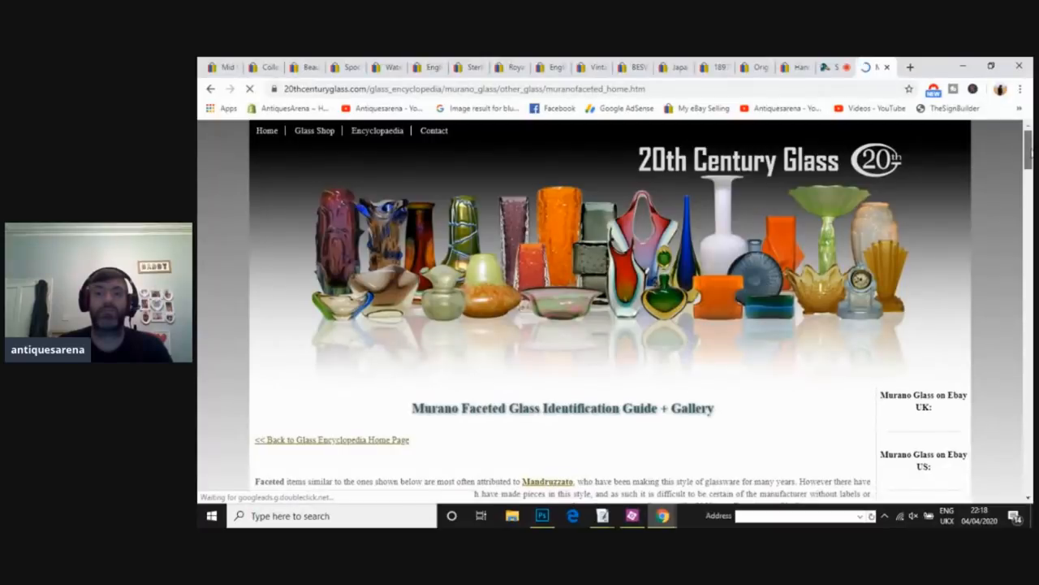
pyautogui.scroll(-3)
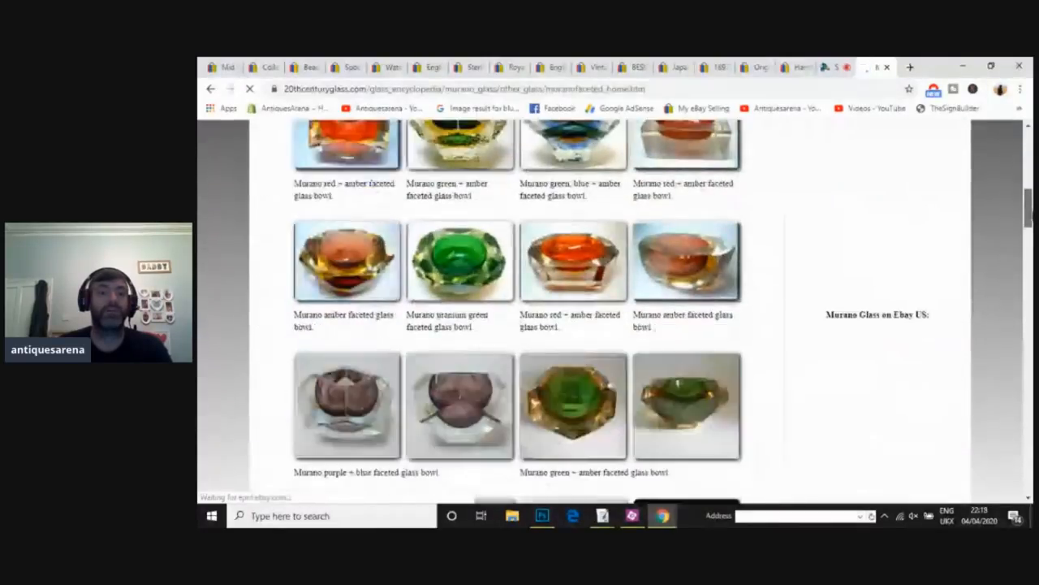
pyautogui.scroll(-3)
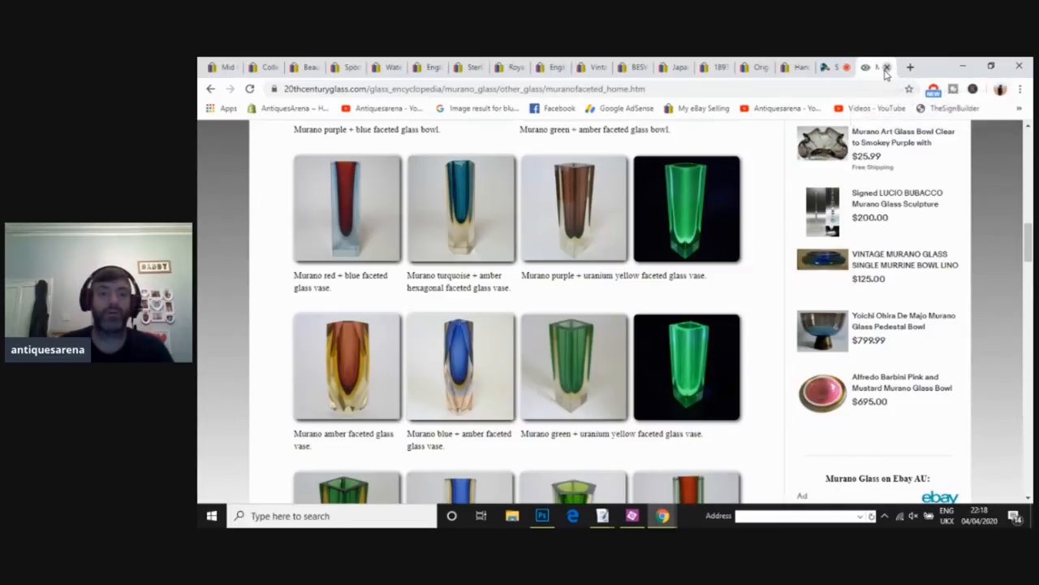
pyautogui.click(887, 66)
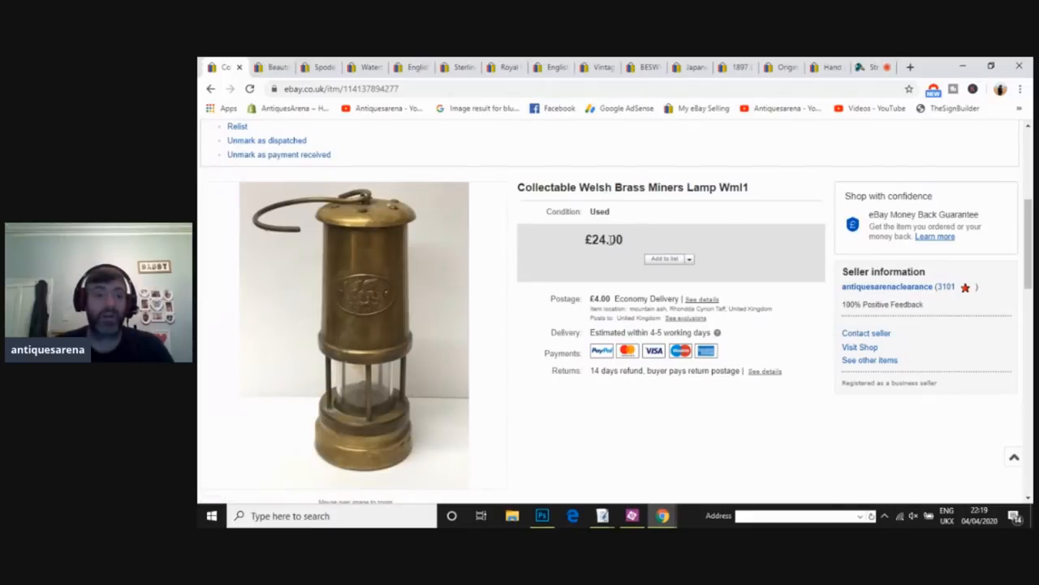
pyautogui.moveTo(363, 299)
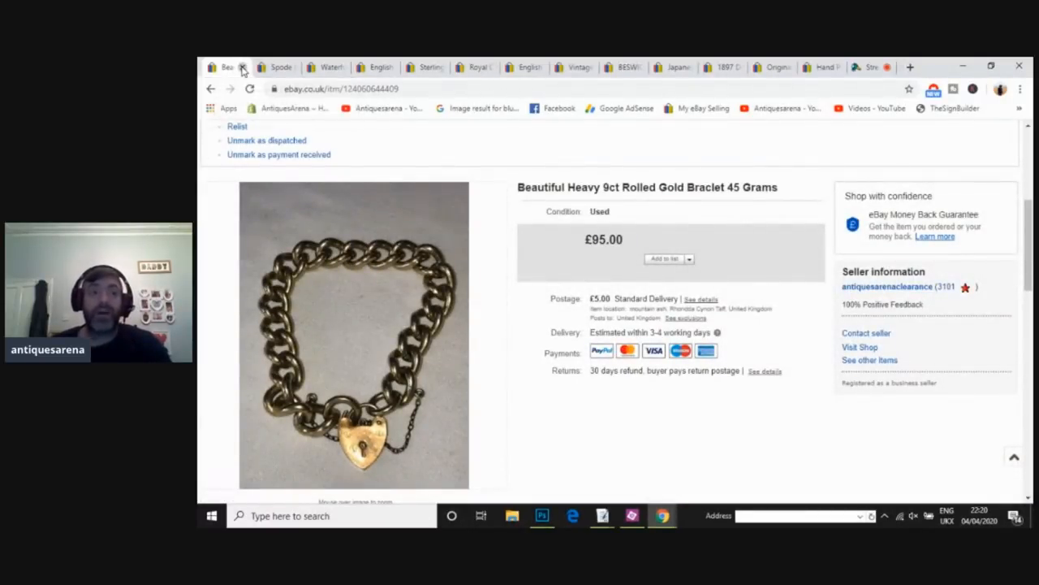
# Step: Close the gold bracelet listing to bring up the £30 Spode biscuit barrel
pyautogui.click(246, 66)
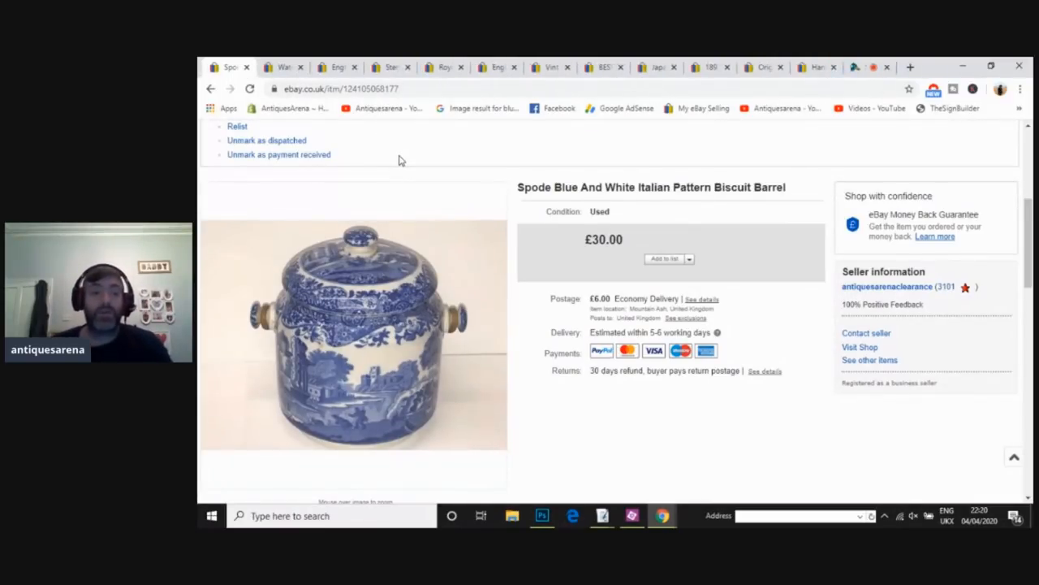
pyautogui.moveTo(388, 407)
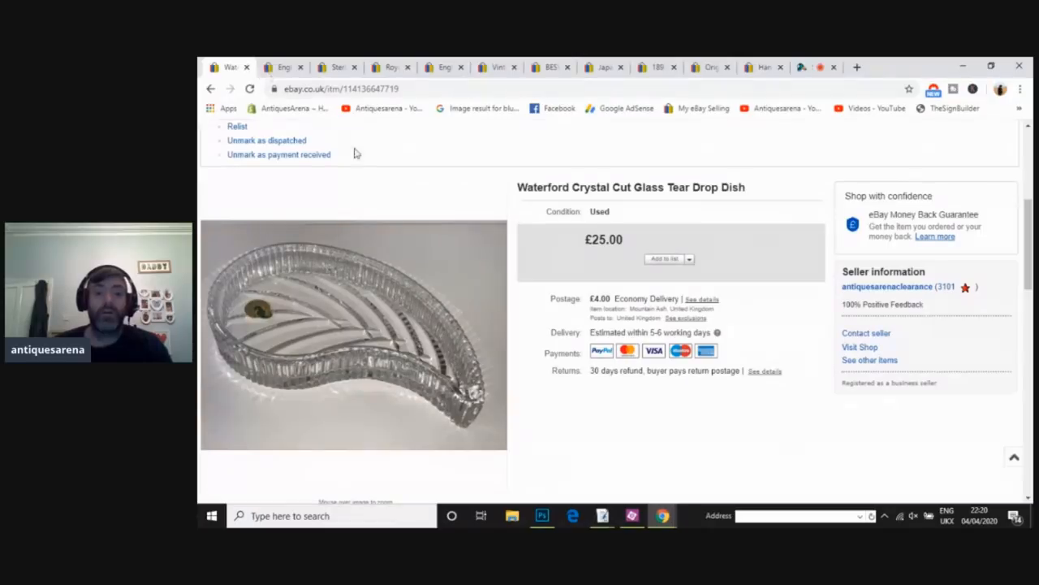
pyautogui.moveTo(357, 334)
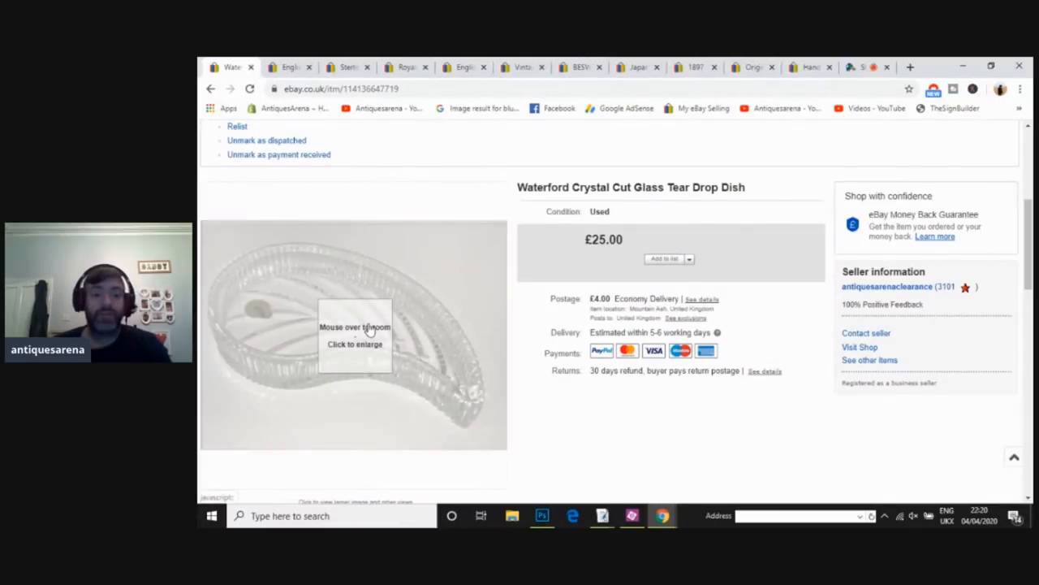
pyautogui.moveTo(320, 355)
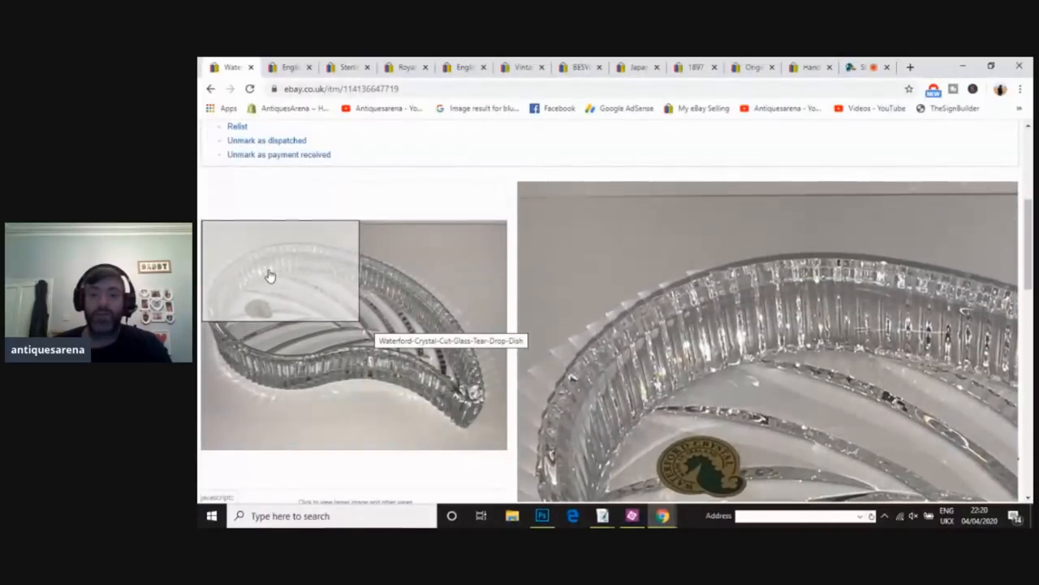
pyautogui.moveTo(449, 347)
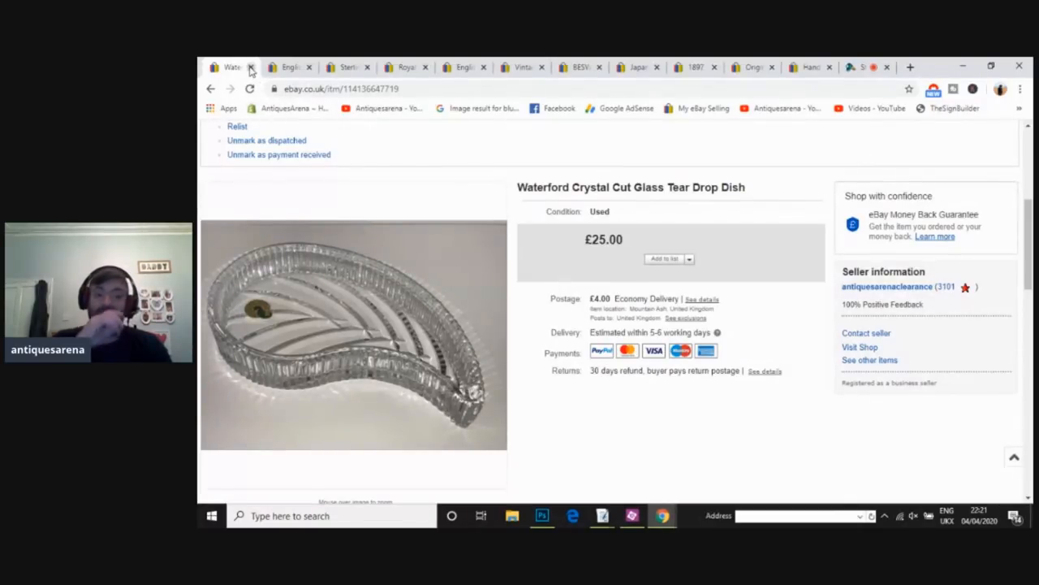
# Step: Close the £25 Waterford dish listing to reach the Stuart crystal biscuit barrel
pyautogui.click(257, 65)
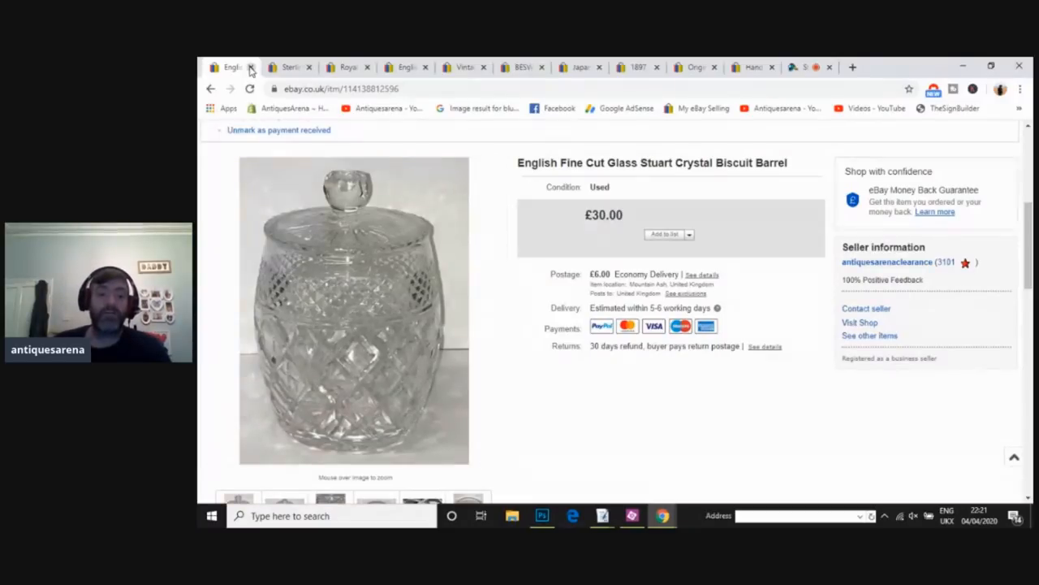
pyautogui.moveTo(346, 302)
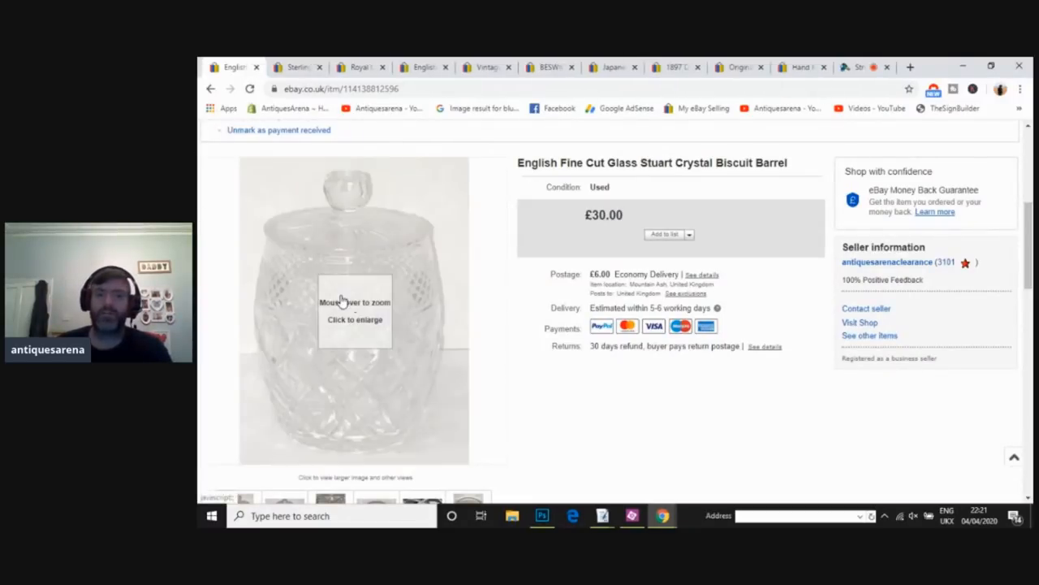
pyautogui.moveTo(339, 387)
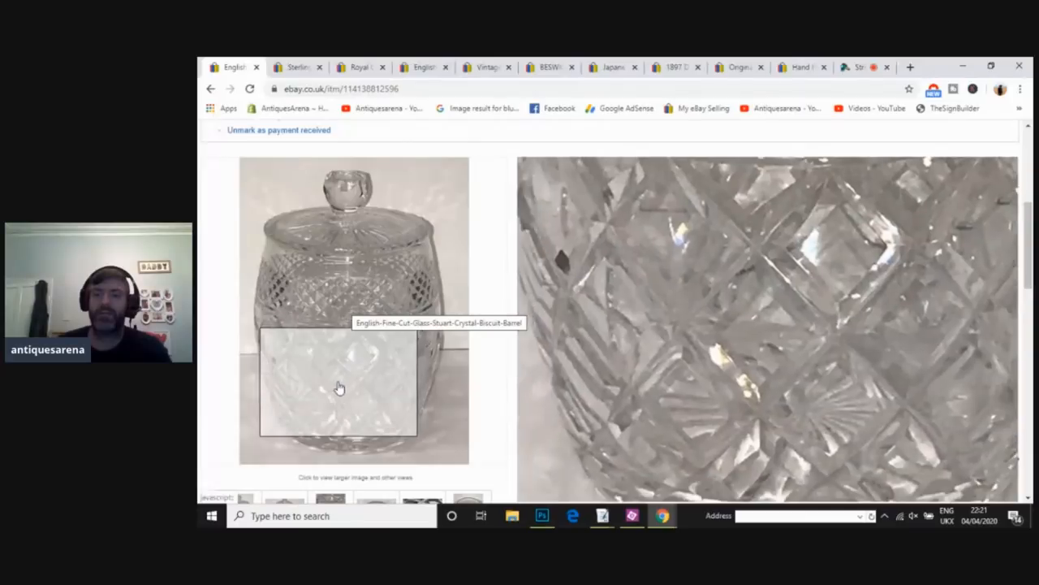
pyautogui.moveTo(345, 219)
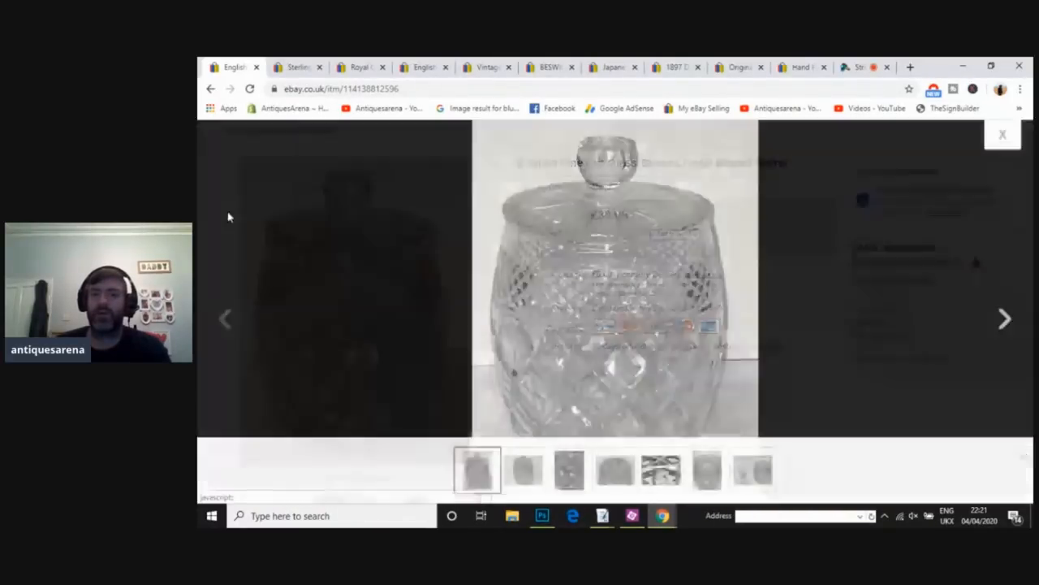
# Step: Close the enlarged biscuit barrel photos and the £30 biscuit barrel listing
pyautogui.click(1003, 134)
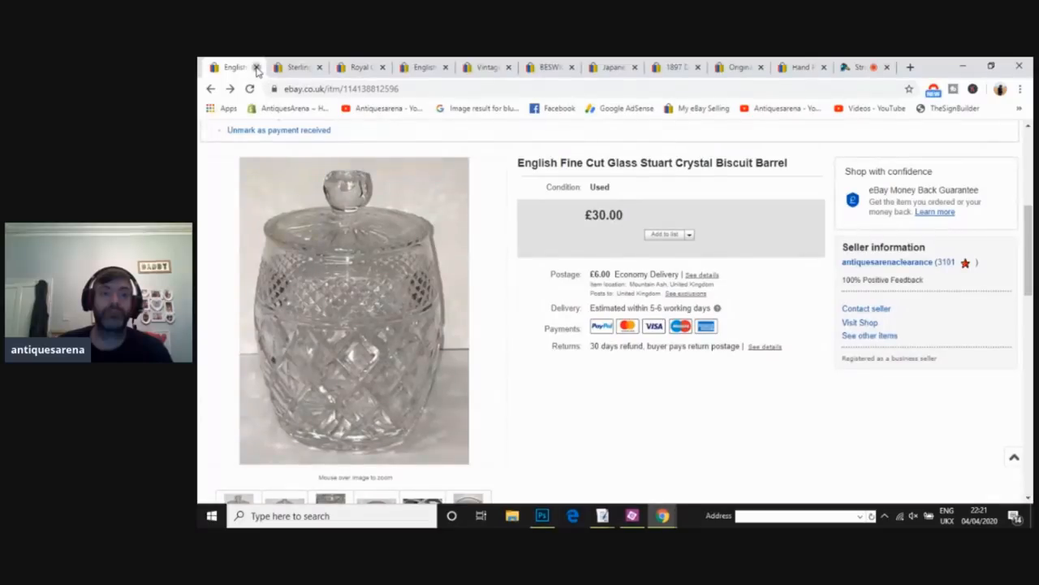
pyautogui.click(259, 66)
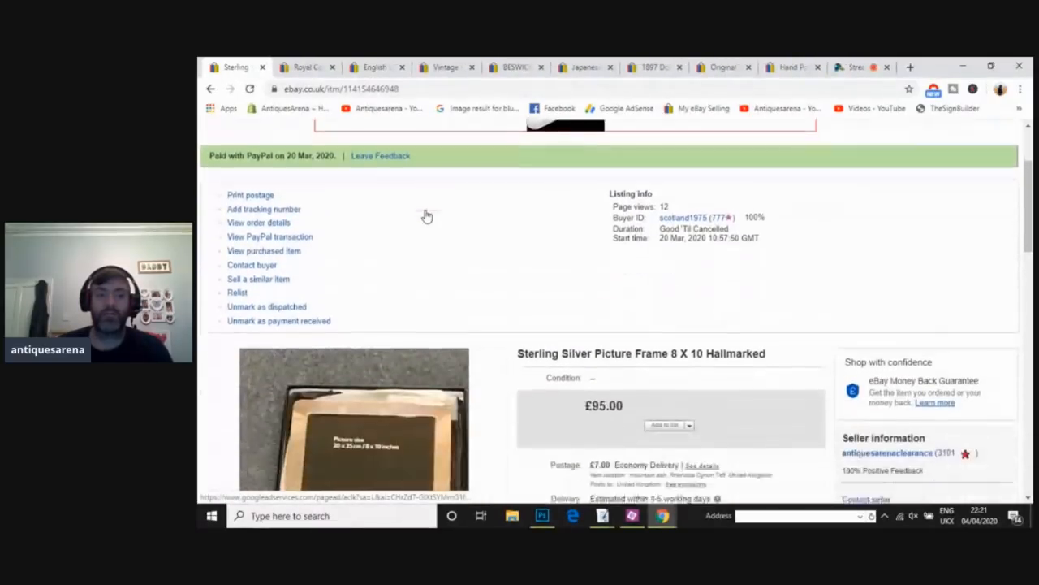
# Step: Scroll to the sterling silver frame's item details and enlarge its photo
pyautogui.scroll(-3)
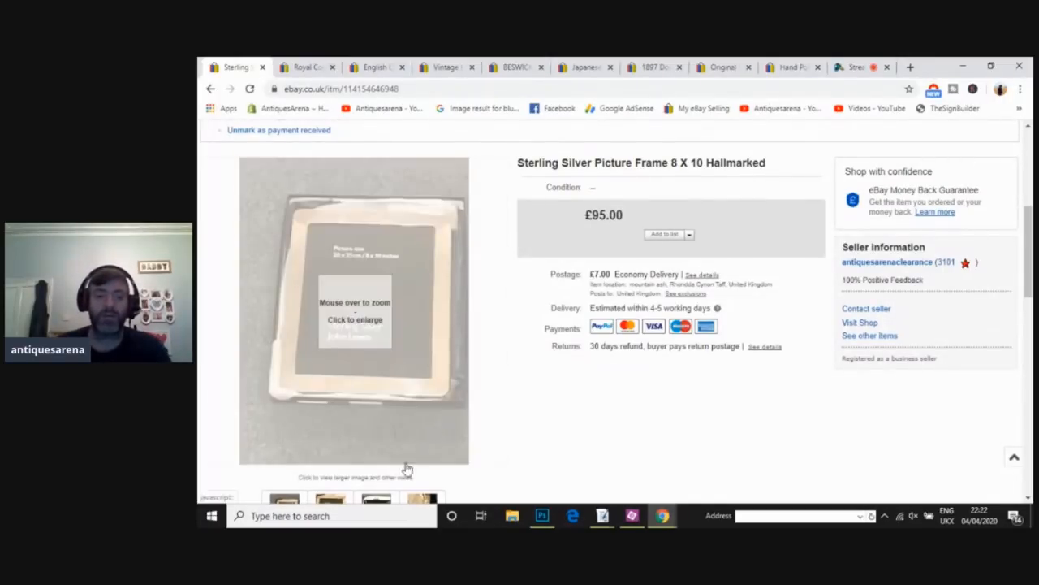
pyautogui.click(417, 503)
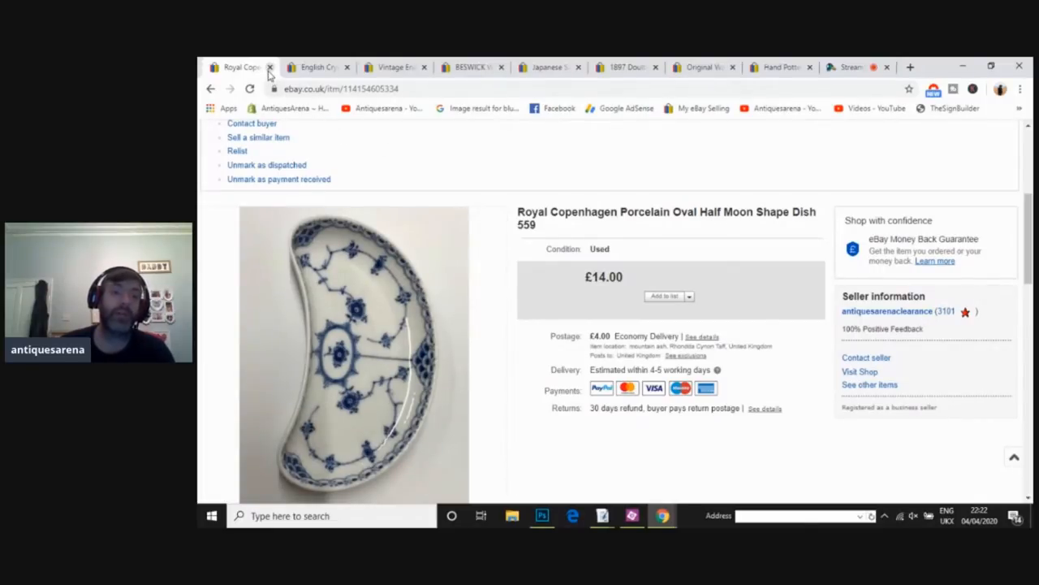
pyautogui.moveTo(418, 187)
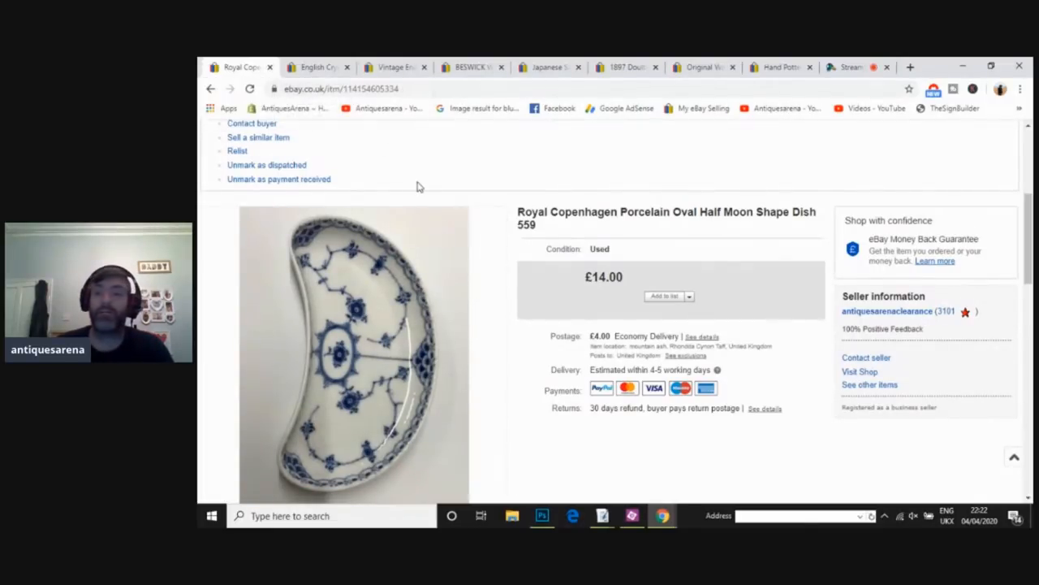
# Step: Scroll to the Royal Copenhagen dish photos and show its backstamp picture
pyautogui.scroll(-3)
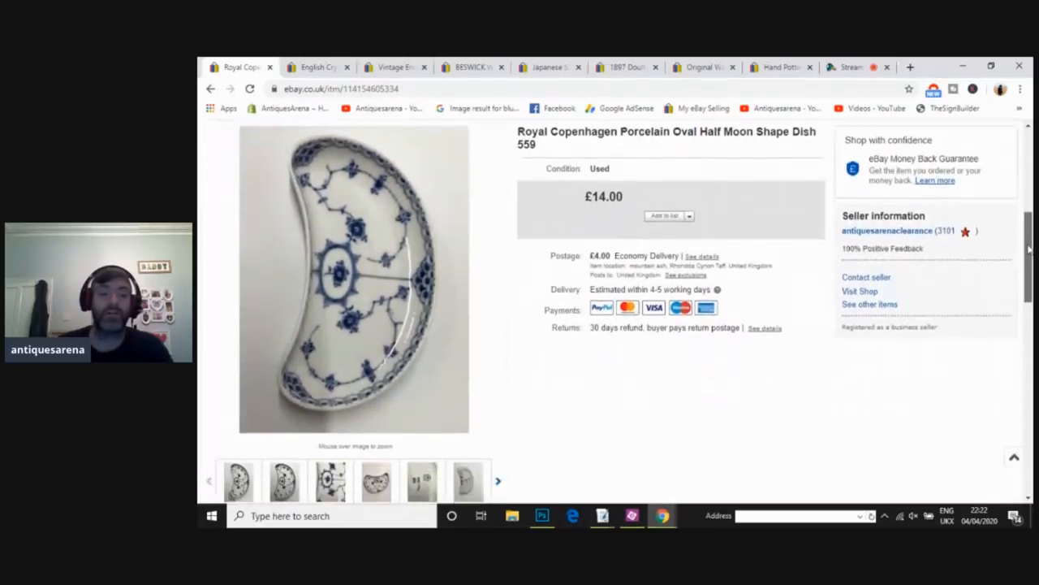
pyautogui.click(422, 468)
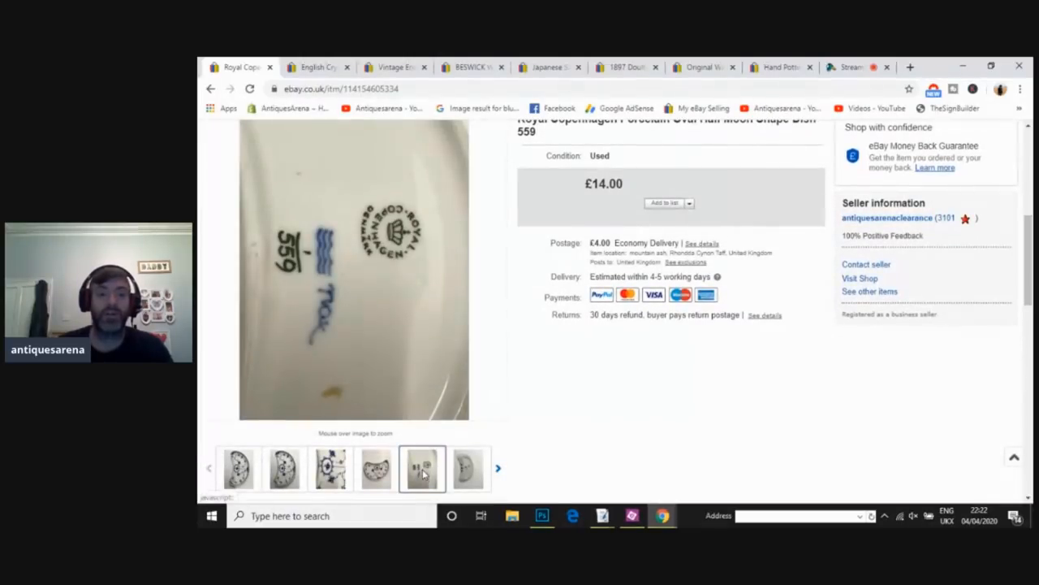
pyautogui.click(421, 468)
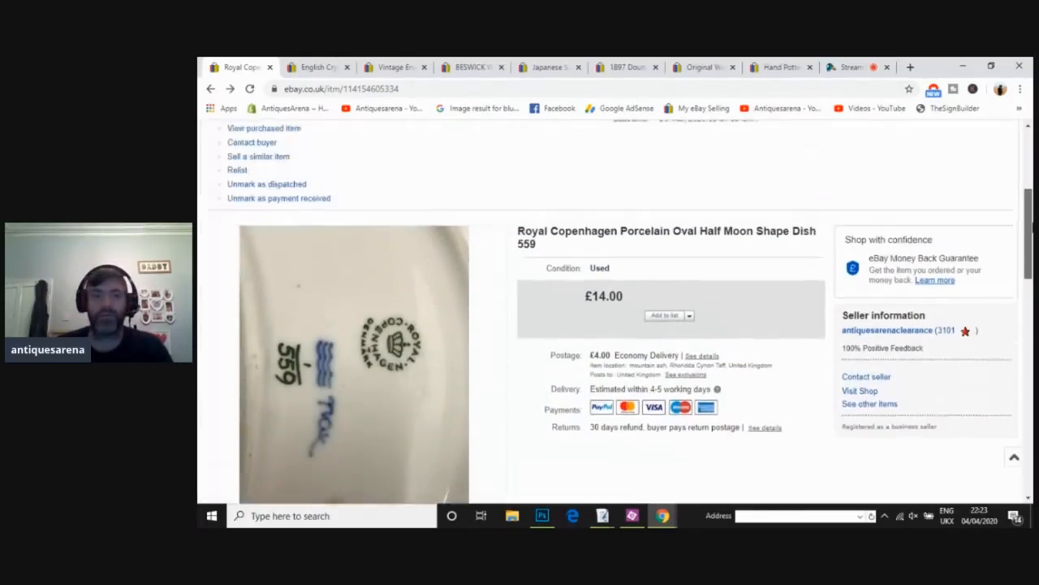
pyautogui.scroll(3)
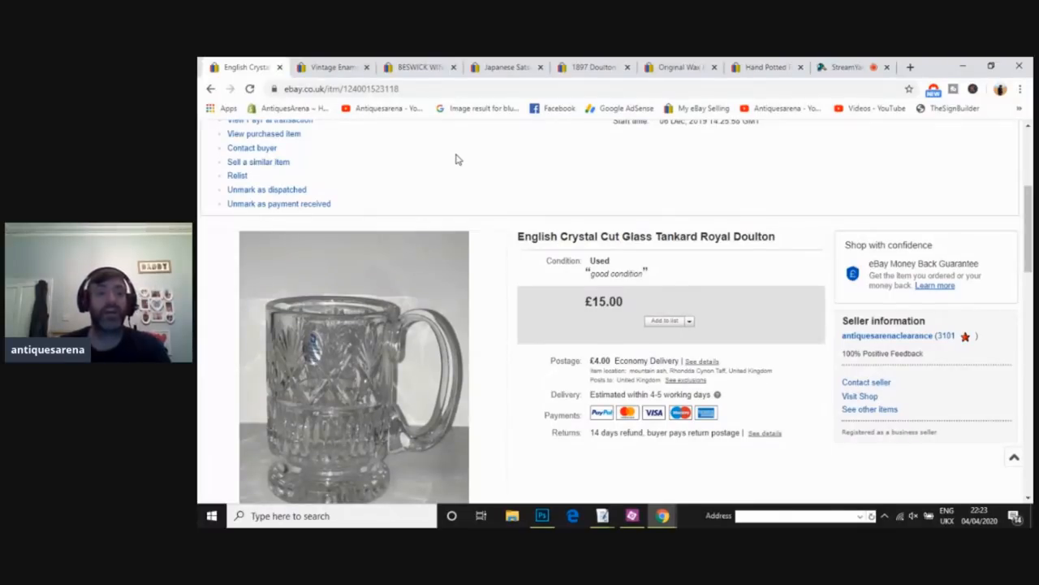
pyautogui.moveTo(422, 158)
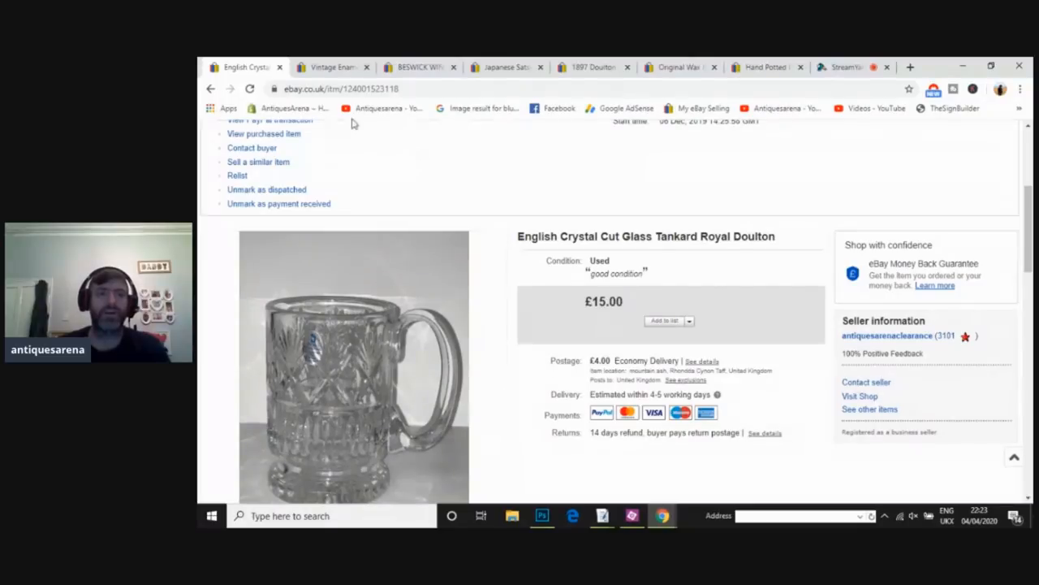
pyautogui.moveTo(244, 66)
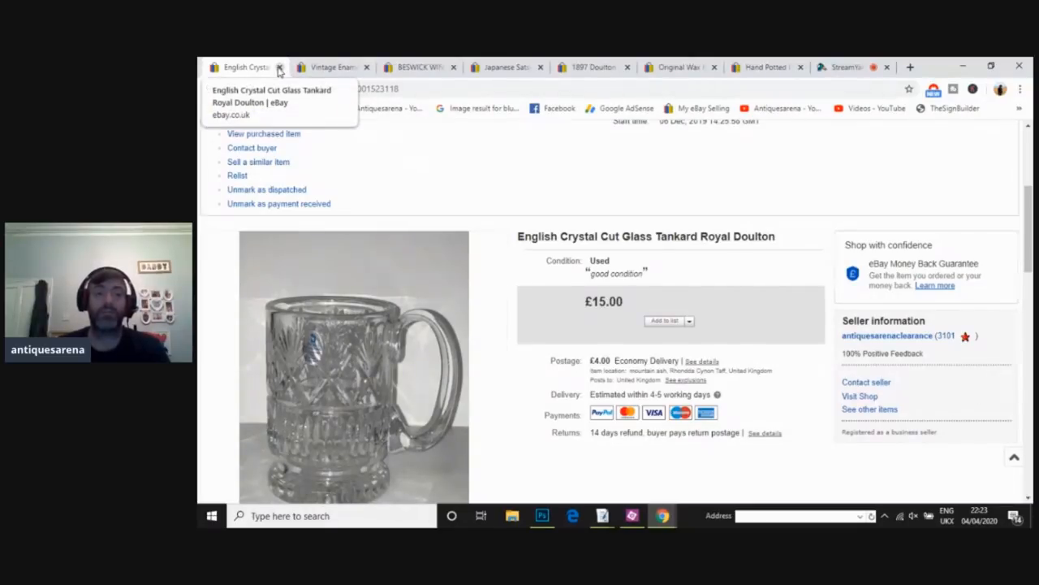
# Step: Close the £15.00 Royal Doulton glass tankard listing
pyautogui.click(280, 67)
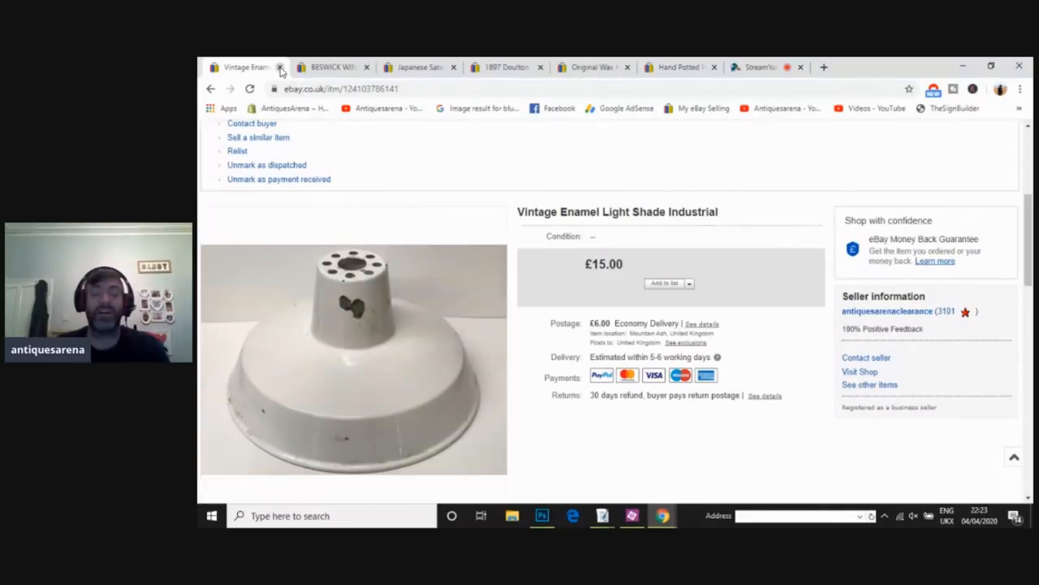
pyautogui.moveTo(346, 268)
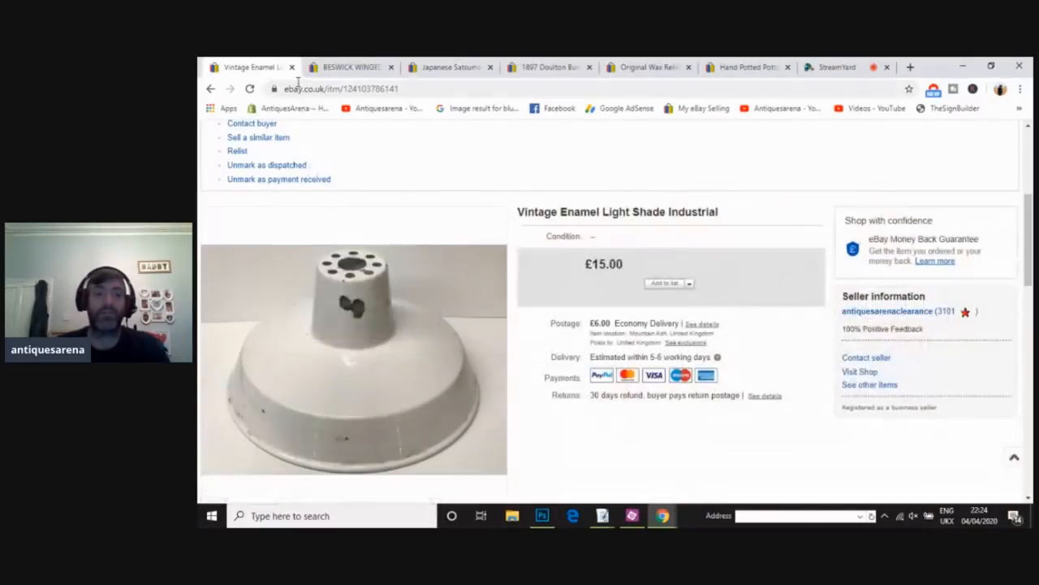
pyautogui.moveTo(260, 66)
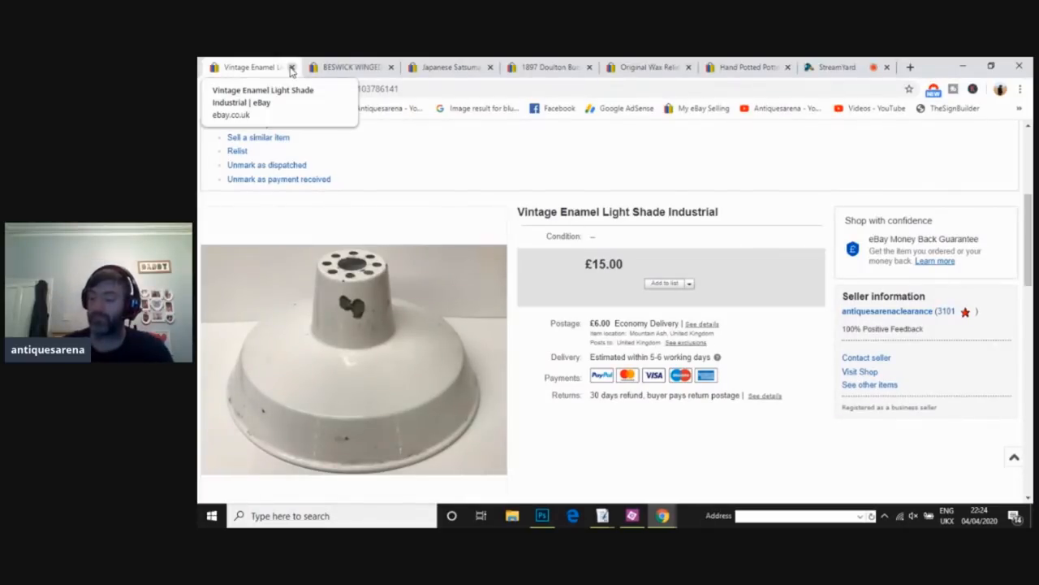
# Step: Close the Vintage Enamel Light Shade tab to reveal the £40.00 Beswick whippet figure
pyautogui.click(292, 67)
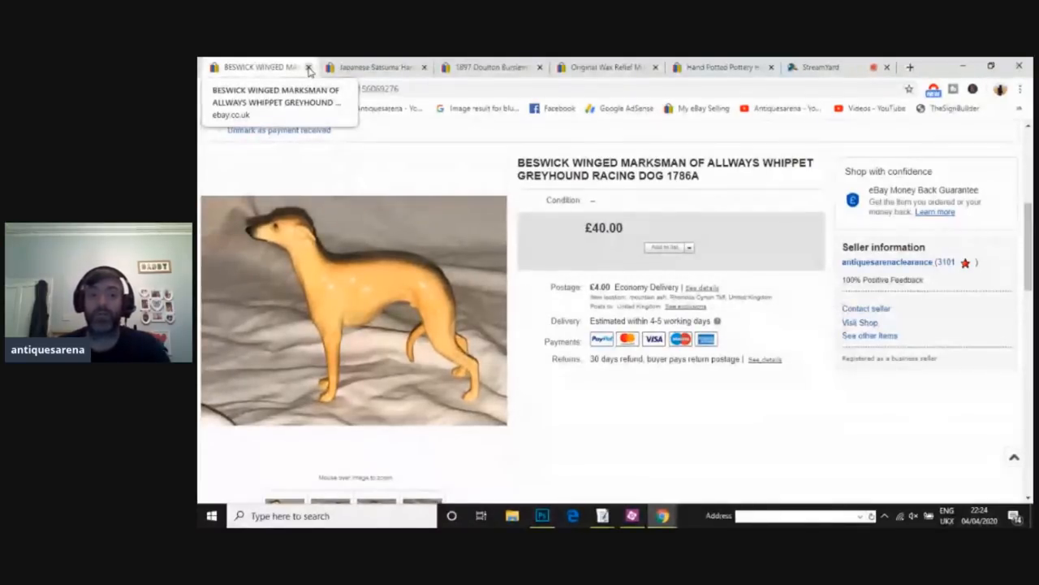
# Step: Close the Beswick whippet and £25.00 Satsuma vase tabs, then scroll the £20.00 Doulton beaker page
pyautogui.click(320, 65)
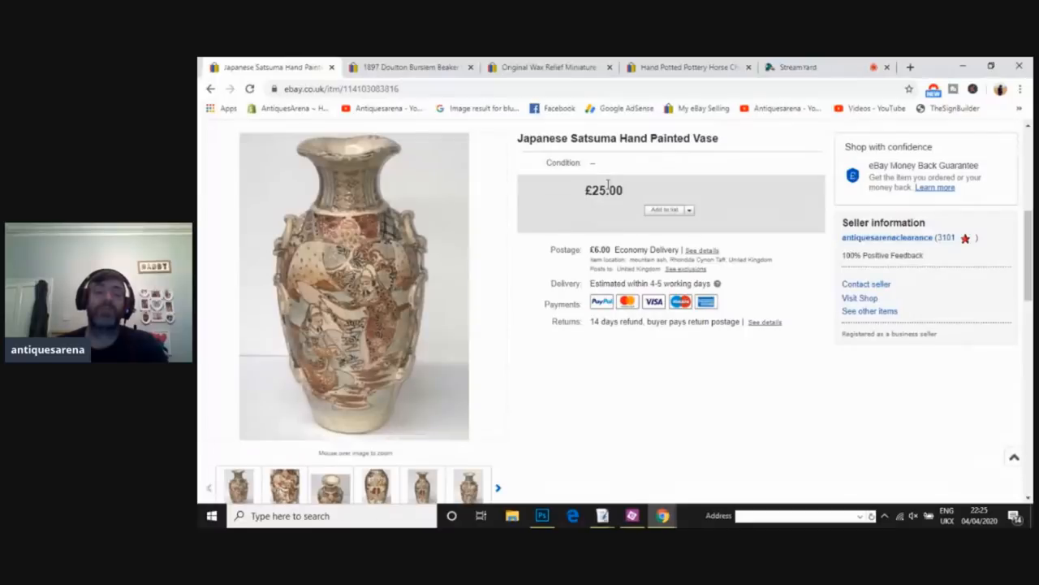
pyautogui.moveTo(366, 251)
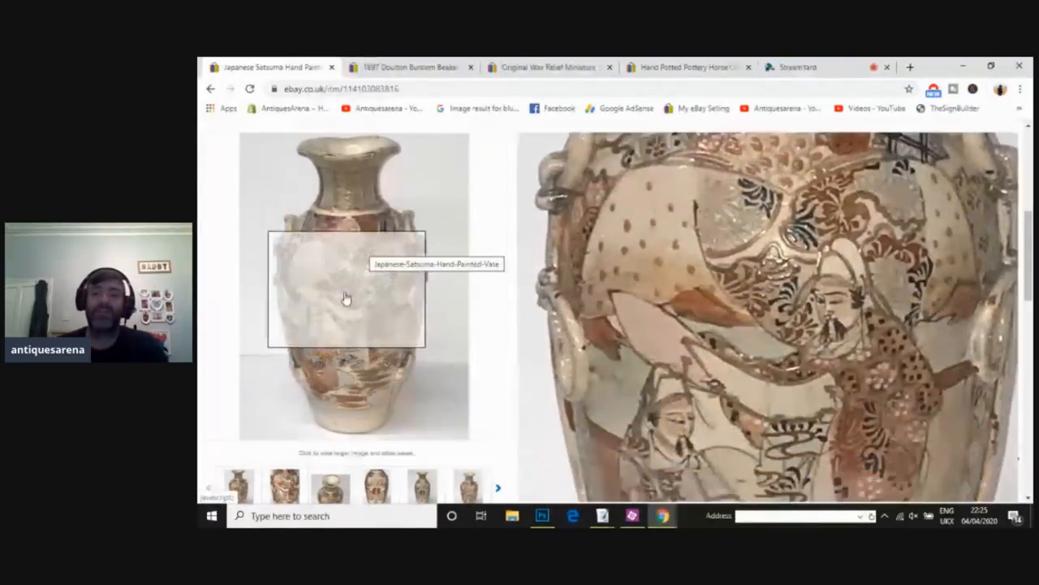
pyautogui.moveTo(371, 390)
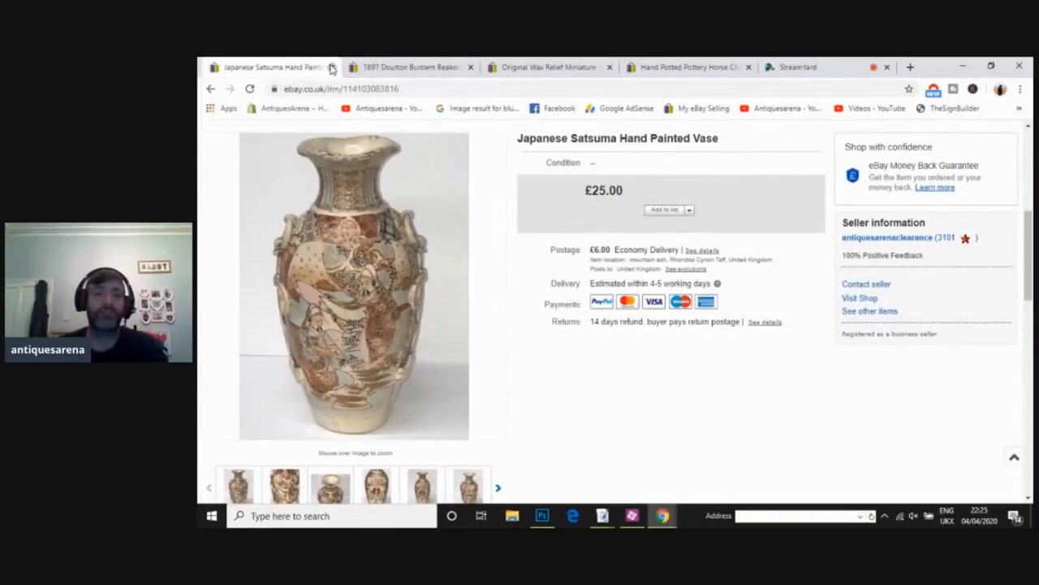
pyautogui.click(337, 66)
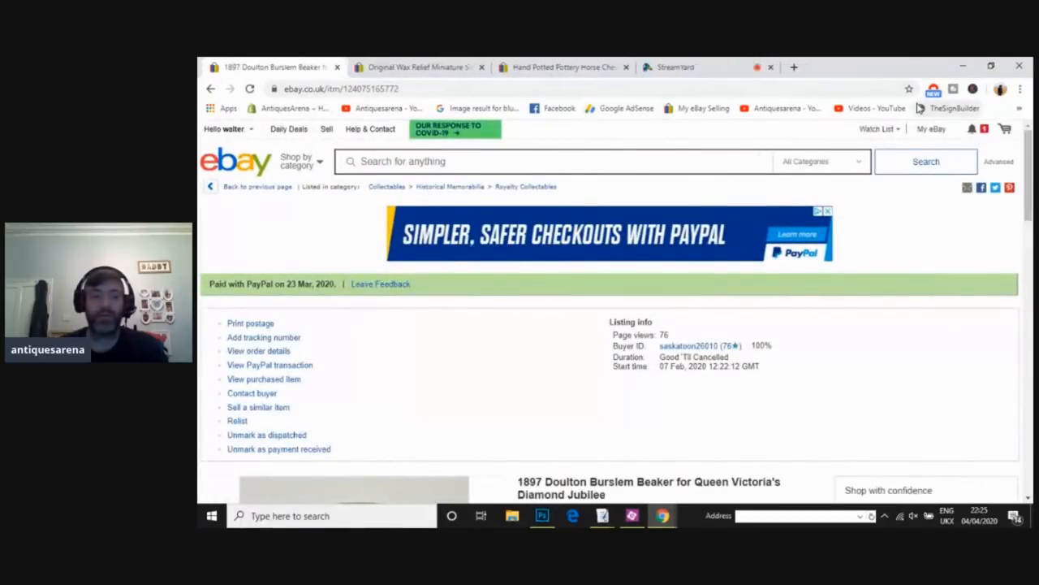
pyautogui.scroll(-3)
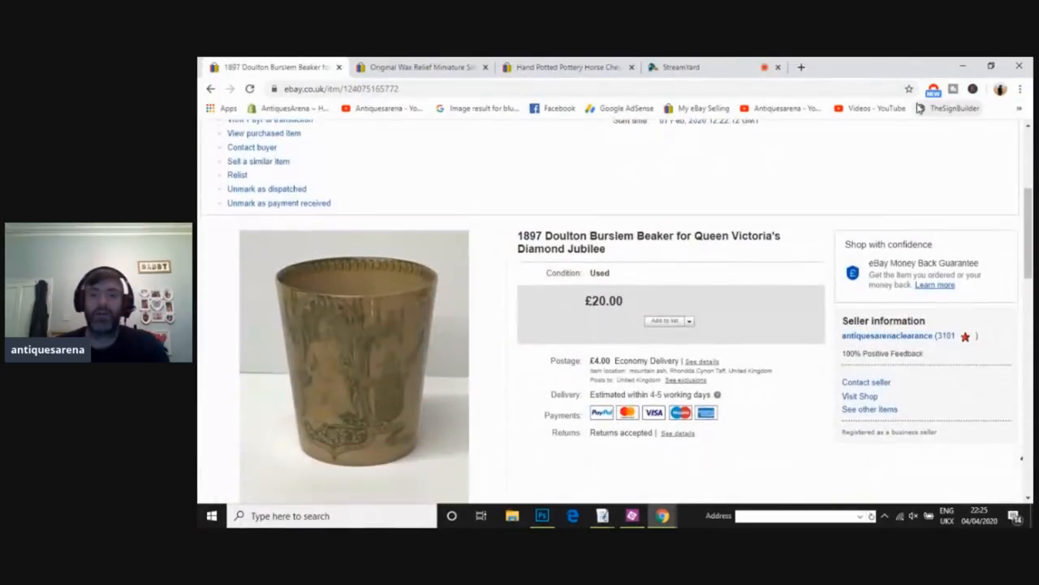
pyautogui.scroll(-3)
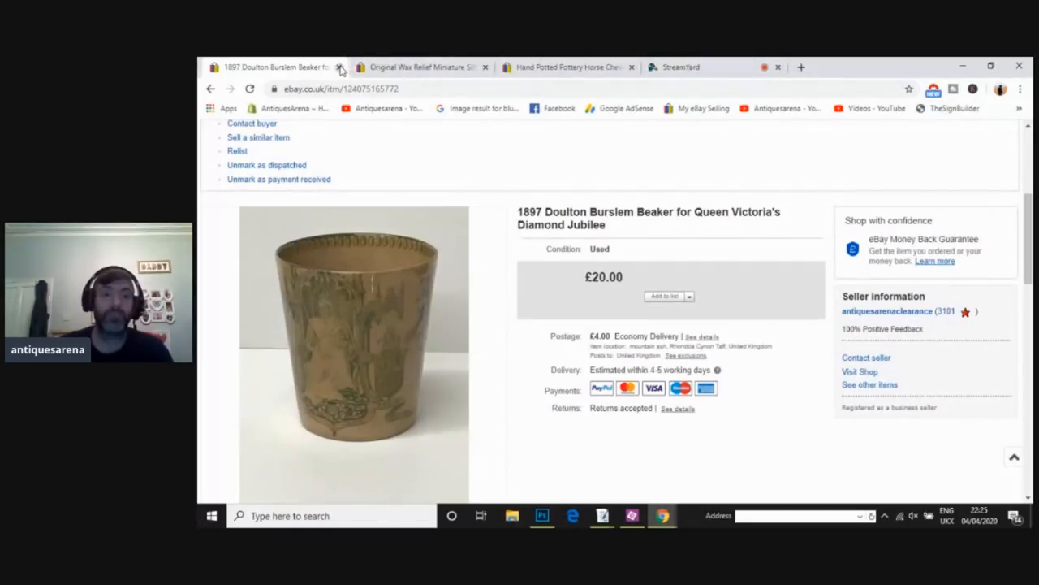
# Step: Close the Doulton beaker tab and select the wax silhouette portrait's £85.00 price
pyautogui.click(342, 66)
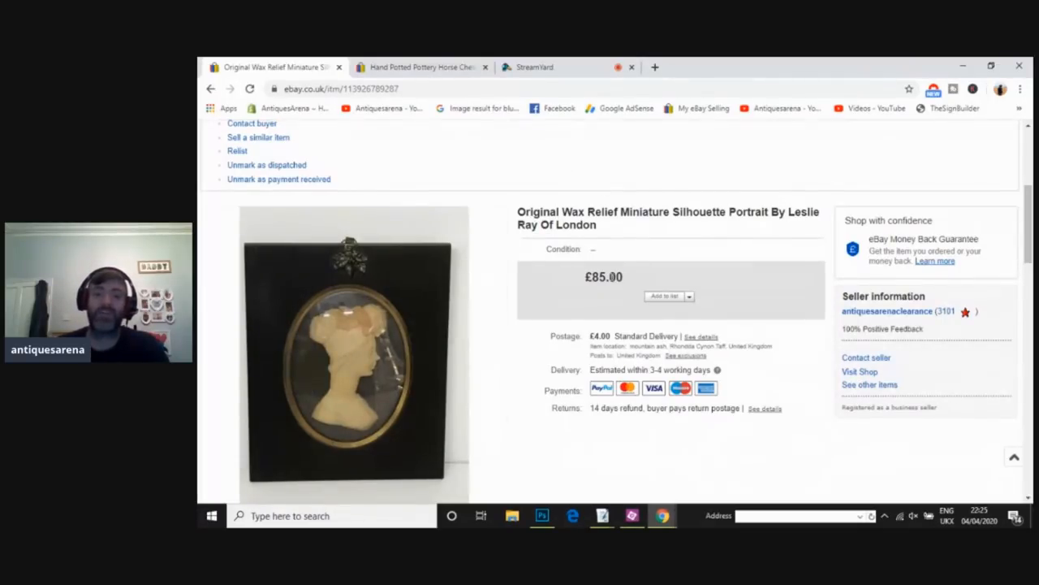
pyautogui.doubleClick(602, 277)
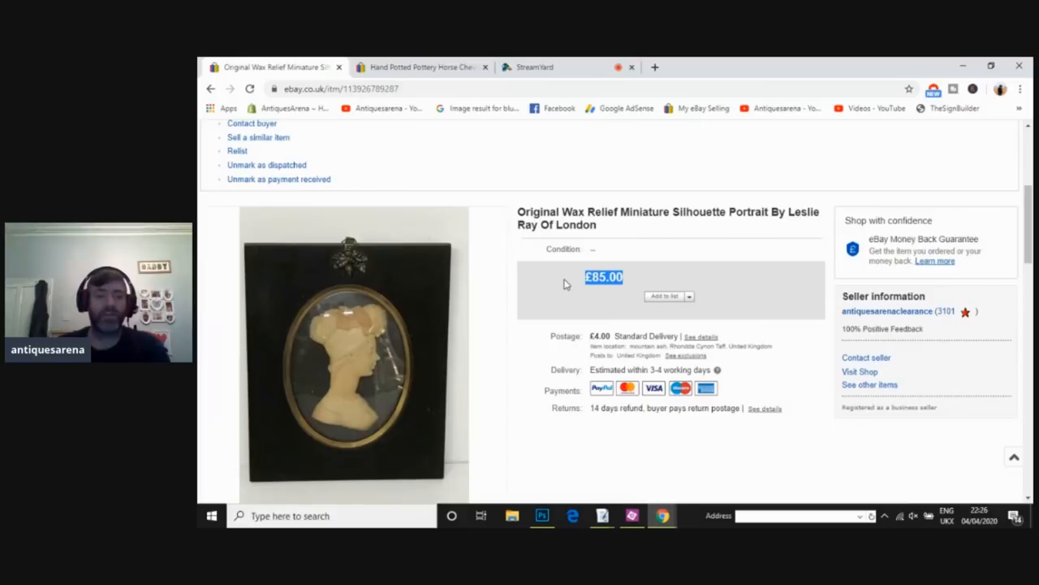
pyautogui.moveTo(353, 381)
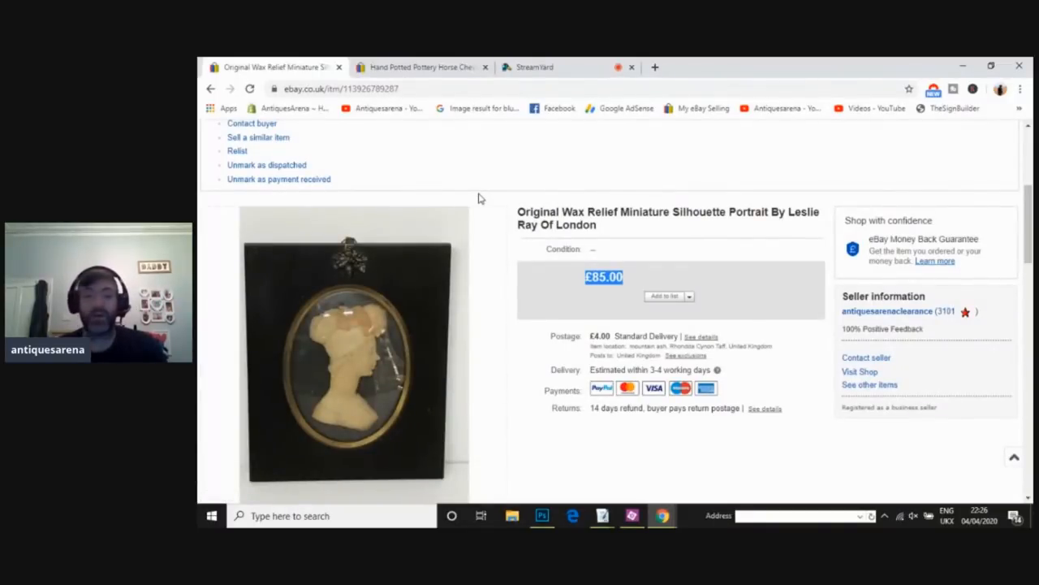
pyautogui.moveTo(381, 108)
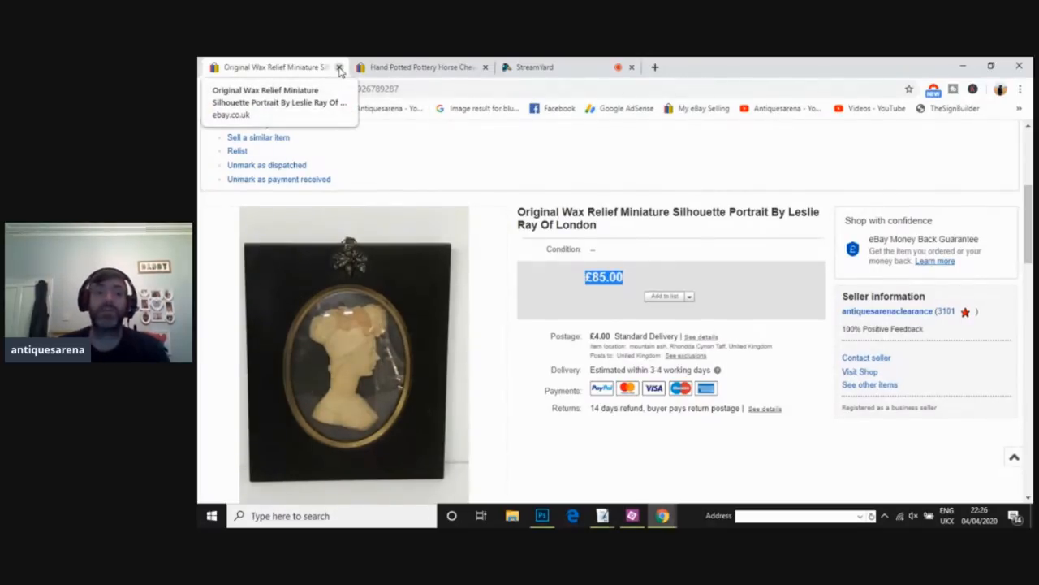
# Step: Close the wax silhouette portrait tab to show the £35.00 pottery horse listing
pyautogui.click(343, 66)
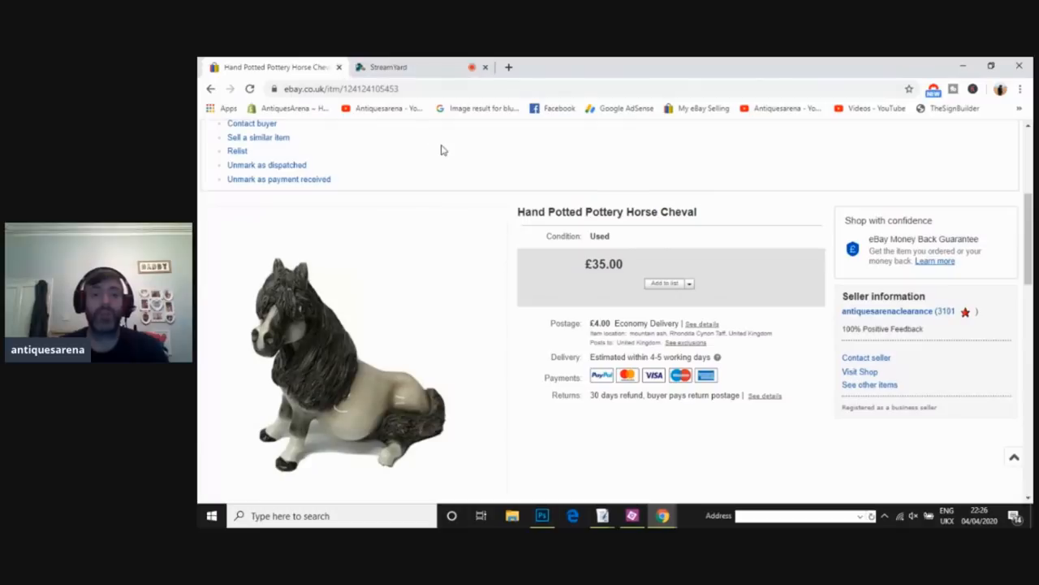
pyautogui.moveTo(537, 201)
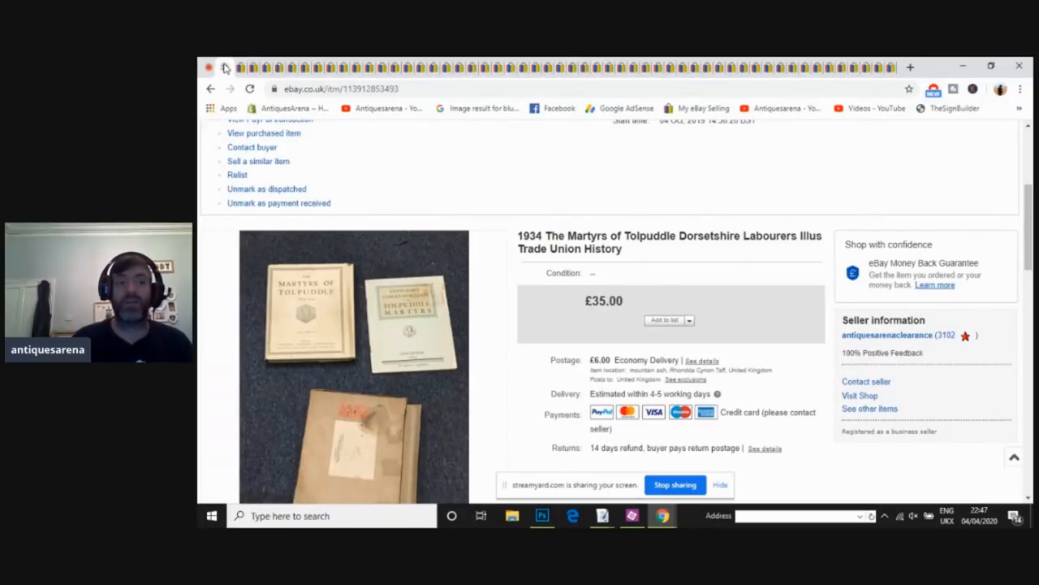
# Step: Switch to the £15.00 Beswick Pottery Fox listing tab
pyautogui.click(208, 89)
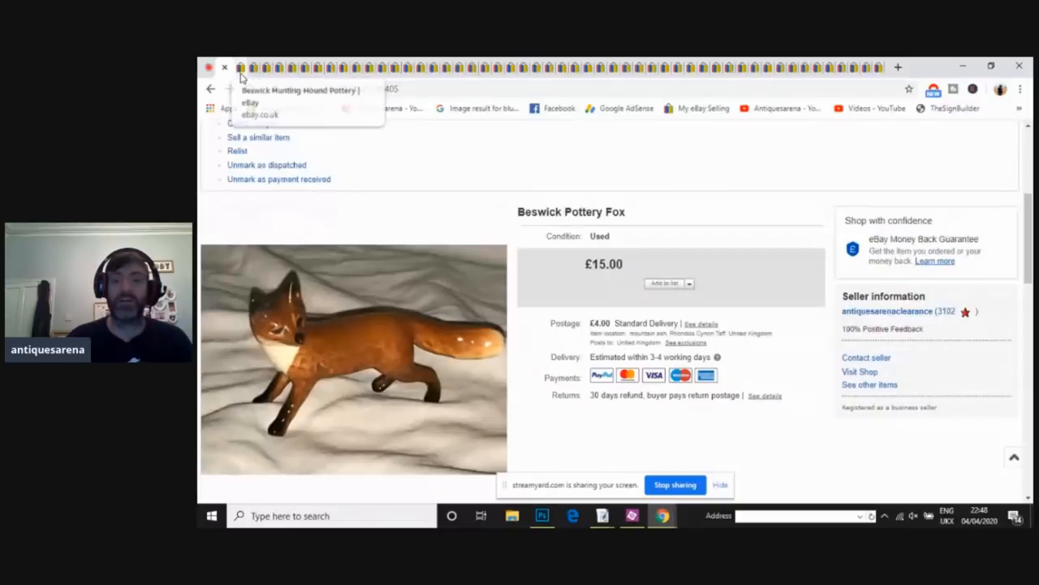
pyautogui.moveTo(326, 353)
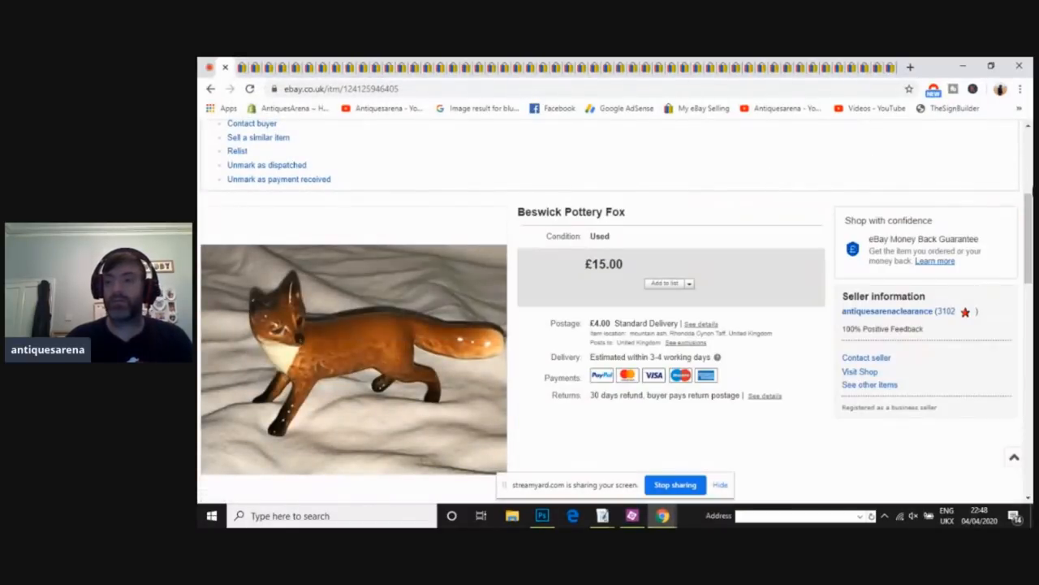
# Step: Scroll down the Beswick listings toward the £35.00 Large Pottery Sow Pig
pyautogui.scroll(-3)
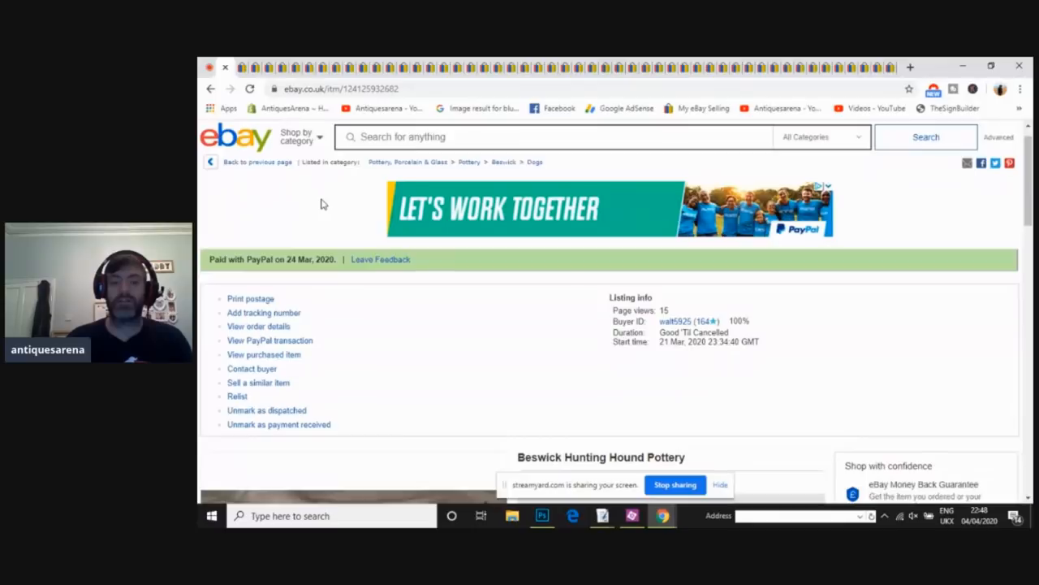
pyautogui.scroll(-3)
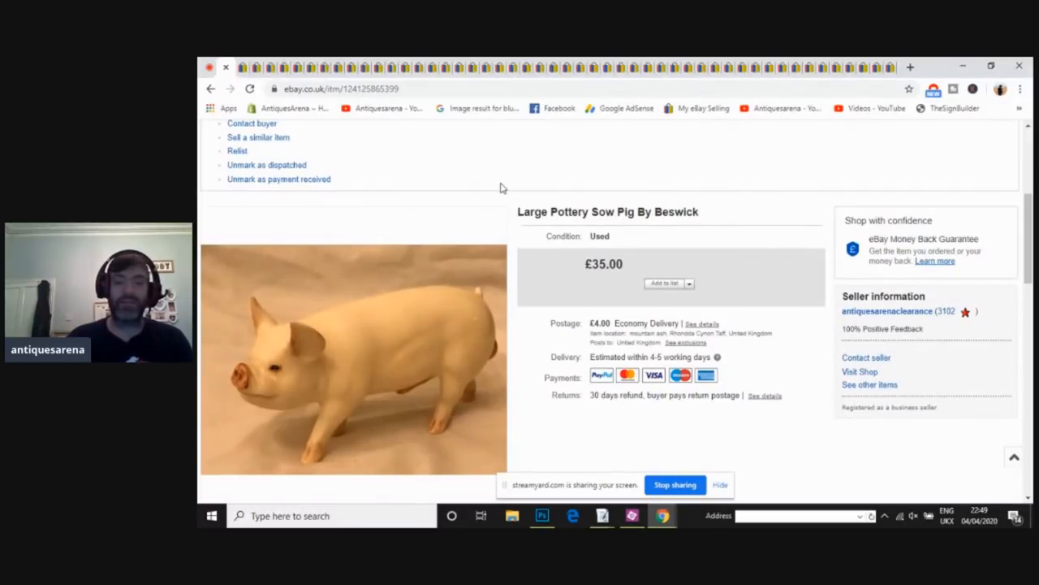
pyautogui.moveTo(546, 230)
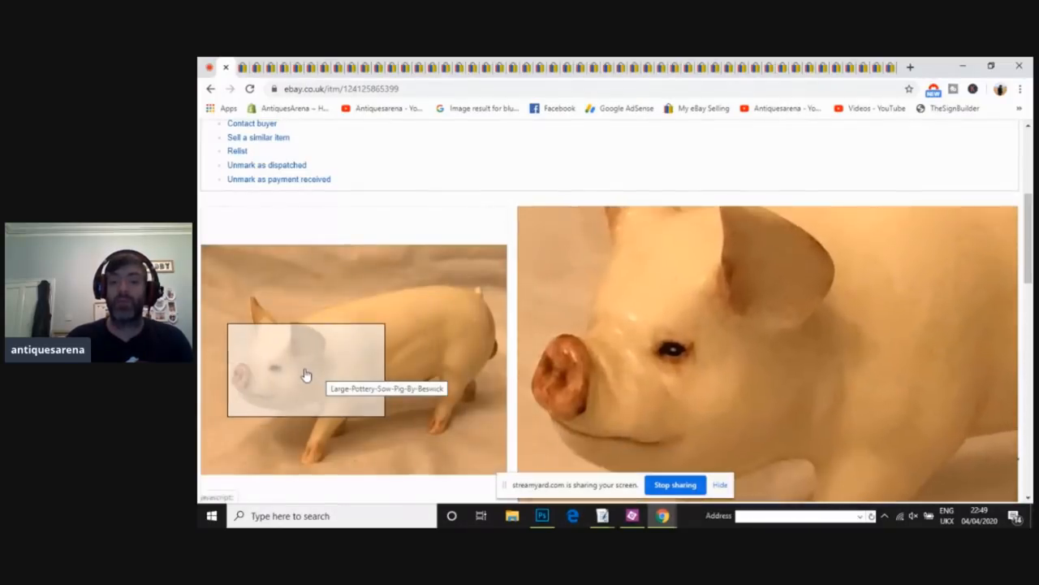
pyautogui.moveTo(404, 279)
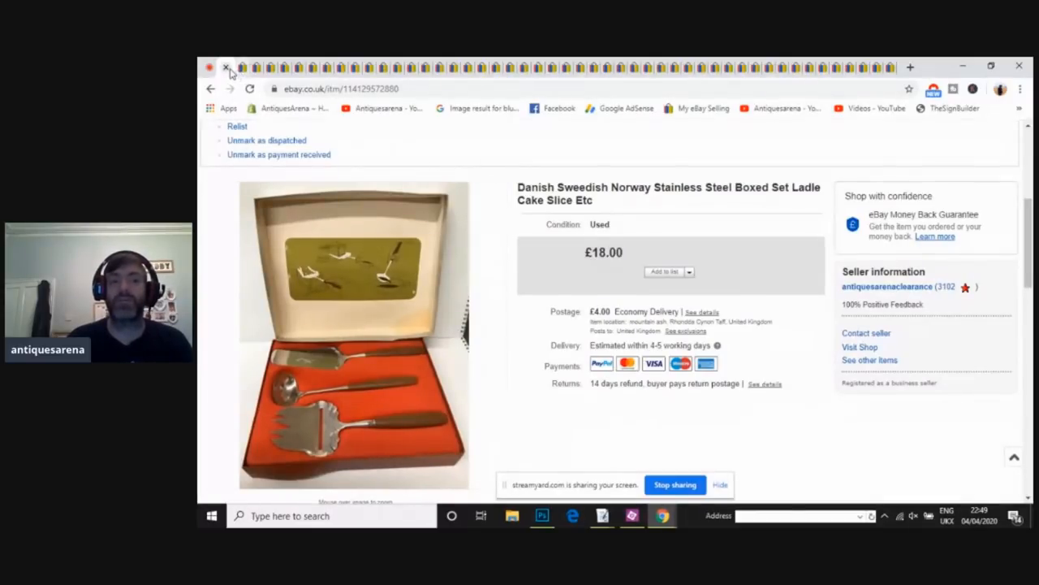
pyautogui.moveTo(230, 69)
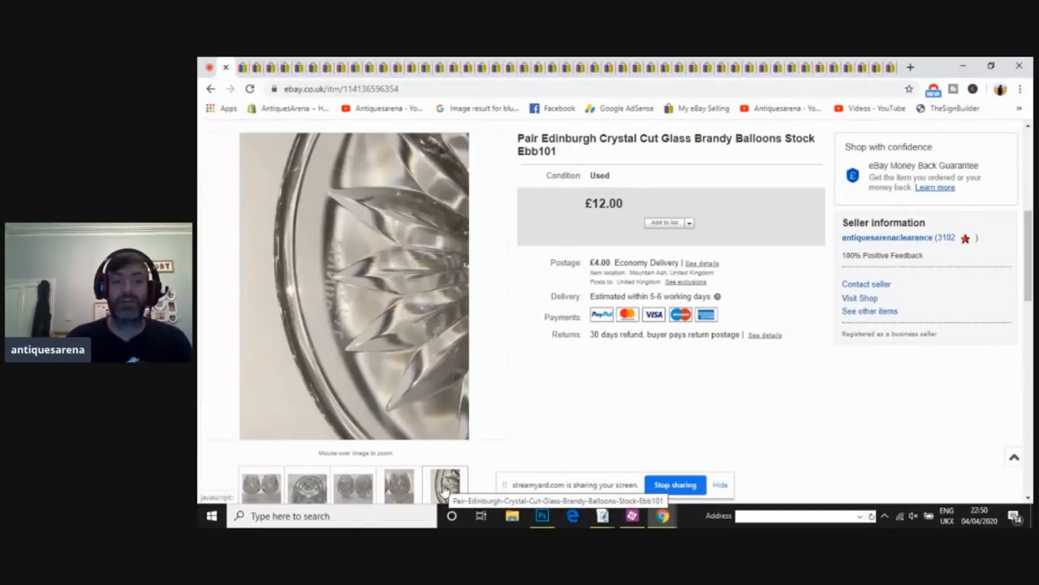
pyautogui.moveTo(327, 292)
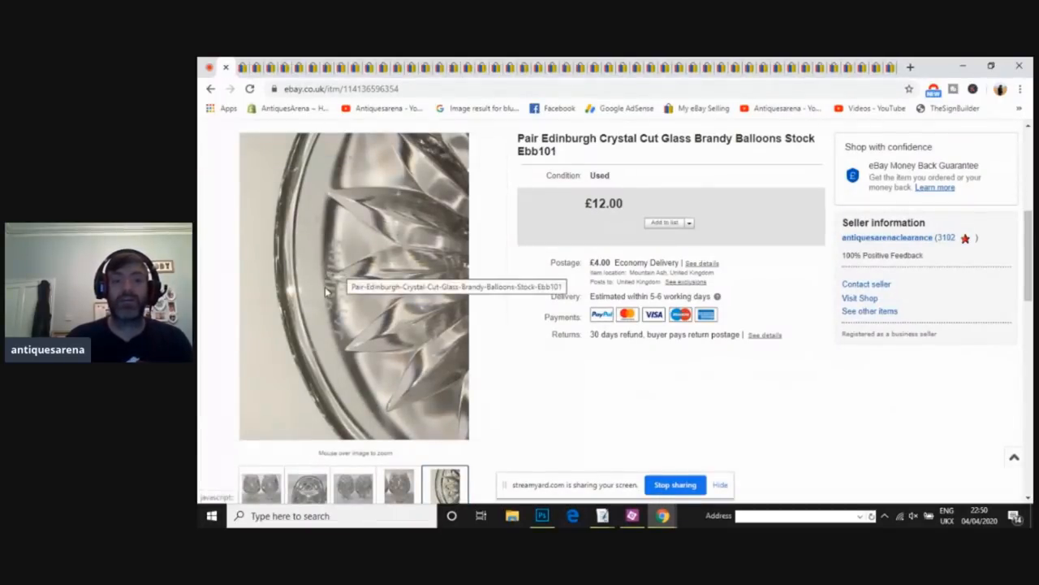
# Step: Enlarge the Edinburgh Crystal brandy balloon photo, then close the enlarged view
pyautogui.click(353, 292)
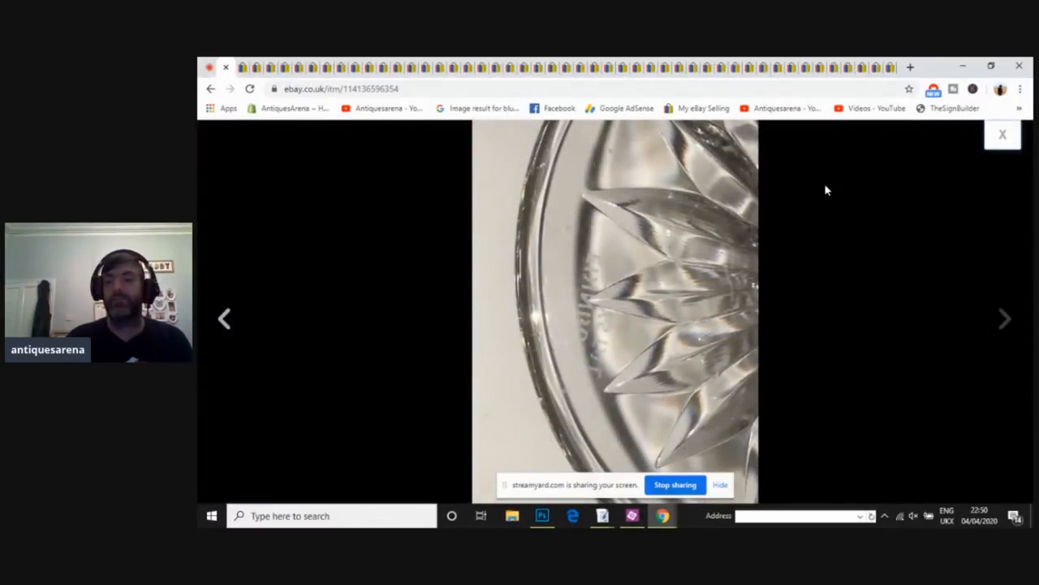
pyautogui.click(1003, 134)
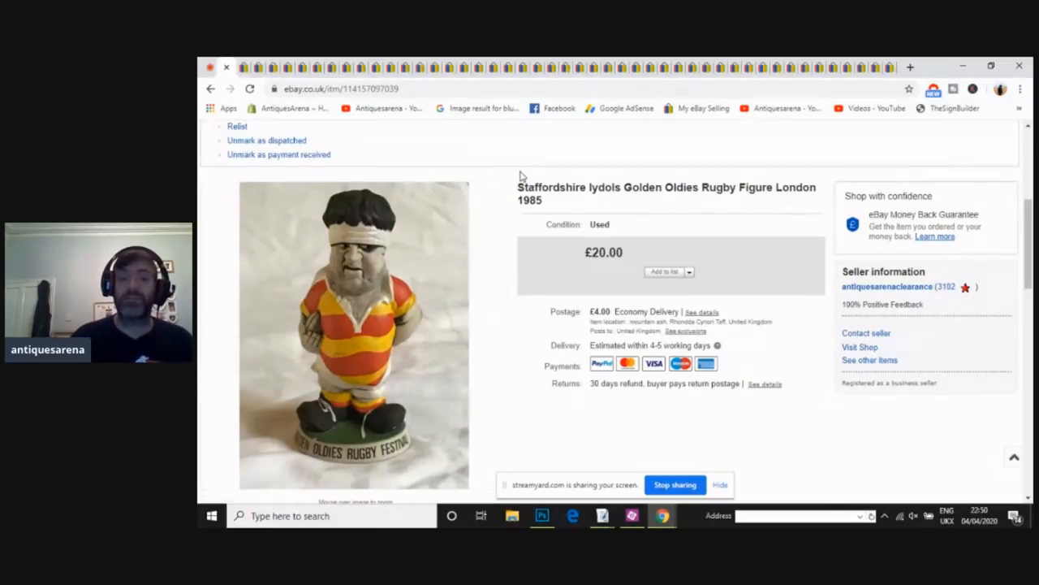
# Step: Scroll to the rugby figure photos and show the figure's stamped base
pyautogui.scroll(-3)
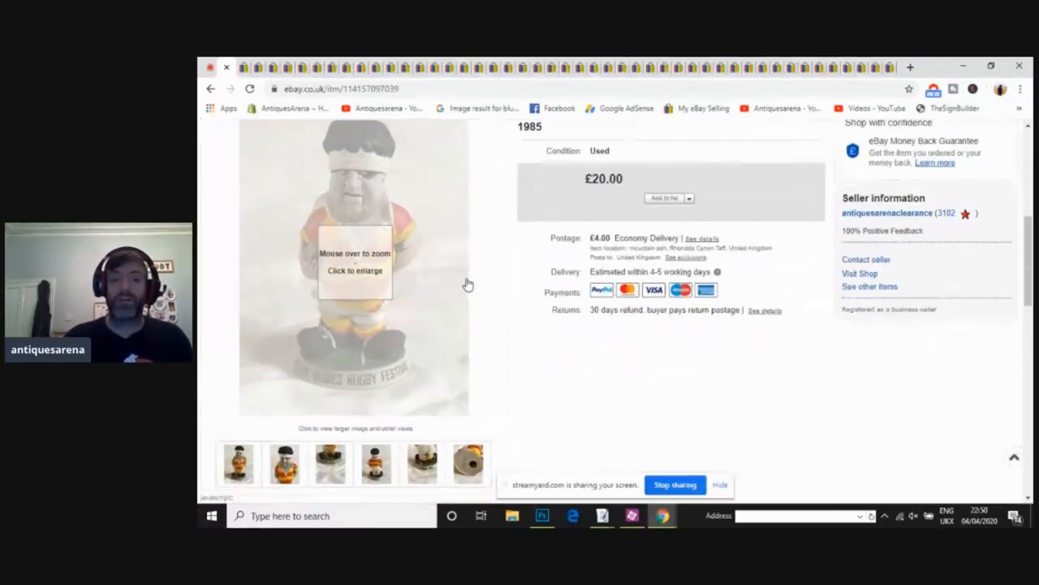
pyautogui.click(468, 463)
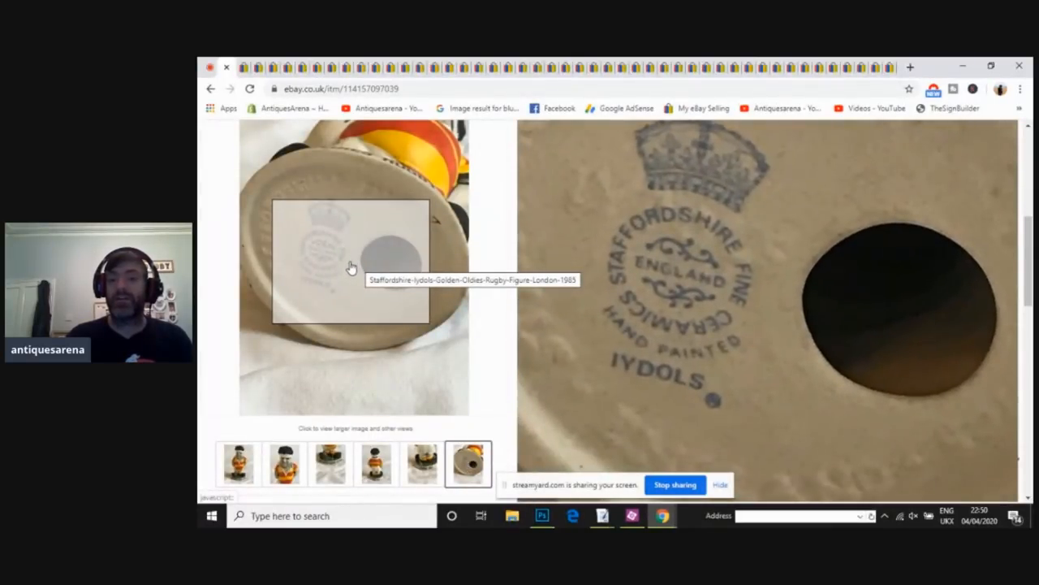
pyautogui.scroll(-3)
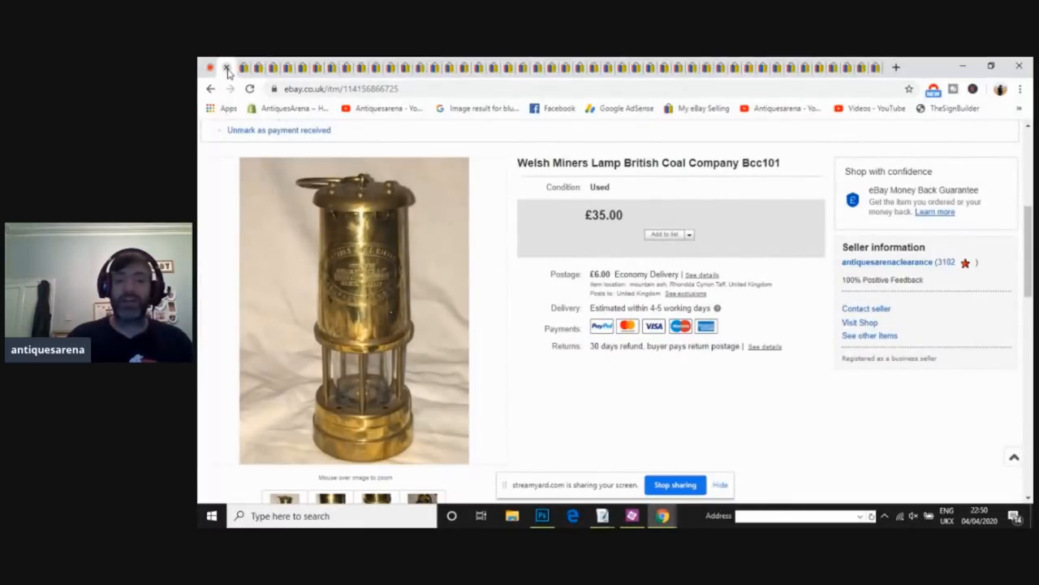
pyautogui.moveTo(371, 268)
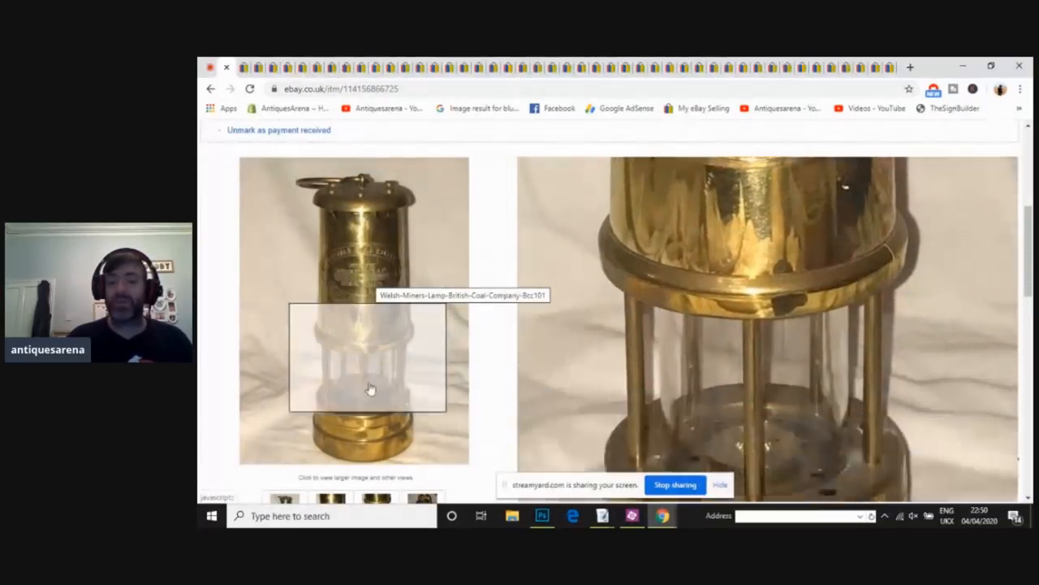
pyautogui.moveTo(376, 271)
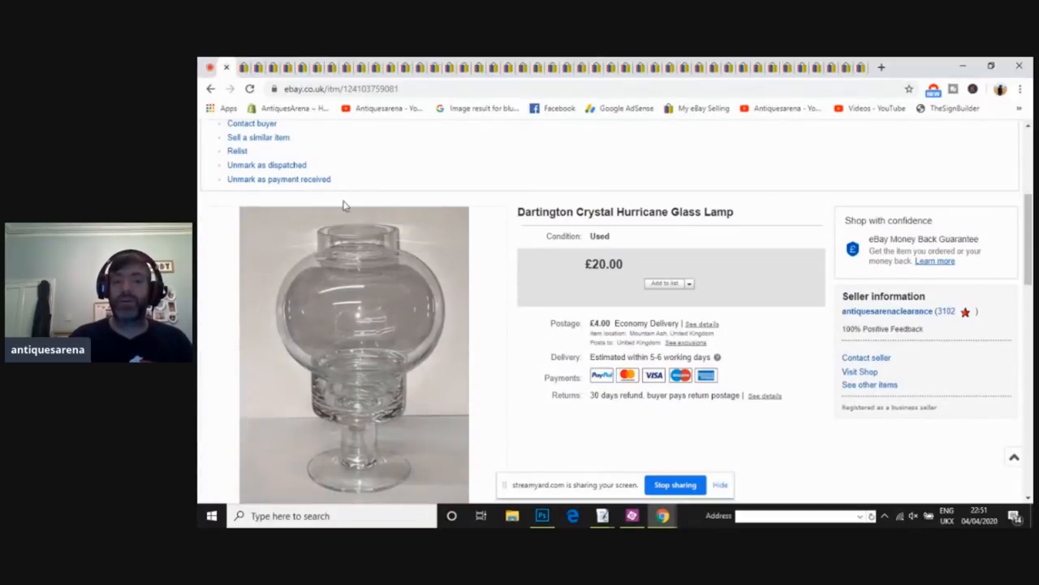
# Step: Enlarge the hurricane lamp photo and advance to the next picture
pyautogui.click(337, 355)
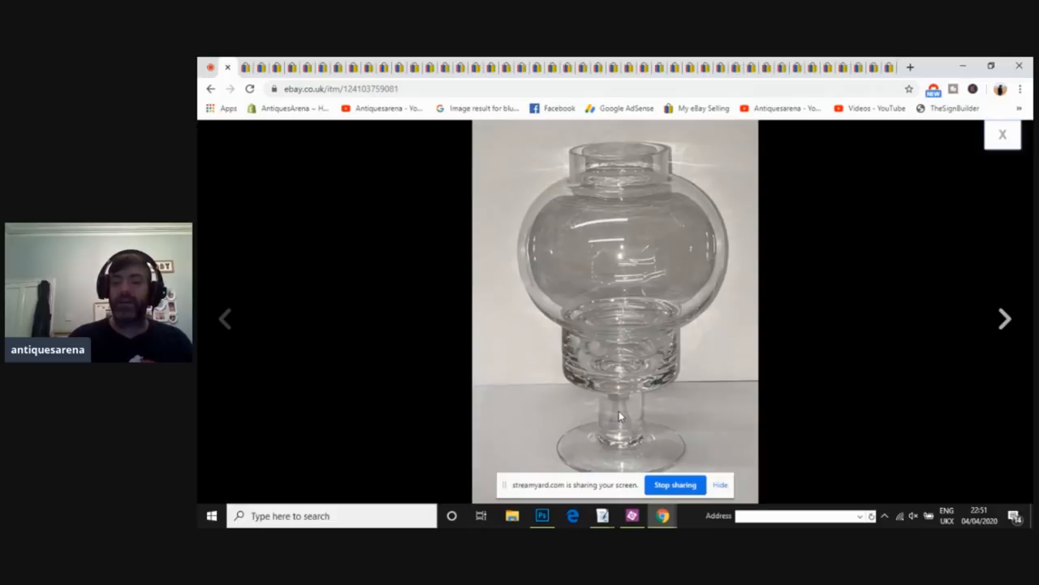
pyautogui.click(1004, 319)
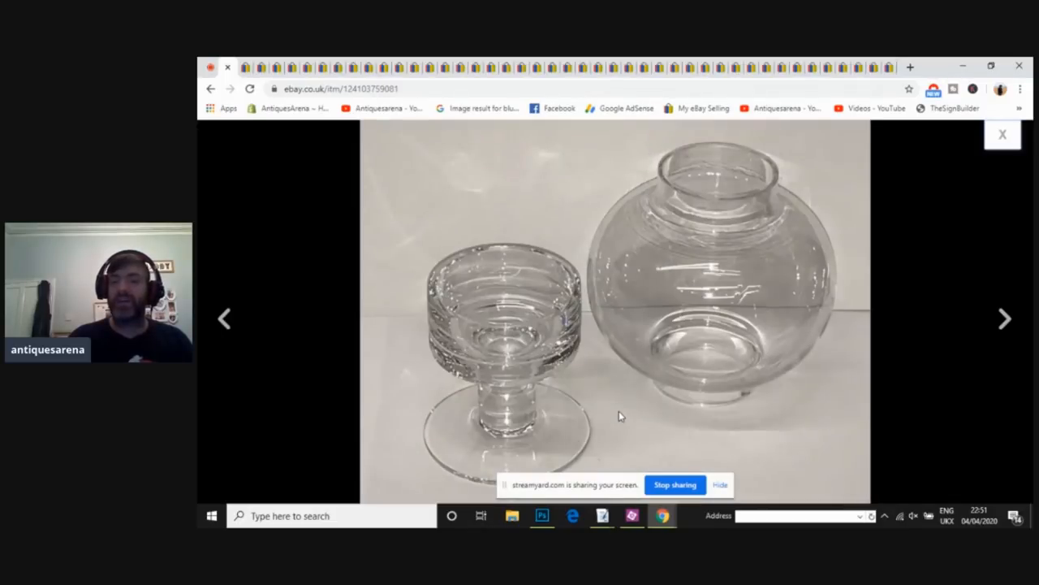
pyautogui.moveTo(939, 313)
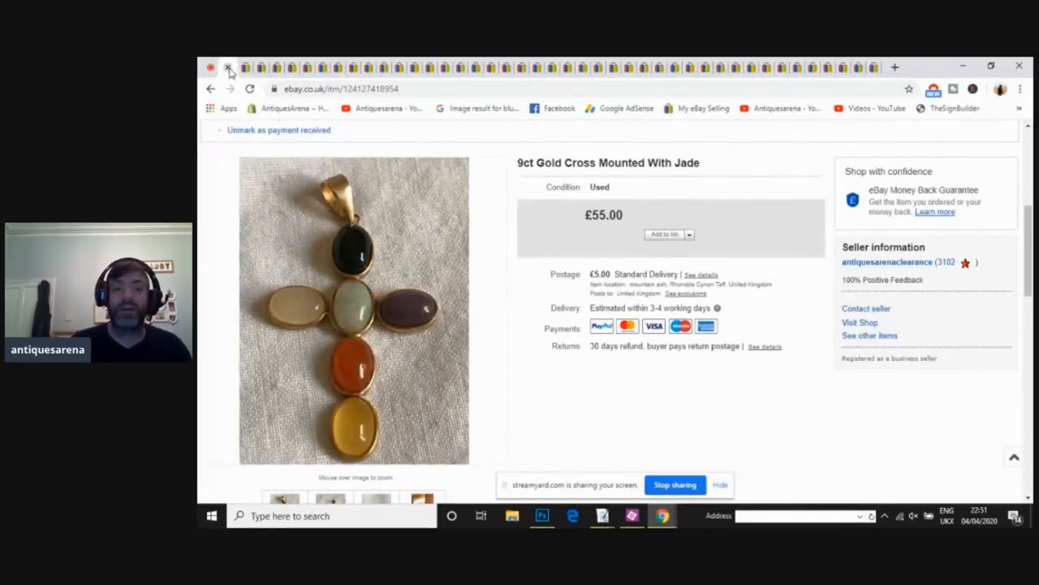
pyautogui.moveTo(357, 267)
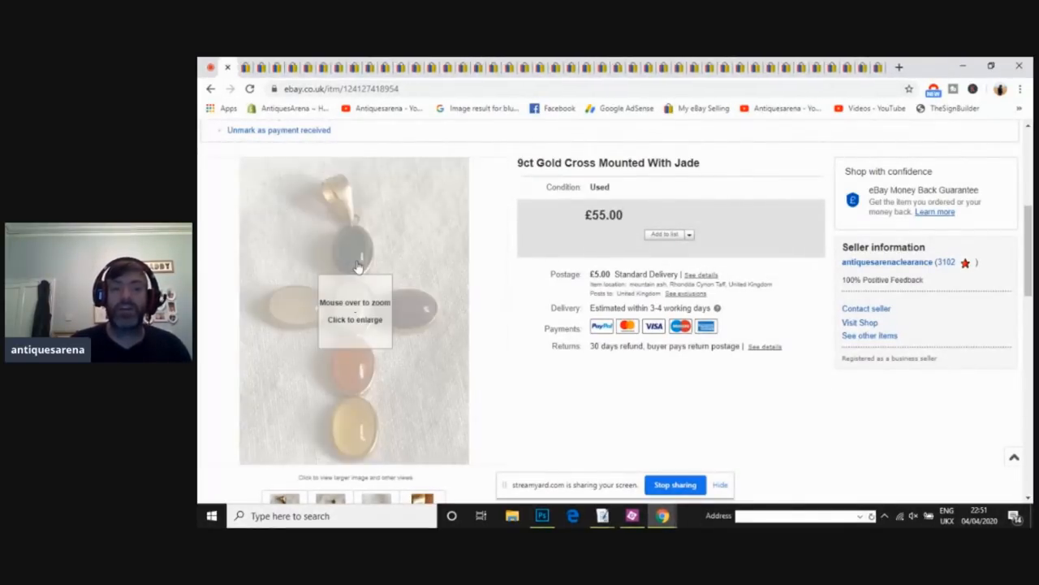
# Step: Enlarge the 9ct gold jade cross photo, then close the enlarged view
pyautogui.click(356, 264)
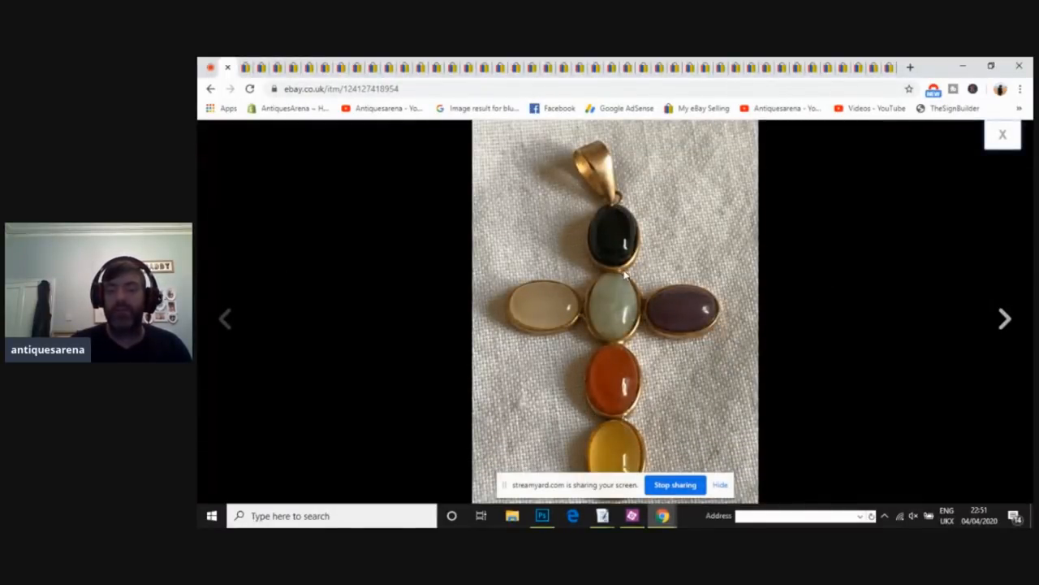
pyautogui.moveTo(763, 238)
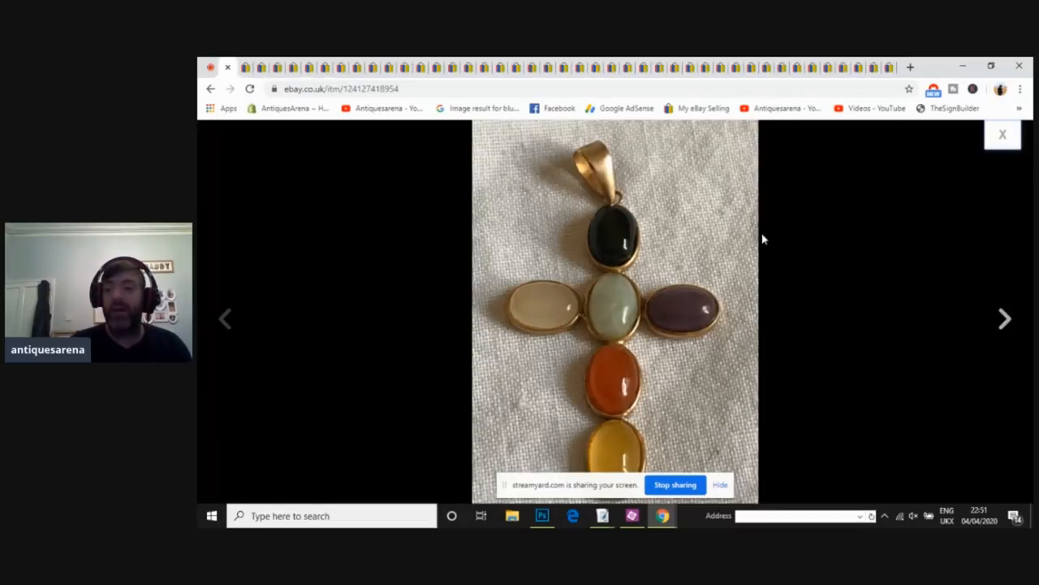
pyautogui.click(1003, 134)
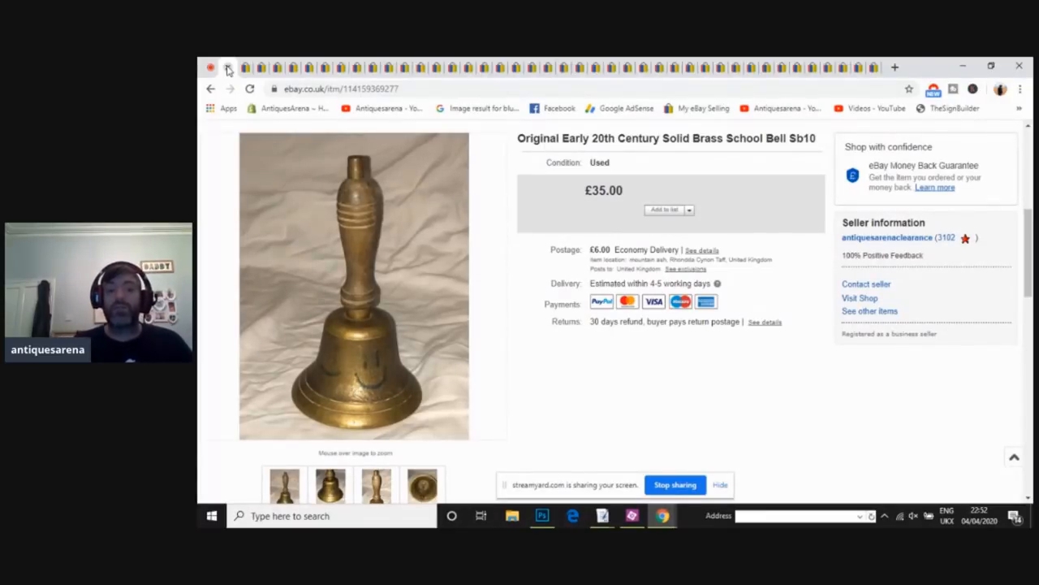
pyautogui.moveTo(377, 372)
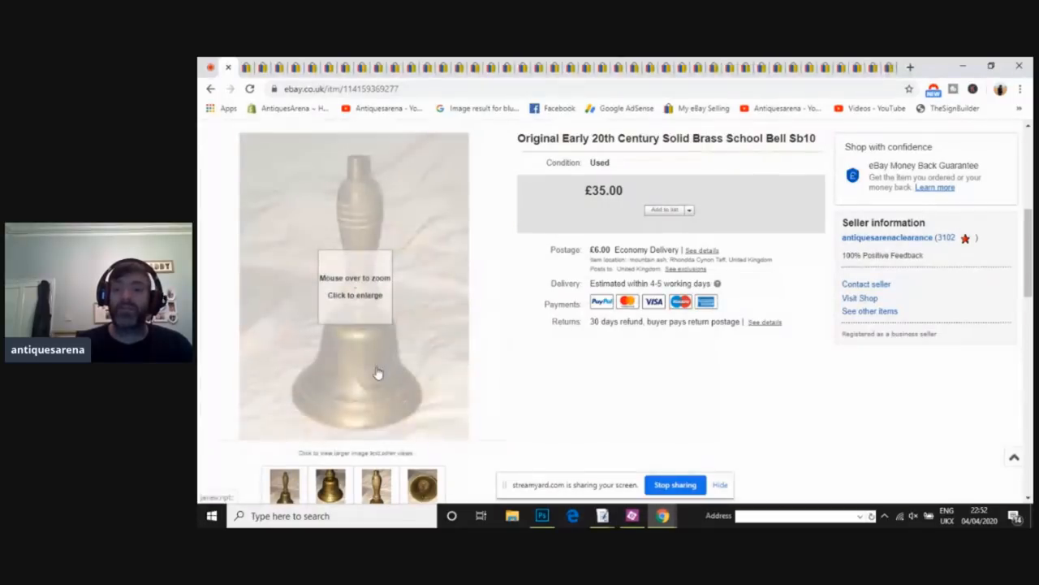
pyautogui.moveTo(369, 355)
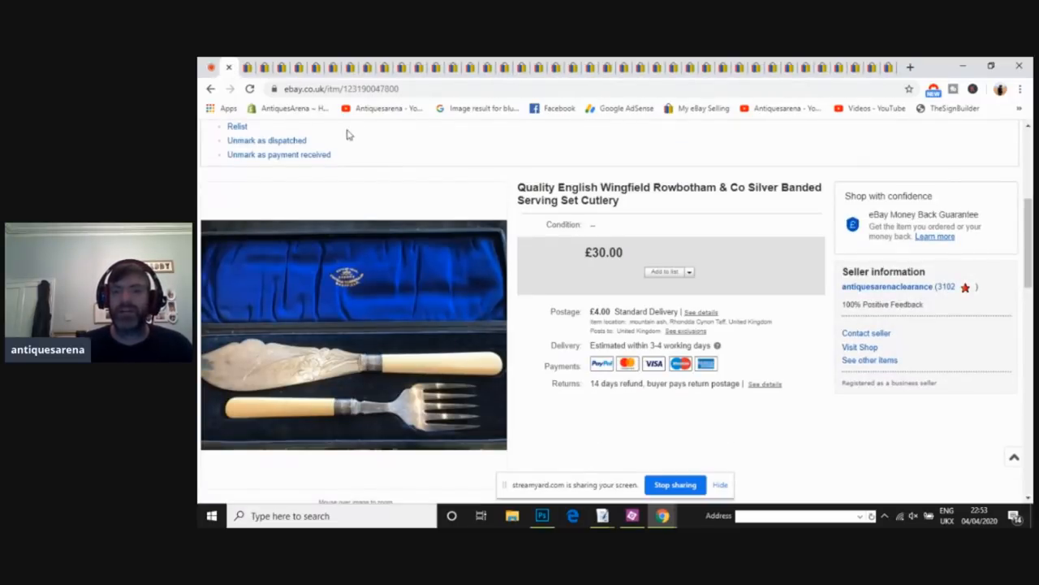
pyautogui.moveTo(361, 384)
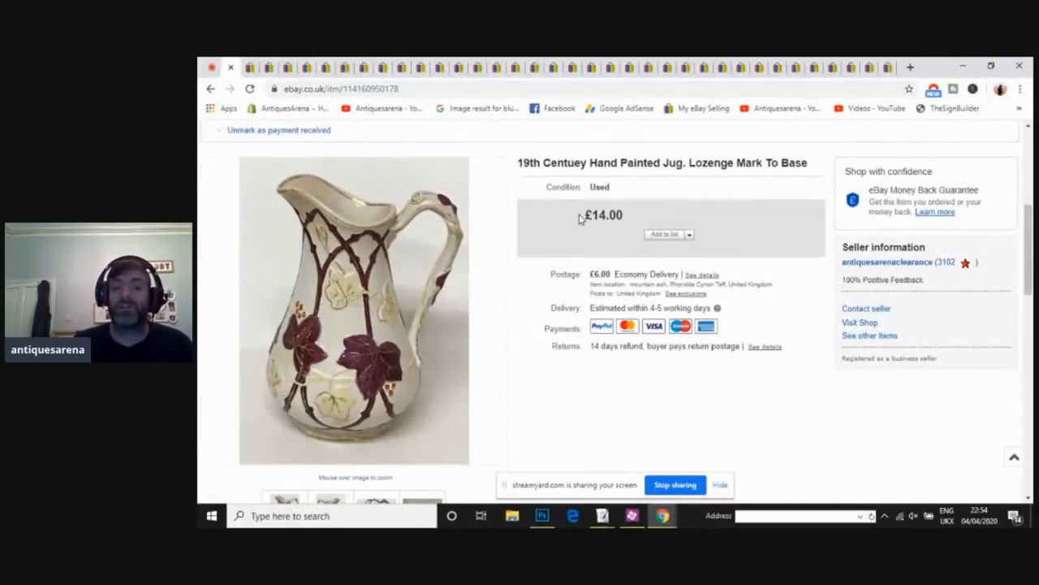
pyautogui.moveTo(398, 398)
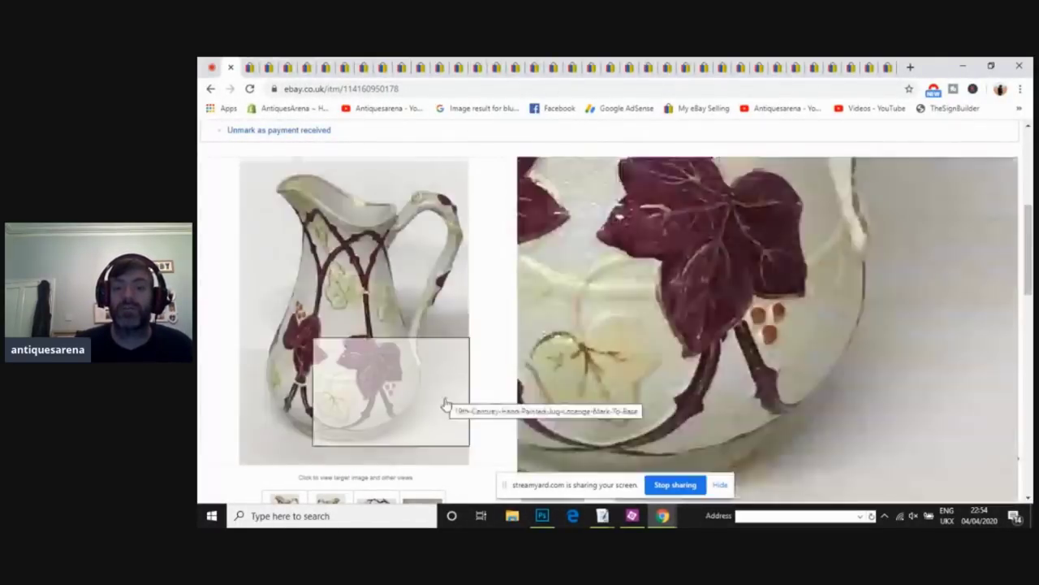
pyautogui.click(353, 313)
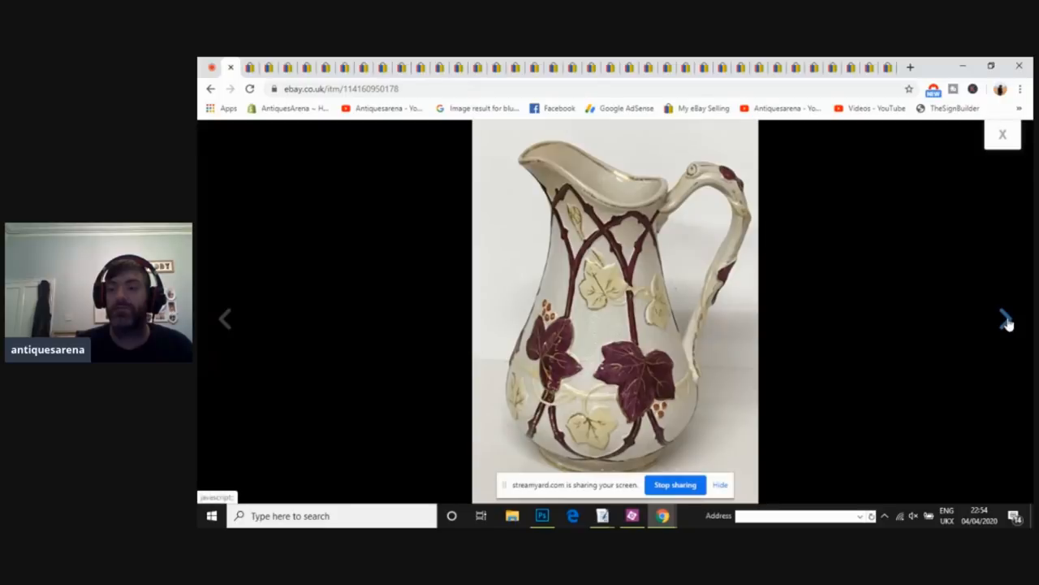
pyautogui.click(1002, 326)
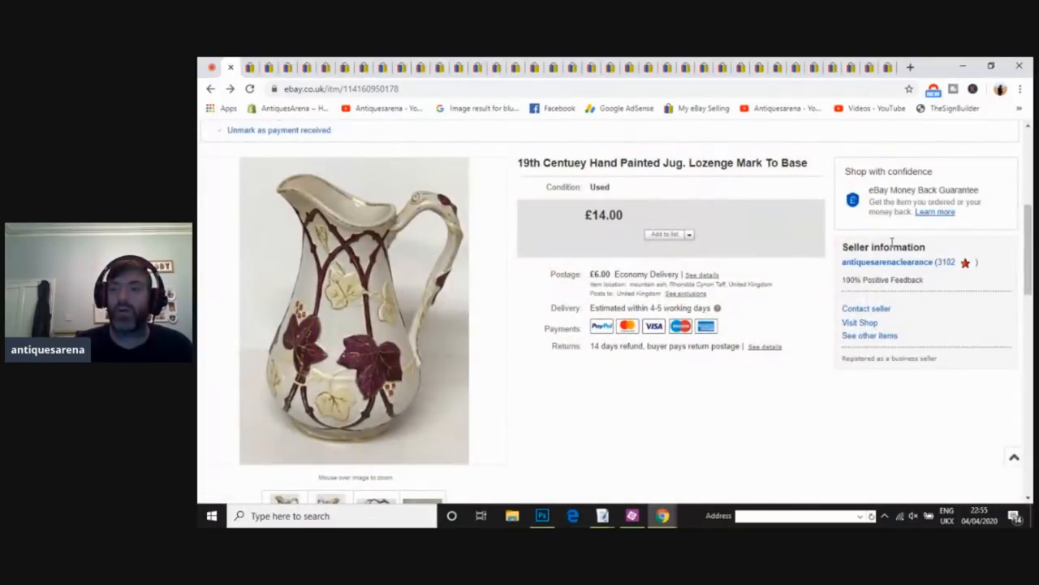
pyautogui.scroll(-3)
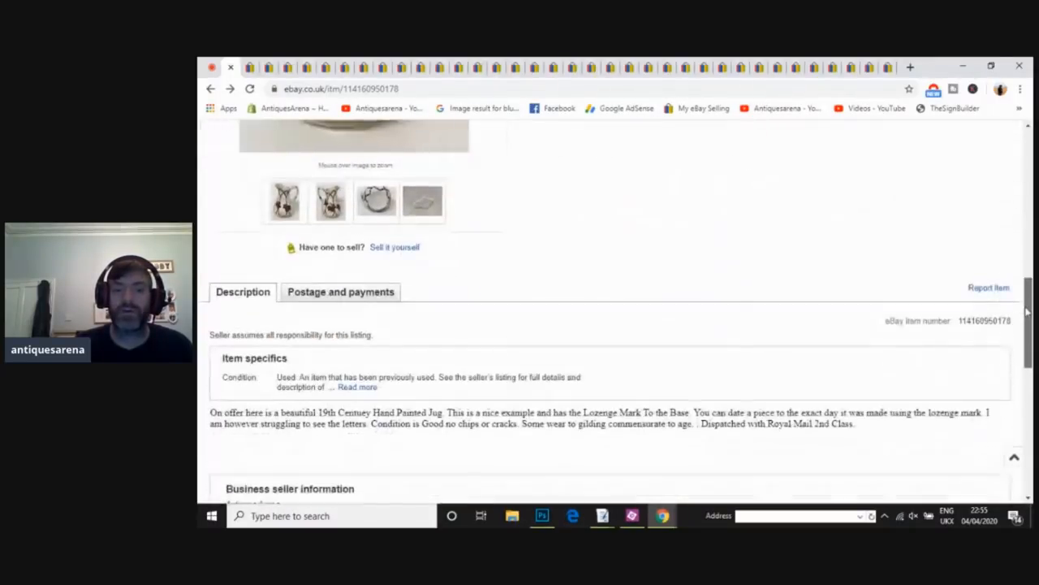
pyautogui.scroll(-3)
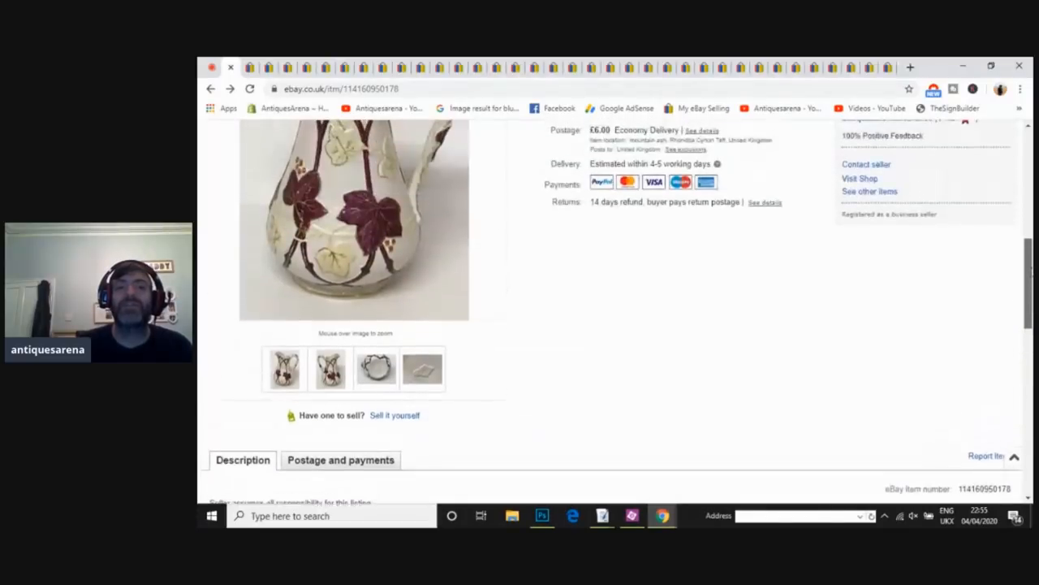
pyautogui.scroll(3)
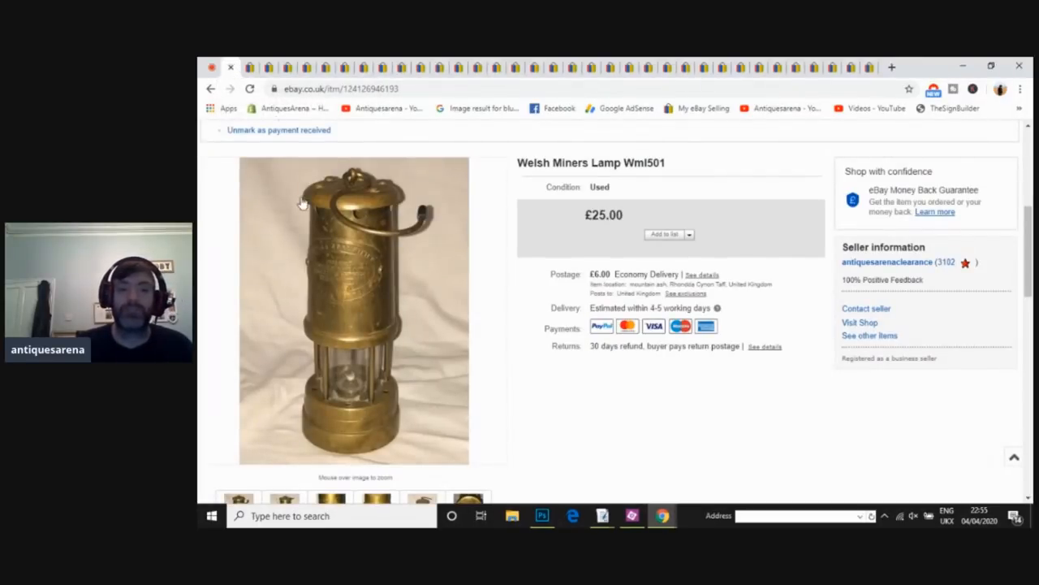
pyautogui.moveTo(345, 270)
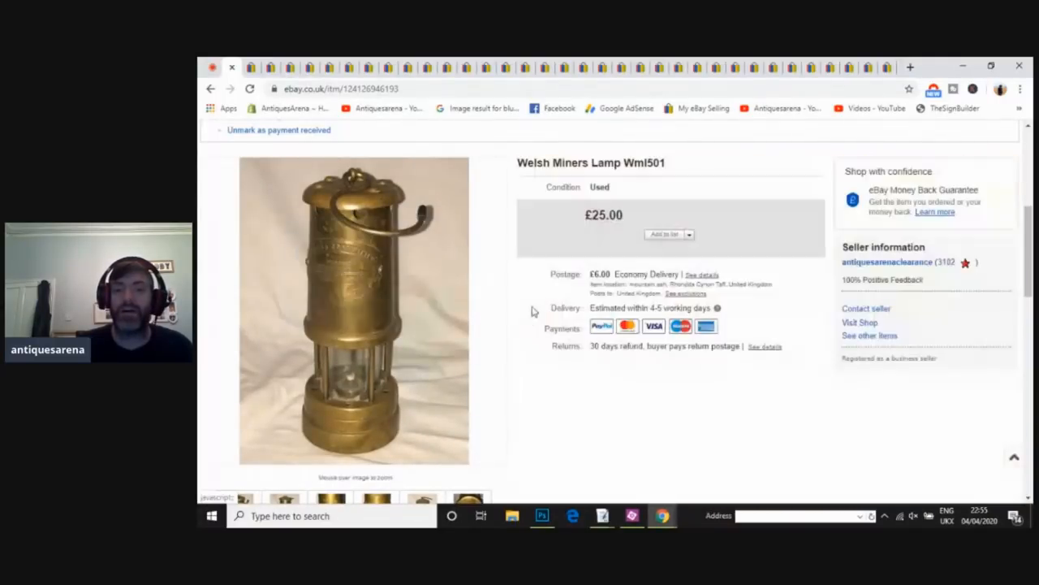
pyautogui.moveTo(614, 231)
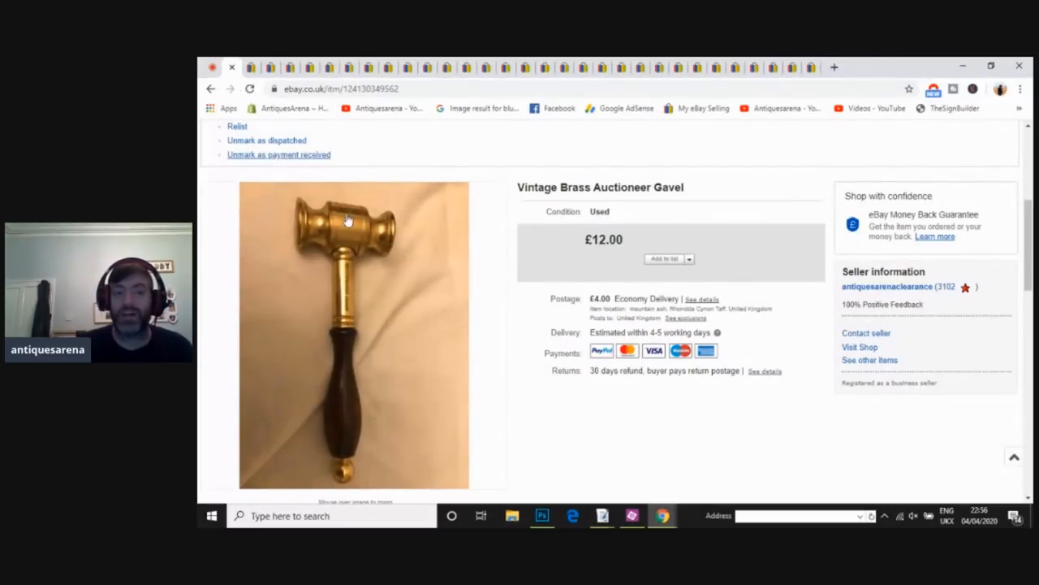
# Step: Enlarge the Vintage Brass Auctioneer Gavel's main photo to show its brass head close up
pyautogui.click(346, 219)
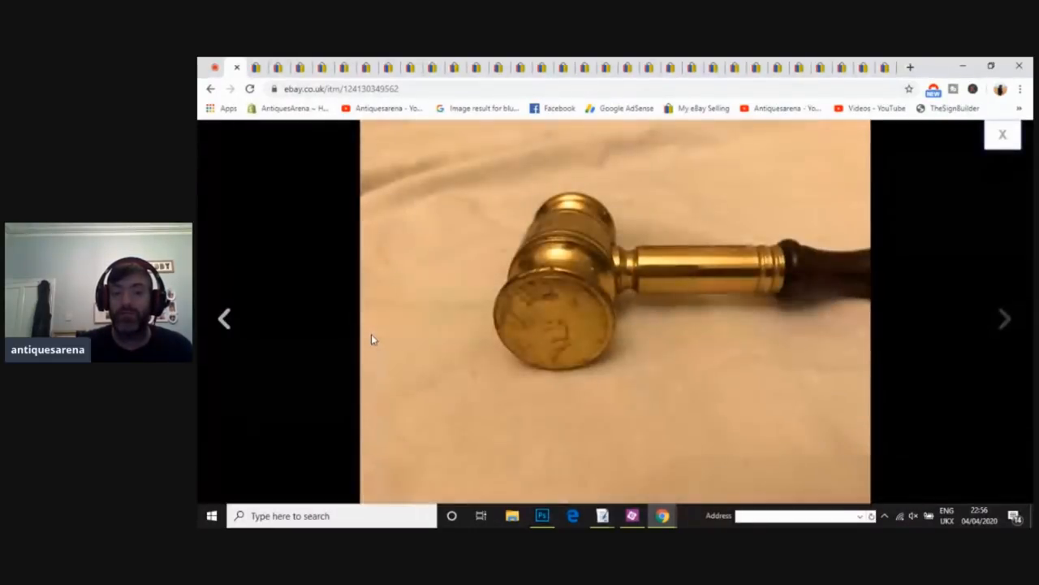
pyautogui.moveTo(603, 321)
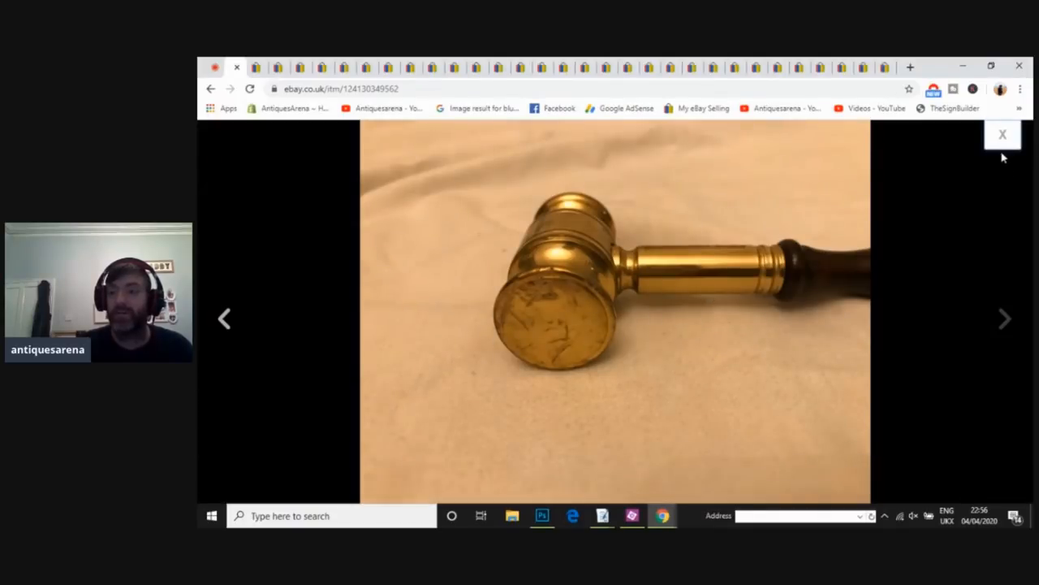
# Step: Close the enlarged gavel photo, leading to the £20.00 Majolica Neptune plate listing
pyautogui.click(1002, 134)
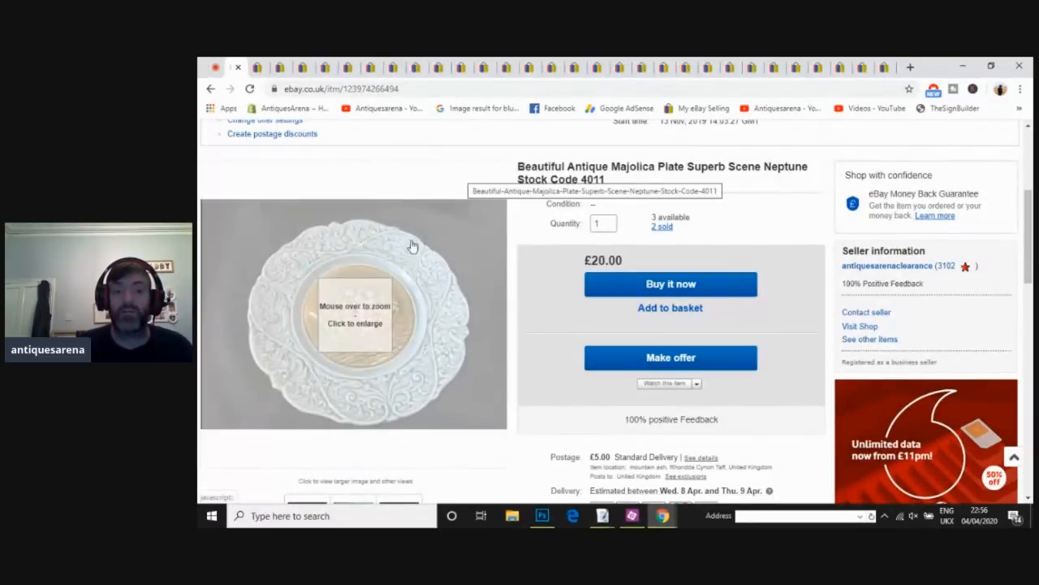
pyautogui.moveTo(360, 306)
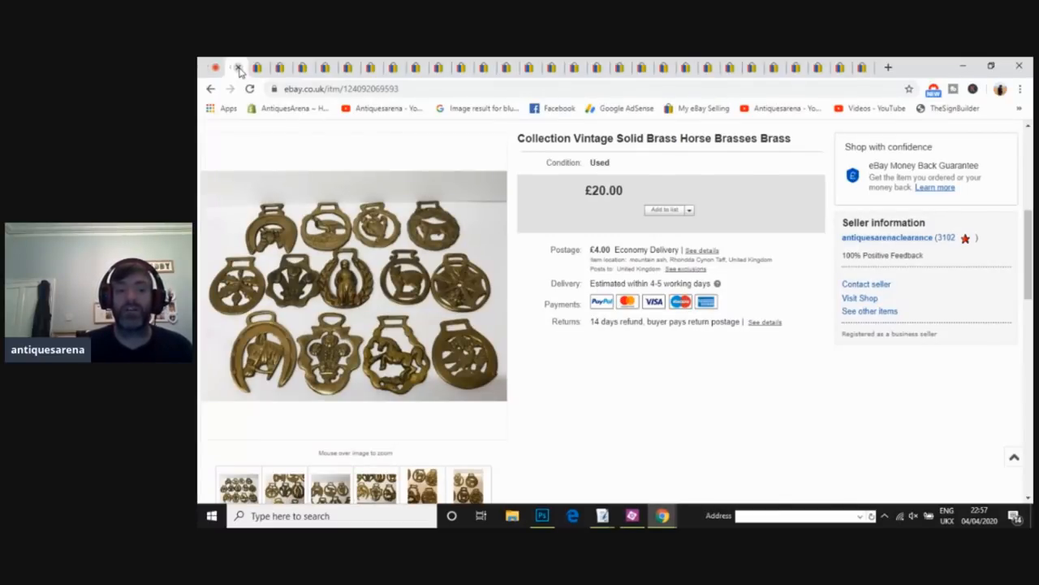
pyautogui.moveTo(343, 305)
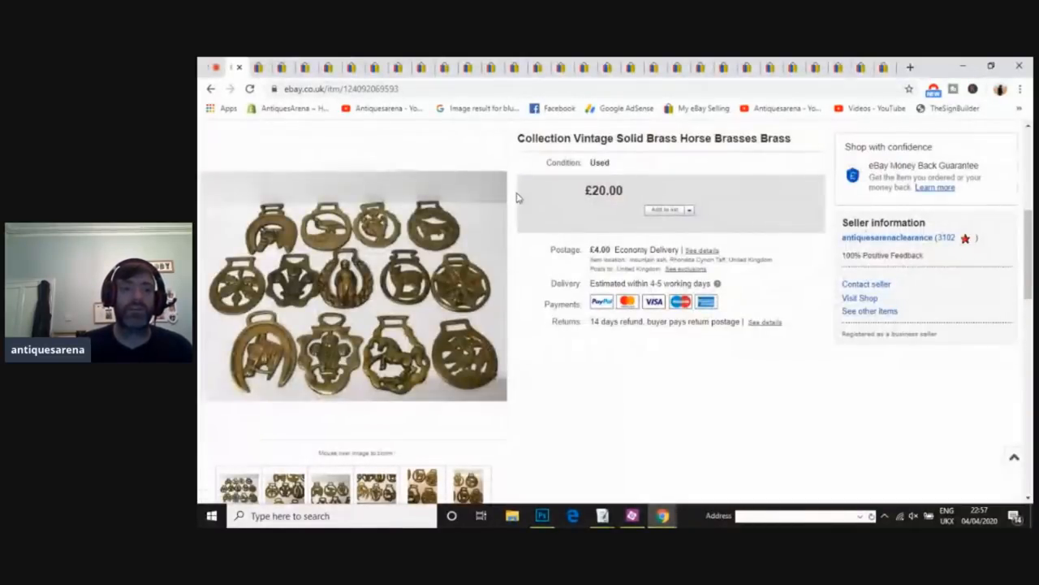
pyautogui.moveTo(243, 67)
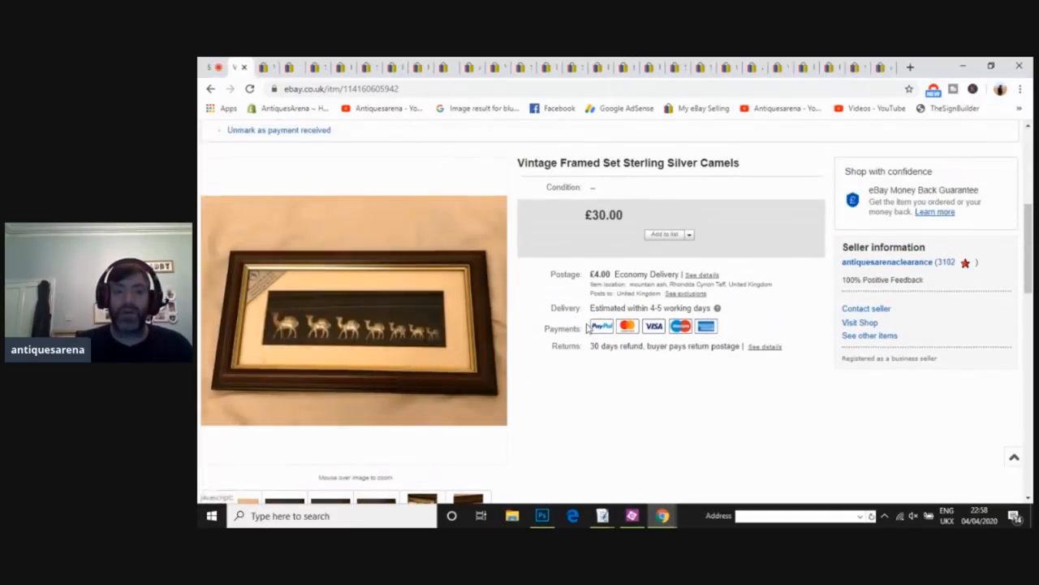
pyautogui.moveTo(298, 327)
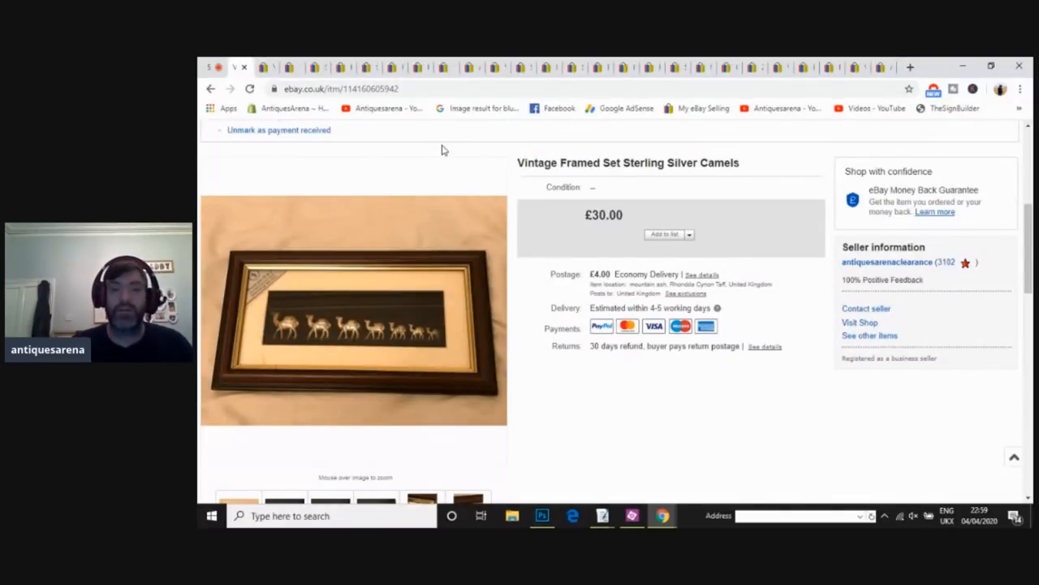
pyautogui.moveTo(237, 65)
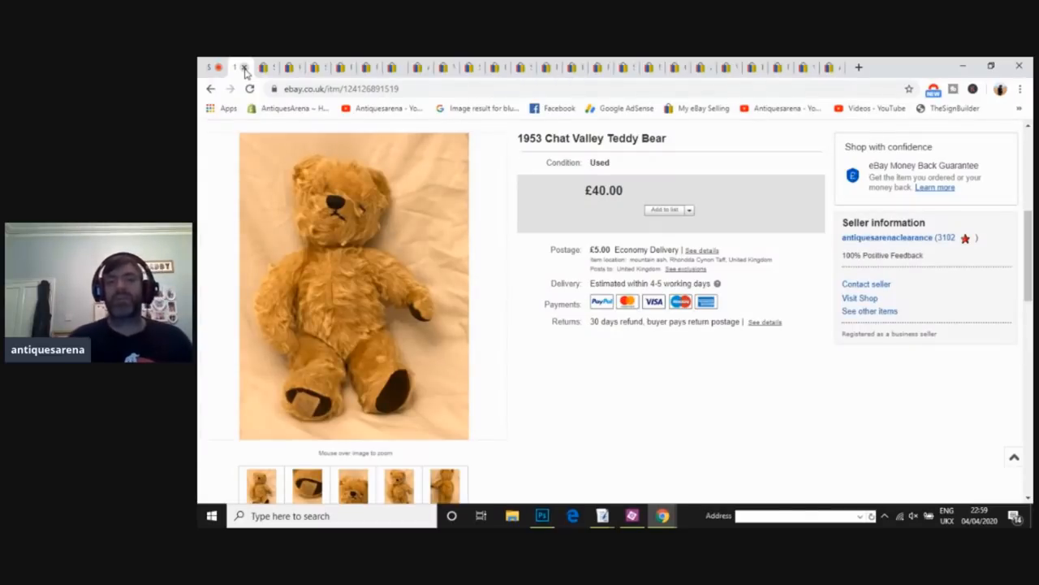
# Step: Close a reviewed listing, view the teddy bear's foot-label close-up, then restore the whole-bear photo
pyautogui.click(306, 487)
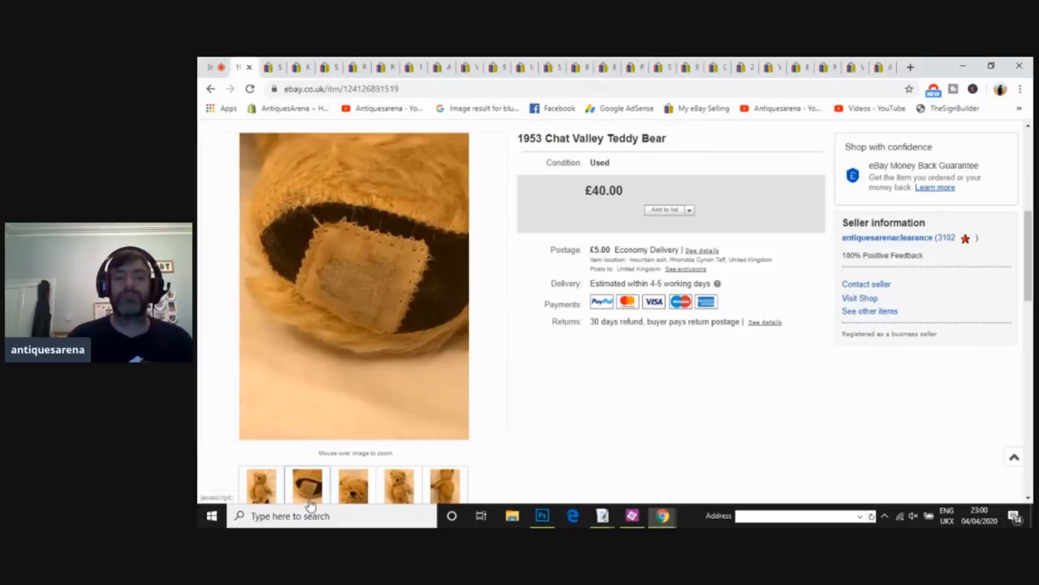
pyautogui.moveTo(361, 290)
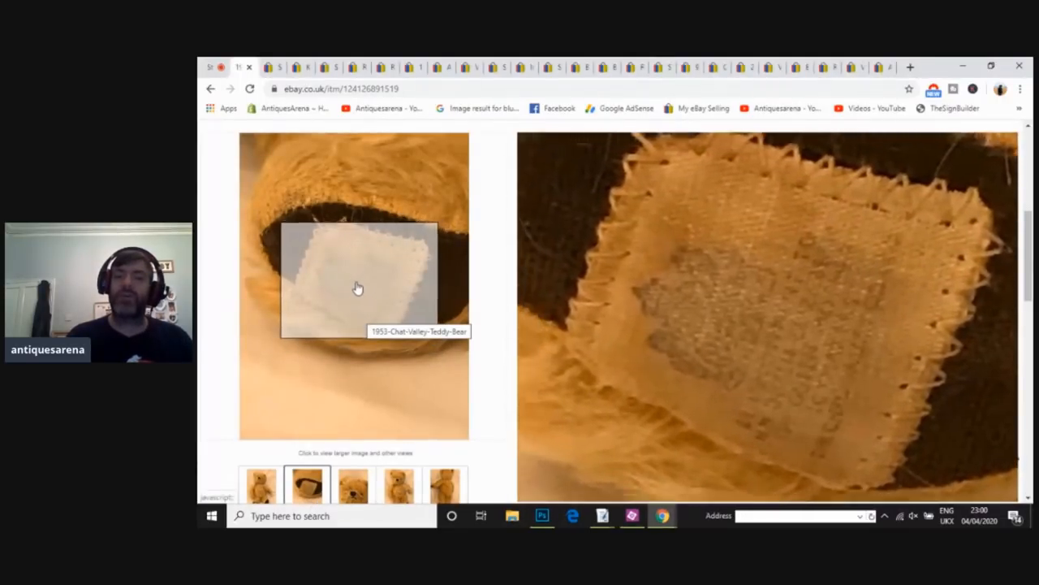
pyautogui.moveTo(487, 296)
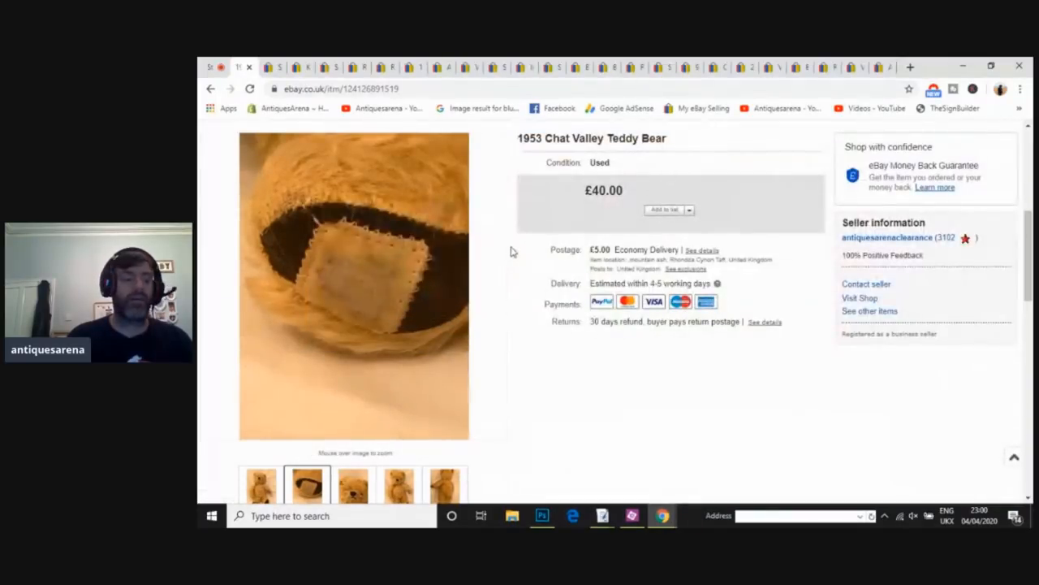
pyautogui.moveTo(523, 252)
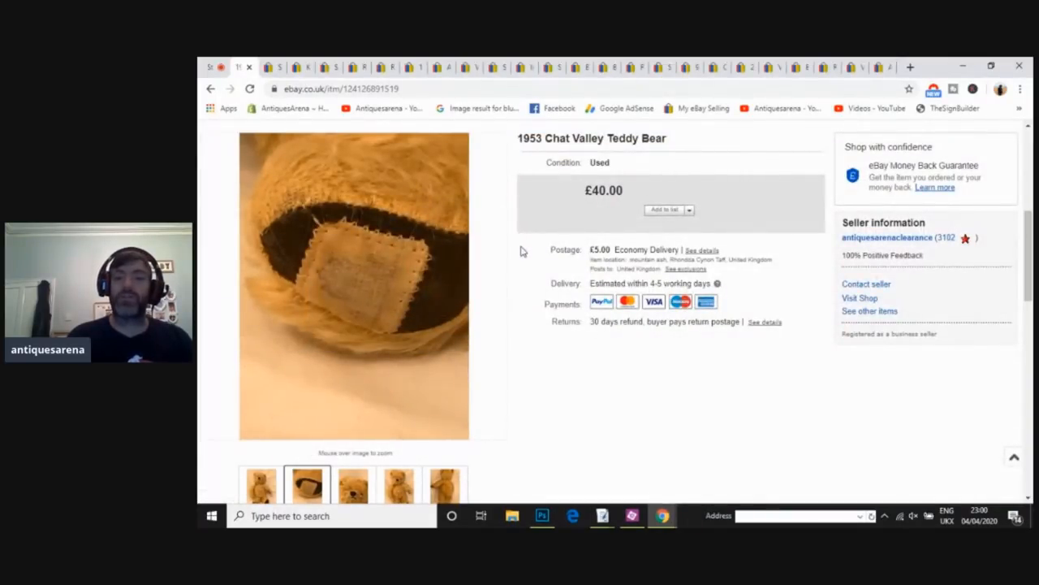
pyautogui.click(259, 486)
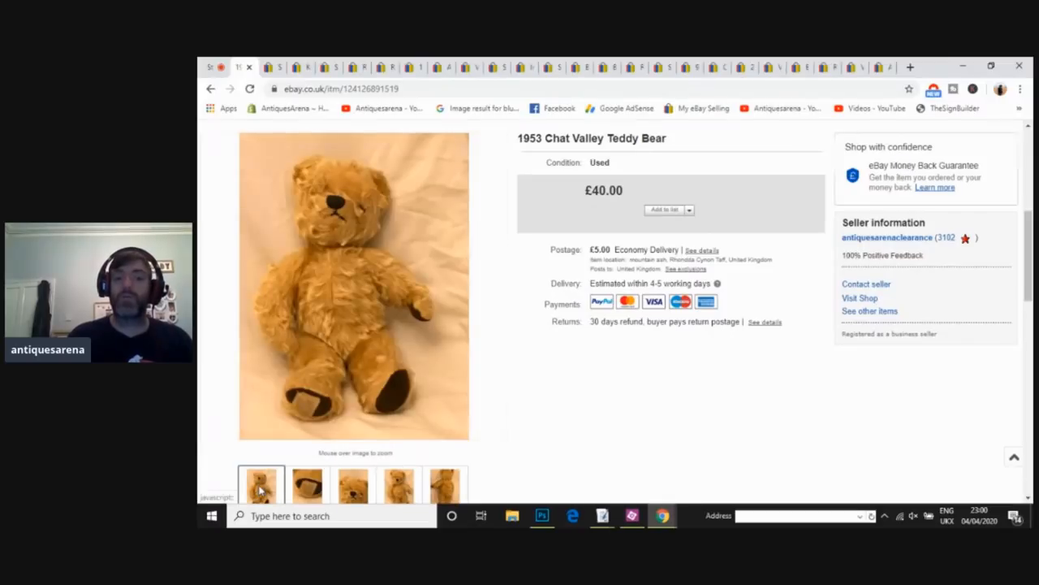
pyautogui.moveTo(363, 210)
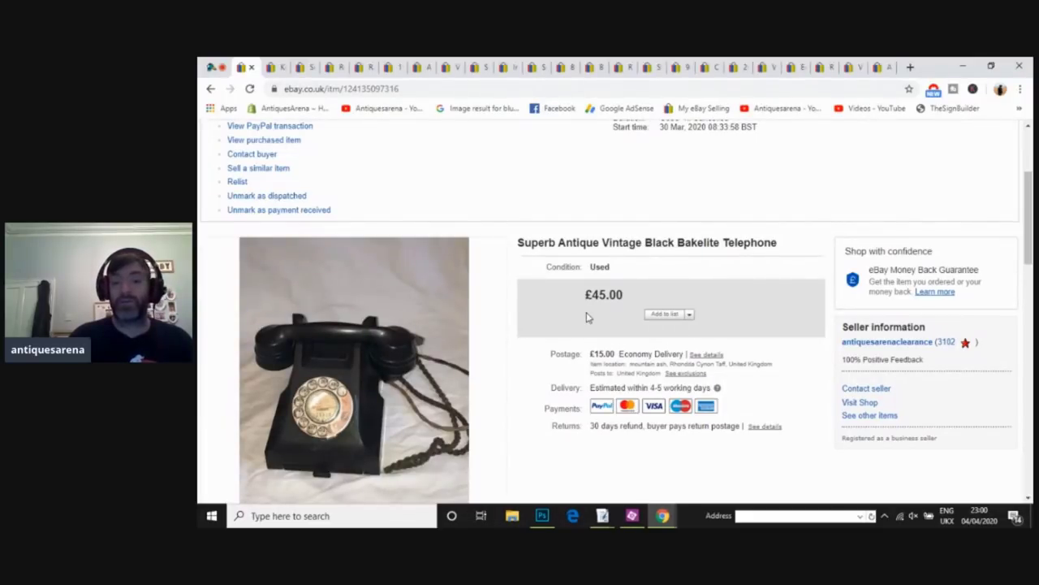
pyautogui.moveTo(609, 350)
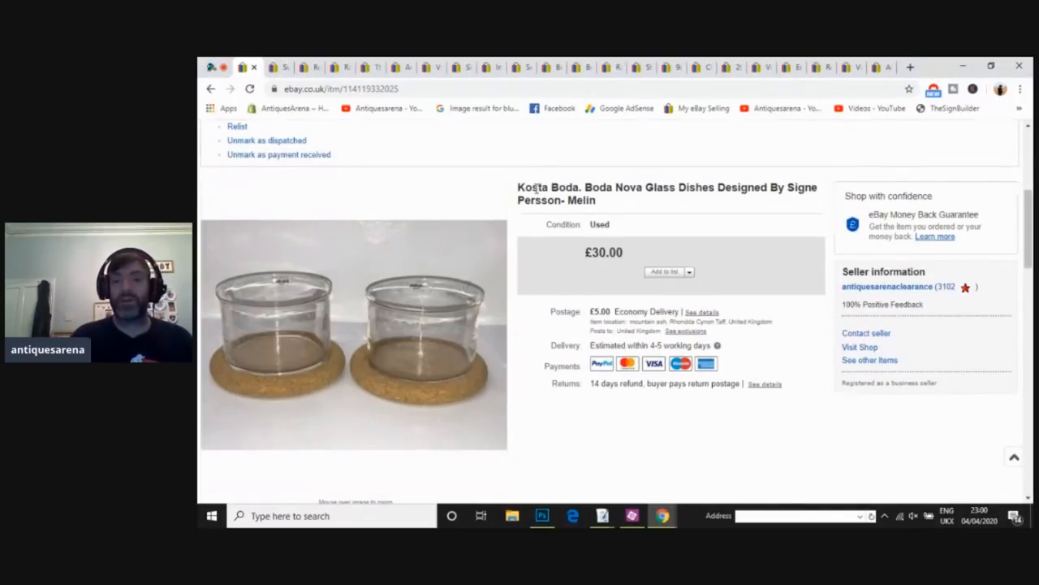
pyautogui.moveTo(384, 322)
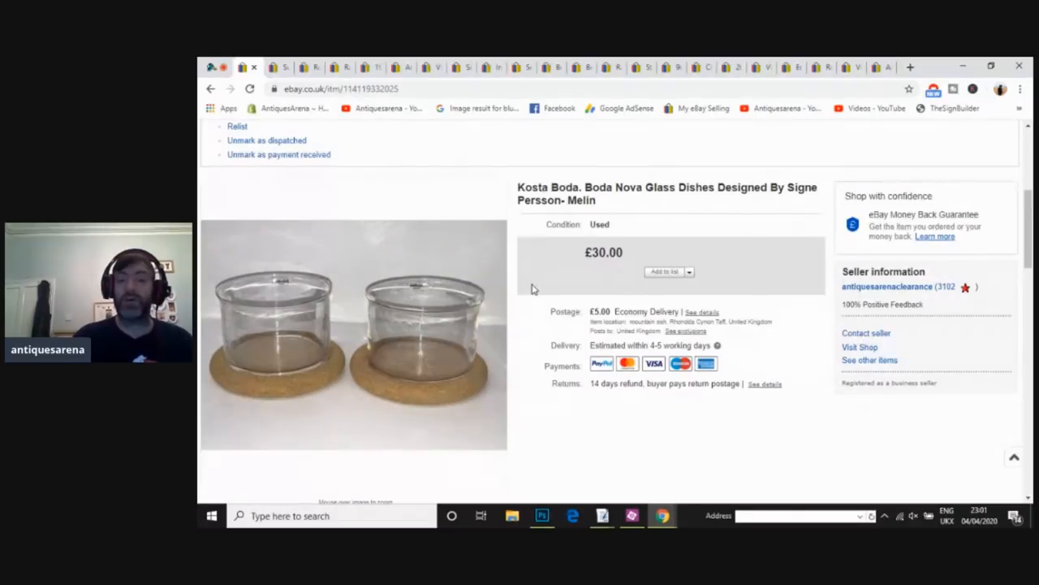
pyautogui.moveTo(398, 215)
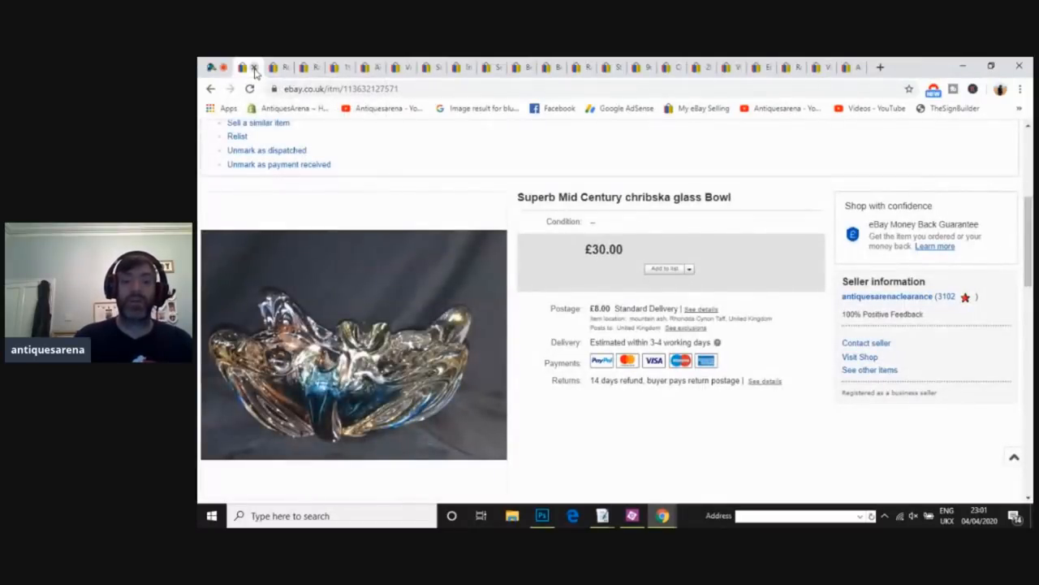
pyautogui.click(356, 355)
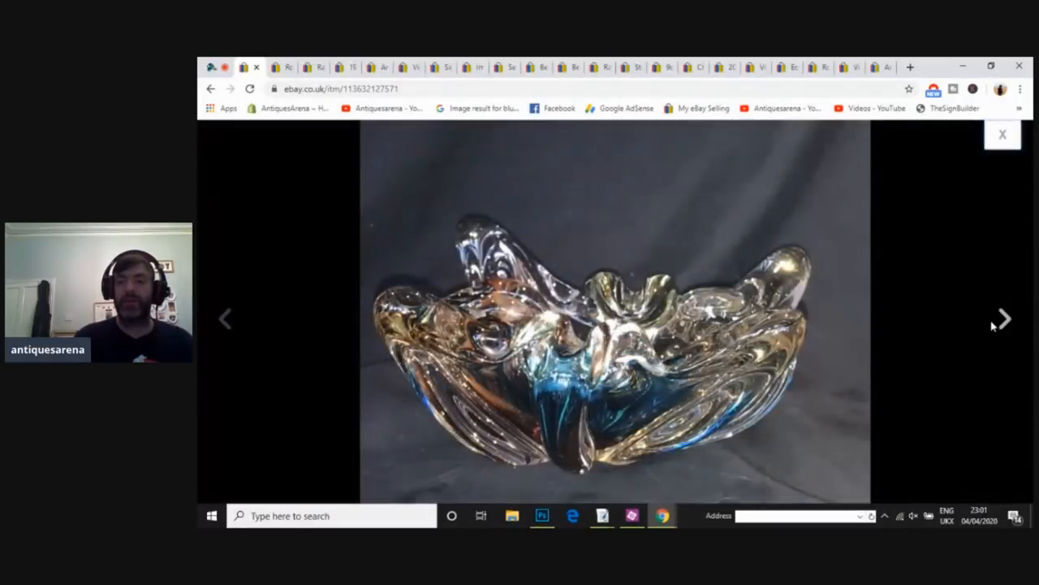
pyautogui.click(1004, 317)
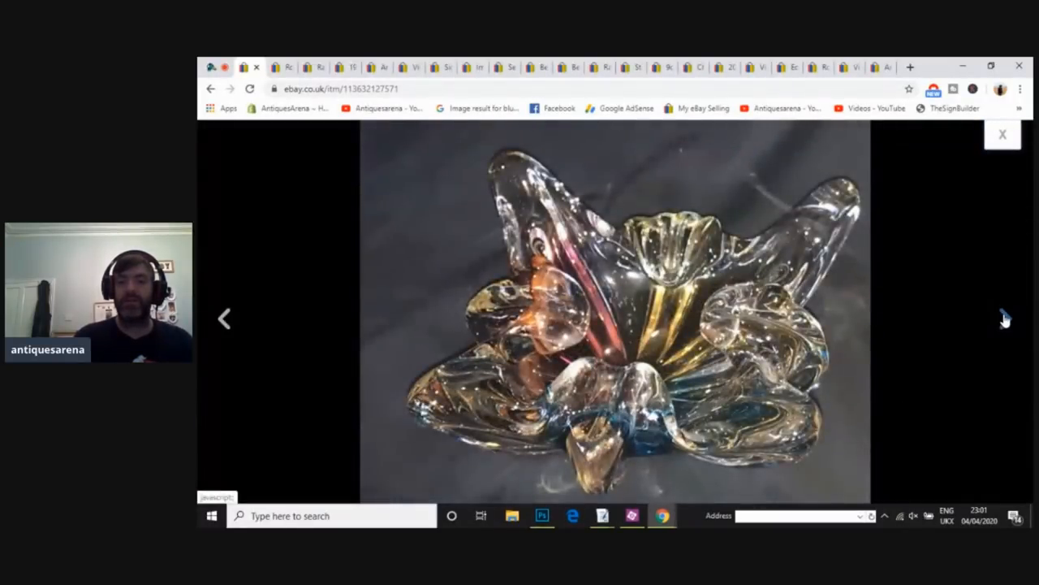
pyautogui.click(999, 320)
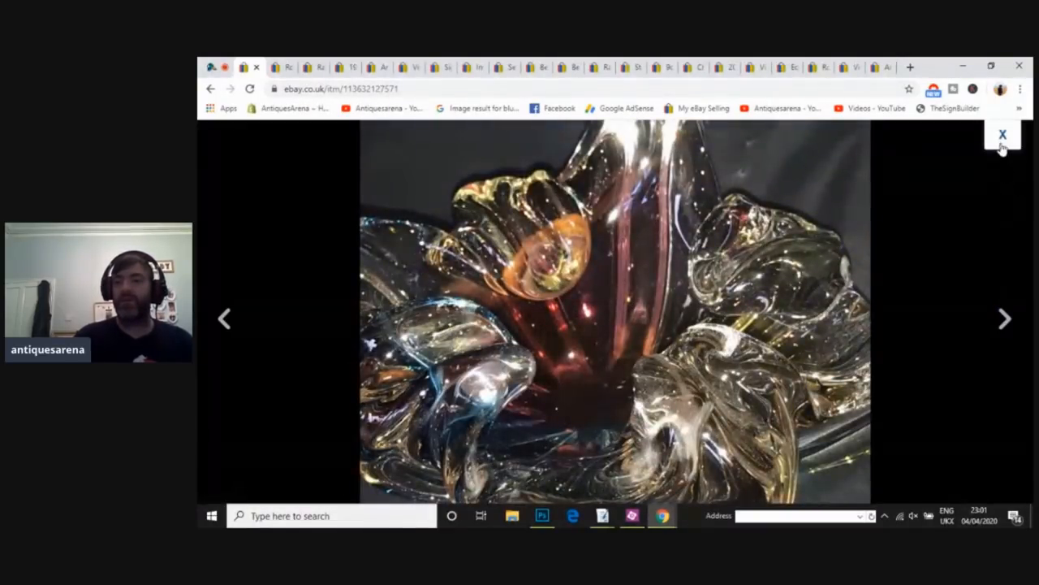
pyautogui.click(1001, 135)
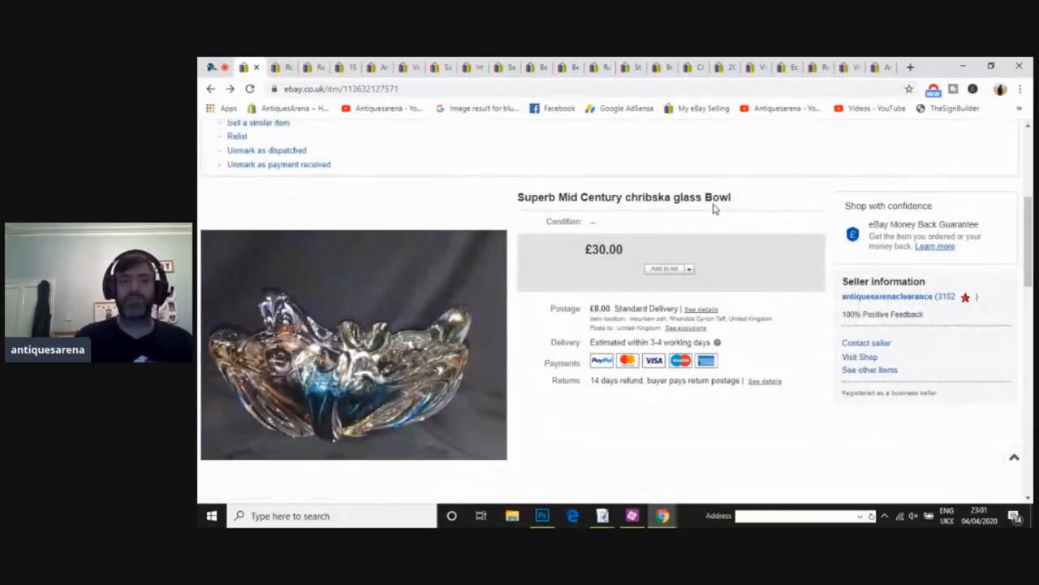
pyautogui.moveTo(671, 172)
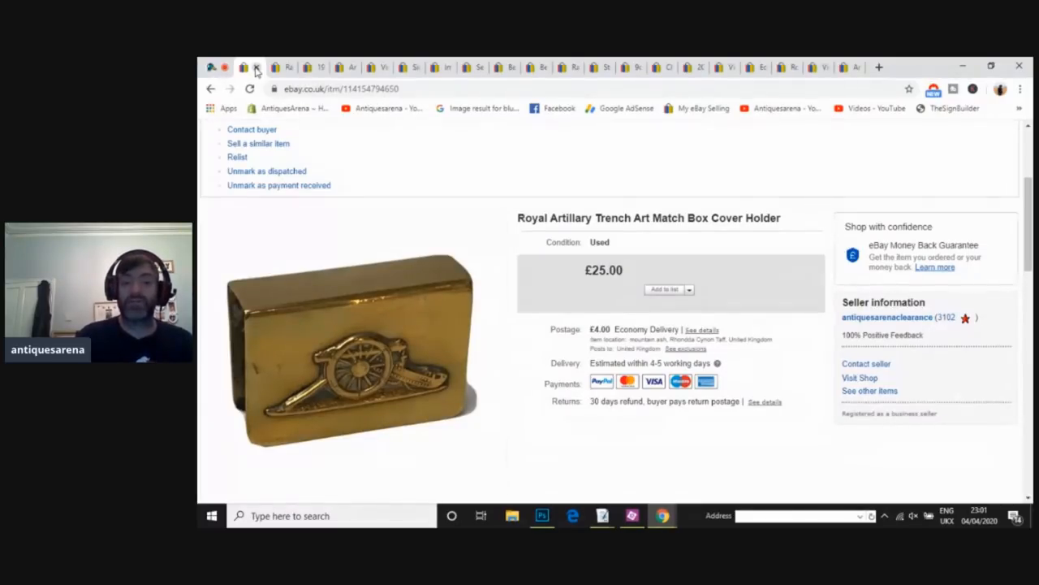
pyautogui.moveTo(361, 239)
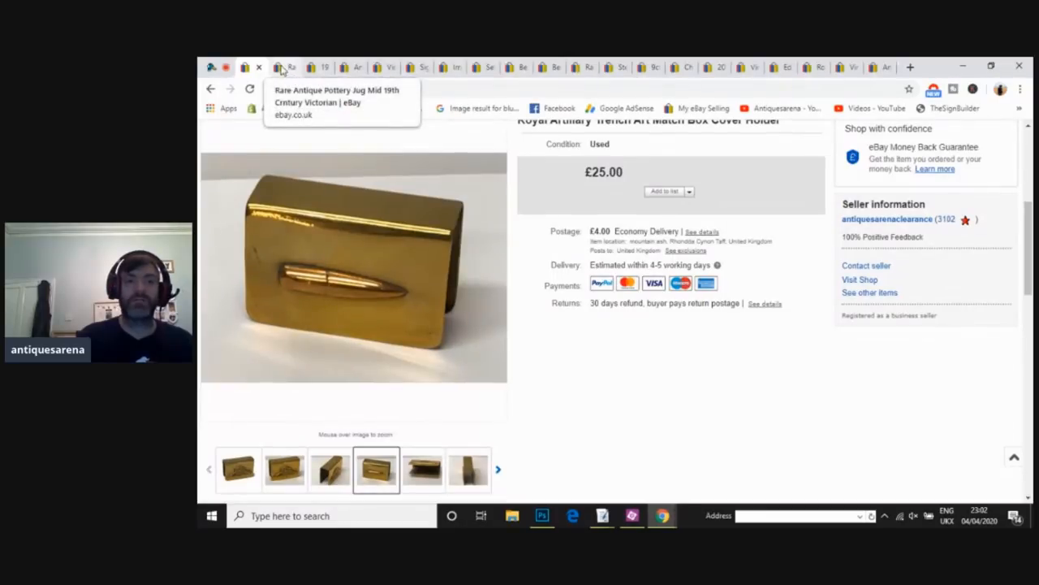
pyautogui.click(282, 66)
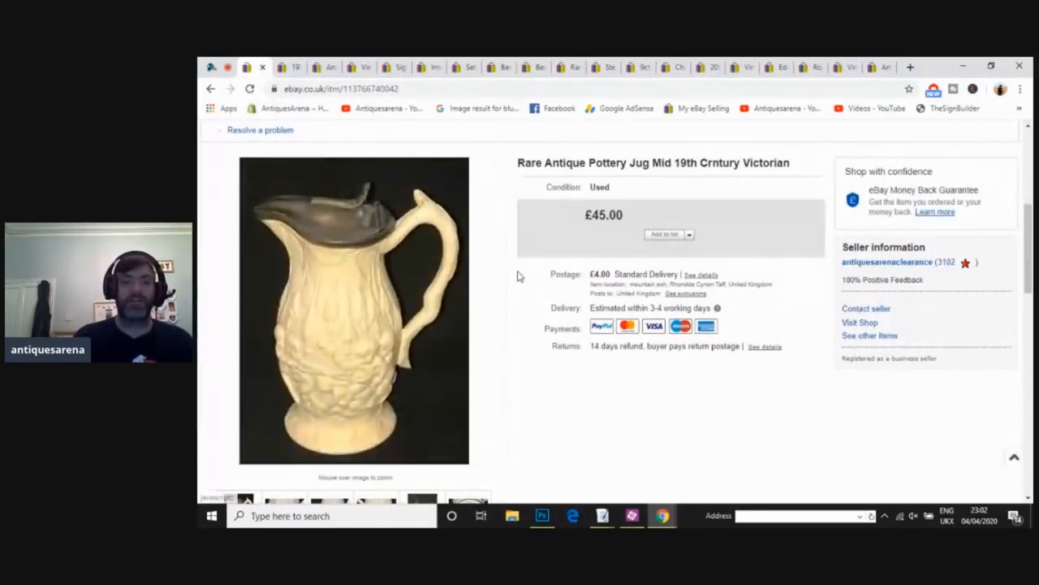
pyautogui.click(353, 319)
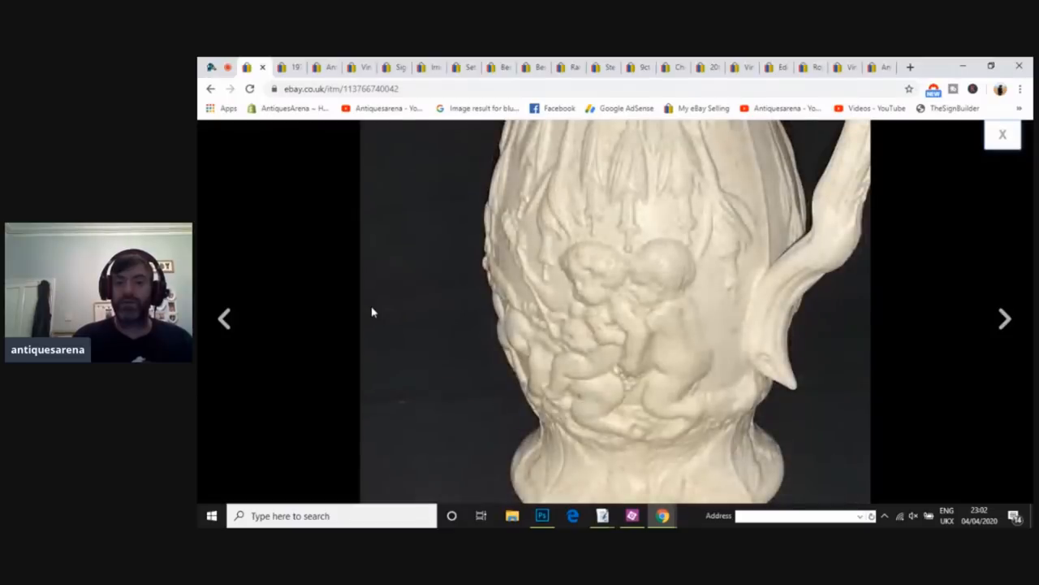
pyautogui.click(1003, 318)
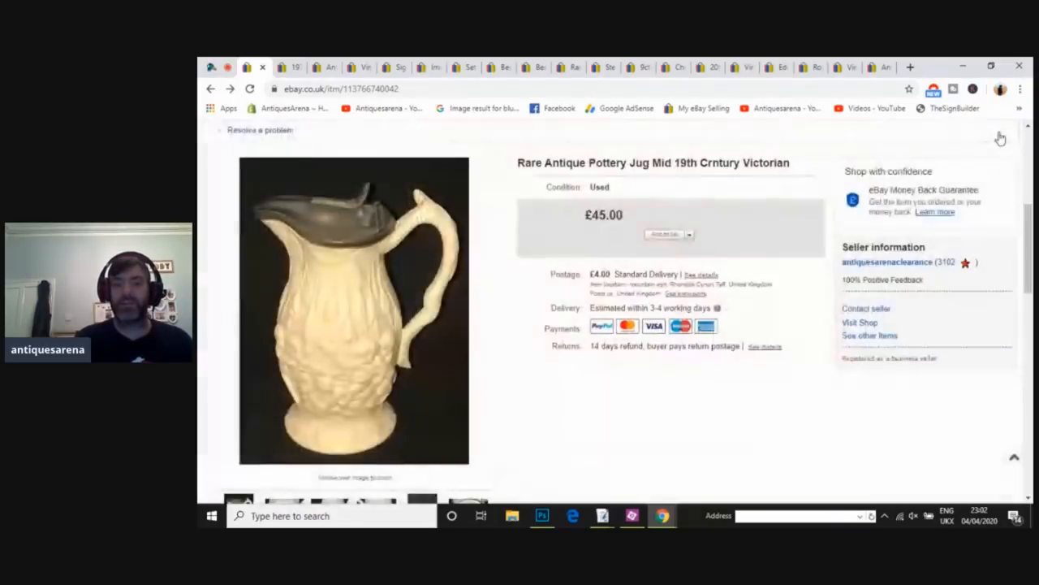
pyautogui.scroll(-3)
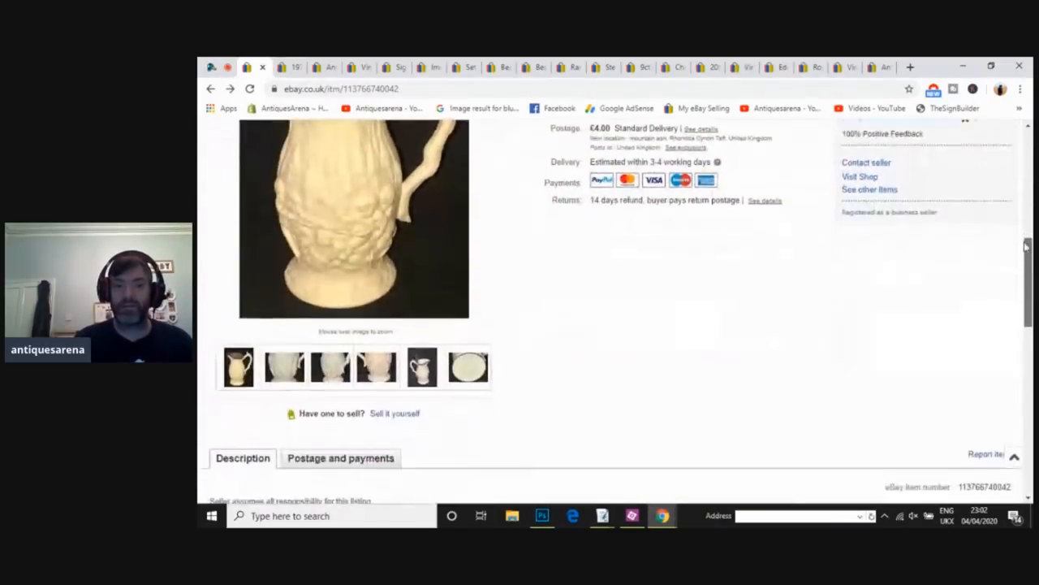
pyautogui.scroll(-3)
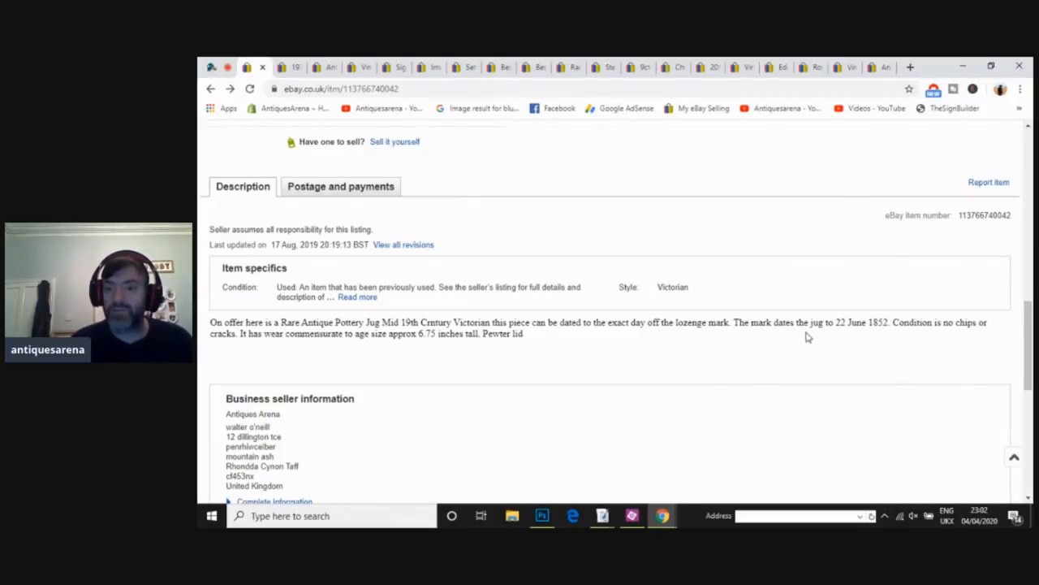
pyautogui.moveTo(798, 323); pyautogui.dragTo(891, 322)
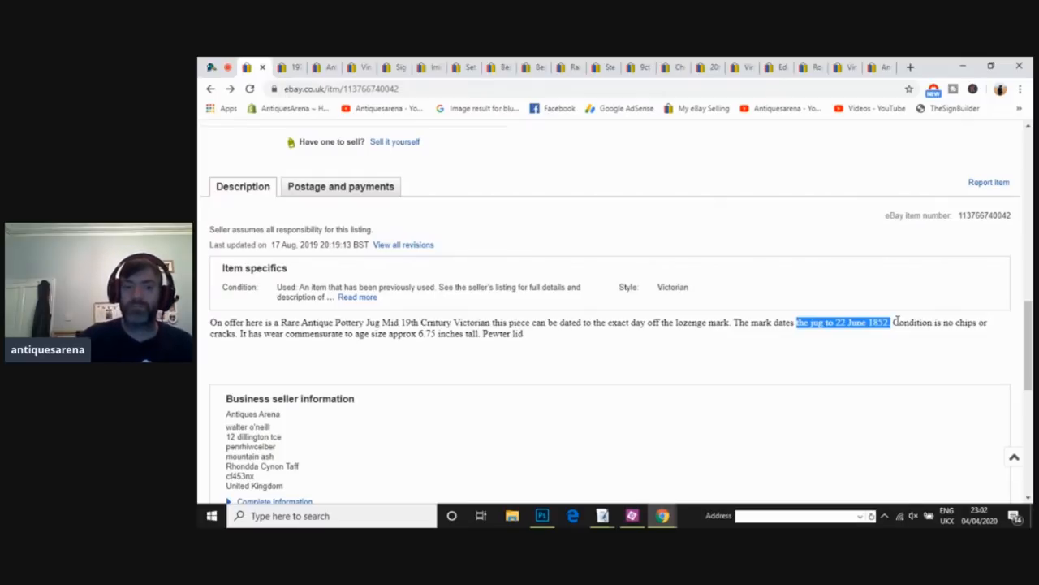
pyautogui.moveTo(1002, 351)
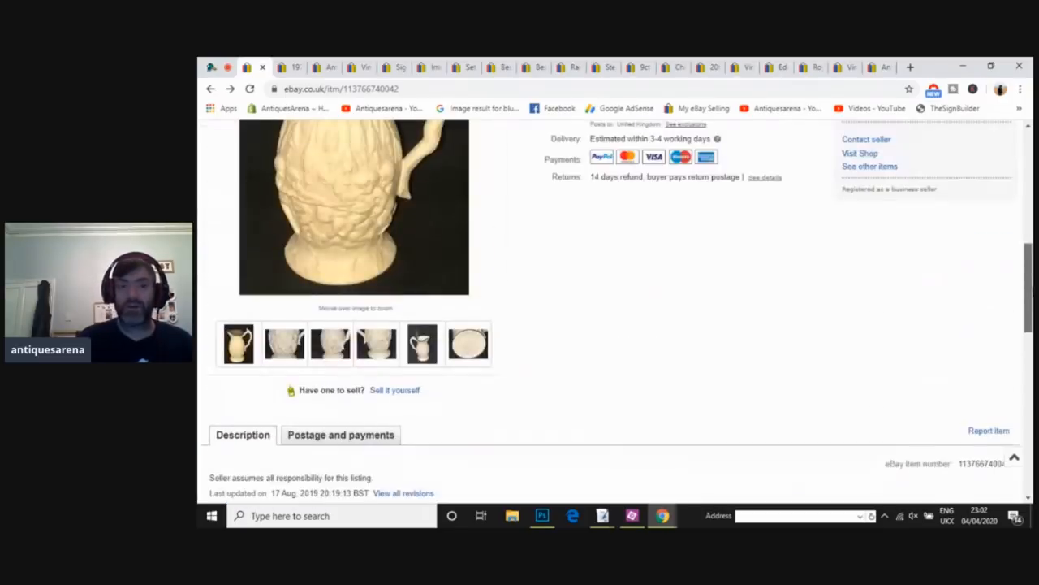
pyautogui.scroll(3)
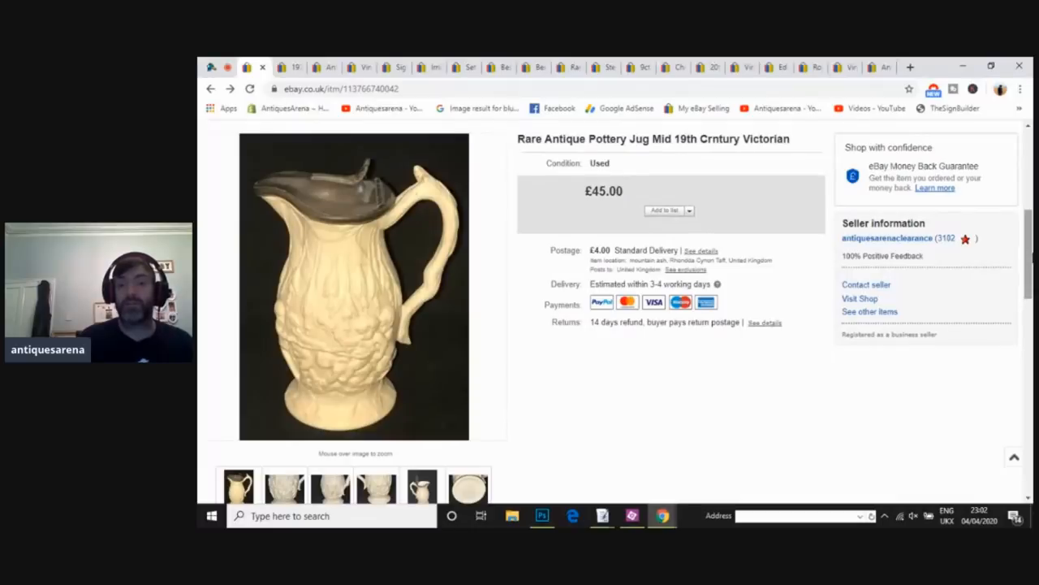
pyautogui.moveTo(342, 347)
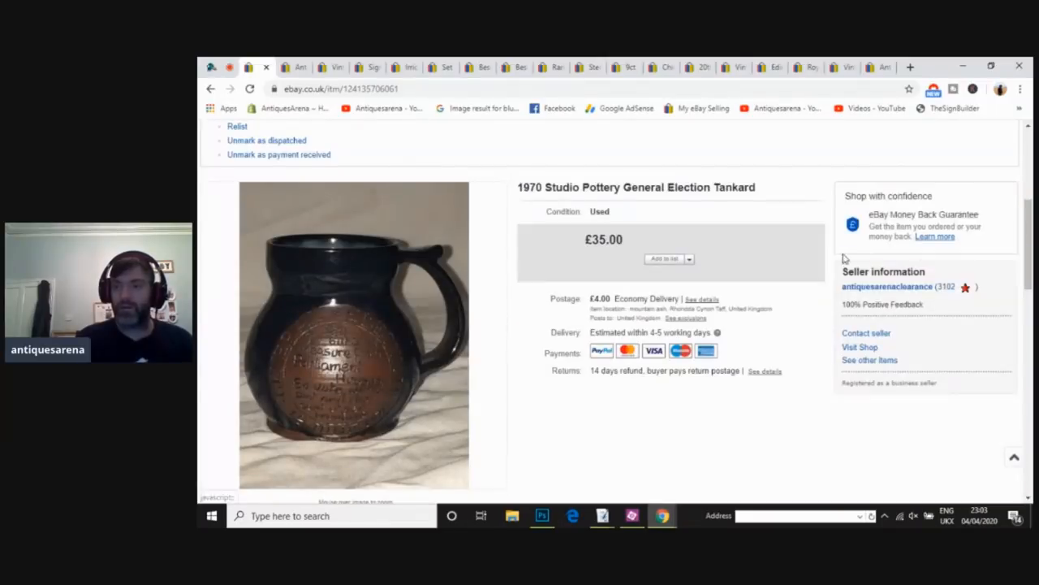
# Step: Scroll the £35.00 tankard listing down to its 18 June 1970 description and back up
pyautogui.scroll(-3)
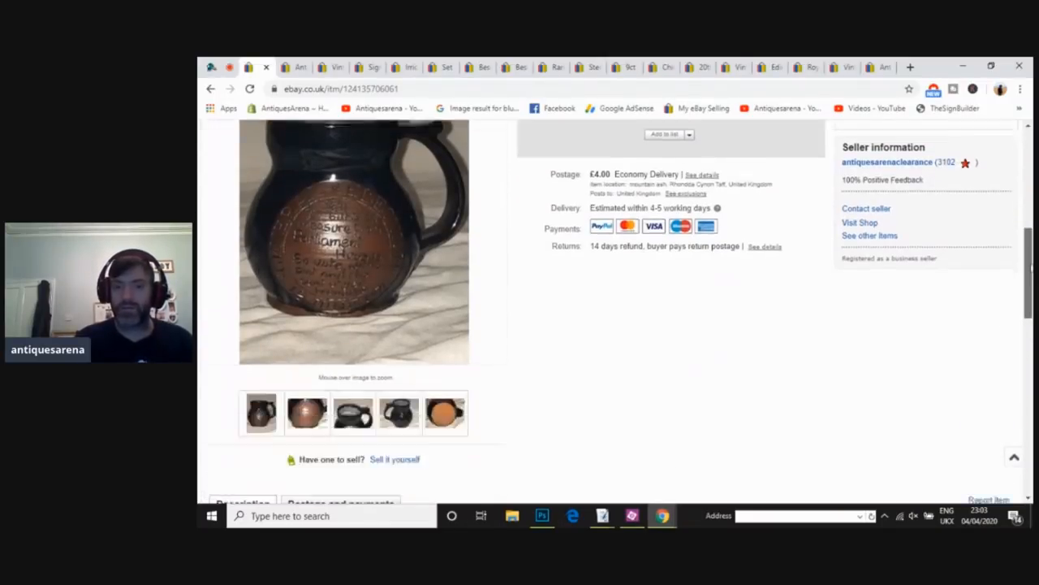
pyautogui.scroll(-3)
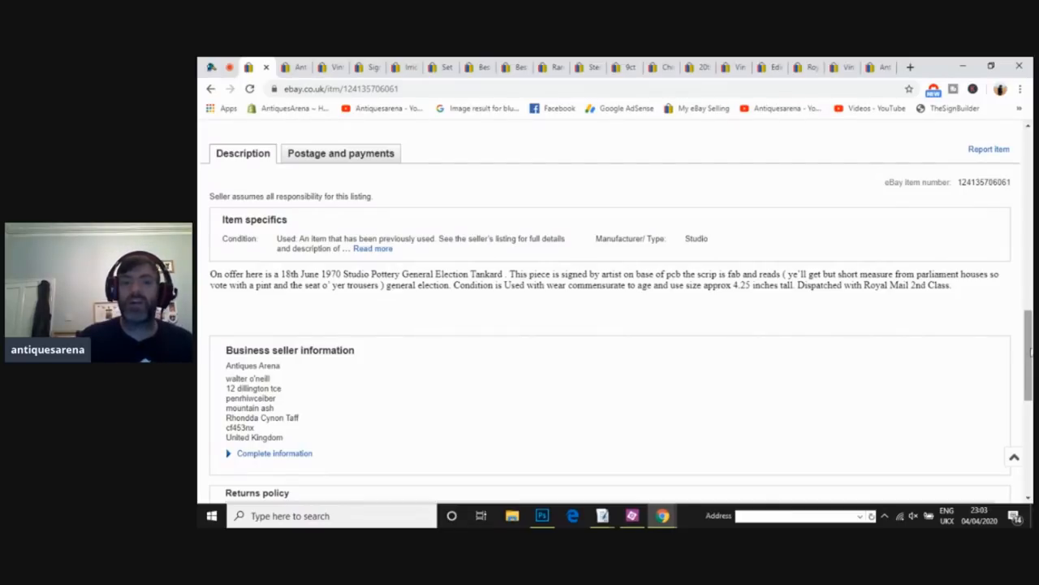
pyautogui.scroll(3)
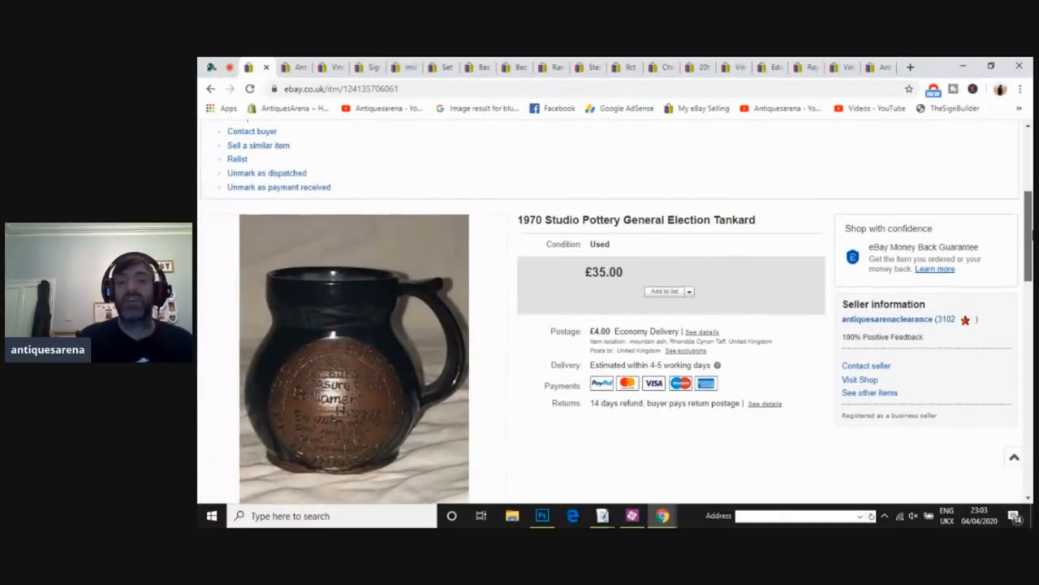
pyautogui.moveTo(687, 234)
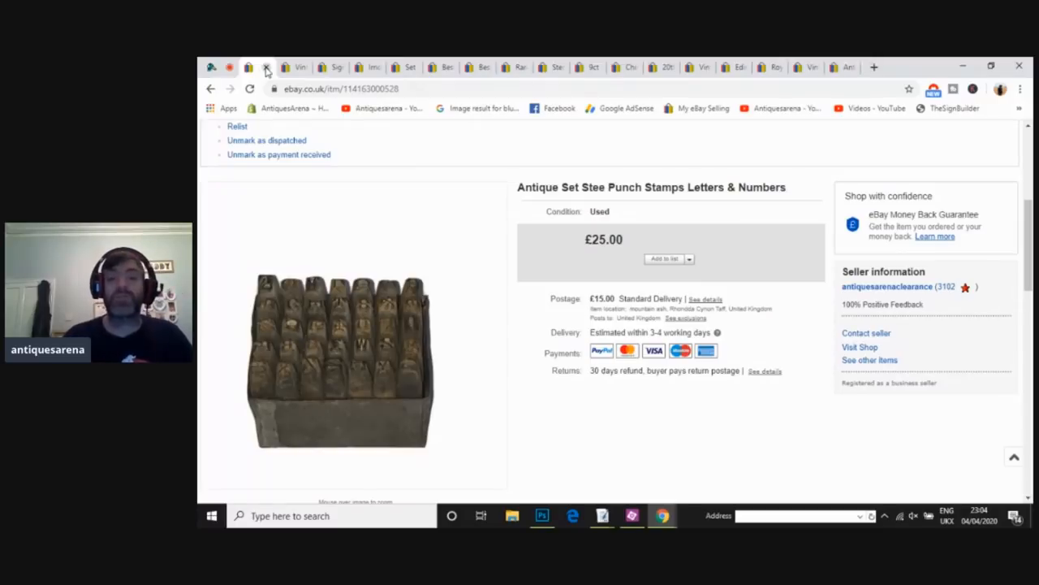
pyautogui.moveTo(453, 258)
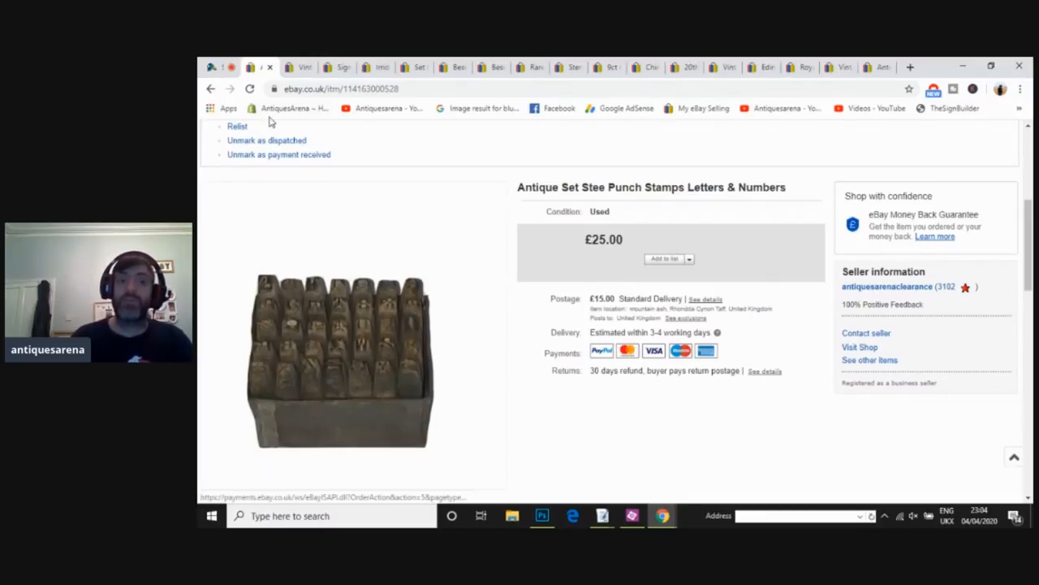
pyautogui.moveTo(260, 67)
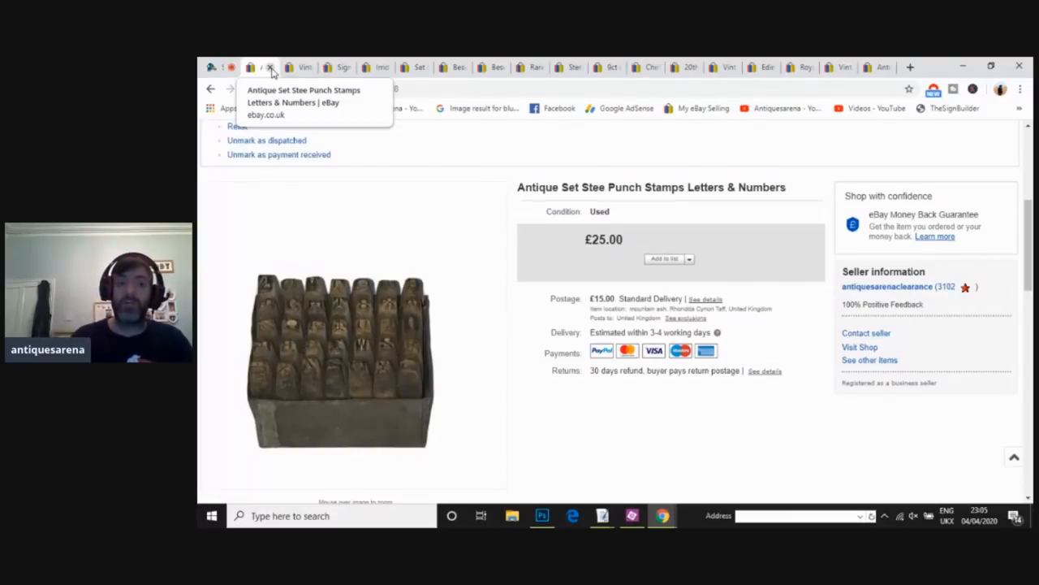
# Step: Close the £25.00 punch stamp set listing, bringing up the £20.00 Pneumant ashtray
pyautogui.click(268, 67)
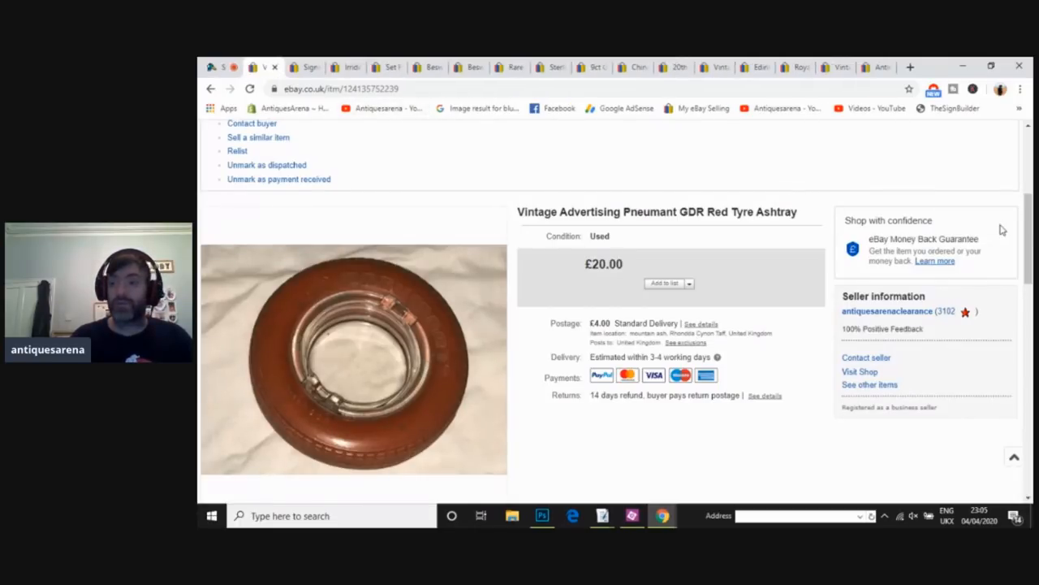
# Step: Scroll the Pneumant ashtray listing into view and switch to another photo, the tyre-rim close-up
pyautogui.scroll(-3)
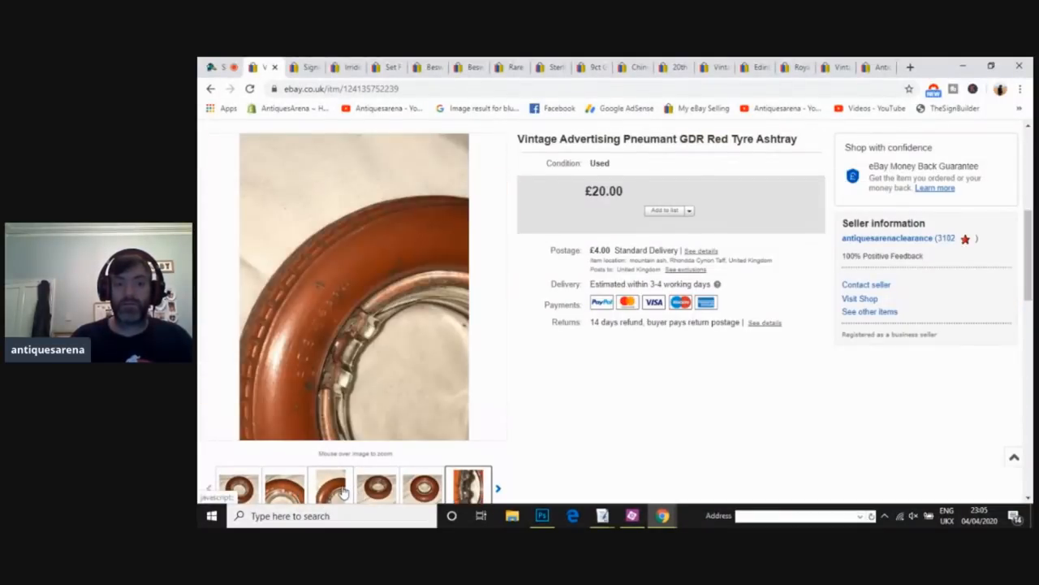
pyautogui.click(418, 487)
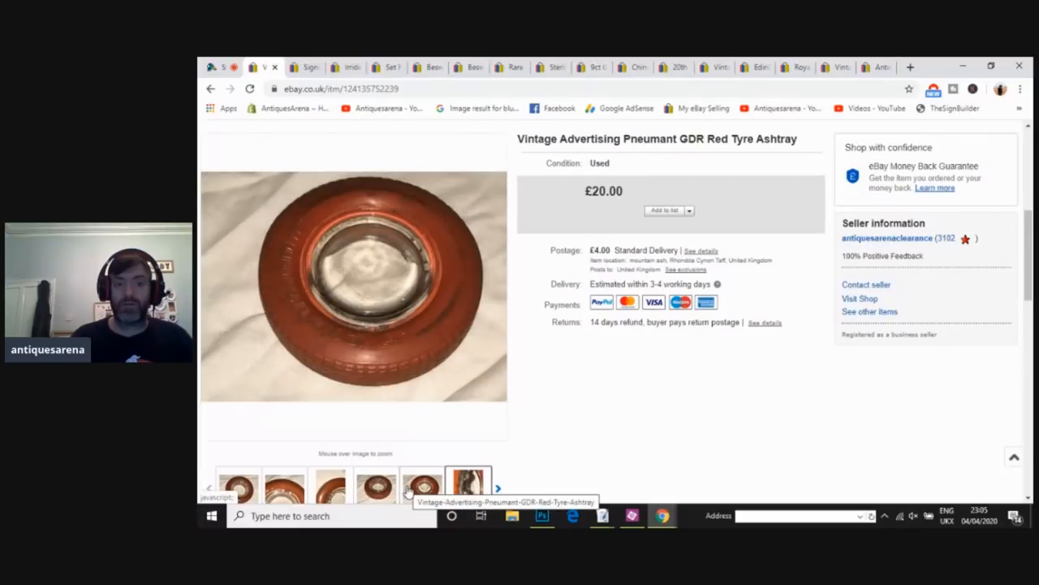
pyautogui.moveTo(404, 323)
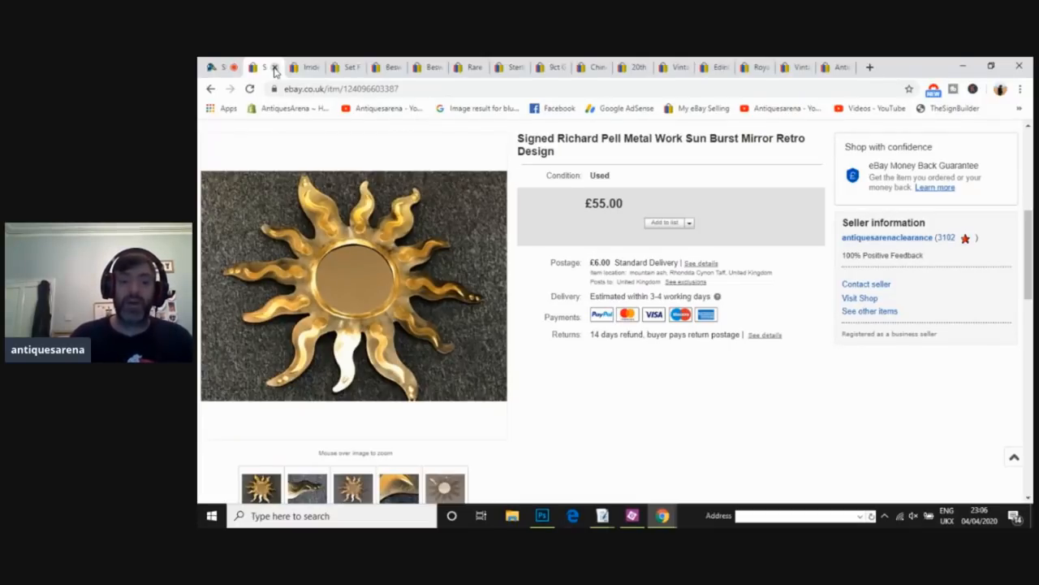
# Step: View the £55.00 Richard Pell mirror's close-up detail photo, then return to its full photo
pyautogui.click(307, 487)
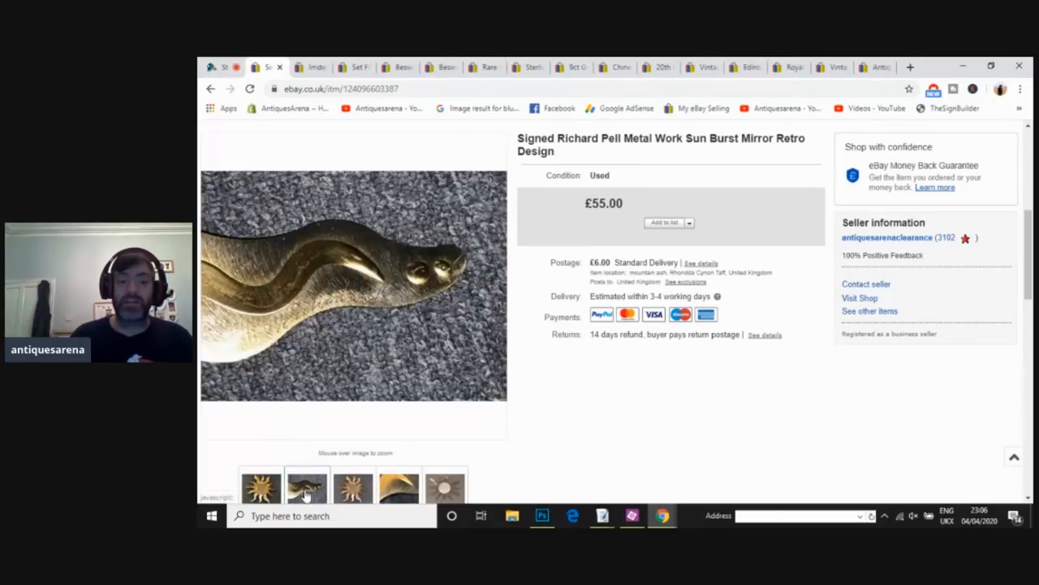
pyautogui.moveTo(306, 297)
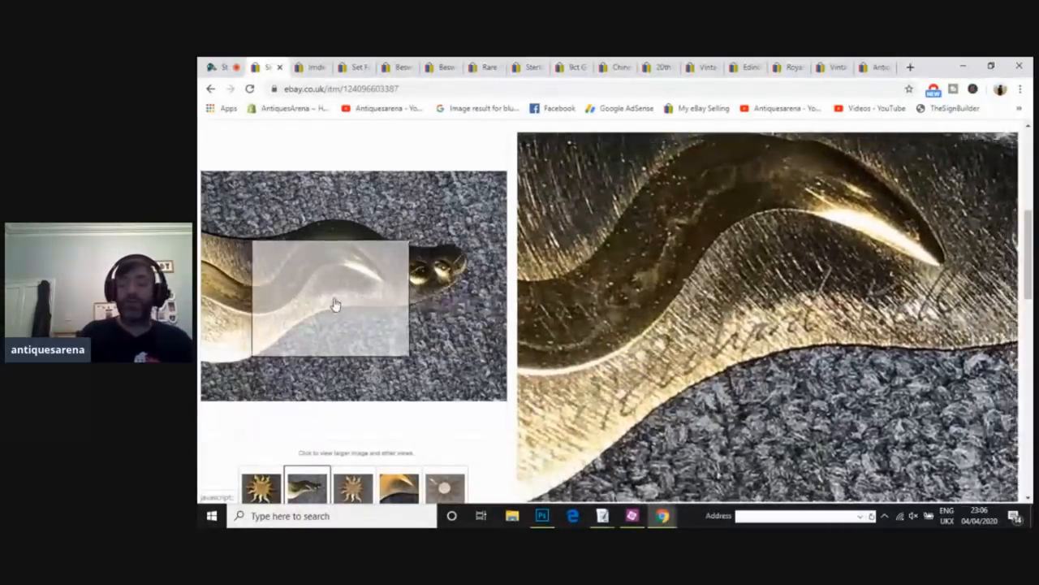
pyautogui.moveTo(362, 300)
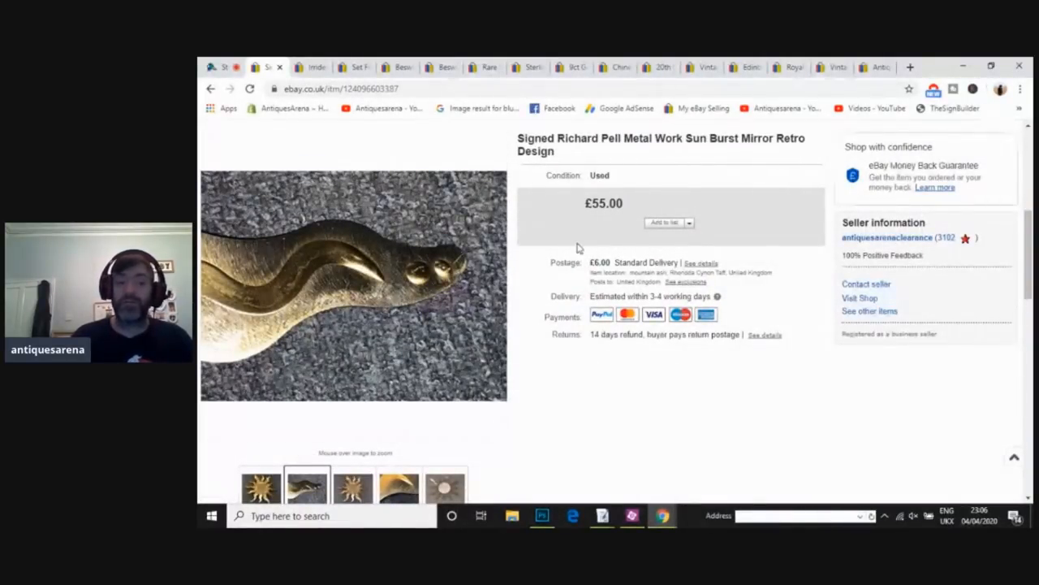
pyautogui.click(260, 488)
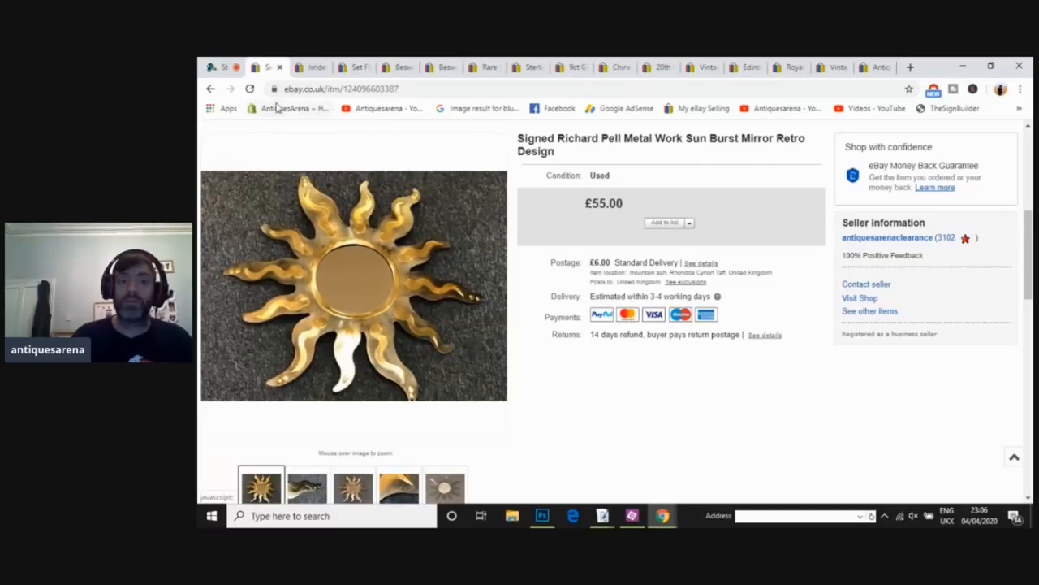
# Step: Close the sun burst mirror listing to reveal the £22.00 Alum Bay Glass Vase 9023
pyautogui.click(266, 67)
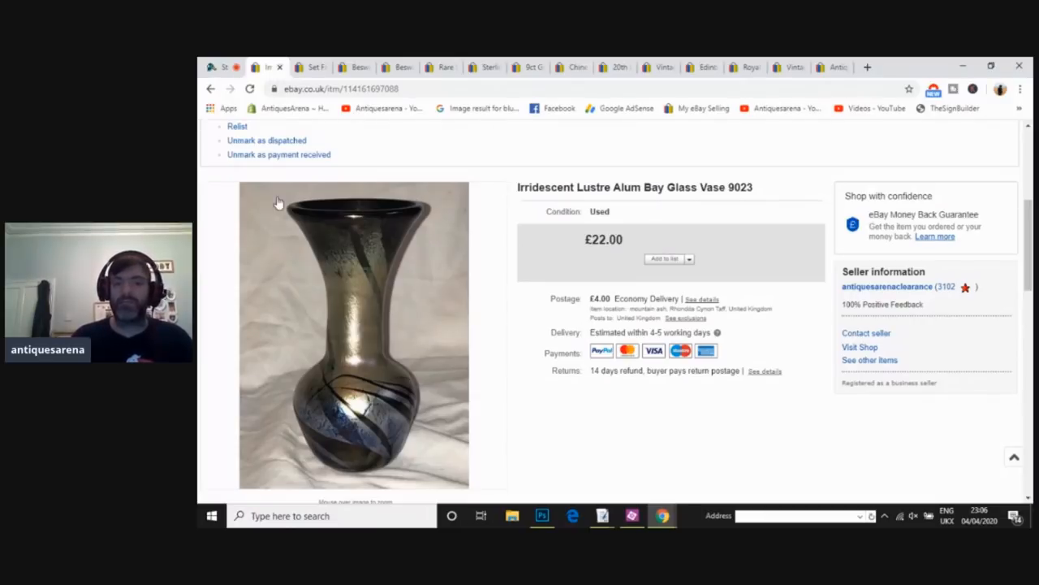
pyautogui.moveTo(382, 344)
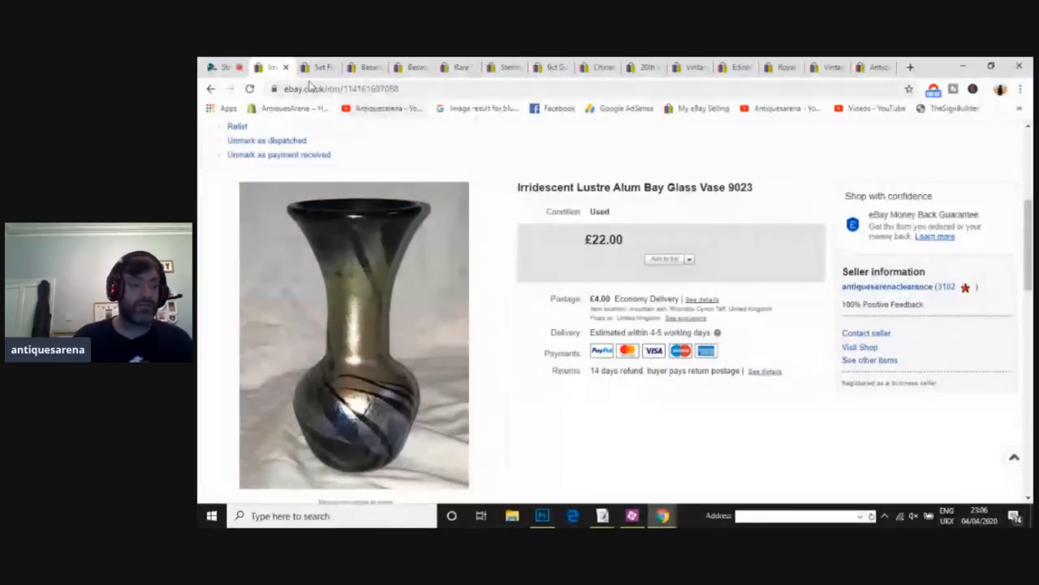
# Step: Close the glass vase listing, step through the tumblers' enlarged photos, and close the viewer
pyautogui.click(284, 67)
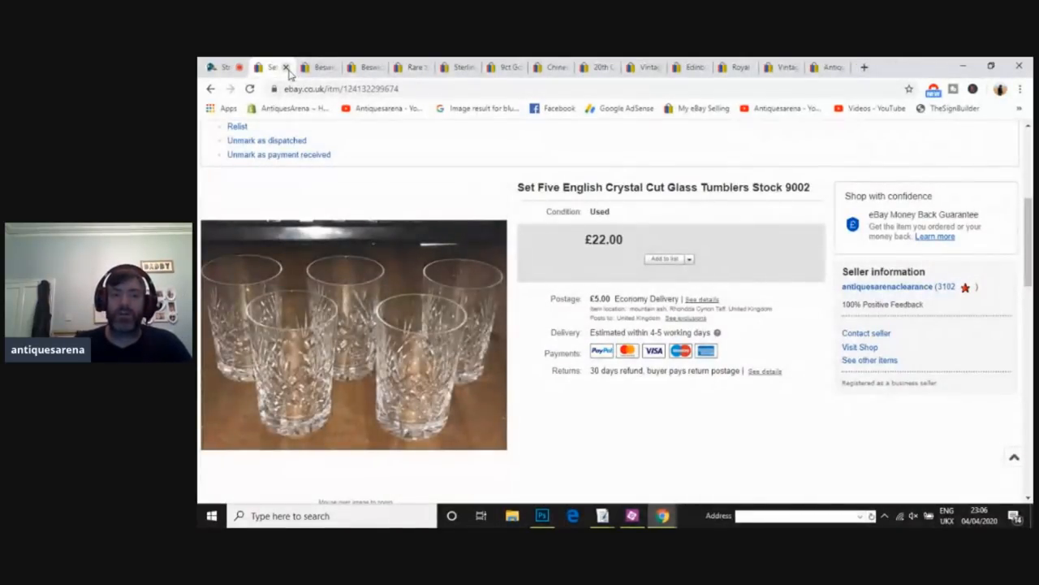
pyautogui.moveTo(357, 339)
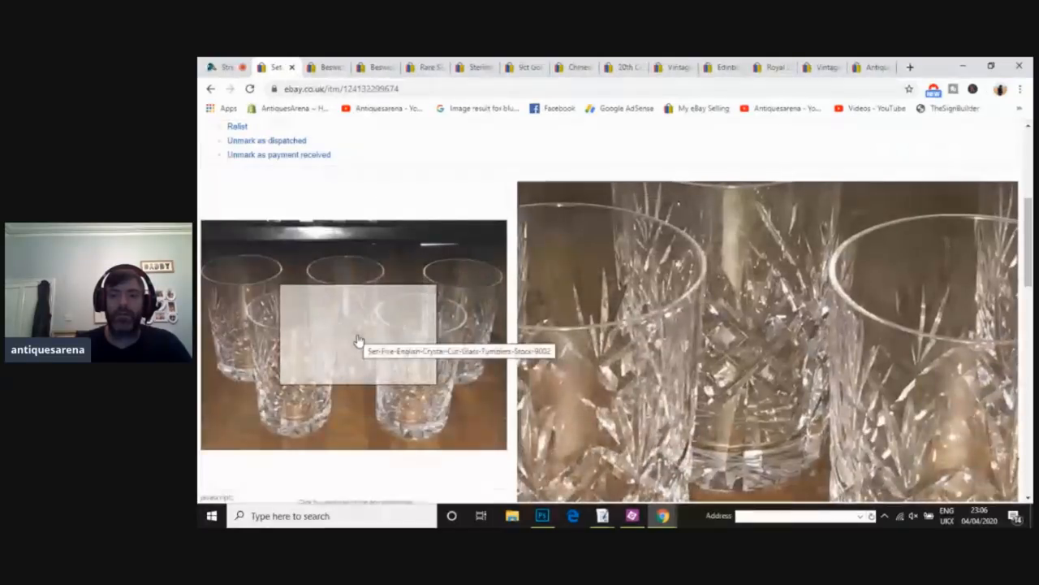
pyautogui.moveTo(320, 356)
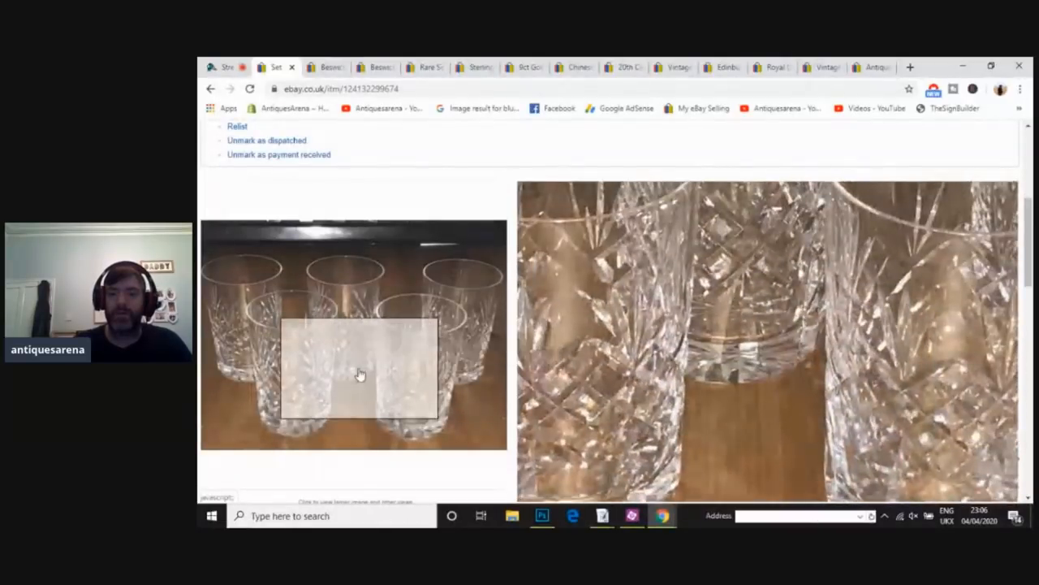
pyautogui.click(360, 375)
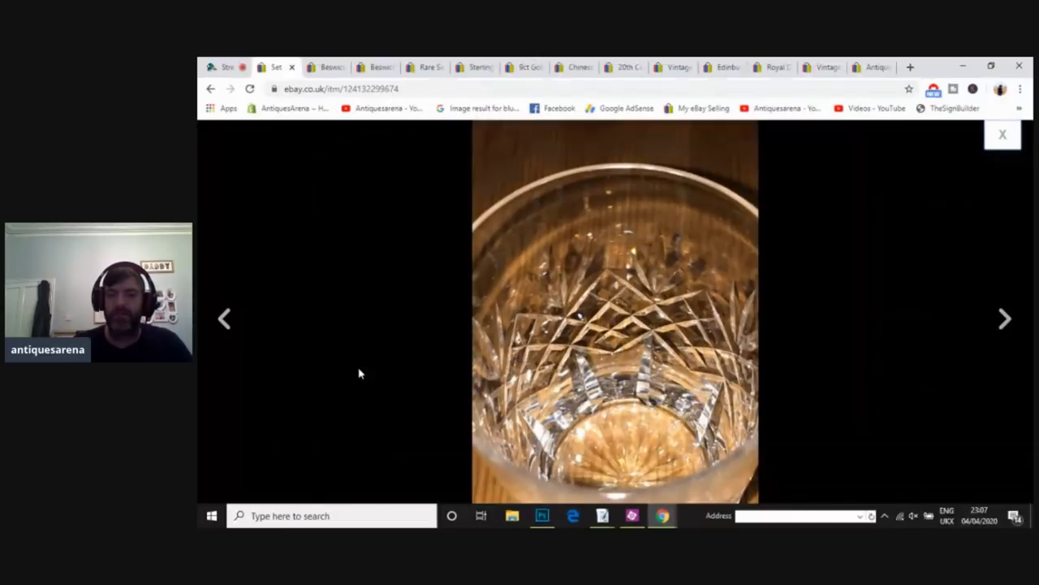
pyautogui.click(1004, 320)
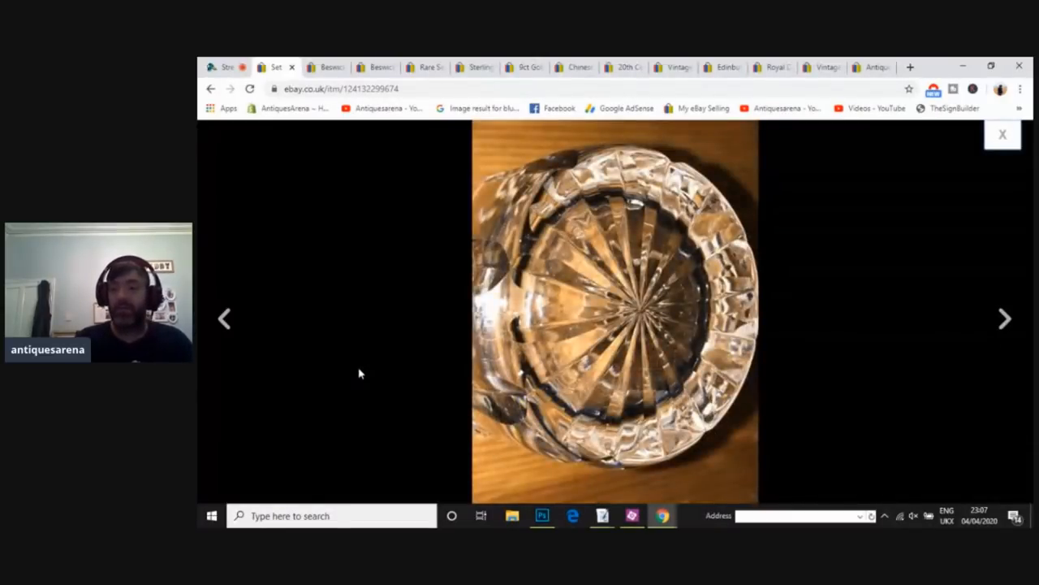
pyautogui.click(1005, 319)
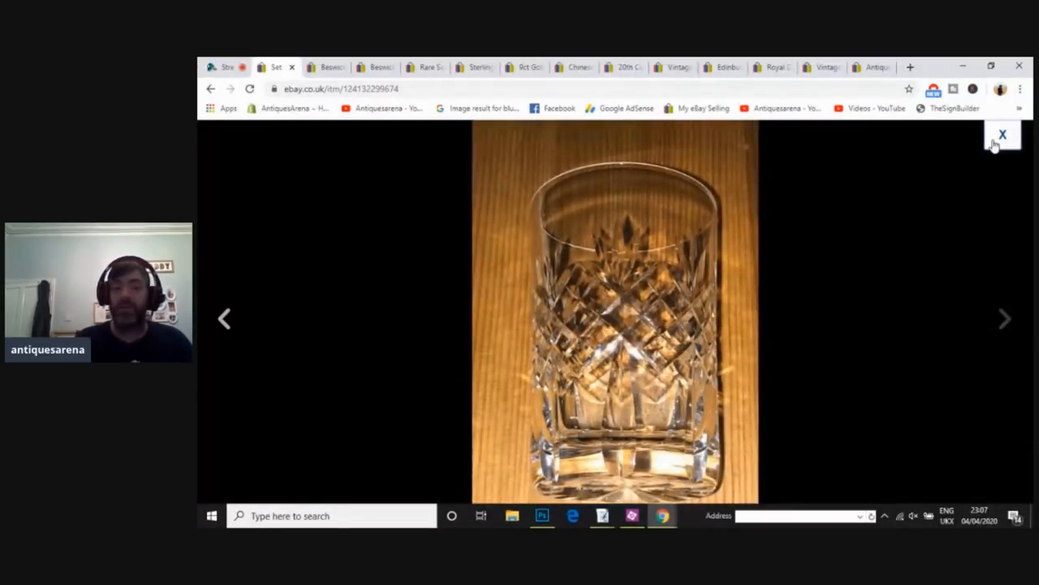
pyautogui.click(1003, 133)
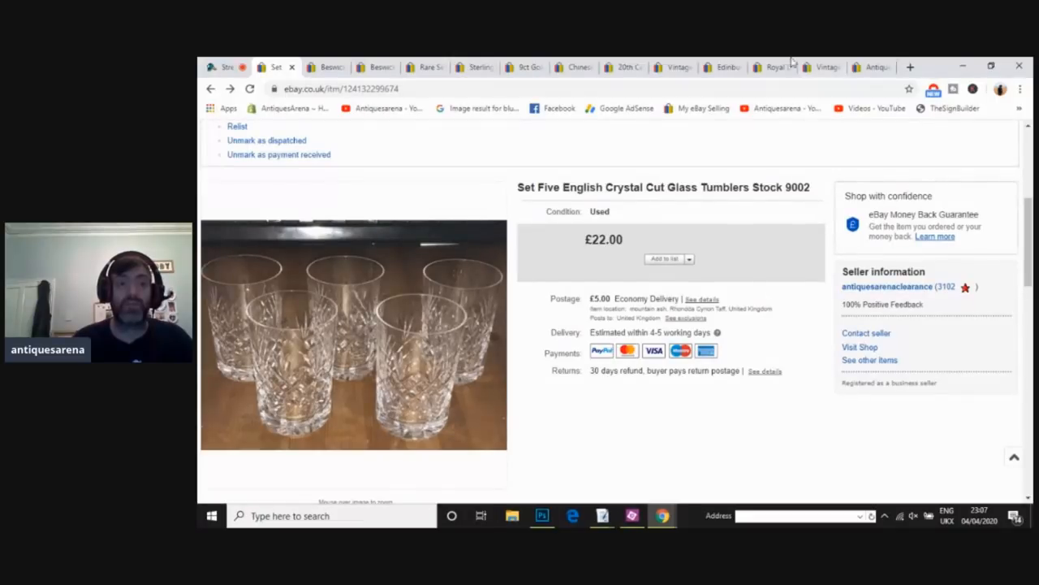
pyautogui.moveTo(286, 66)
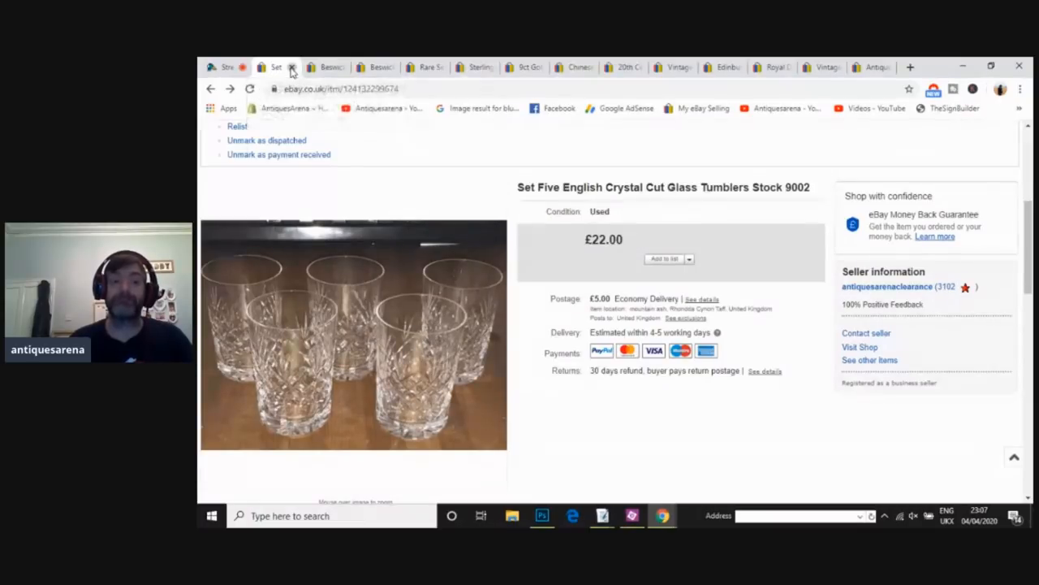
# Step: Close the crystal tumbler listing and switch between the Beswick calf's close-up and other views
pyautogui.click(279, 66)
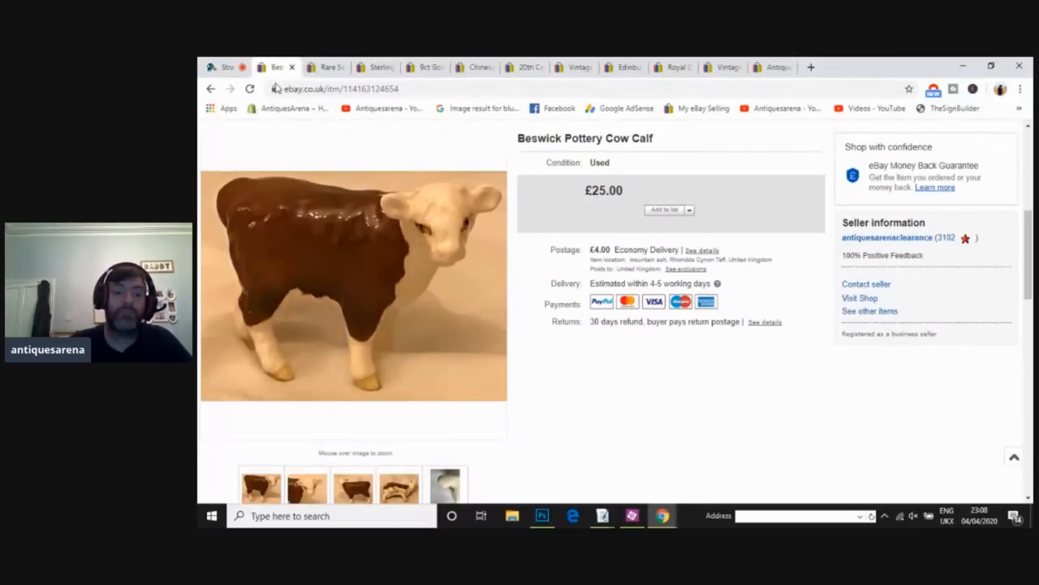
pyautogui.click(444, 486)
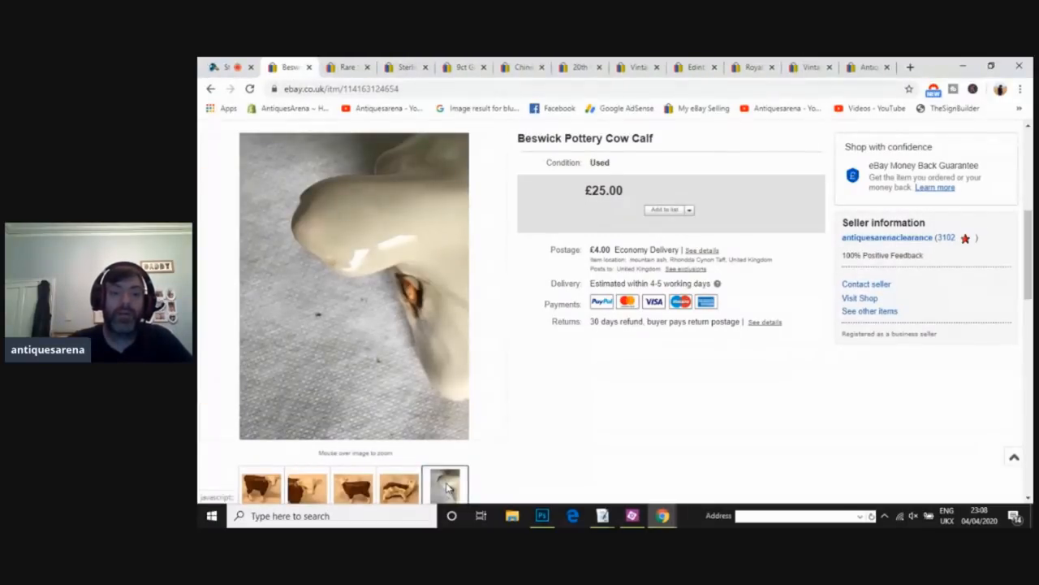
pyautogui.moveTo(343, 271)
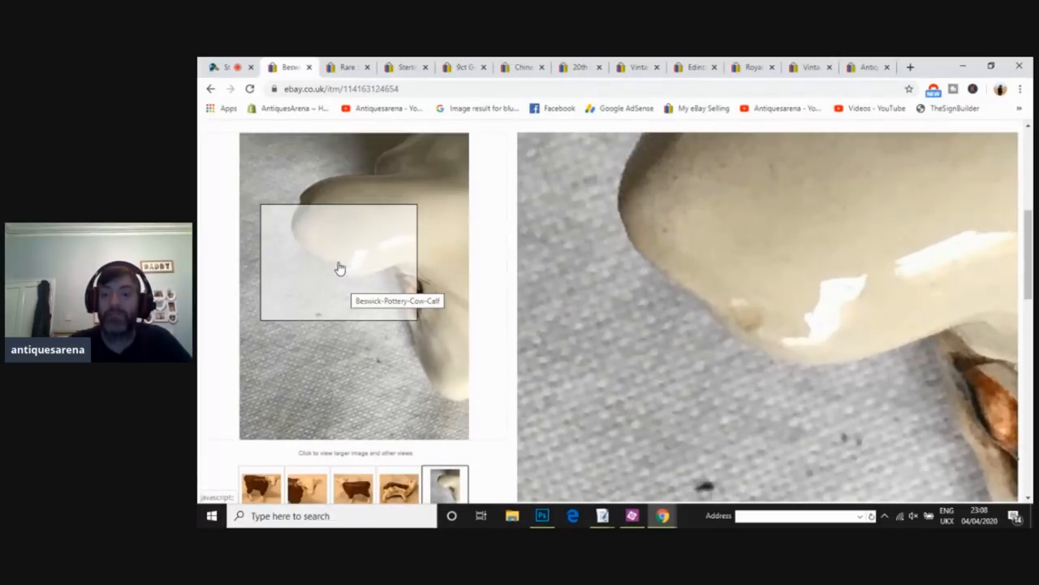
pyautogui.click(397, 488)
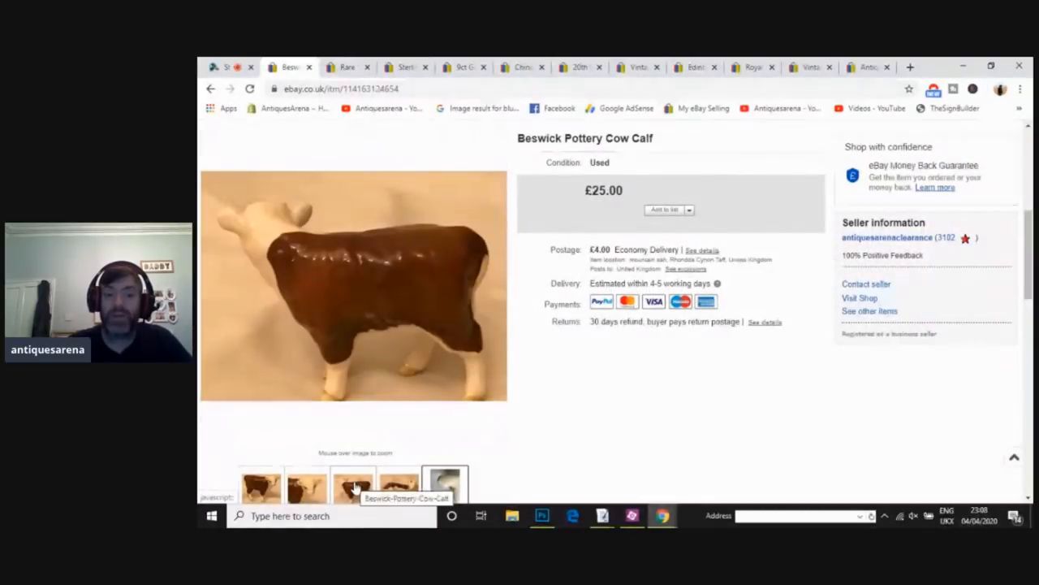
pyautogui.click(443, 485)
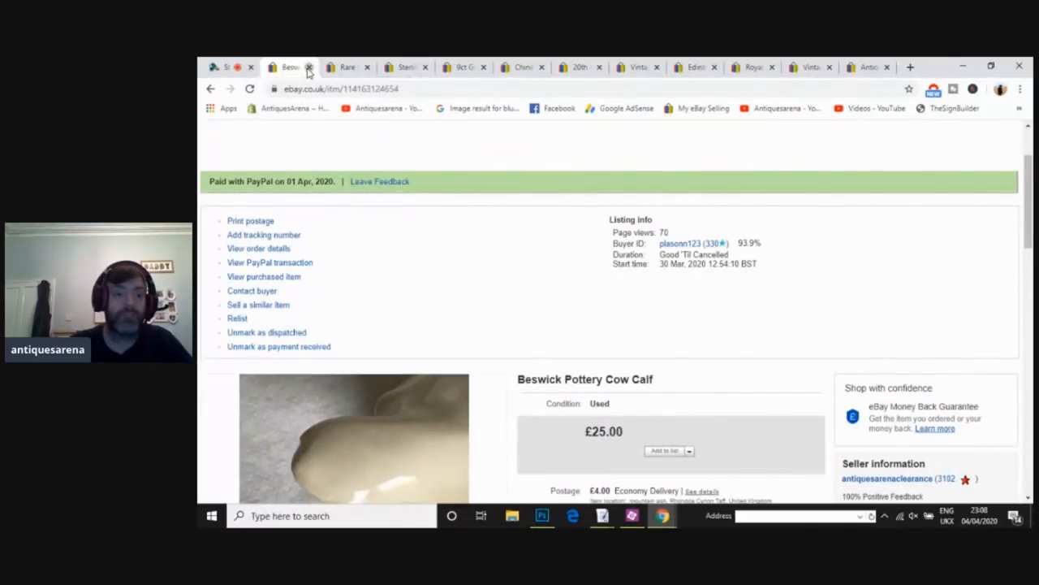
# Step: Close the cow calf listing and show the single rummer glass photo
pyautogui.click(319, 67)
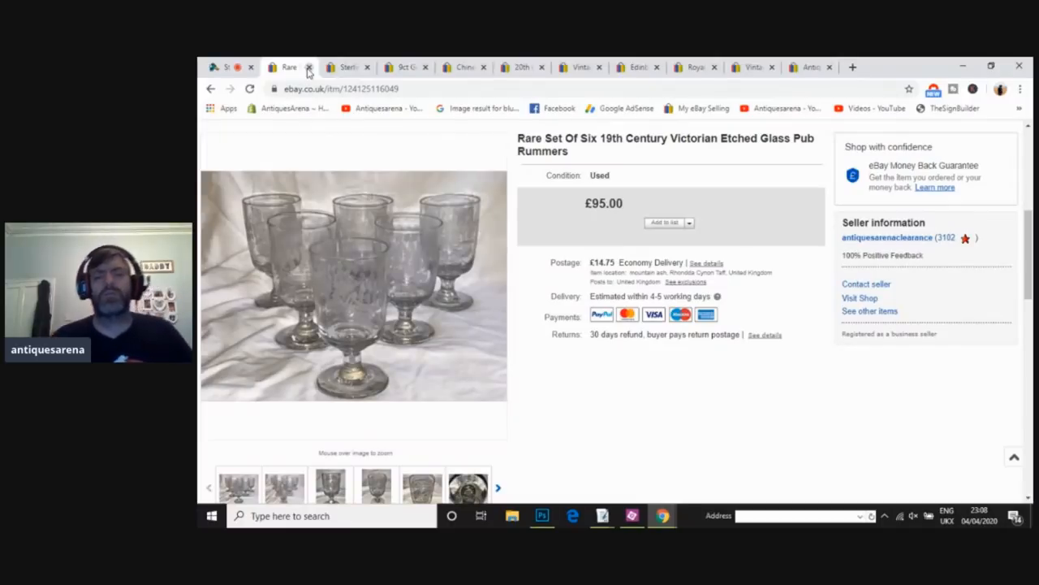
pyautogui.moveTo(356, 257)
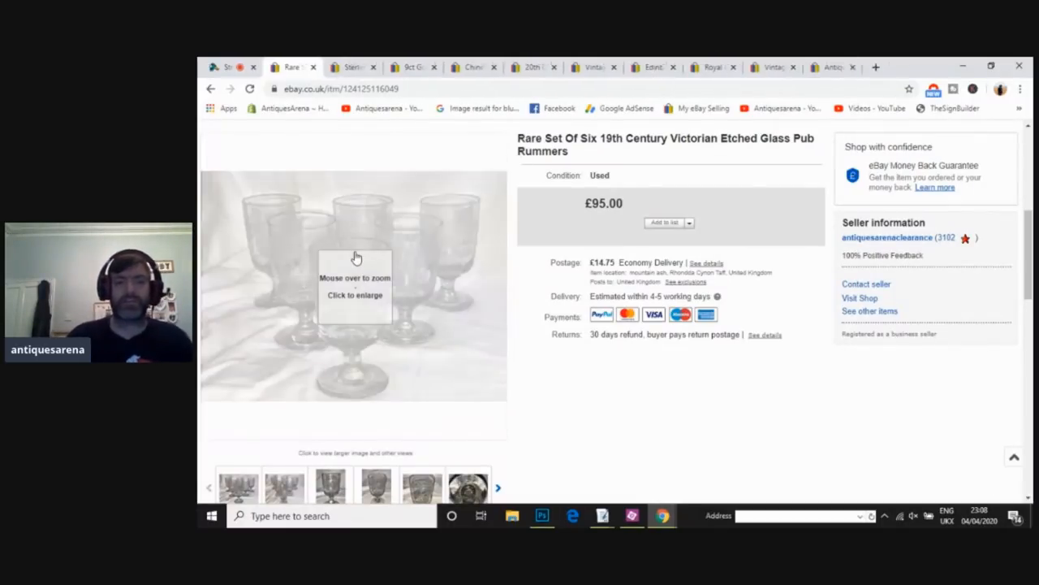
pyautogui.moveTo(315, 269)
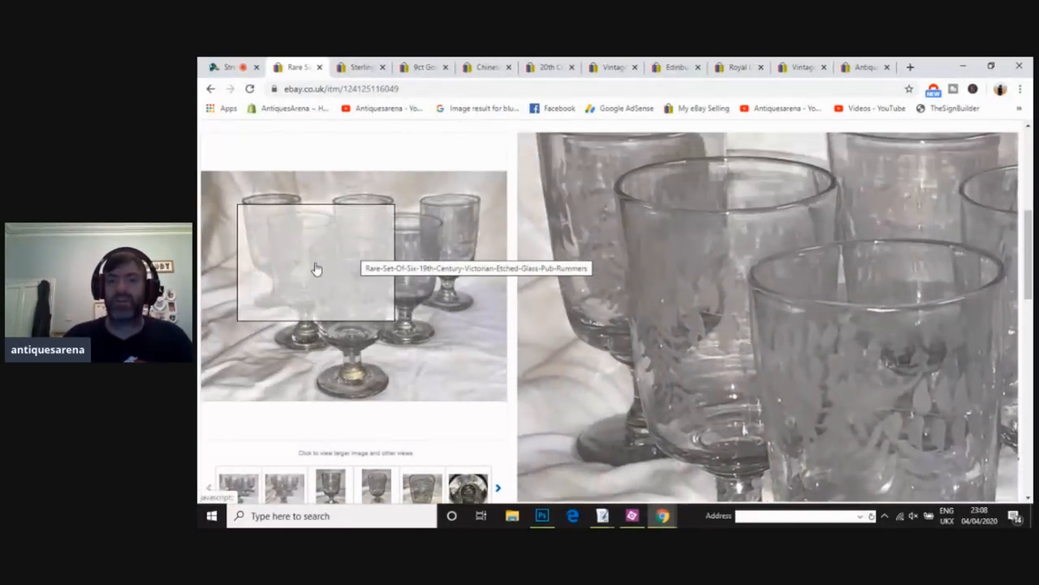
pyautogui.moveTo(408, 250)
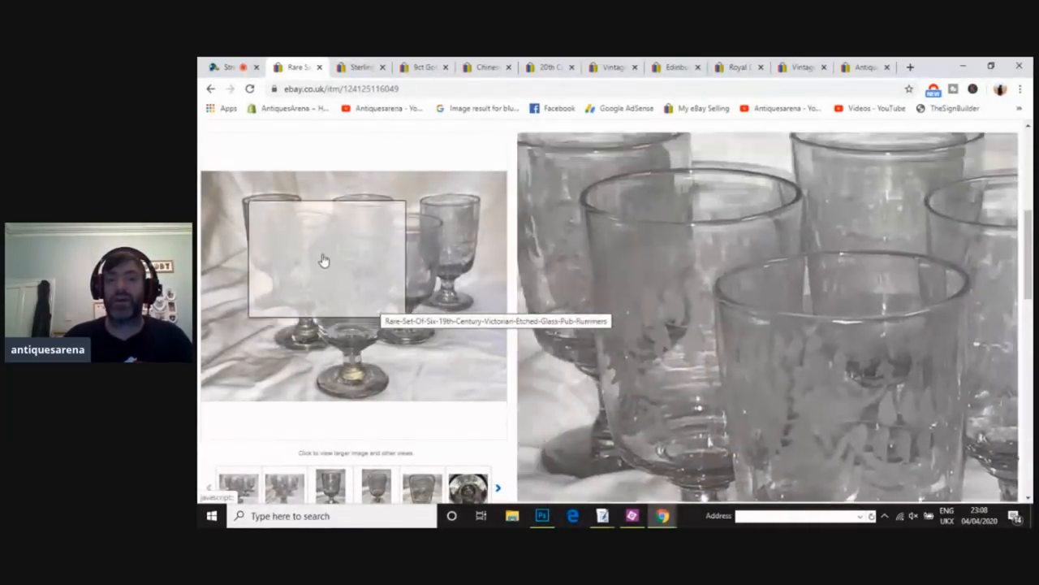
pyautogui.moveTo(384, 250)
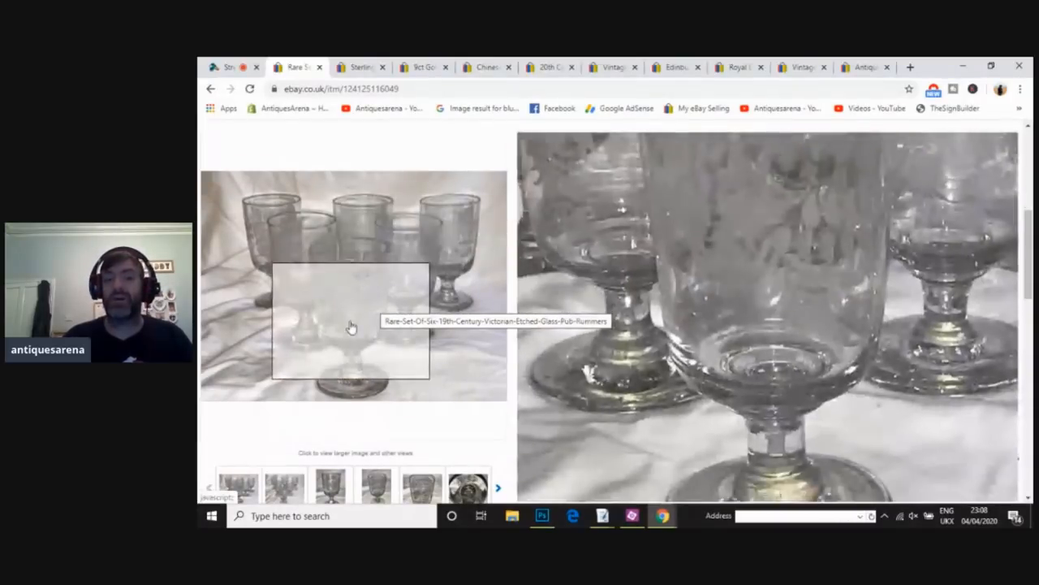
pyautogui.moveTo(350, 432)
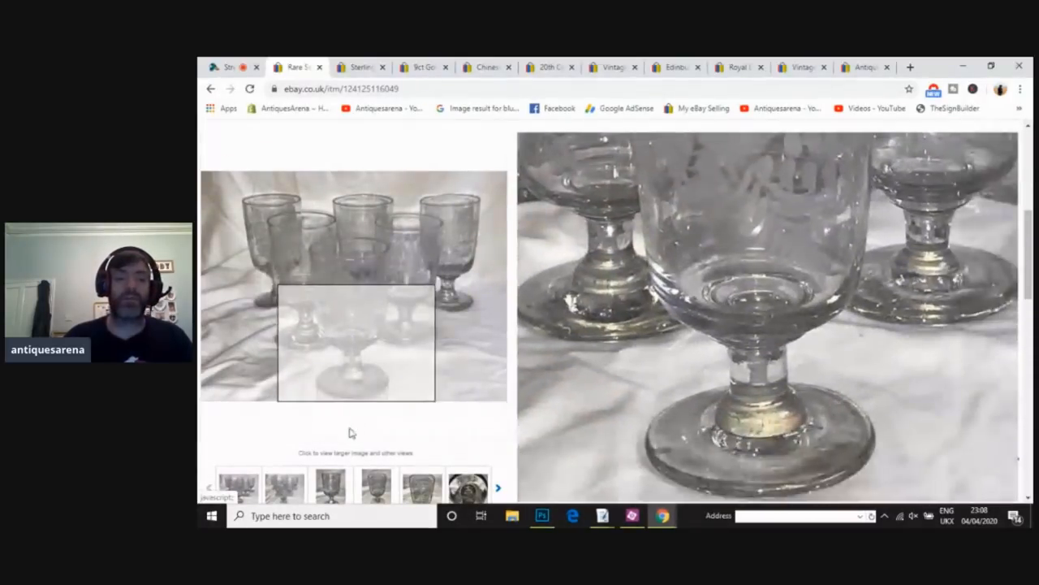
pyautogui.click(327, 483)
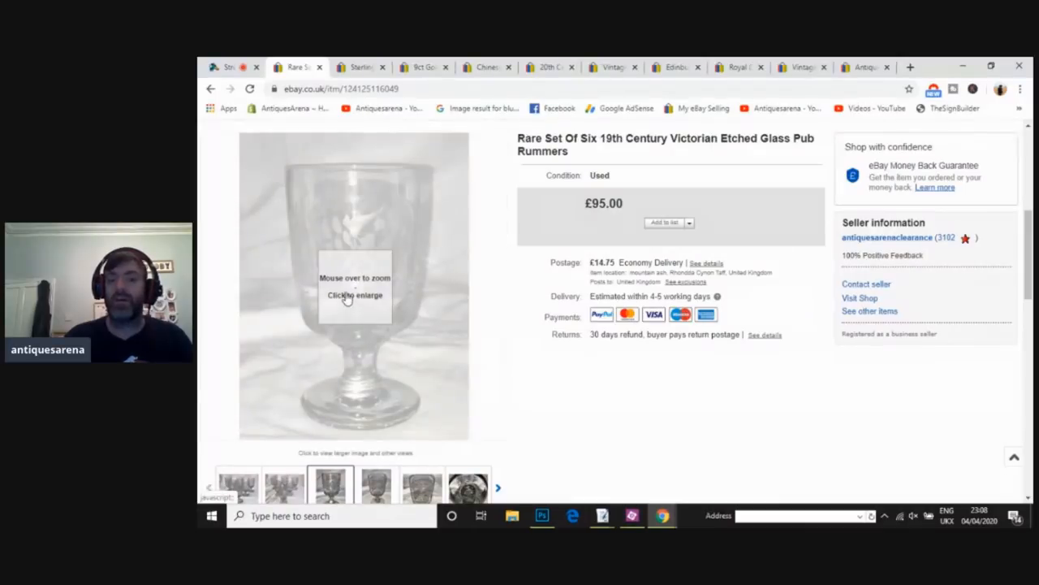
pyautogui.moveTo(355, 307)
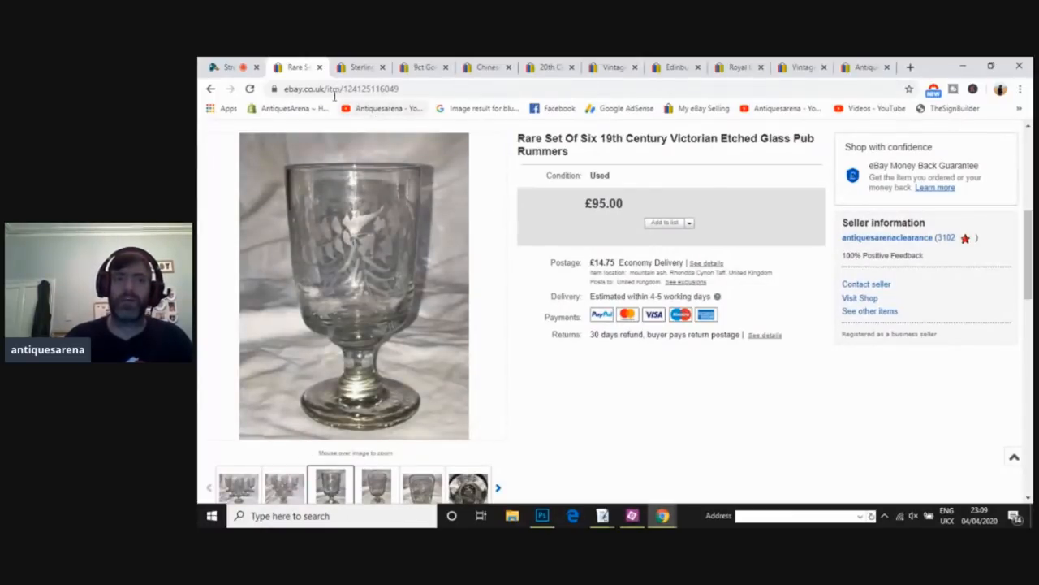
pyautogui.moveTo(301, 67)
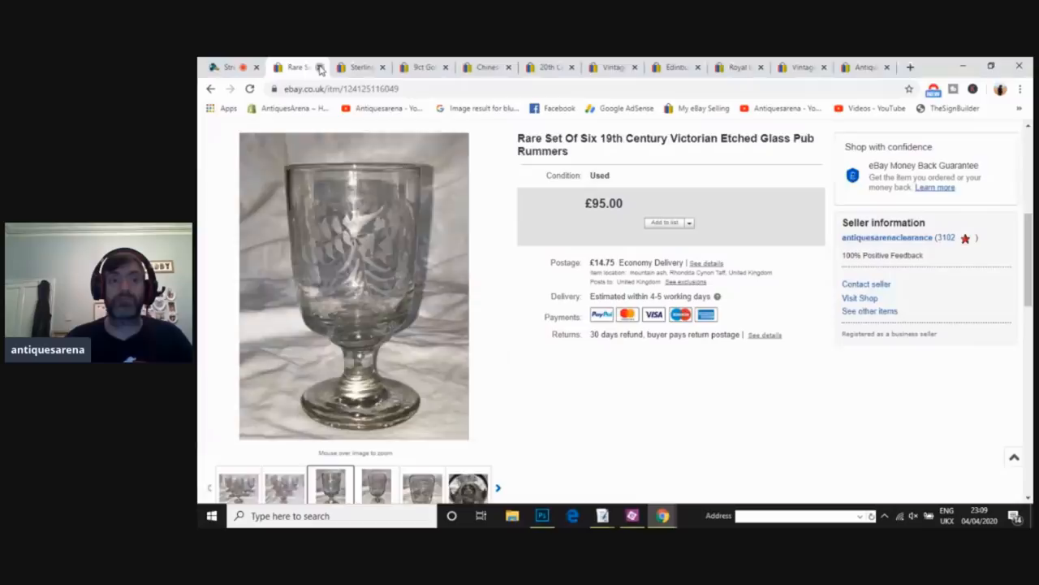
# Step: Close the glass rummers tab, then the £75.00 Viners silver cutlery tab
pyautogui.click(304, 67)
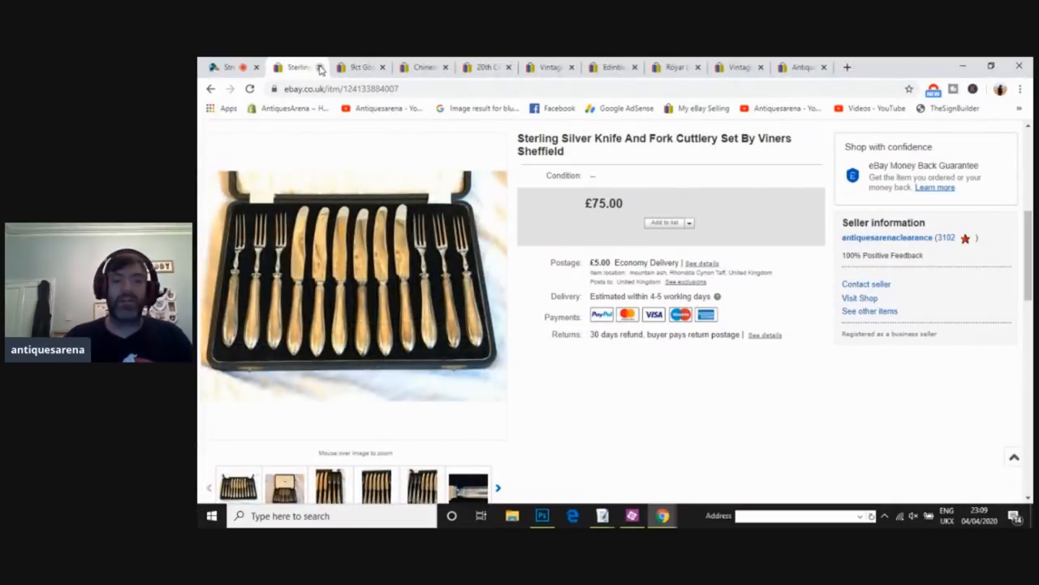
pyautogui.moveTo(371, 299)
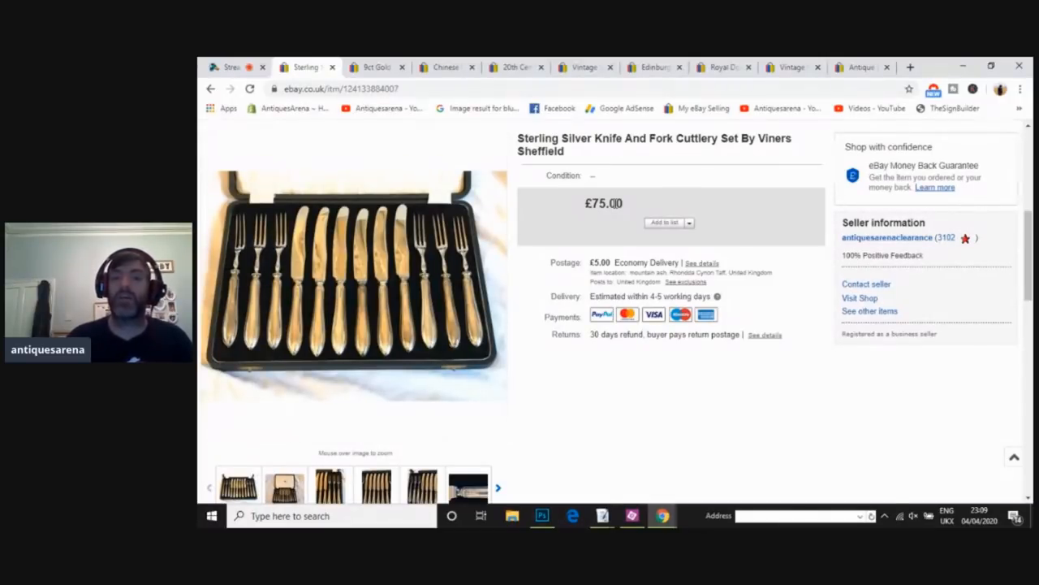
pyautogui.moveTo(461, 284)
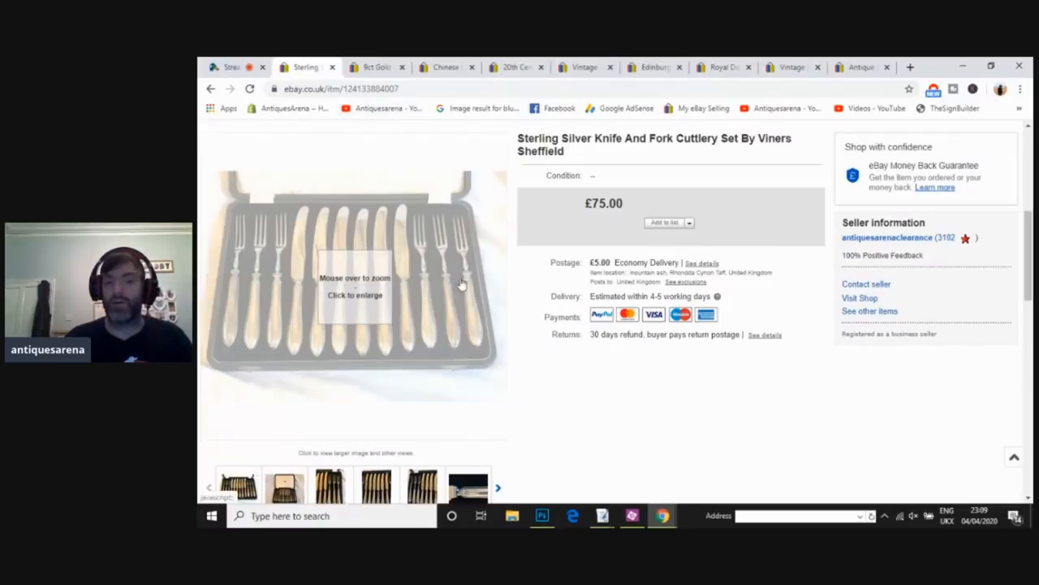
pyautogui.moveTo(449, 305)
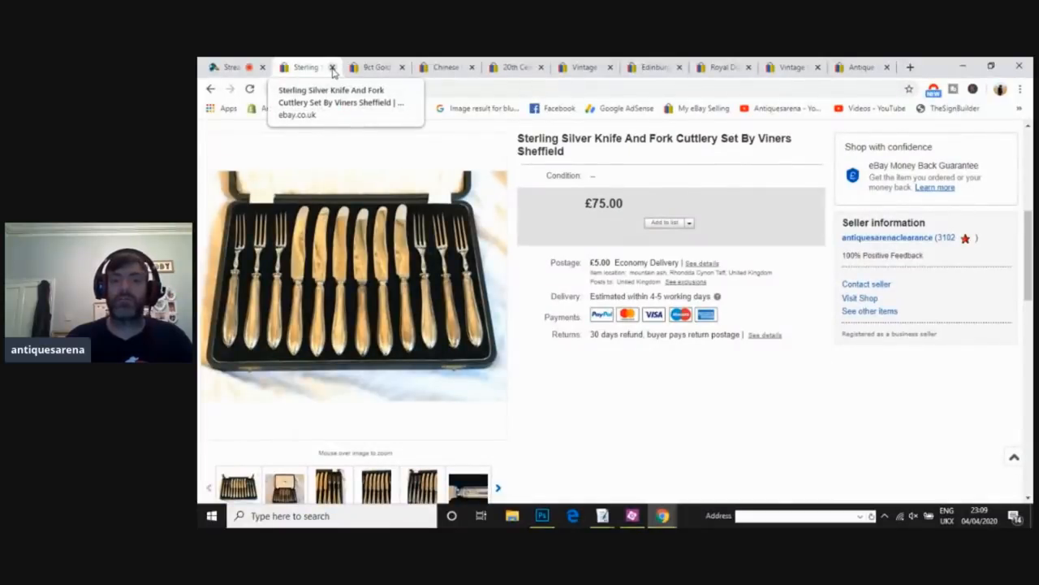
pyautogui.click(338, 66)
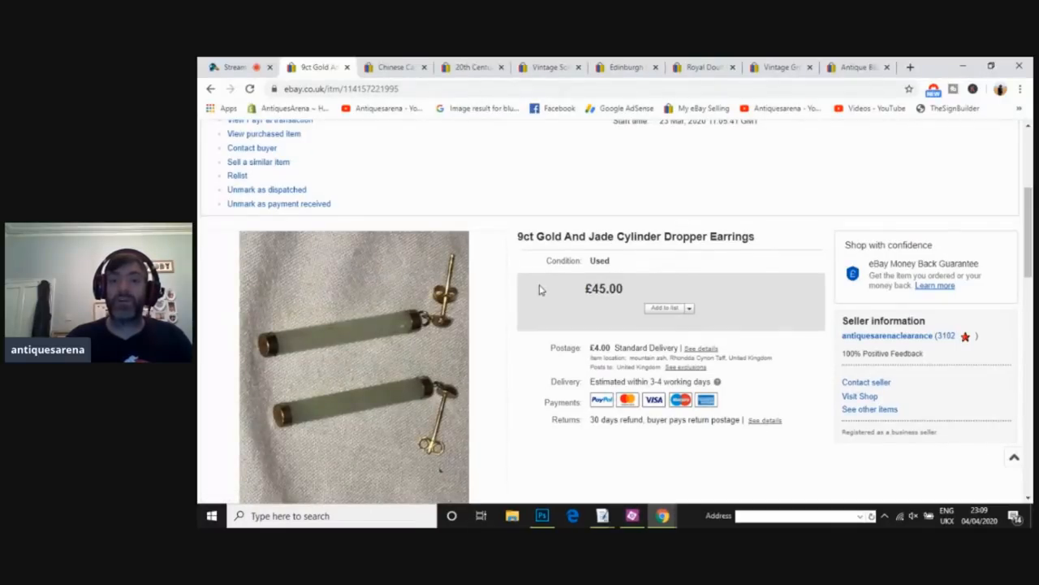
pyautogui.moveTo(342, 398)
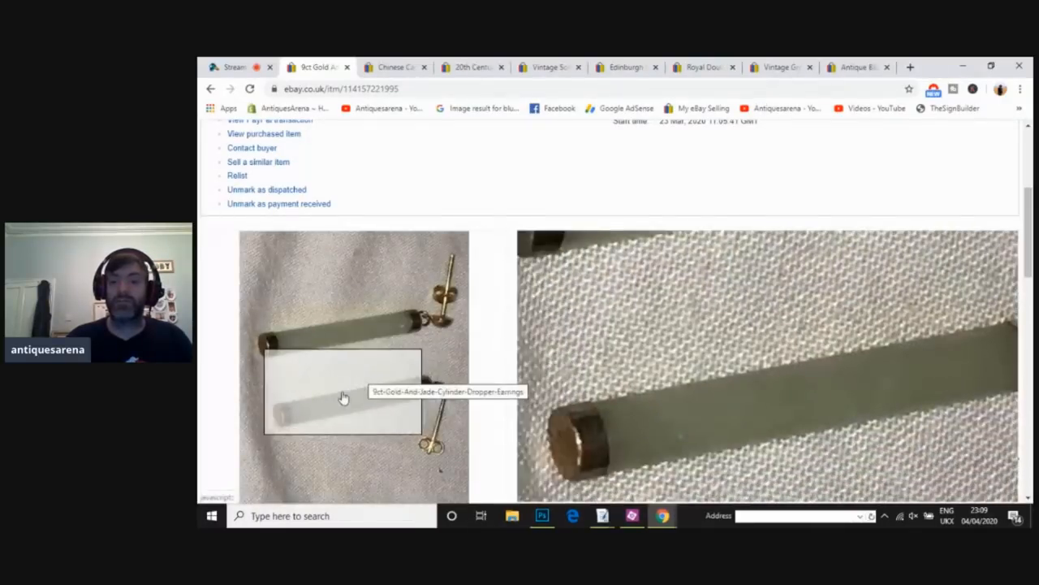
# Step: Inspect the jade dropper earrings photo, then close the earrings tab
pyautogui.click(343, 396)
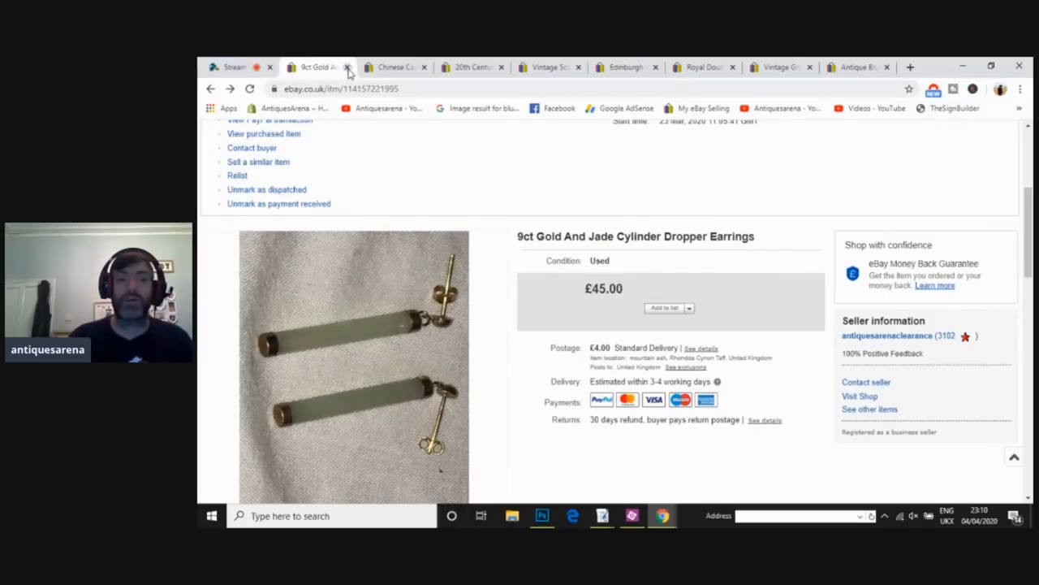
pyautogui.click(353, 66)
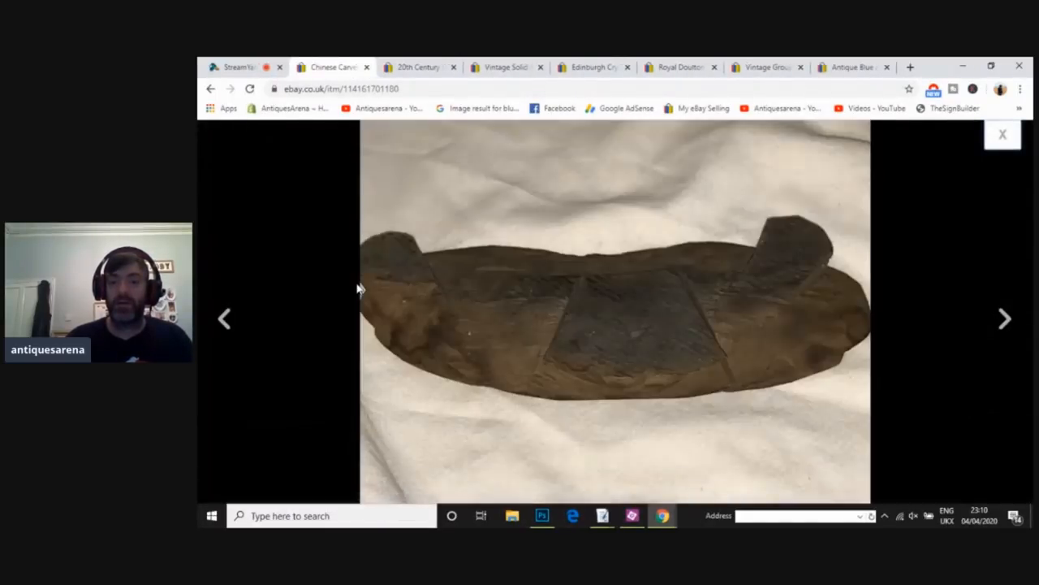
# Step: Browse two more enlarged tiger carving photos, then close the image viewer
pyautogui.click(1004, 318)
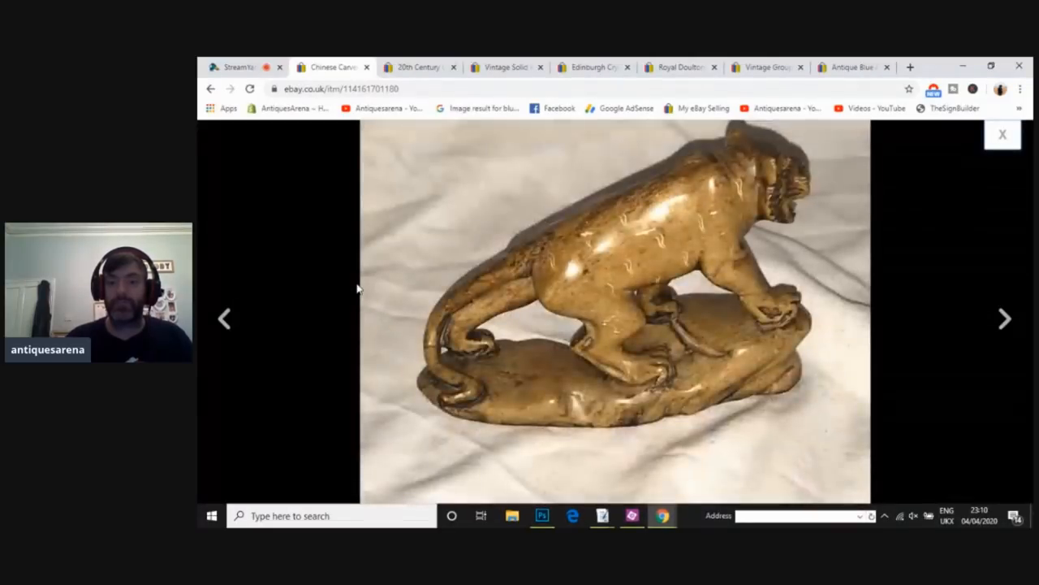
pyautogui.click(1006, 319)
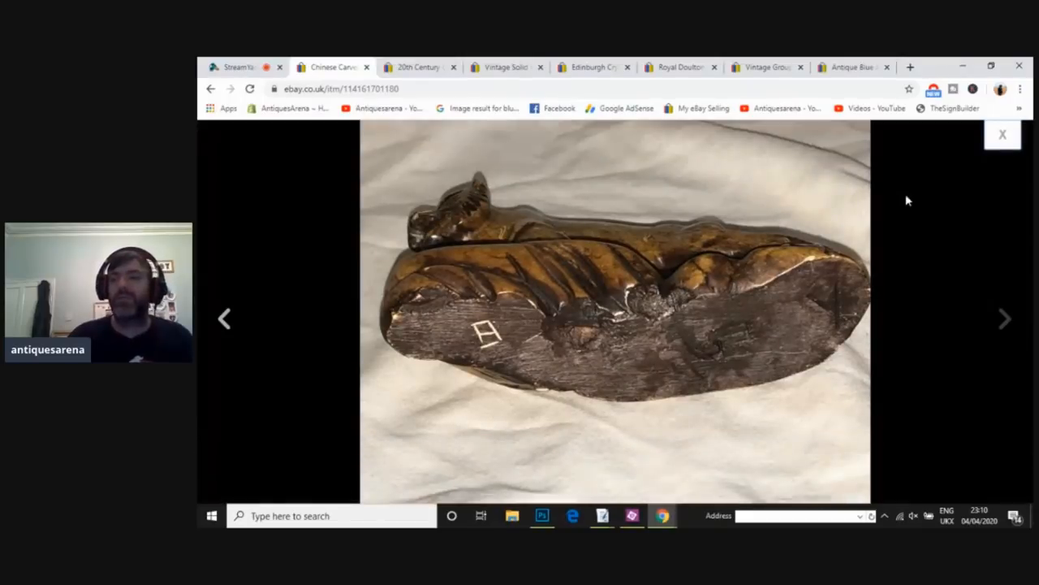
pyautogui.click(1004, 133)
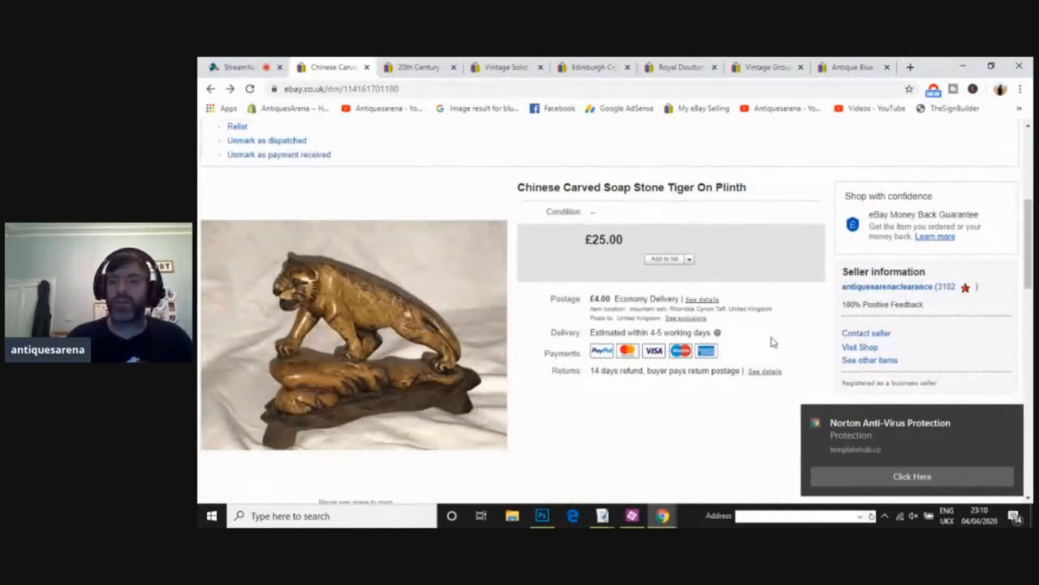
pyautogui.moveTo(1012, 420)
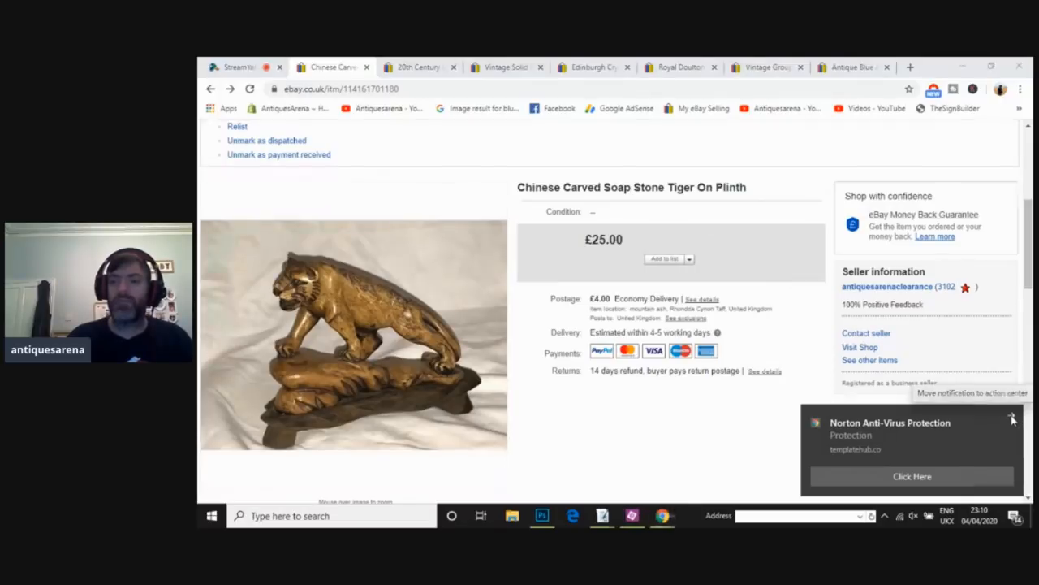
# Step: Dismiss the Norton antivirus notification at the bottom right
pyautogui.click(1011, 415)
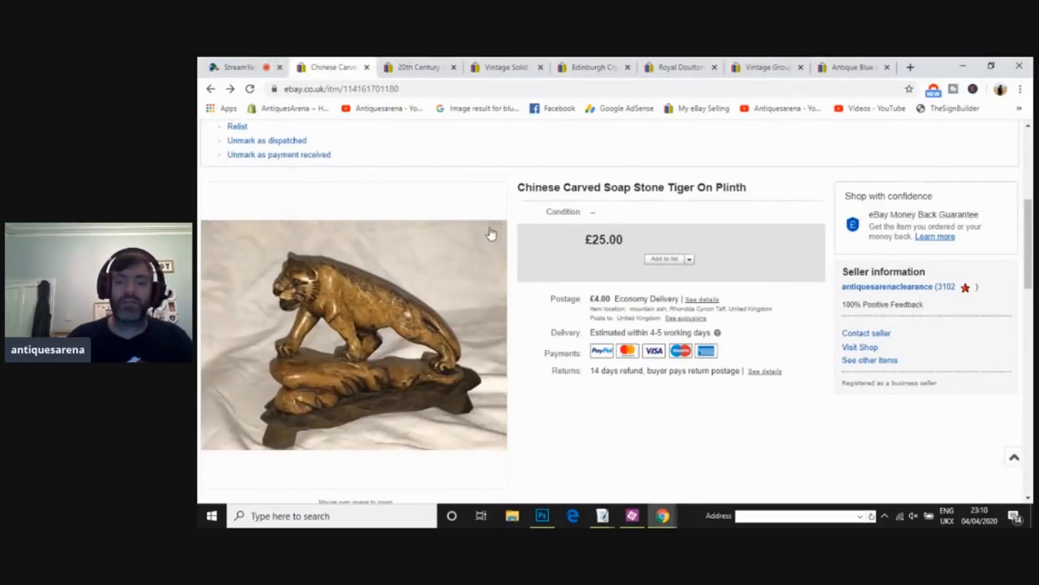
pyautogui.moveTo(330, 282)
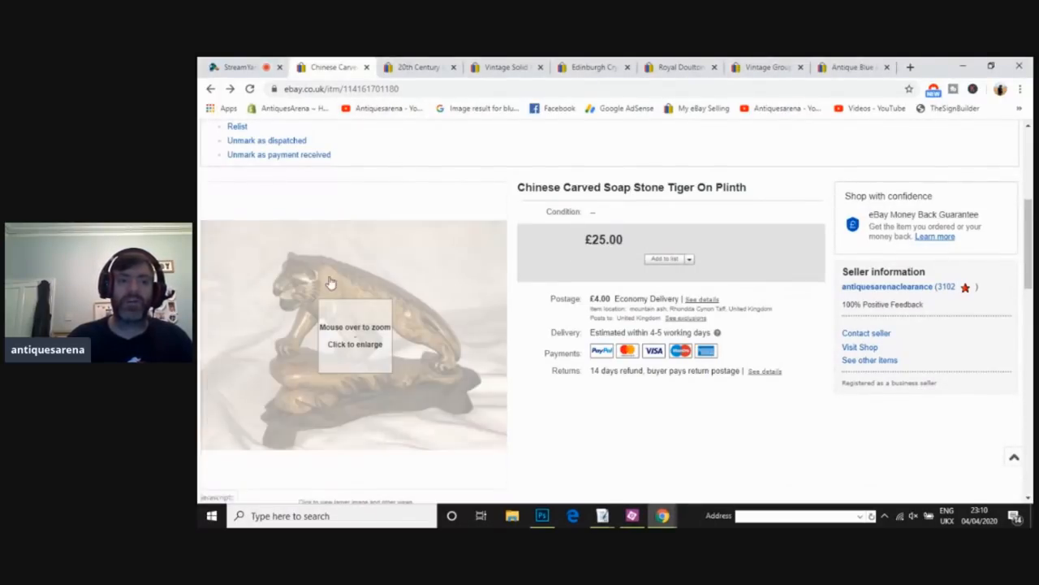
pyautogui.moveTo(416, 335)
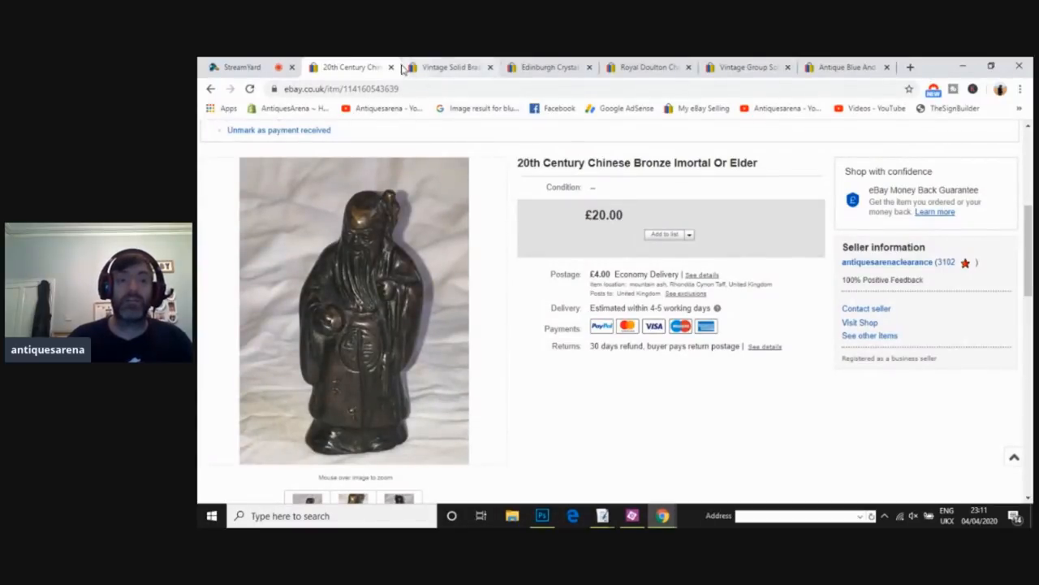
pyautogui.moveTo(355, 320)
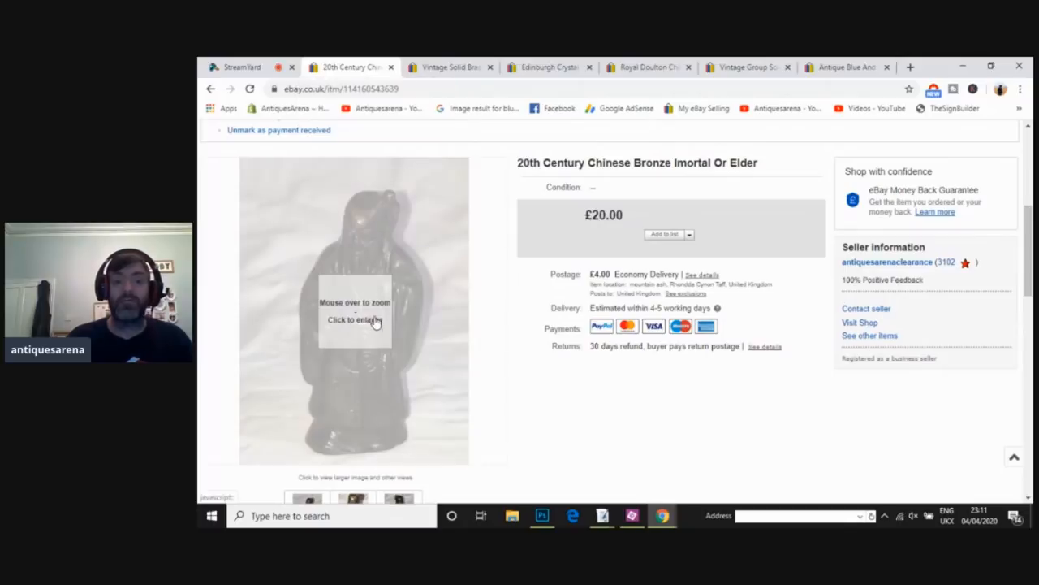
pyautogui.moveTo(382, 279)
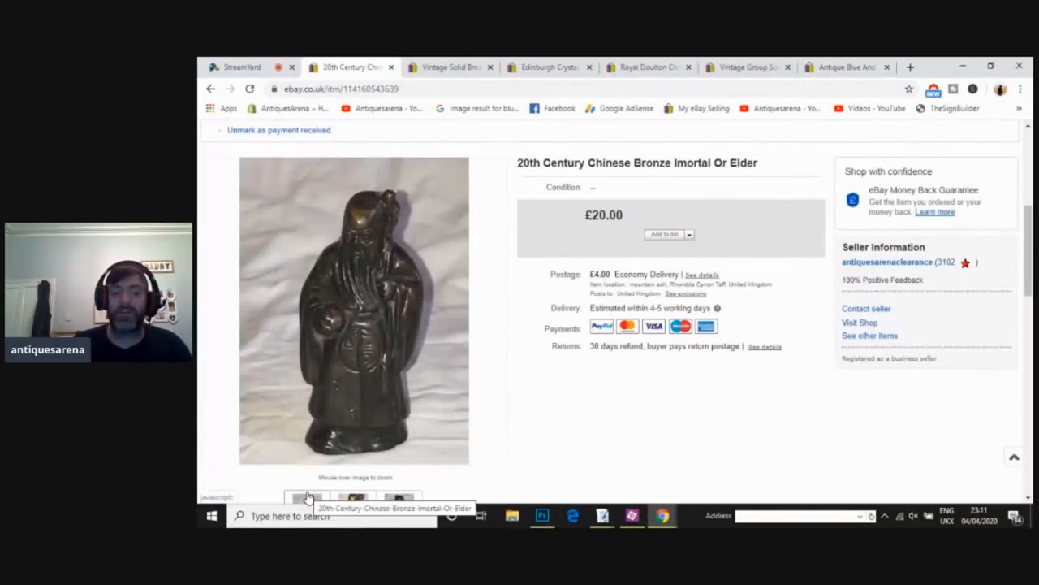
# Step: Scroll through the £20 bronze elder listing, then close its tab
pyautogui.scroll(-3)
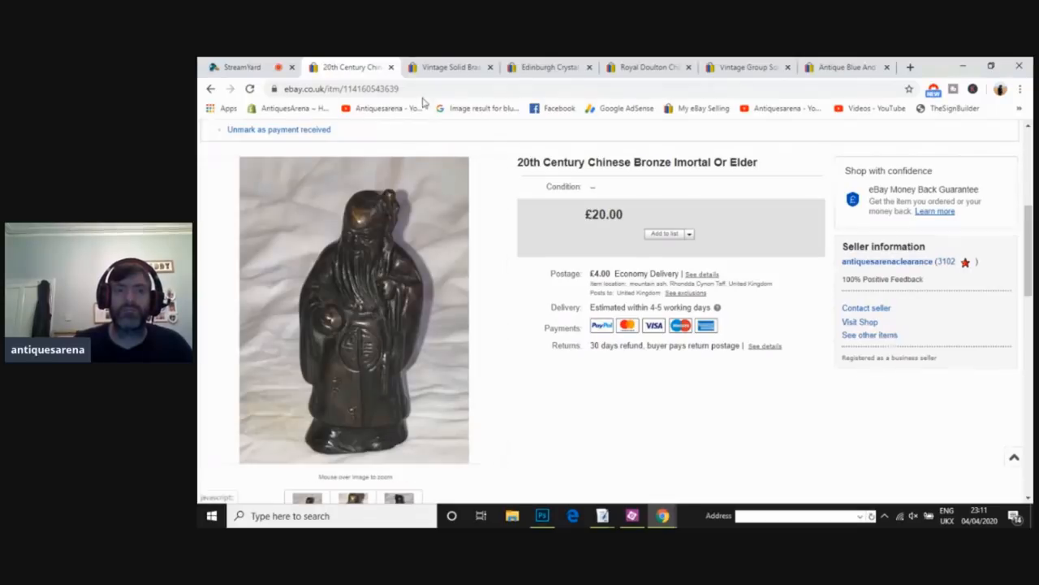
pyautogui.click(393, 67)
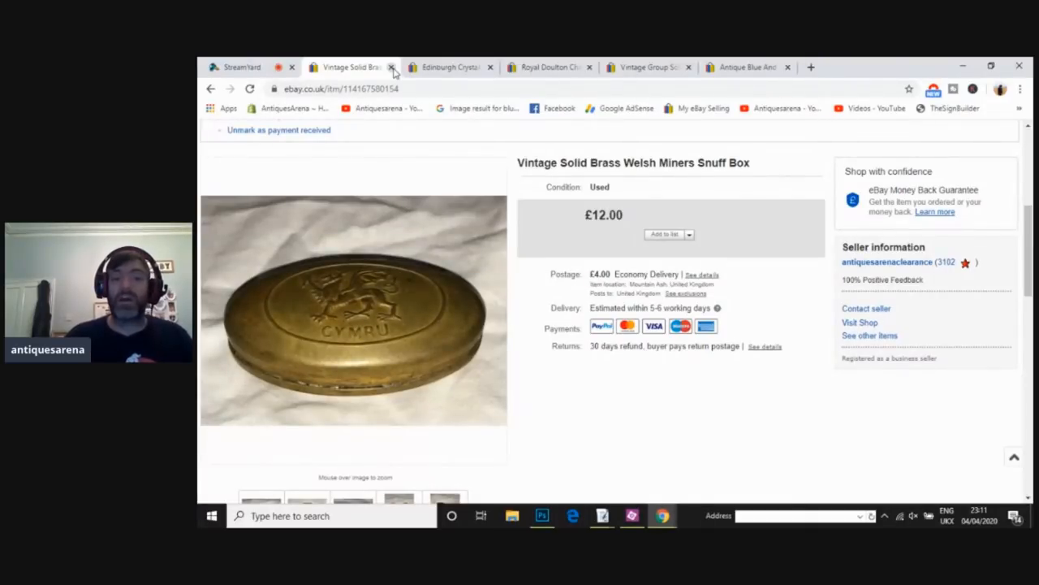
pyautogui.moveTo(305, 334)
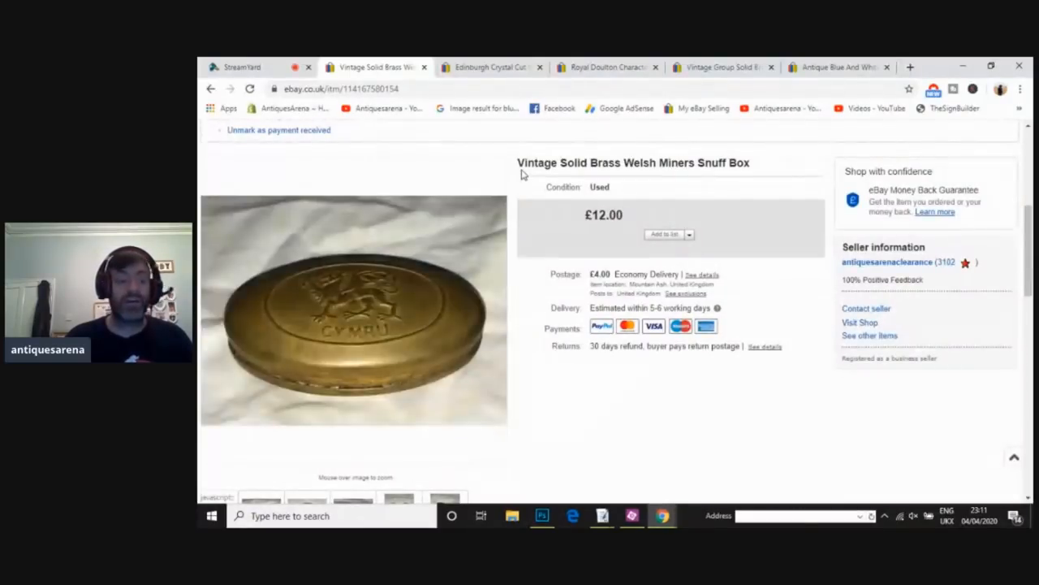
pyautogui.moveTo(625, 221)
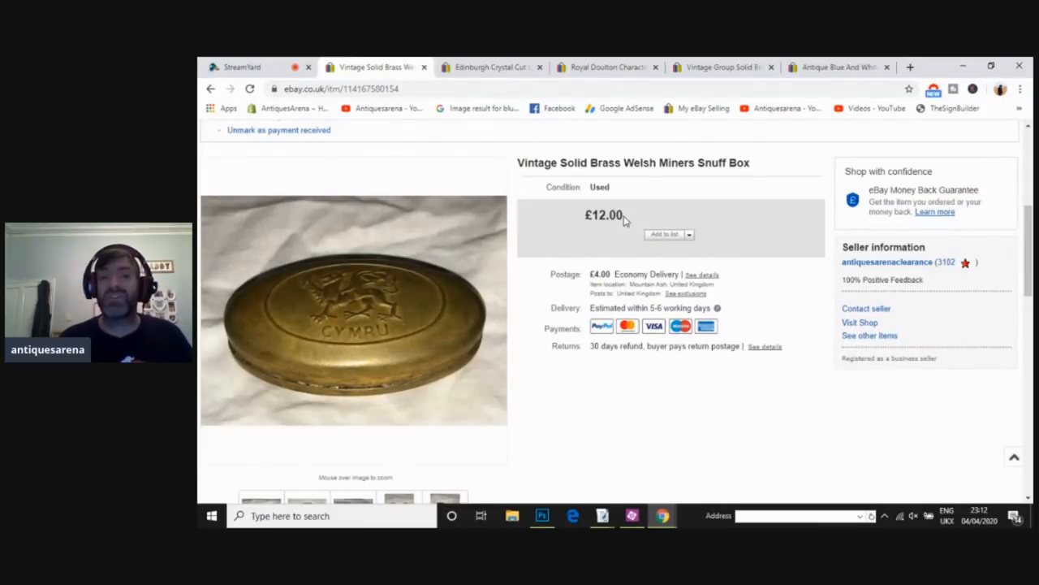
pyautogui.moveTo(425, 81)
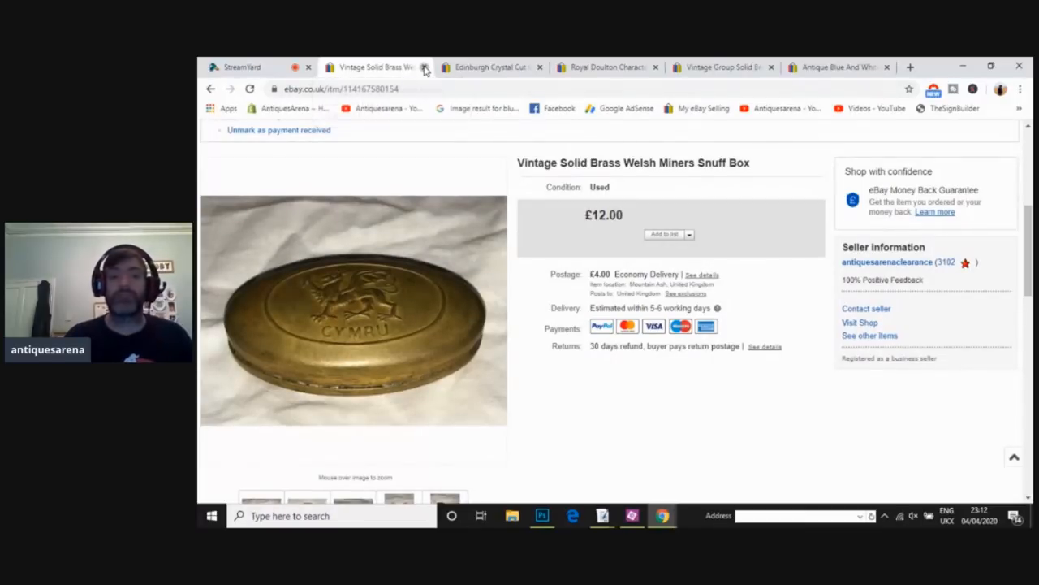
# Step: Close the Welsh miners snuff box tab to reveal the decanter listing
pyautogui.click(426, 66)
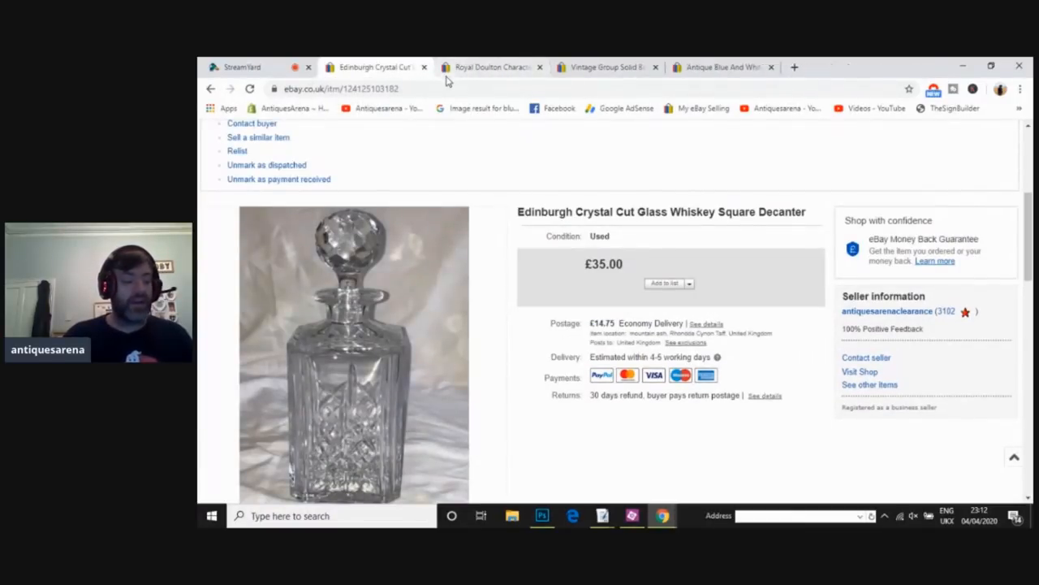
pyautogui.moveTo(487, 66)
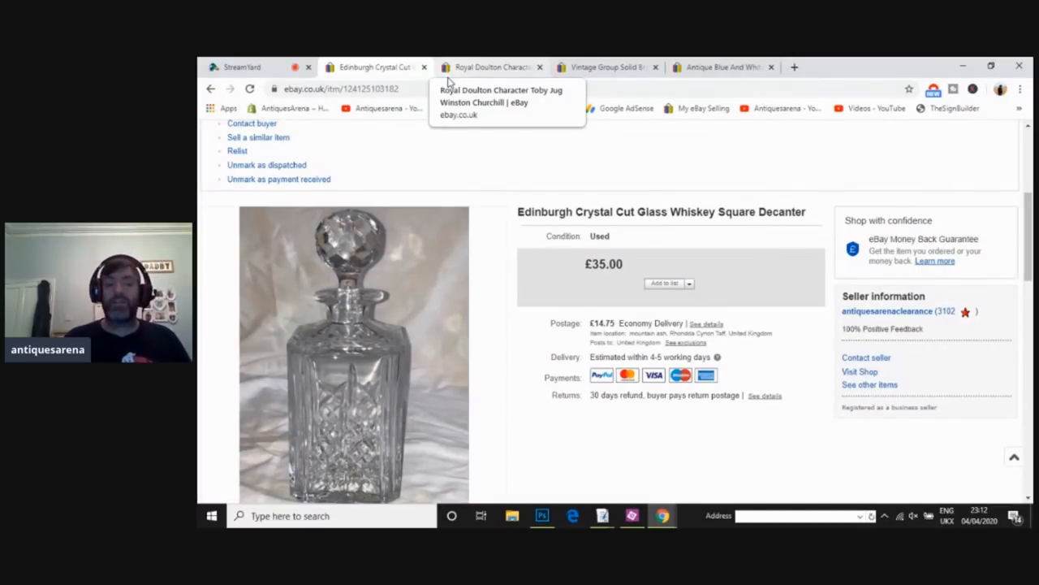
pyautogui.moveTo(371, 351)
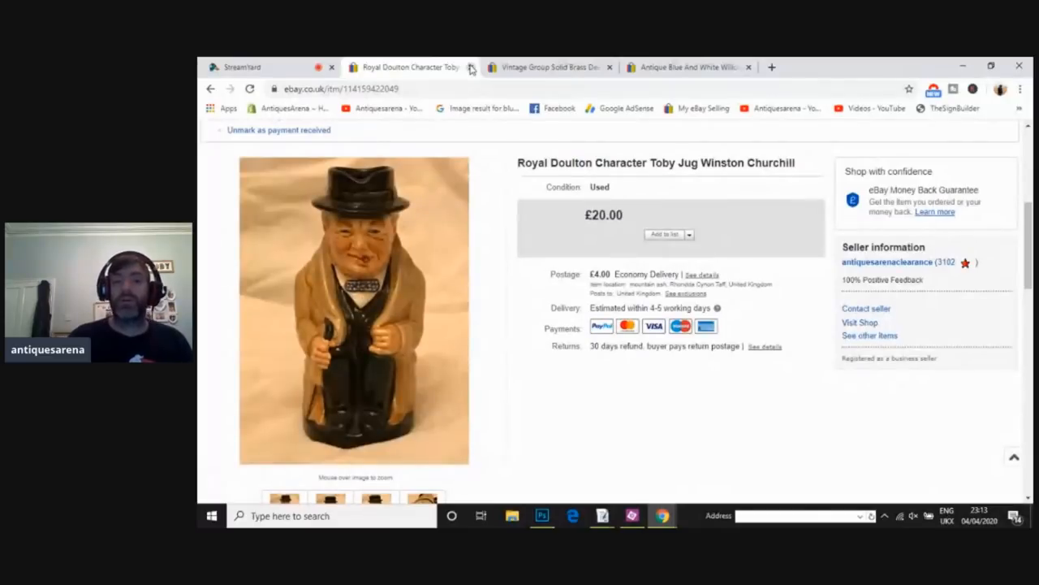
pyautogui.moveTo(384, 357)
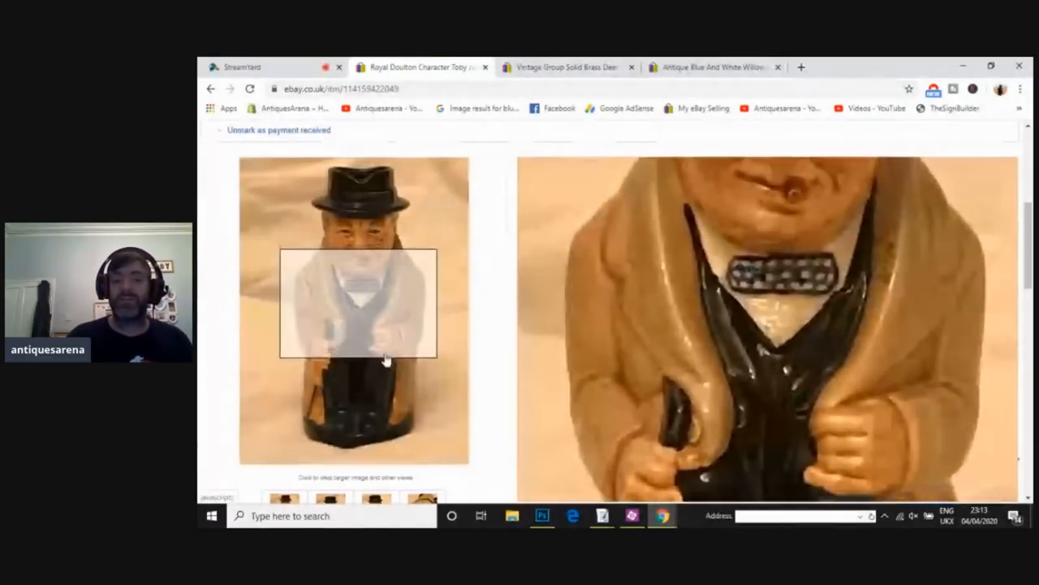
# Step: Show the Churchill Toby jug's base marking photo, then close its tab
pyautogui.click(422, 499)
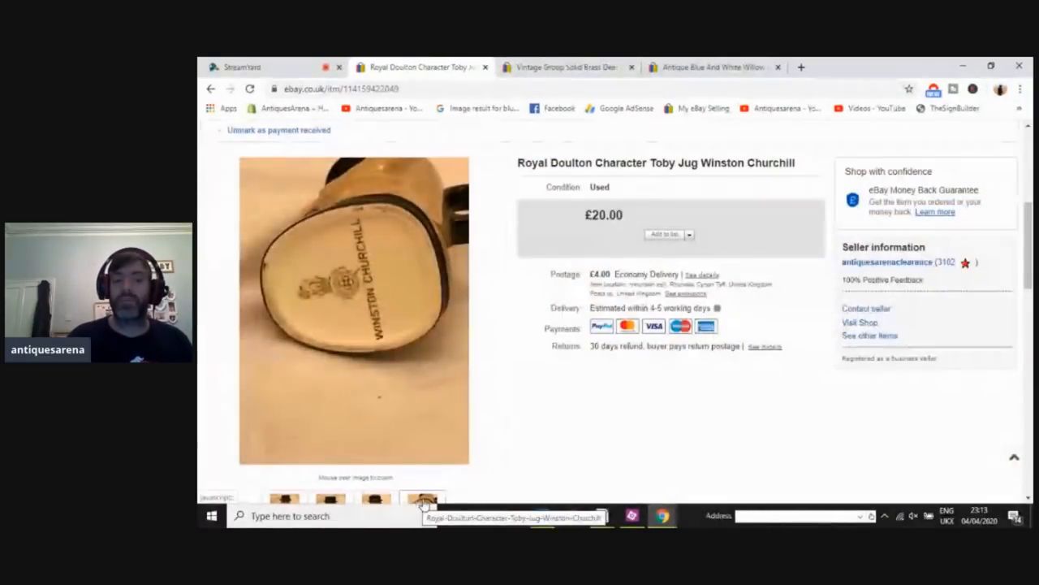
pyautogui.moveTo(364, 293)
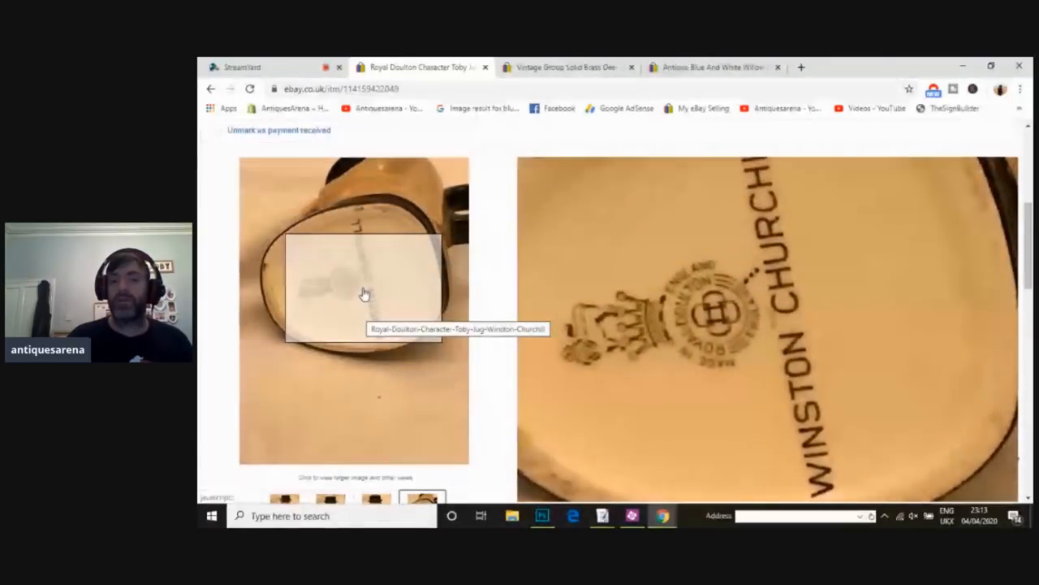
pyautogui.moveTo(461, 138)
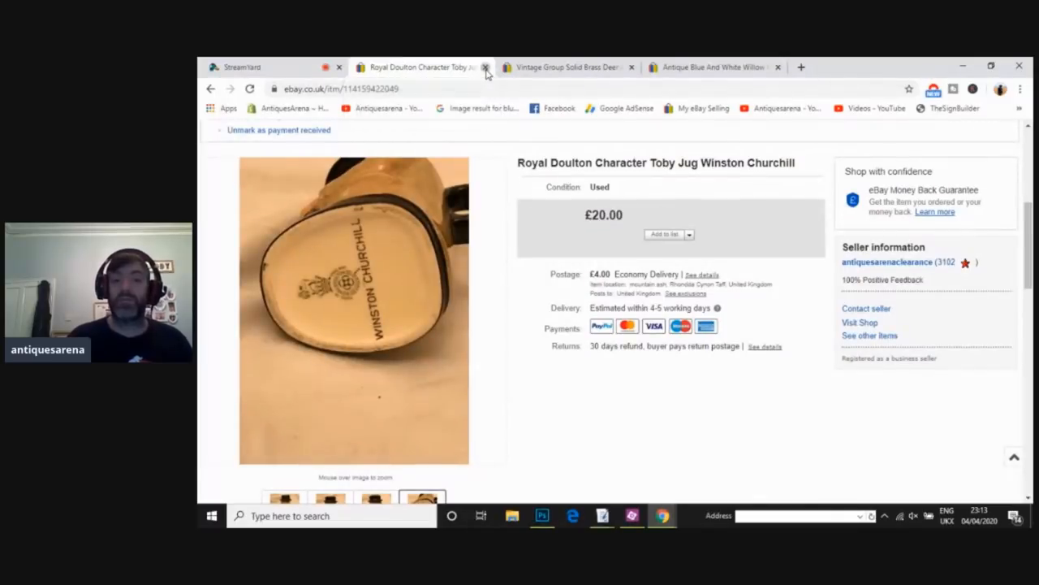
pyautogui.click(490, 66)
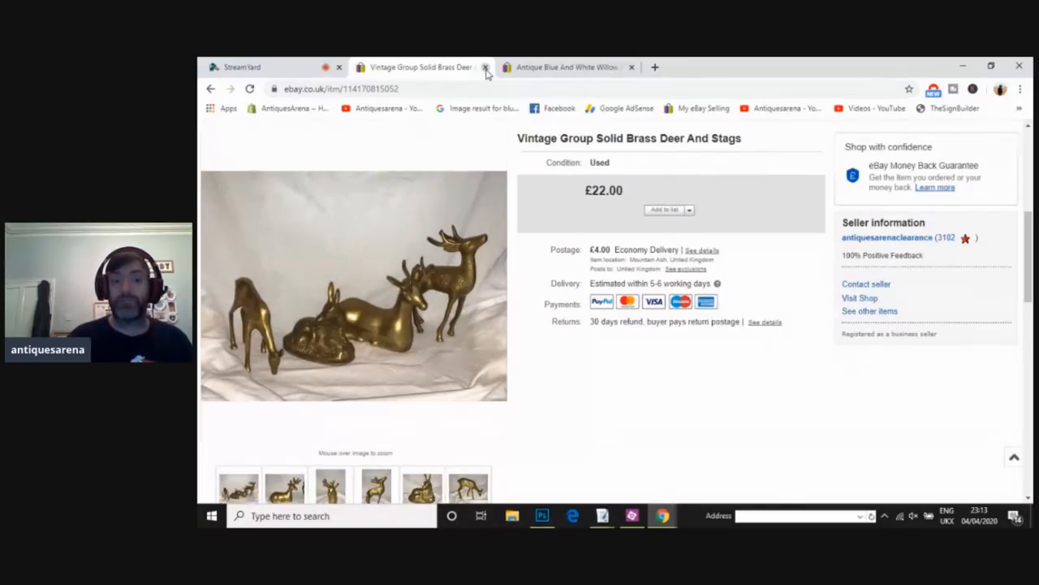
# Step: Close the brass deer and stags tab to reveal the Ridgway plate
pyautogui.click(488, 66)
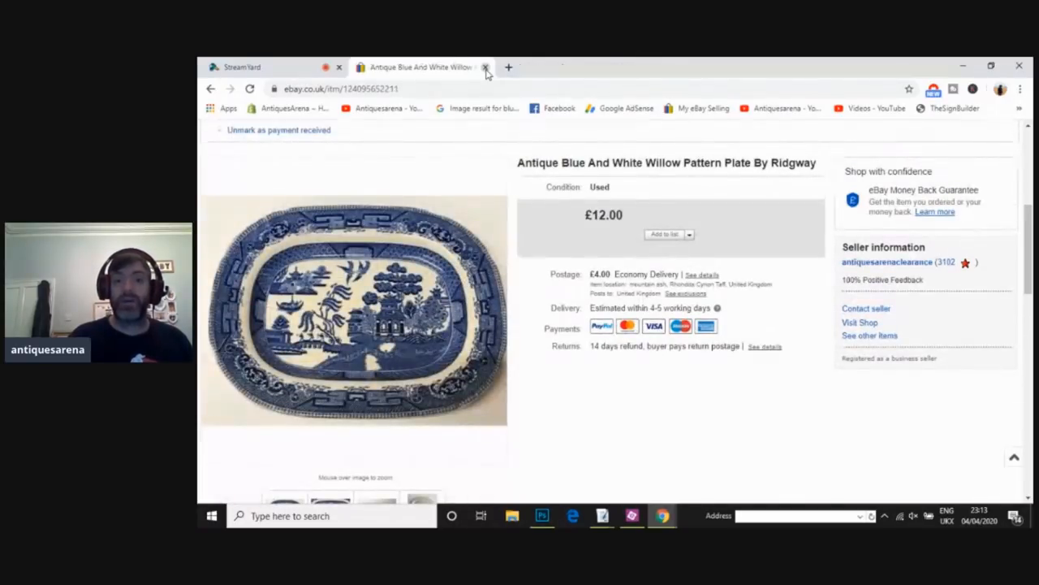